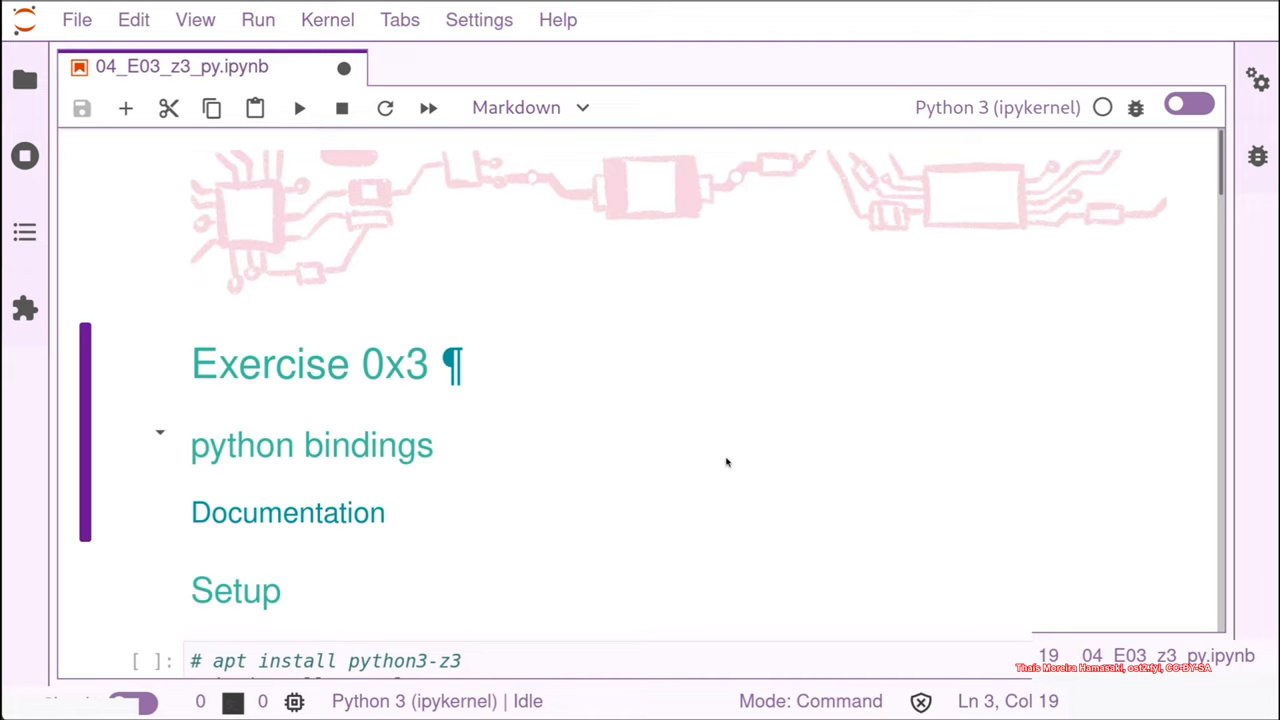
{"action": "mouse_move", "coordinate": [820, 473]}
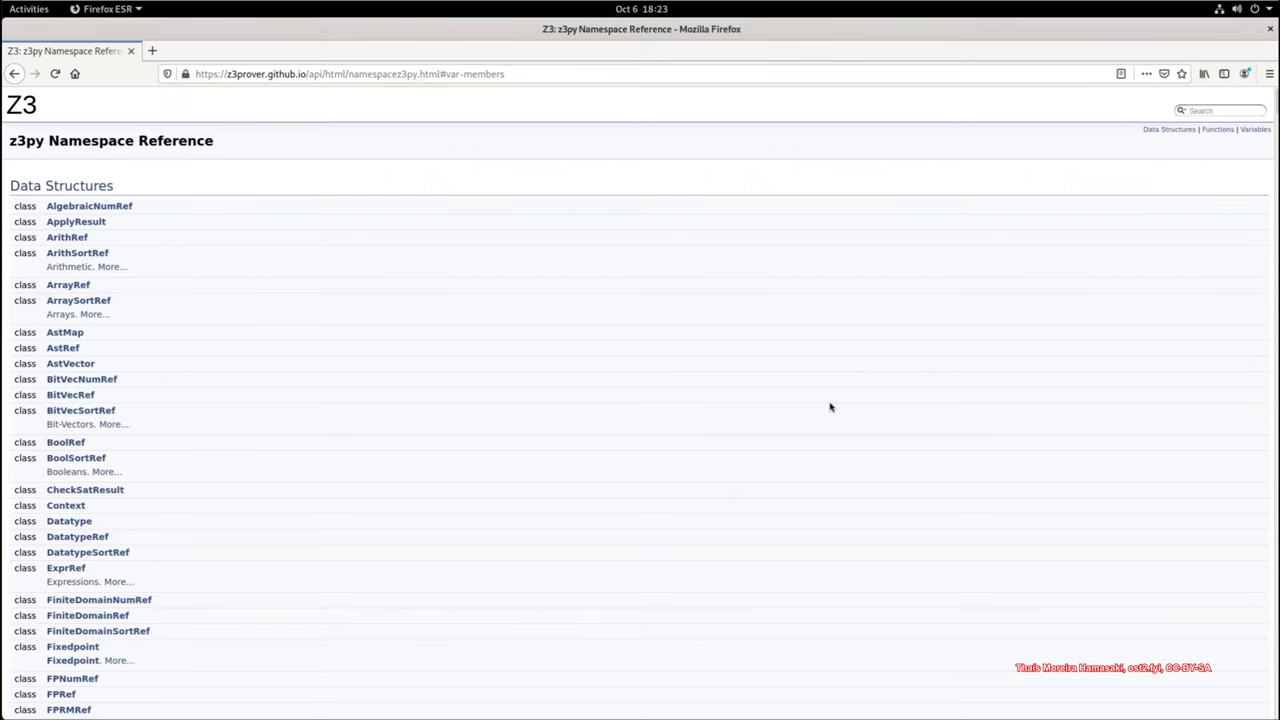
{"action": "mouse_move", "coordinate": [209, 106]}
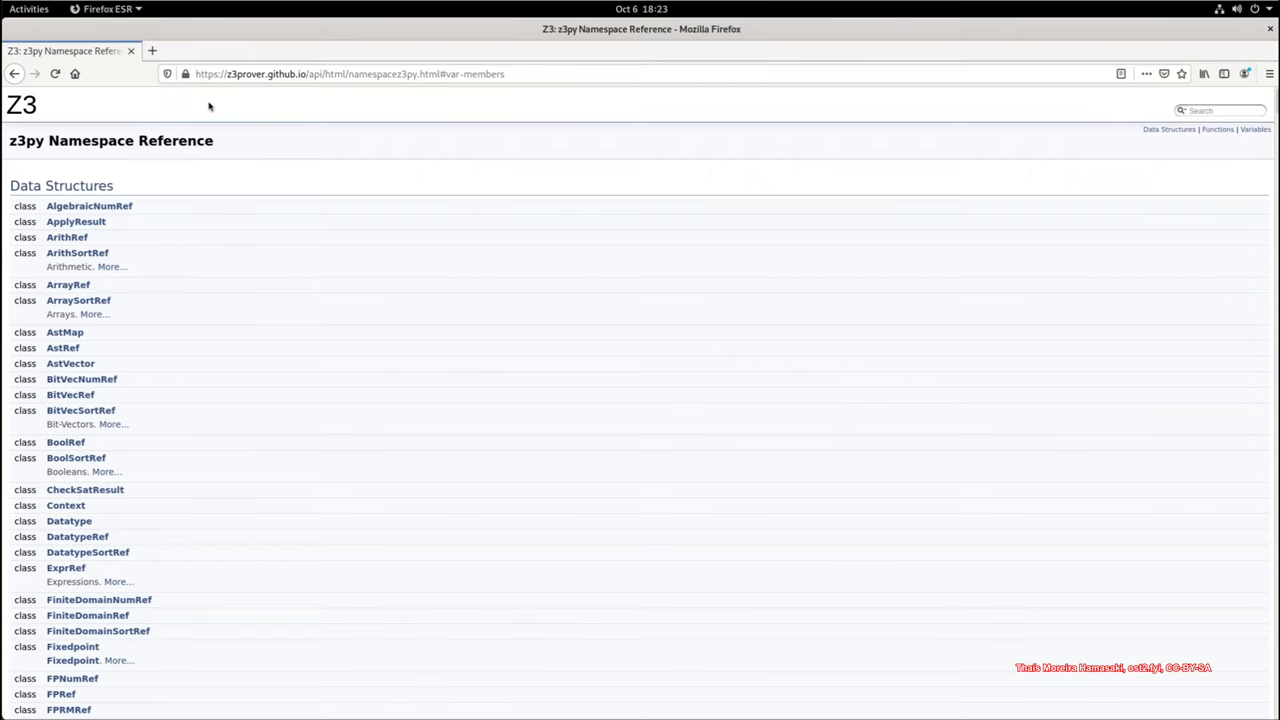
{"action": "mouse_move", "coordinate": [300, 85]}
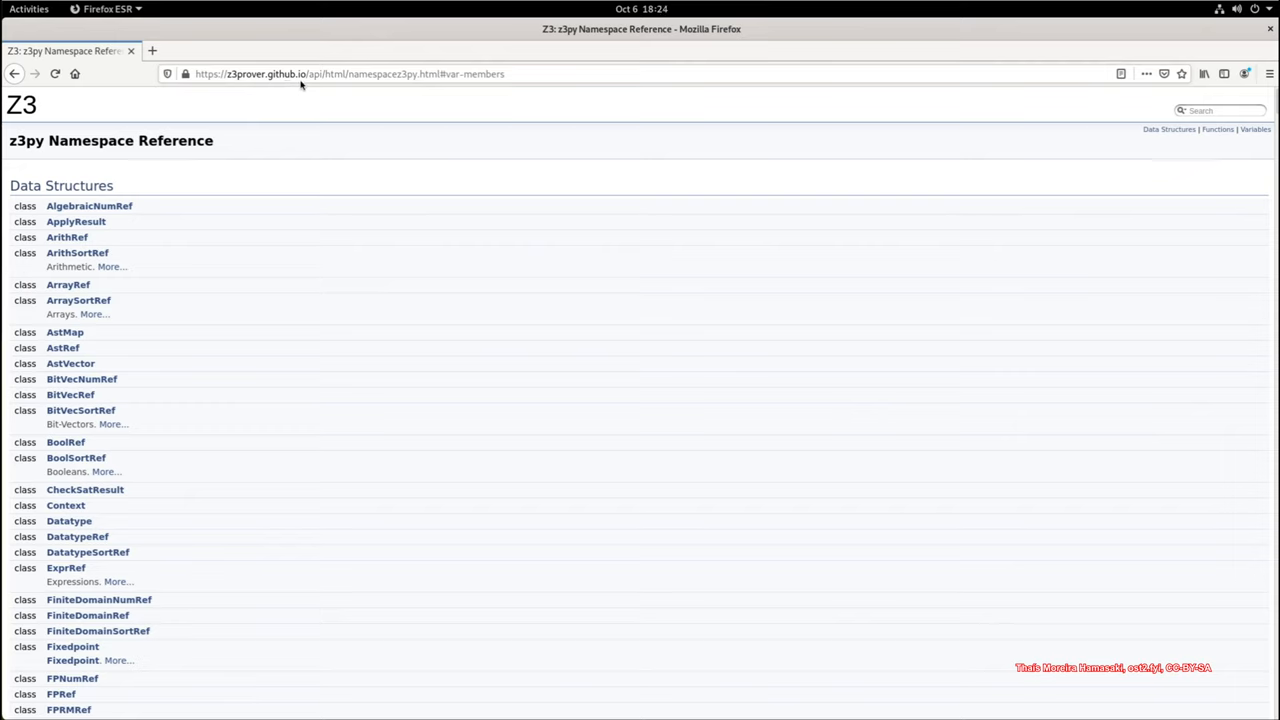
{"action": "mouse_move", "coordinate": [70, 278]}
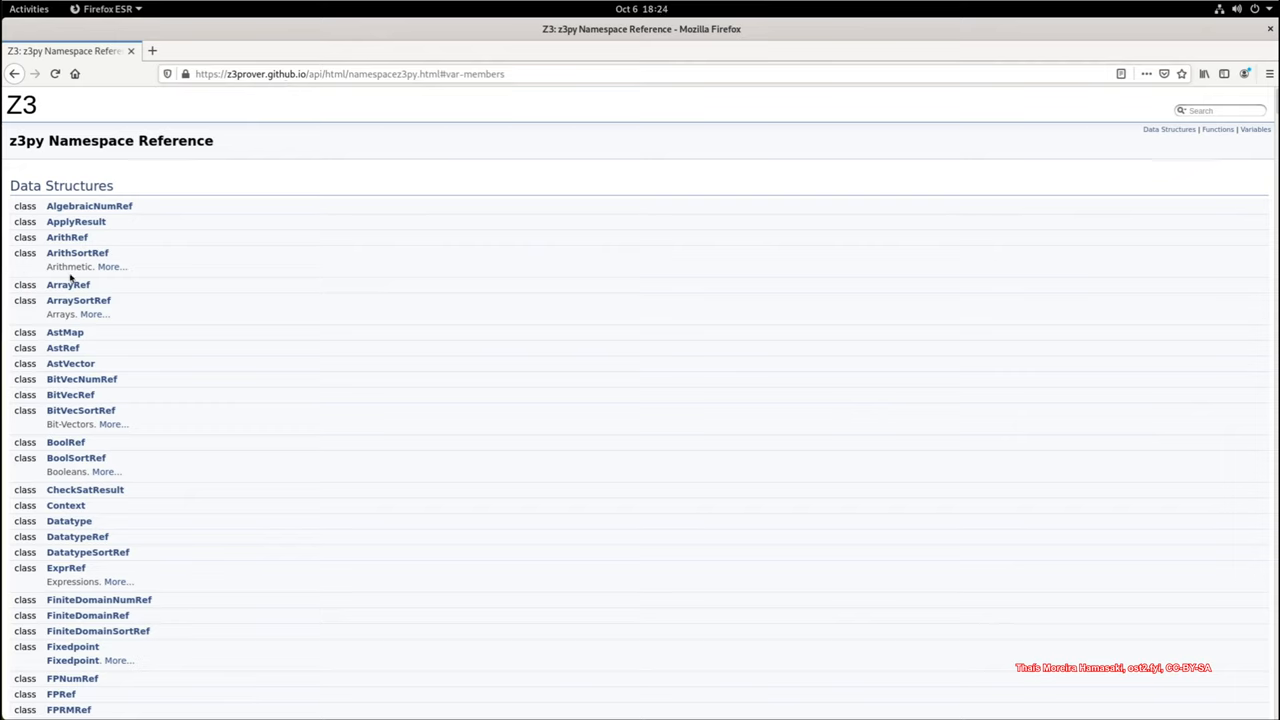
{"action": "mouse_move", "coordinate": [183, 436]}
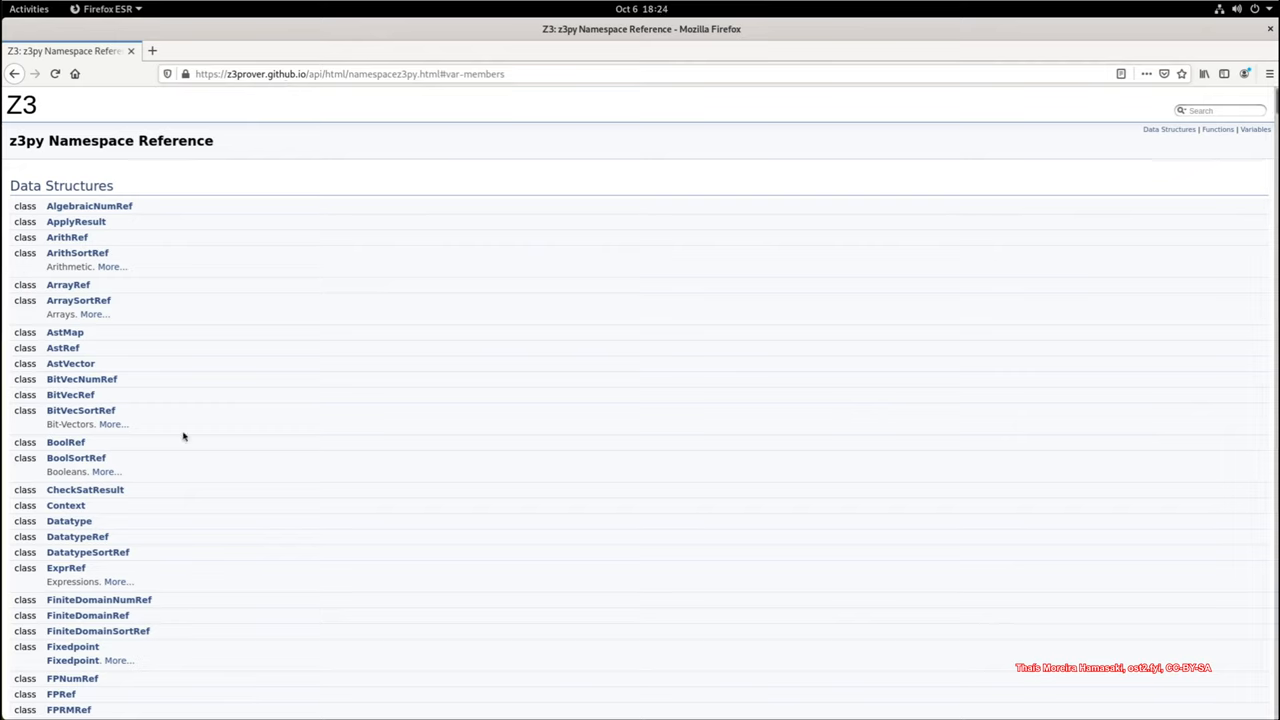
{"action": "mouse_move", "coordinate": [1089, 197]}
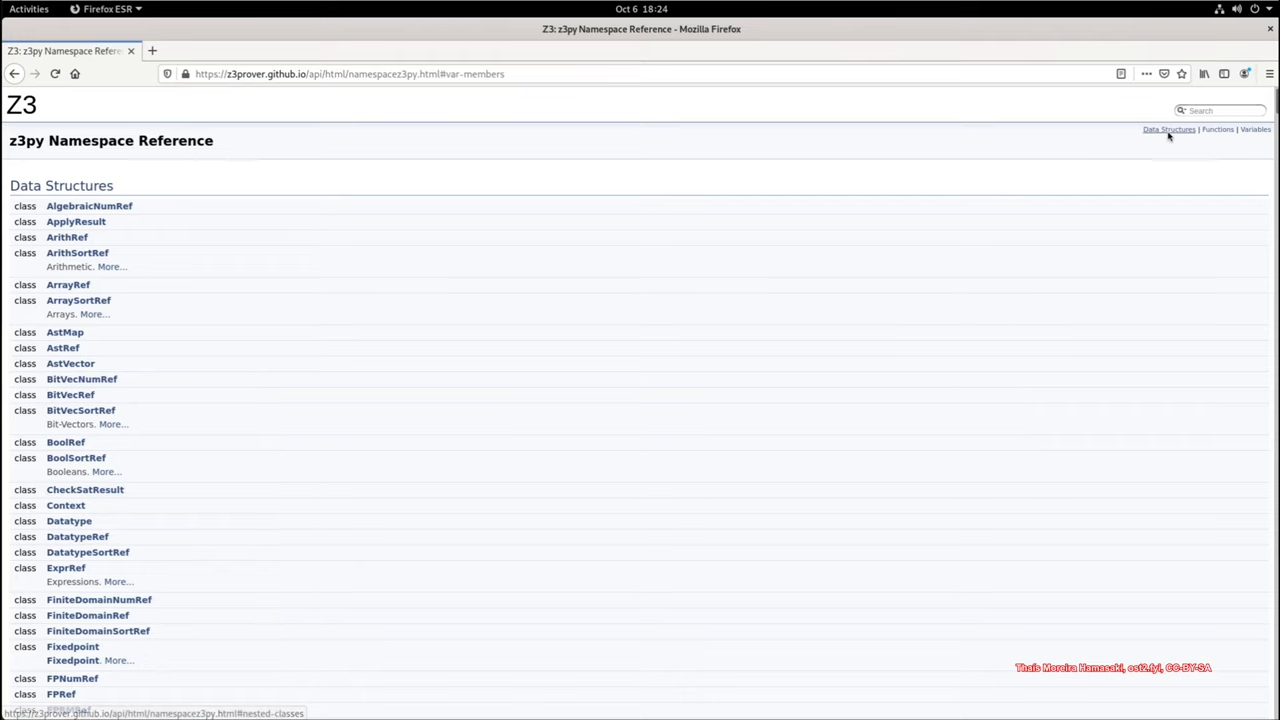
{"action": "mouse_move", "coordinate": [1256, 129]}
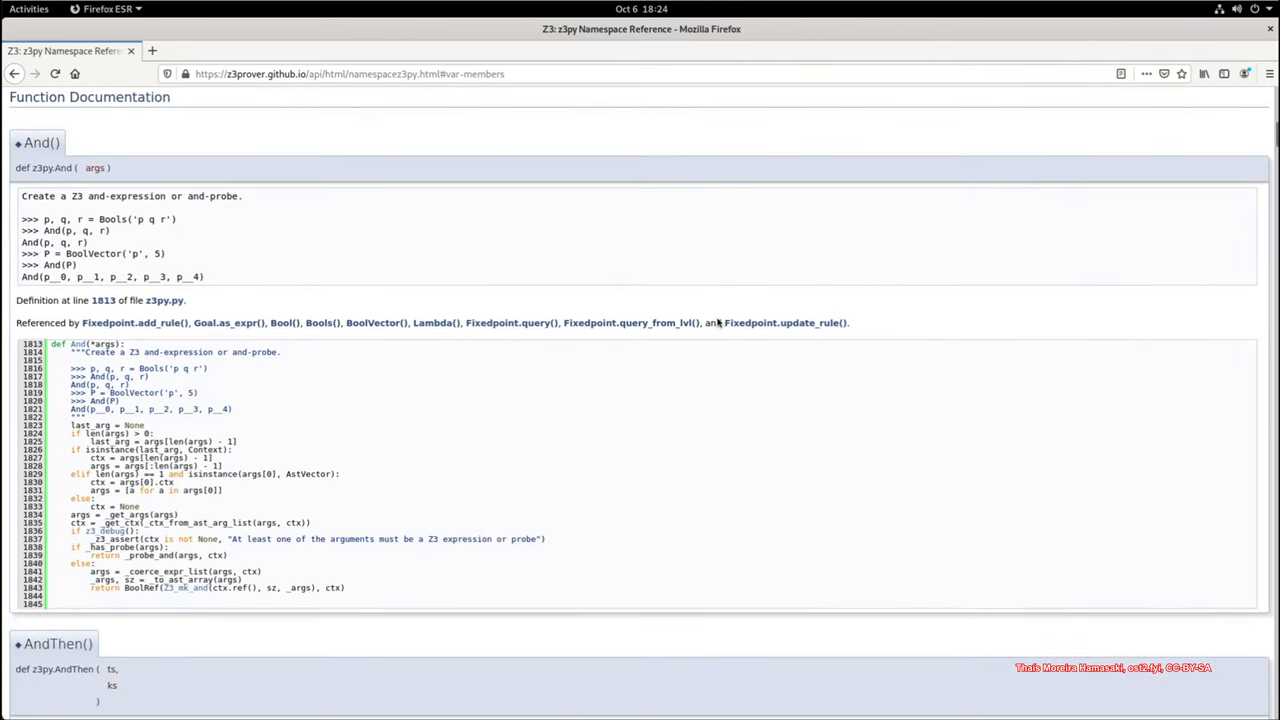
{"action": "mouse_move", "coordinate": [44, 290]}
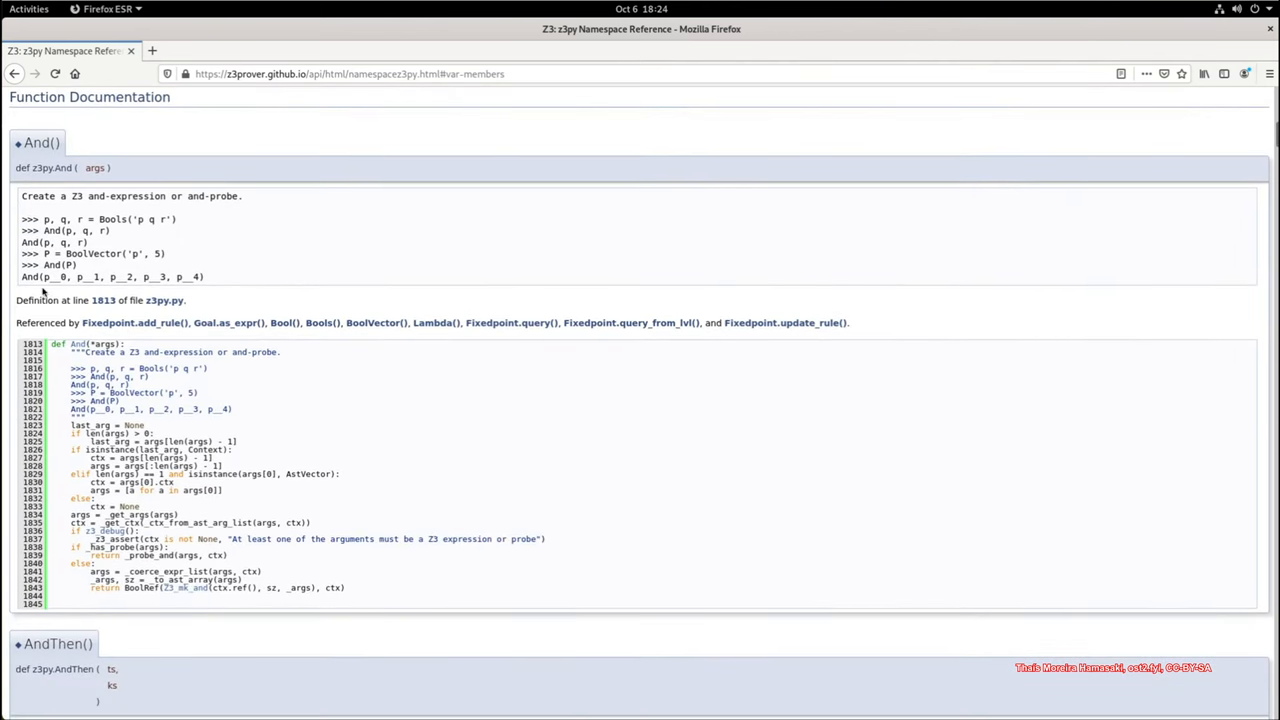
{"action": "mouse_move", "coordinate": [267, 258]}
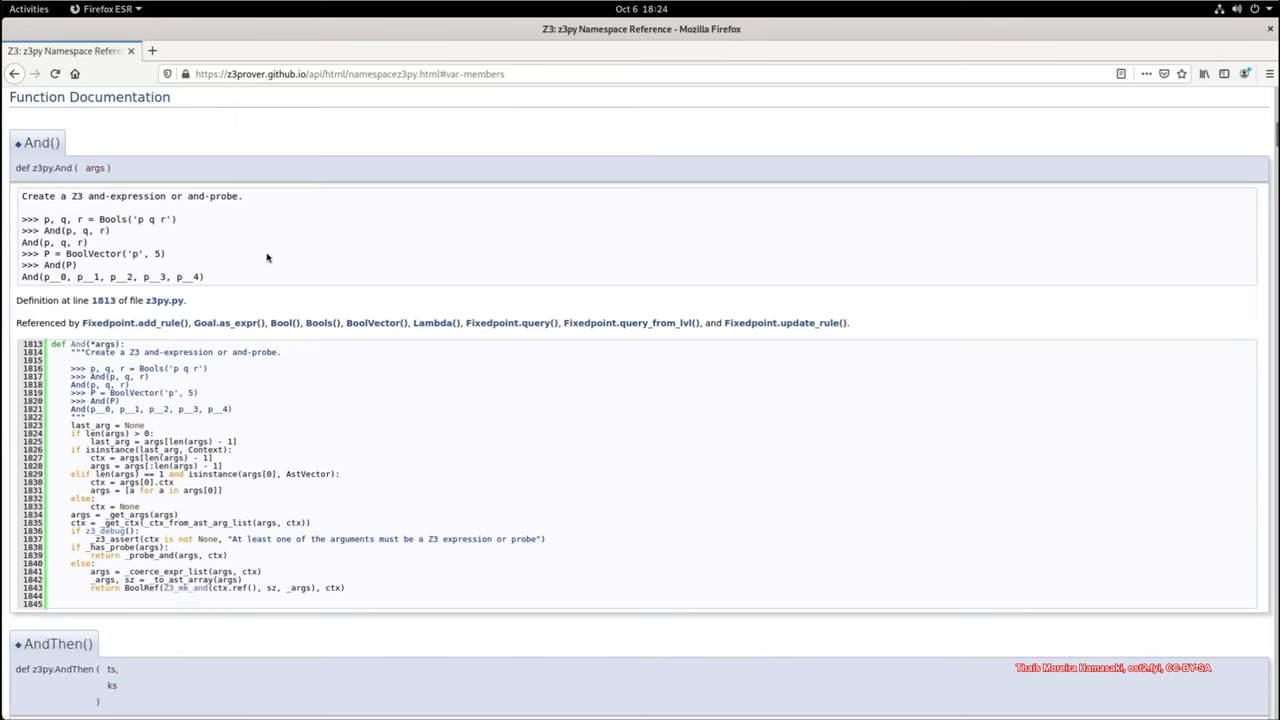
Step: Scroll through the And() and AndThen() entries, then return to the JupyterLab notebook
{"action": "scroll", "scroll_direction": "down", "scroll_amount": 3}
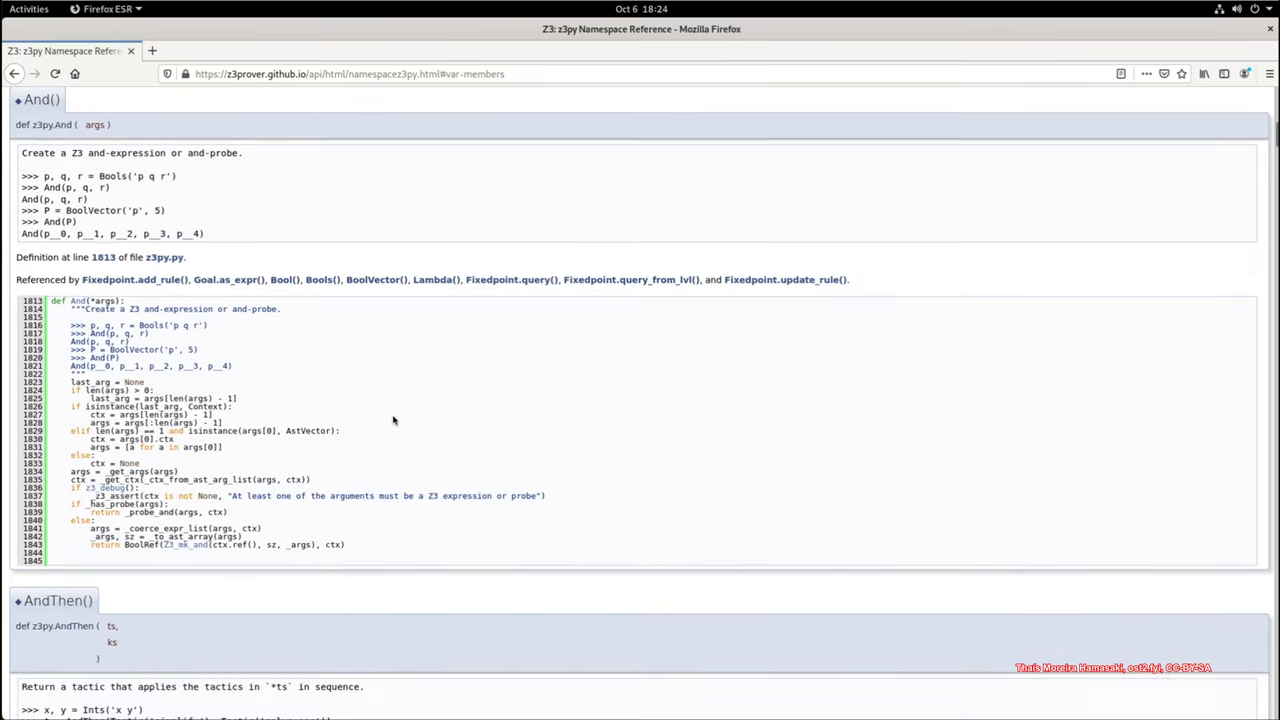
{"action": "scroll", "scroll_direction": "down", "scroll_amount": 3}
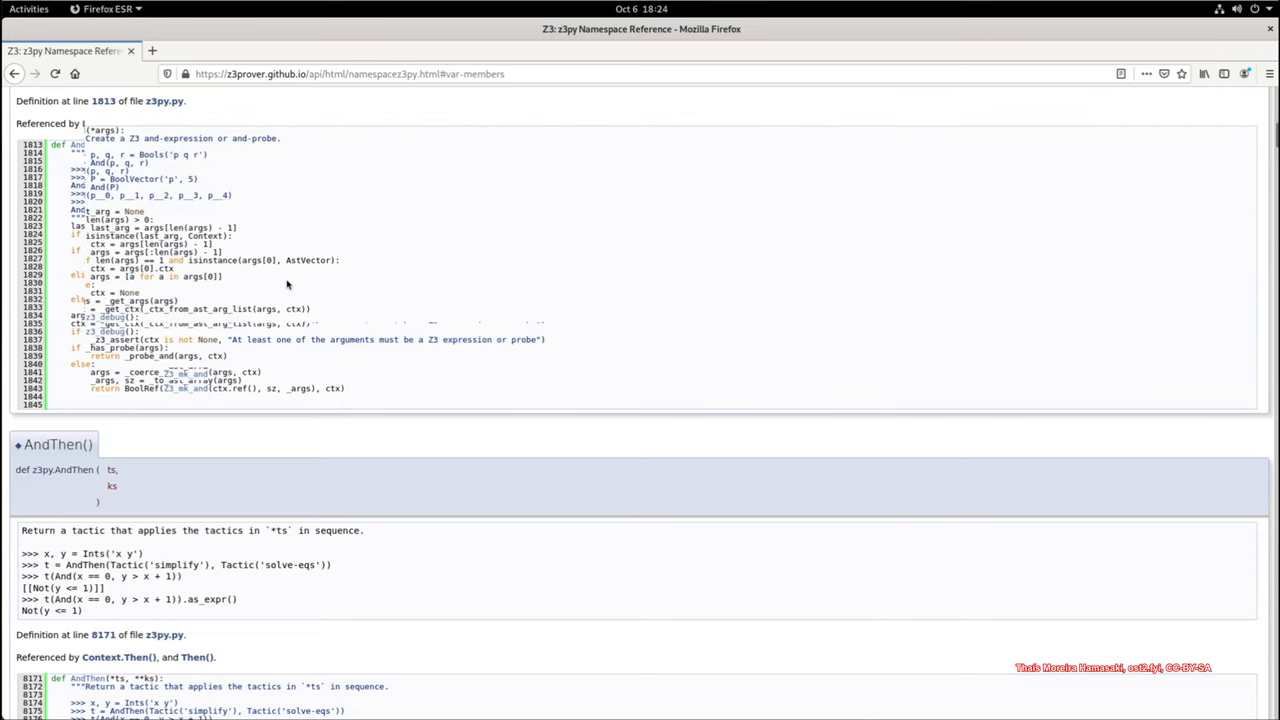
{"action": "mouse_move", "coordinate": [750, 285]}
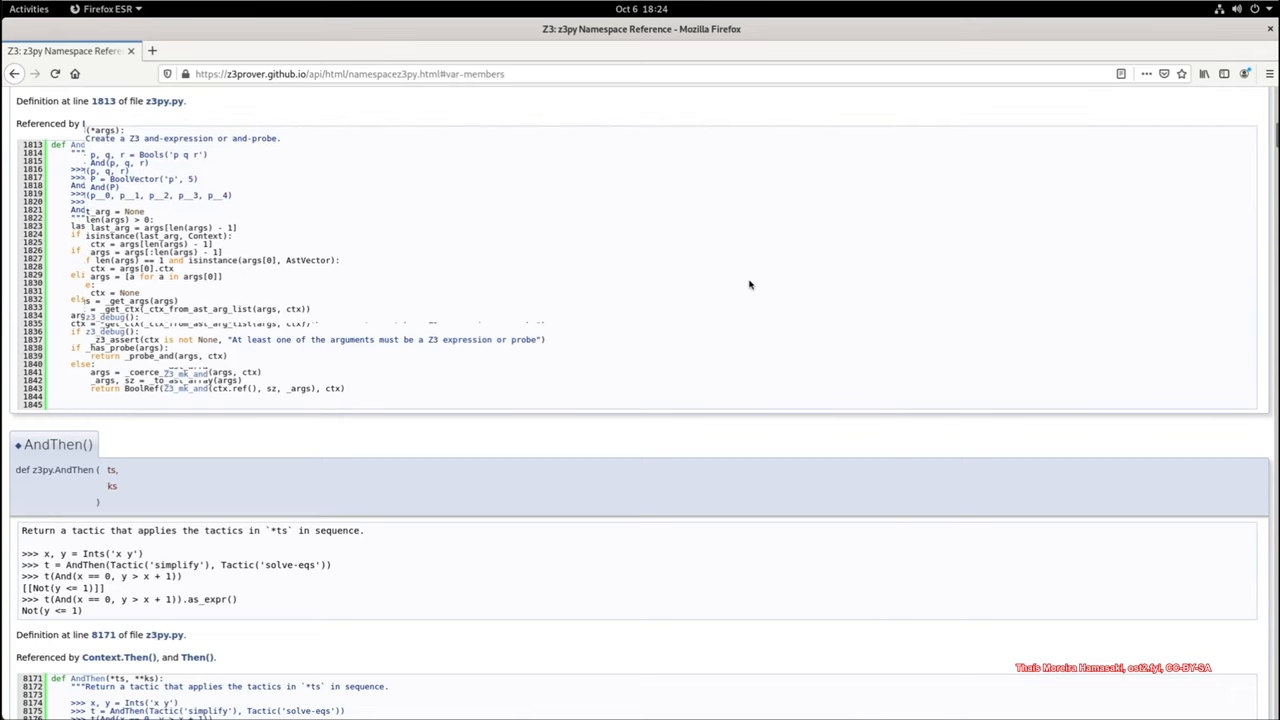
{"action": "left_click", "coordinate": [28, 9]}
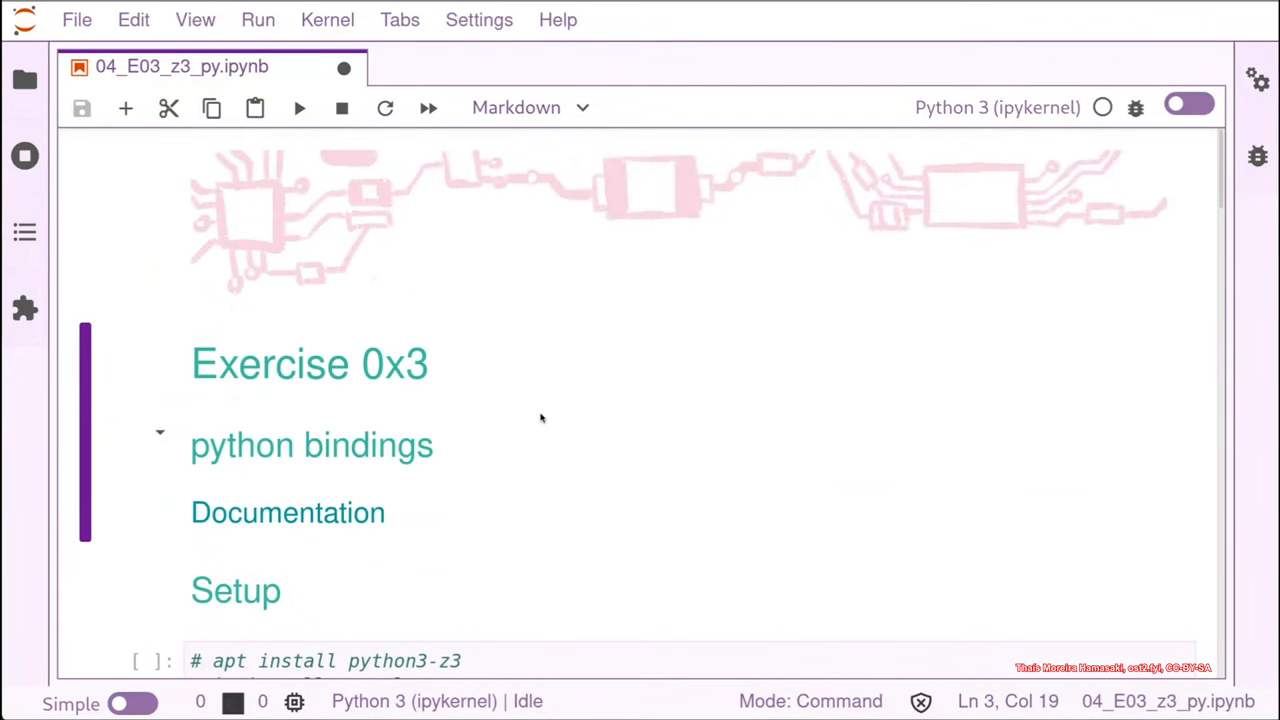
{"action": "scroll", "scroll_direction": "down", "scroll_amount": 3}
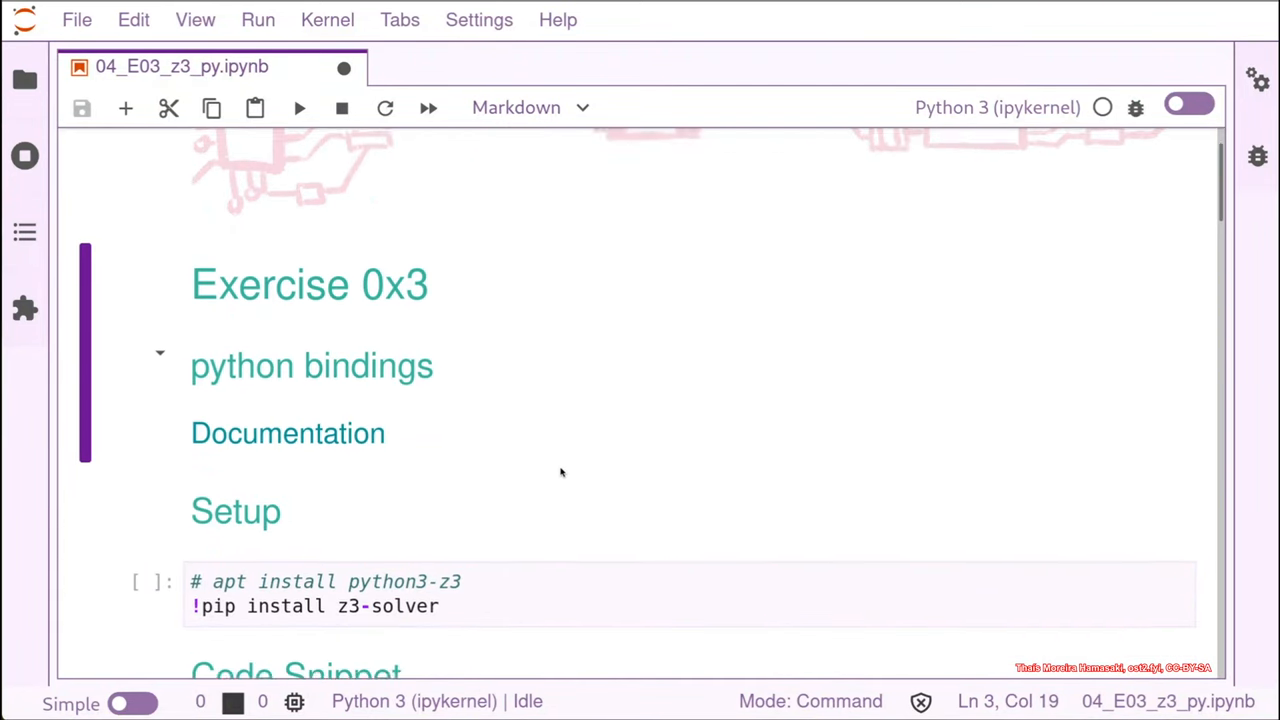
{"action": "scroll", "scroll_direction": "down", "scroll_amount": 3}
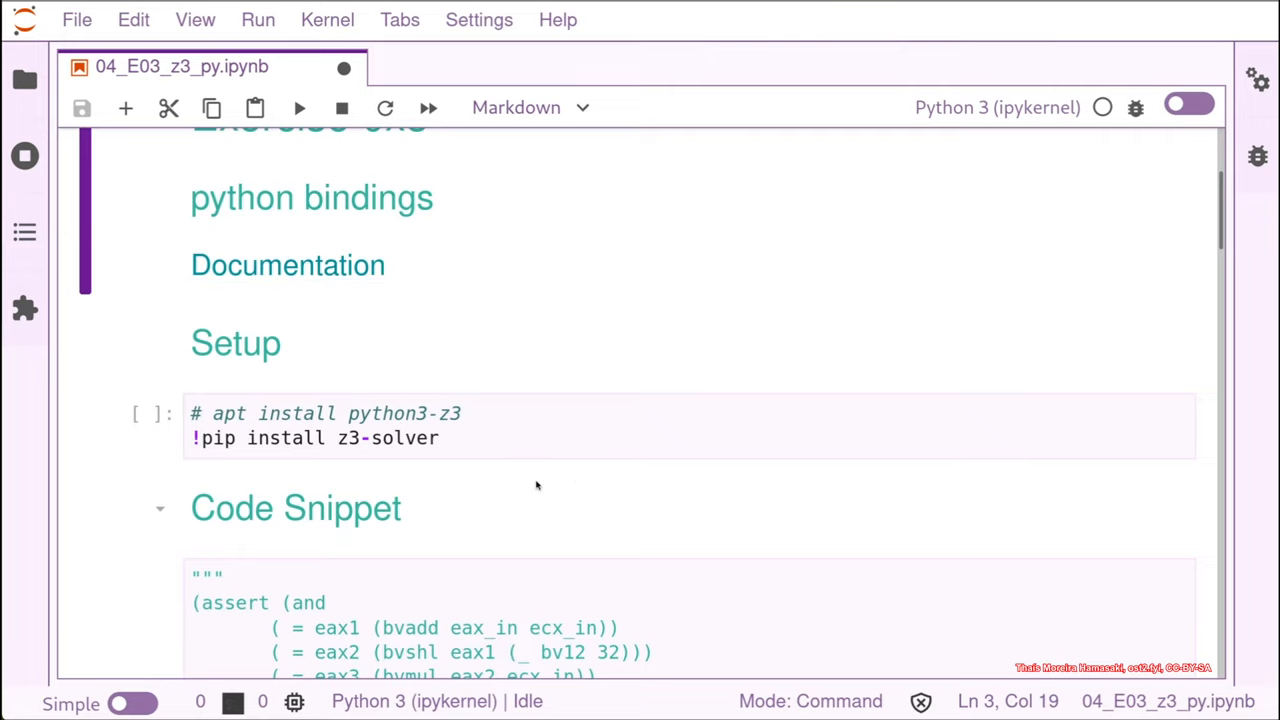
{"action": "left_click", "coordinate": [450, 438]}
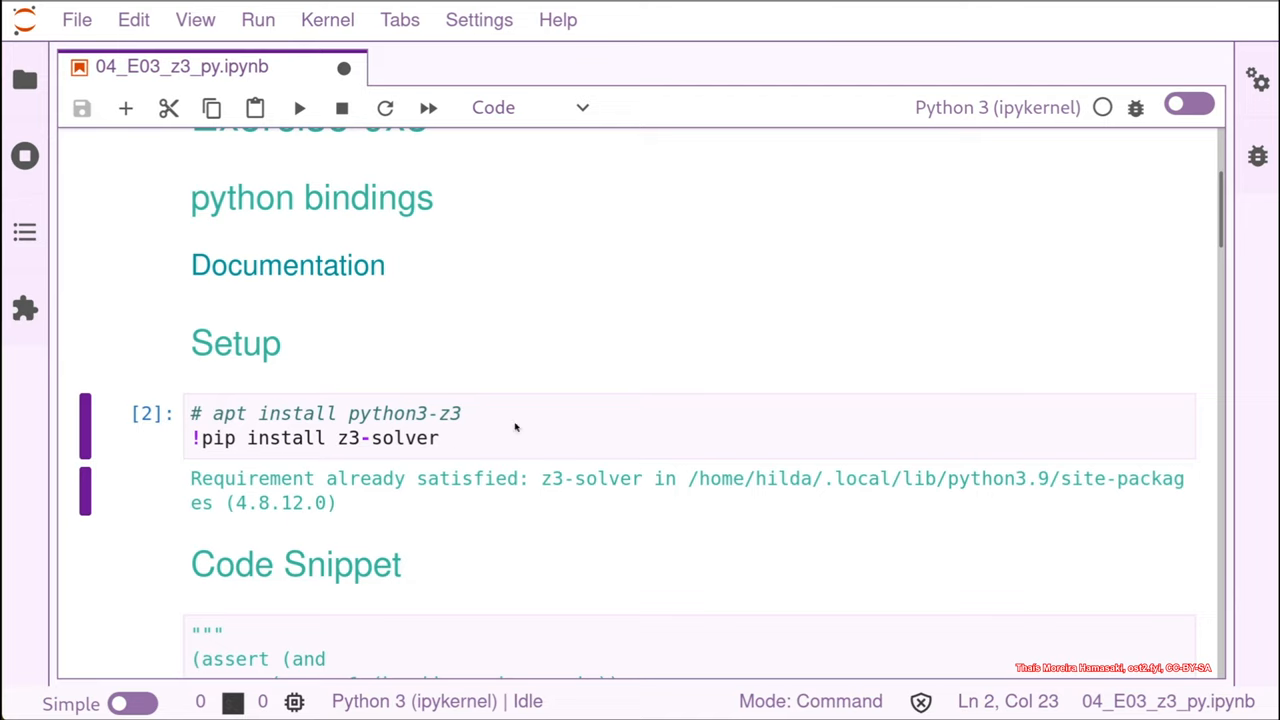
{"action": "mouse_move", "coordinate": [281, 442]}
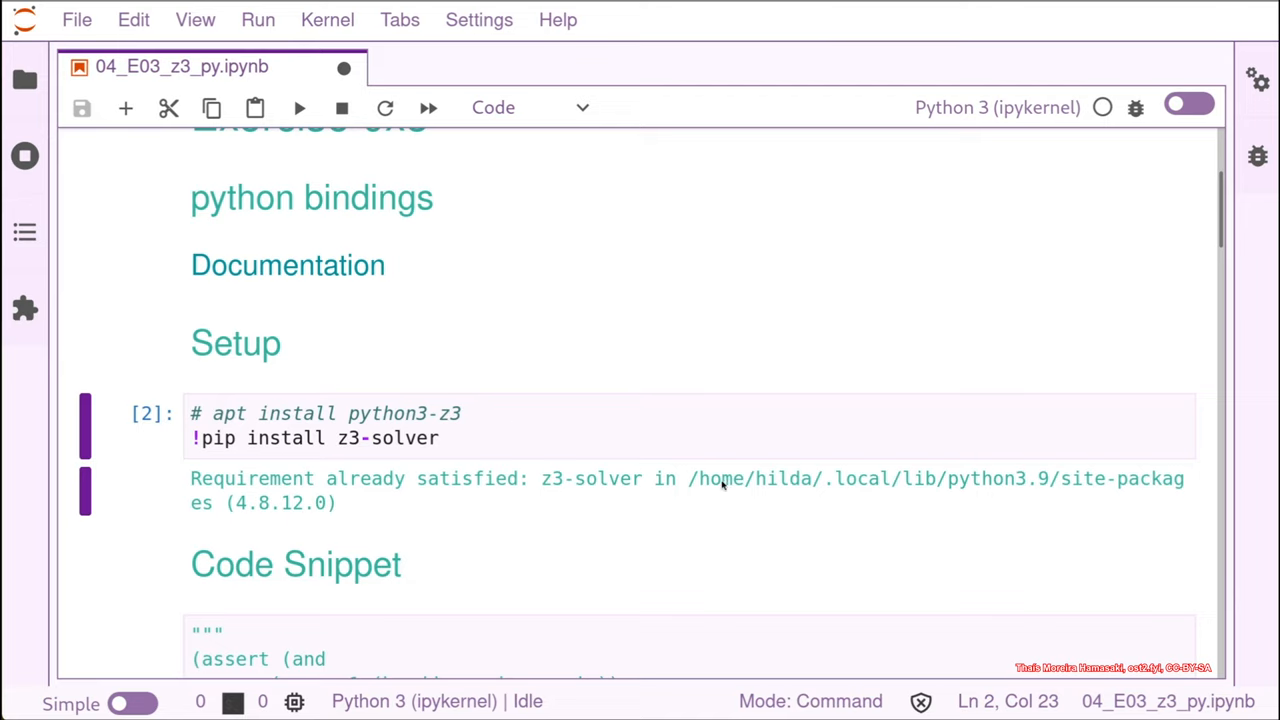
{"action": "mouse_move", "coordinate": [547, 492]}
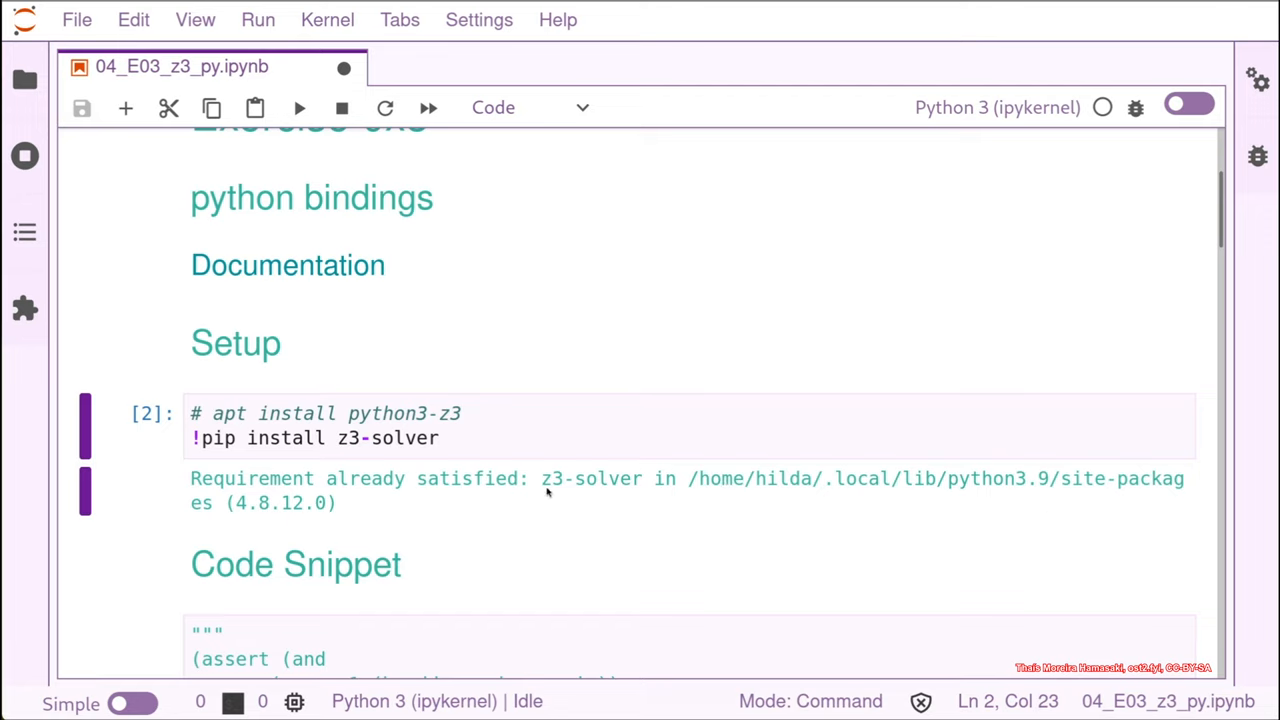
{"action": "mouse_move", "coordinate": [599, 467]}
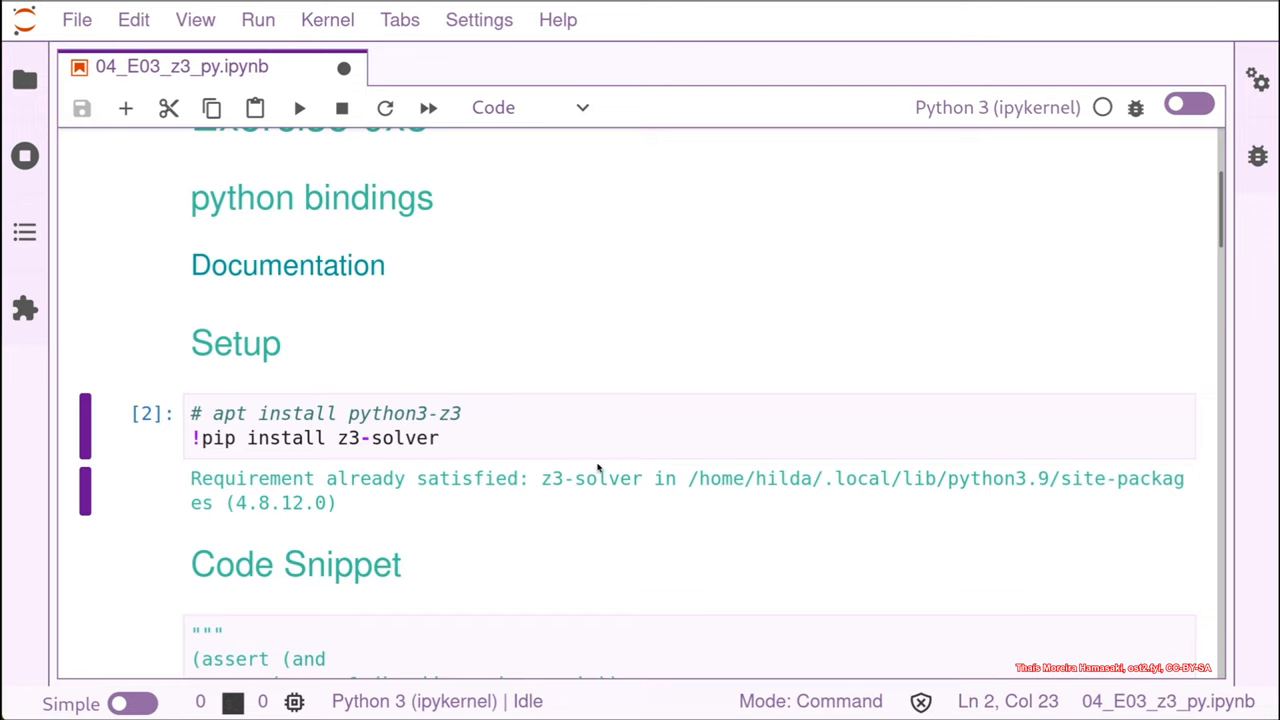
Step: Scroll to the Solution heading with the z3 import, solver and variable cells
{"action": "scroll", "scroll_direction": "down", "scroll_amount": 3}
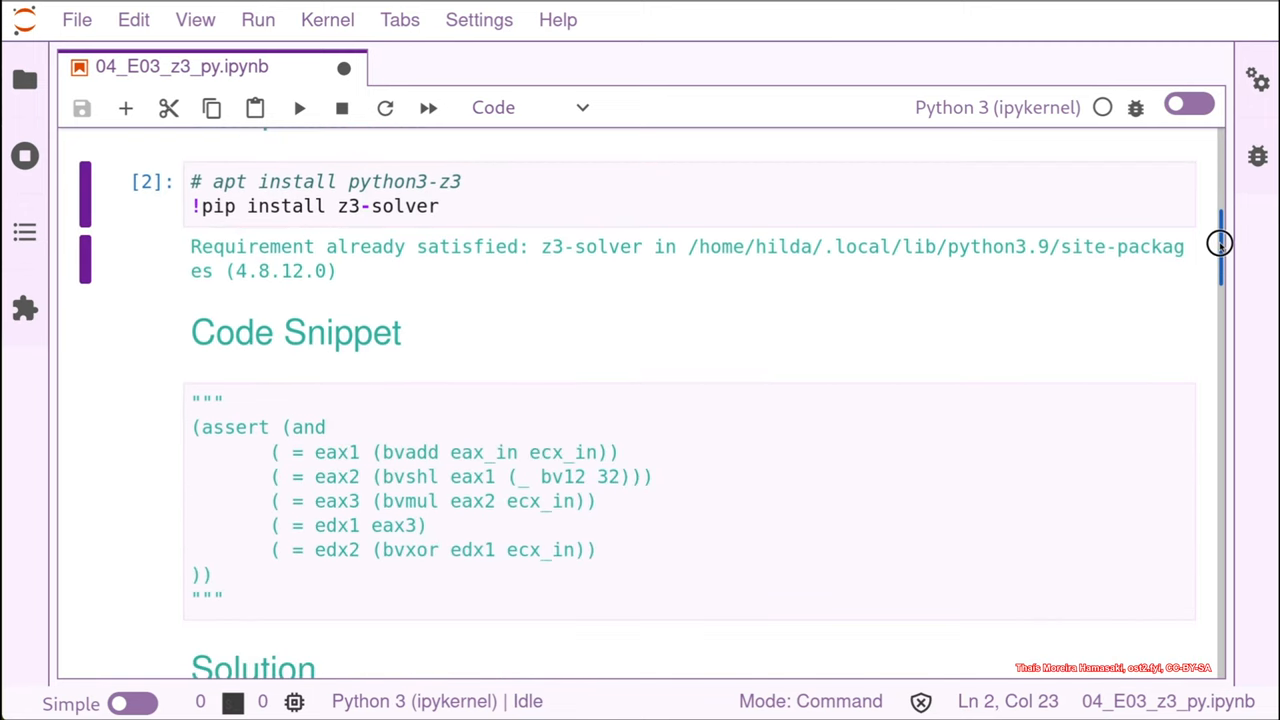
{"action": "scroll", "scroll_direction": "down", "scroll_amount": 3}
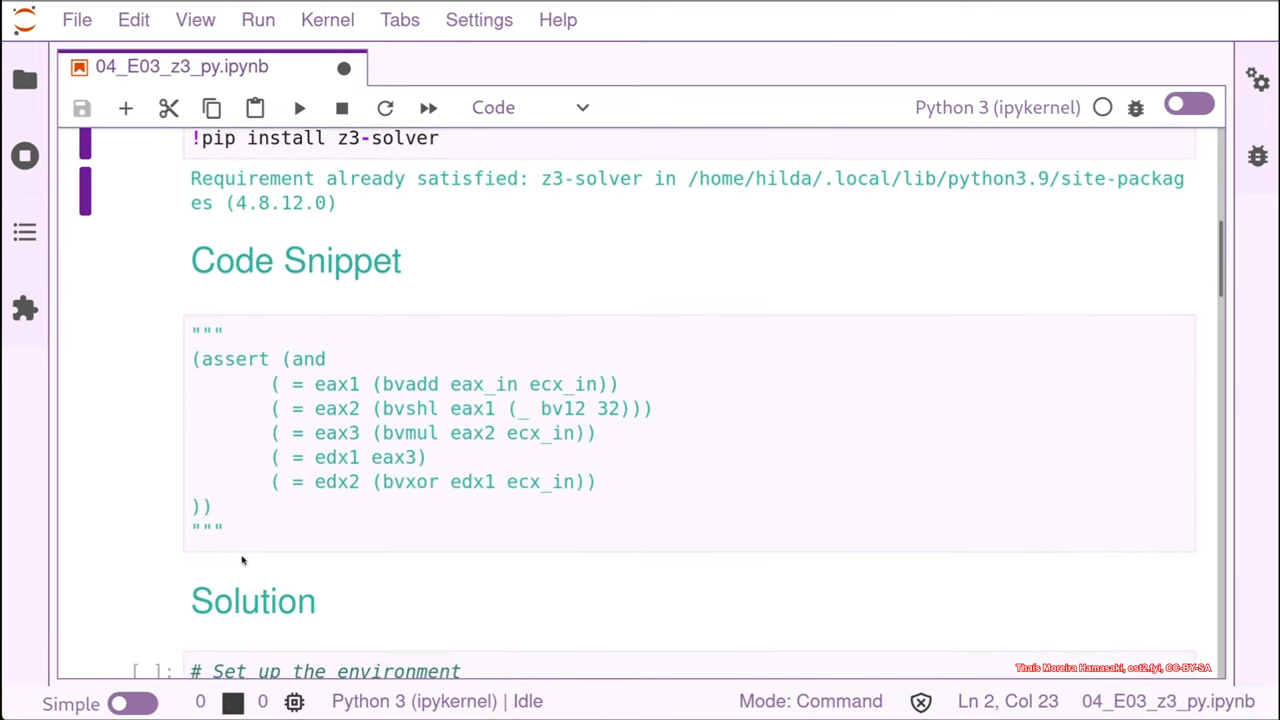
{"action": "mouse_move", "coordinate": [535, 583]}
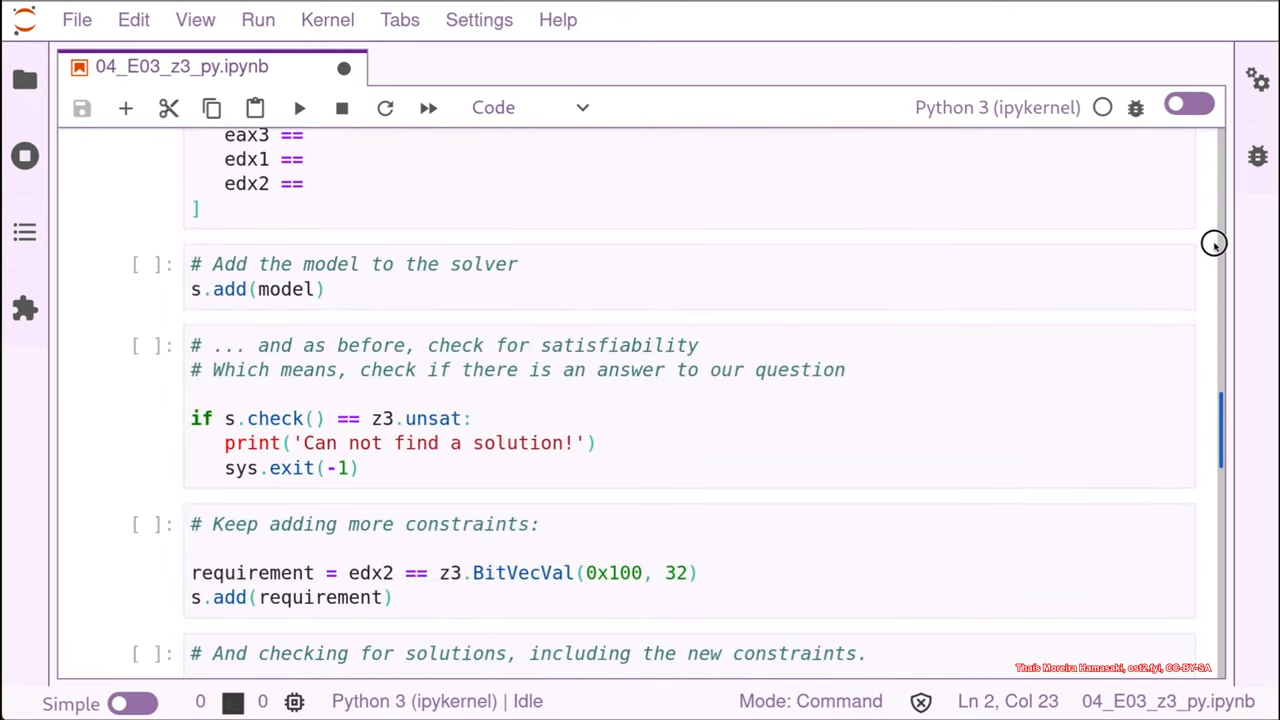
{"action": "scroll", "scroll_direction": "up", "scroll_amount": 3}
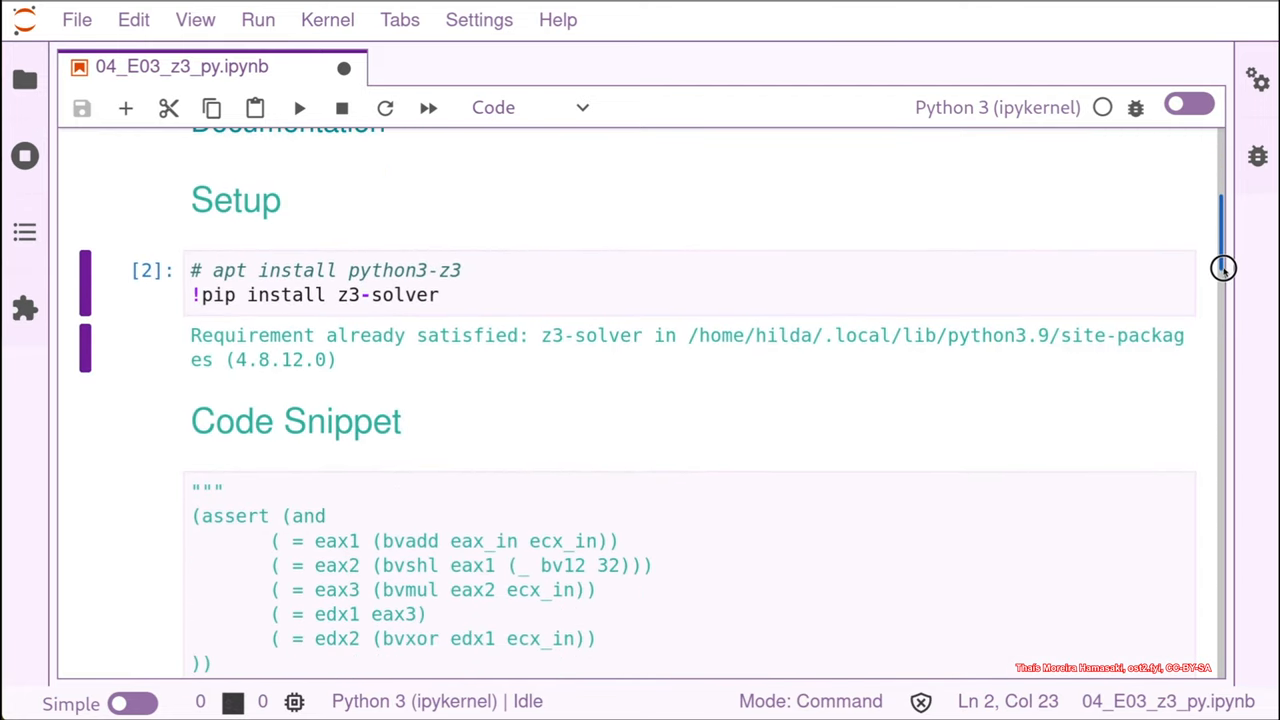
{"action": "scroll", "scroll_direction": "down", "scroll_amount": 3}
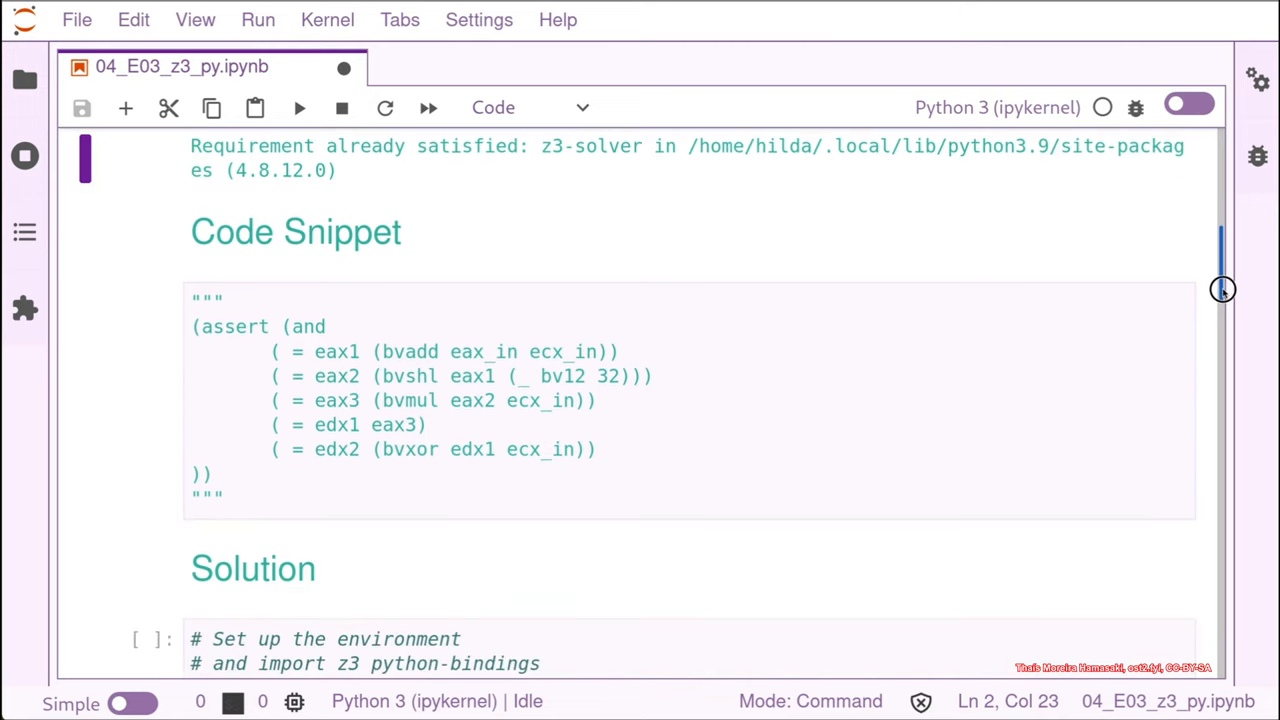
{"action": "scroll", "scroll_direction": "down", "scroll_amount": 3}
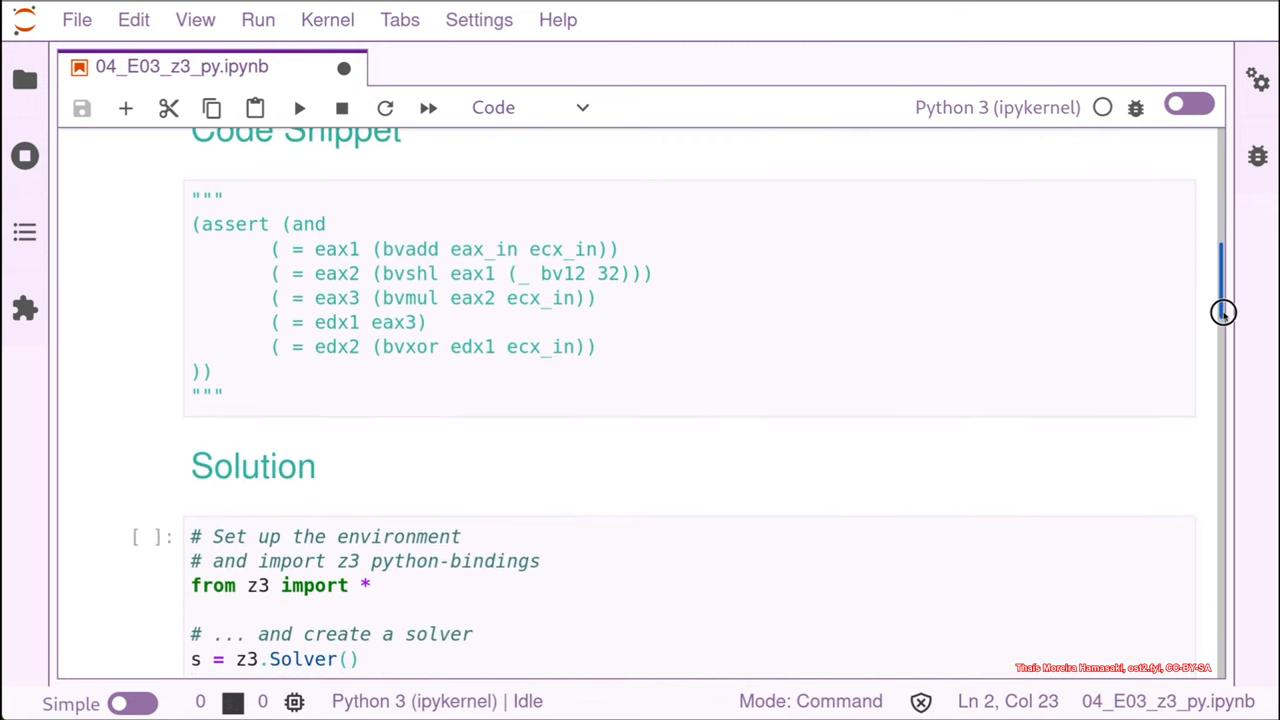
{"action": "scroll", "scroll_direction": "down", "scroll_amount": 3}
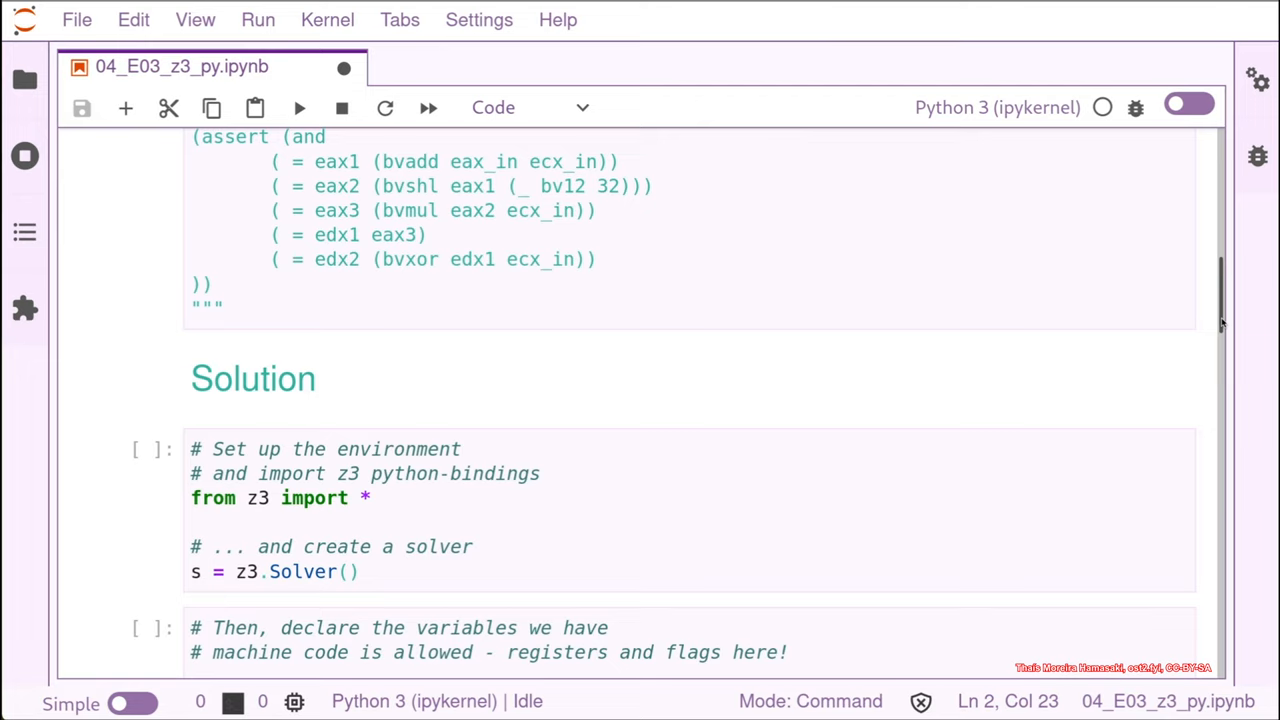
{"action": "mouse_move", "coordinate": [659, 481]}
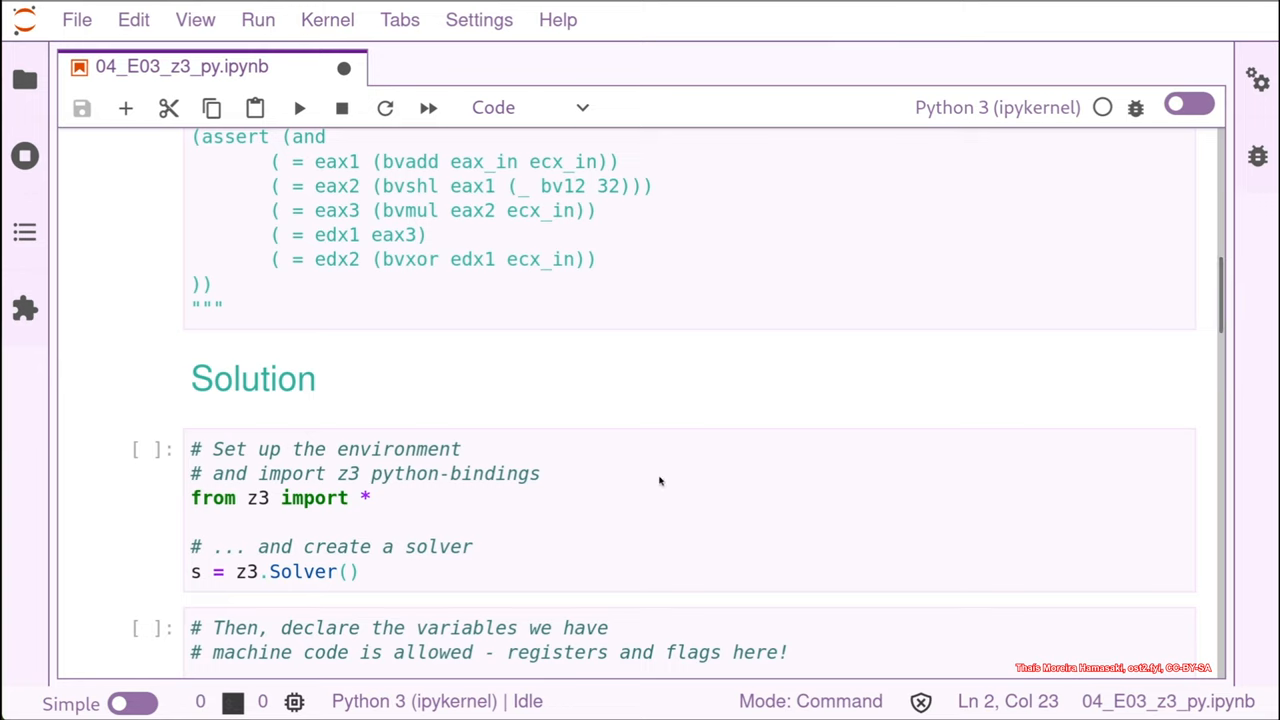
{"action": "mouse_move", "coordinate": [601, 496]}
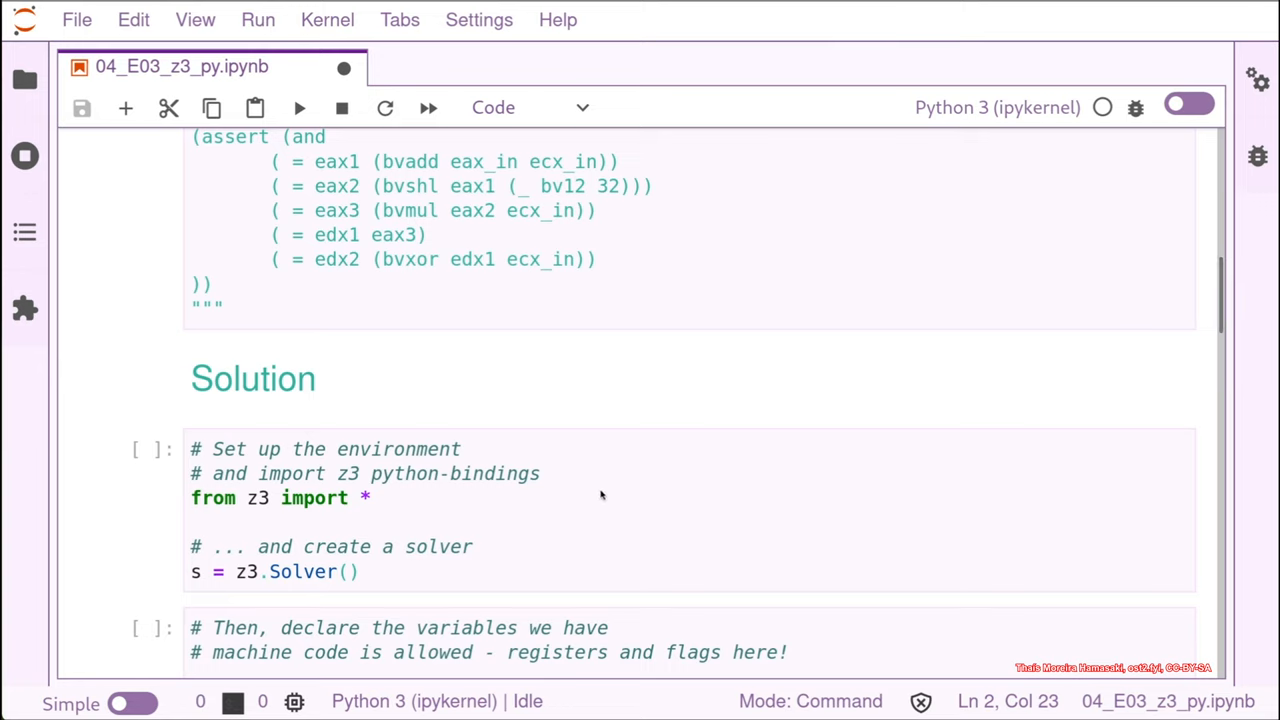
{"action": "mouse_move", "coordinate": [200, 465]}
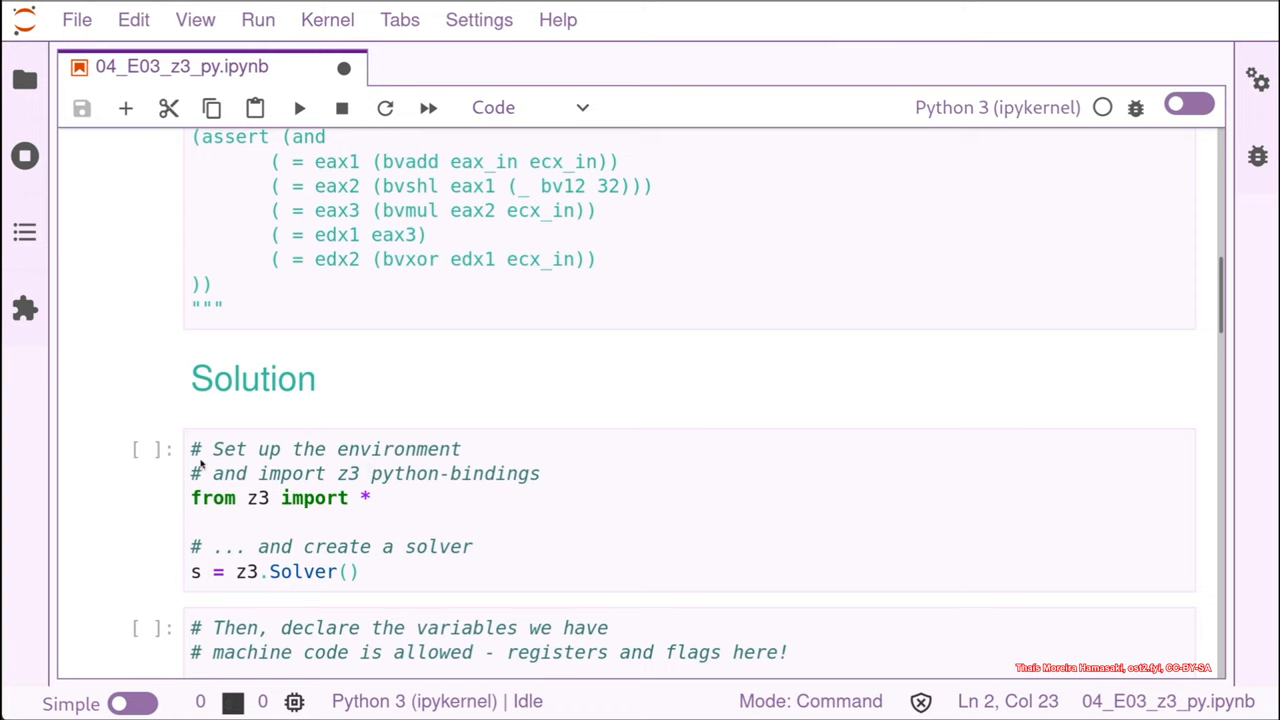
{"action": "mouse_move", "coordinate": [320, 468]}
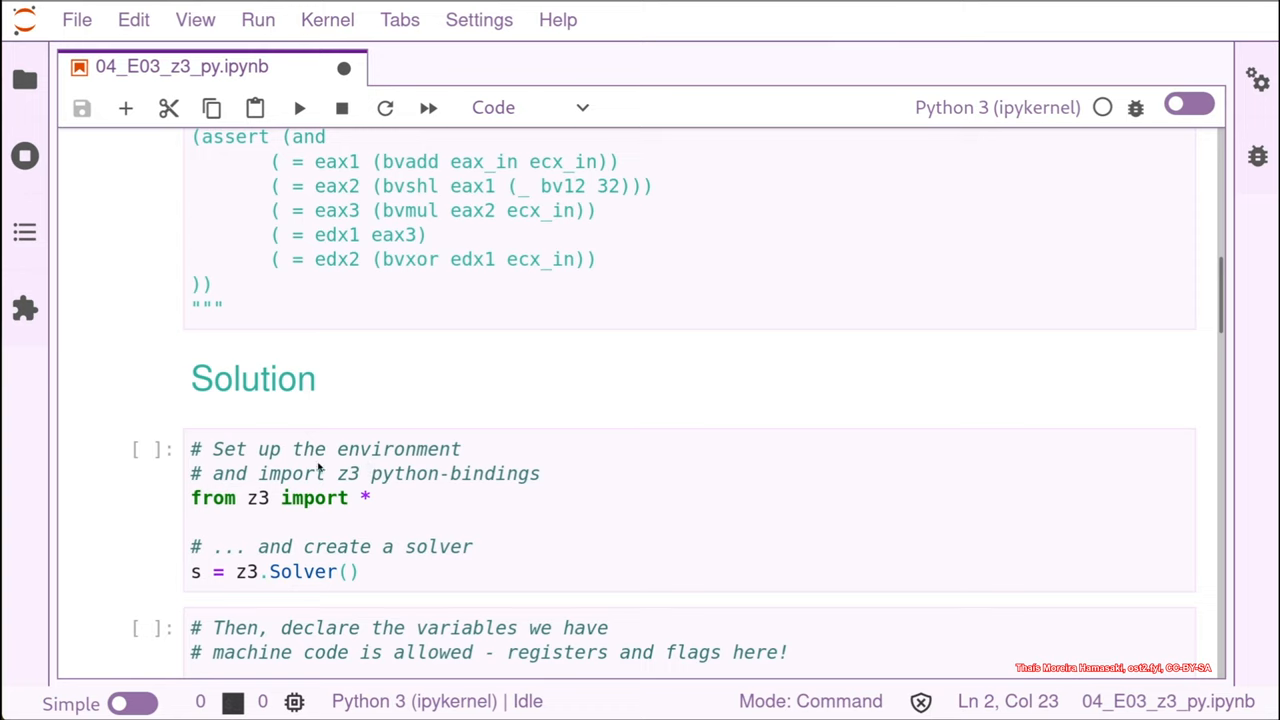
{"action": "mouse_move", "coordinate": [480, 488]}
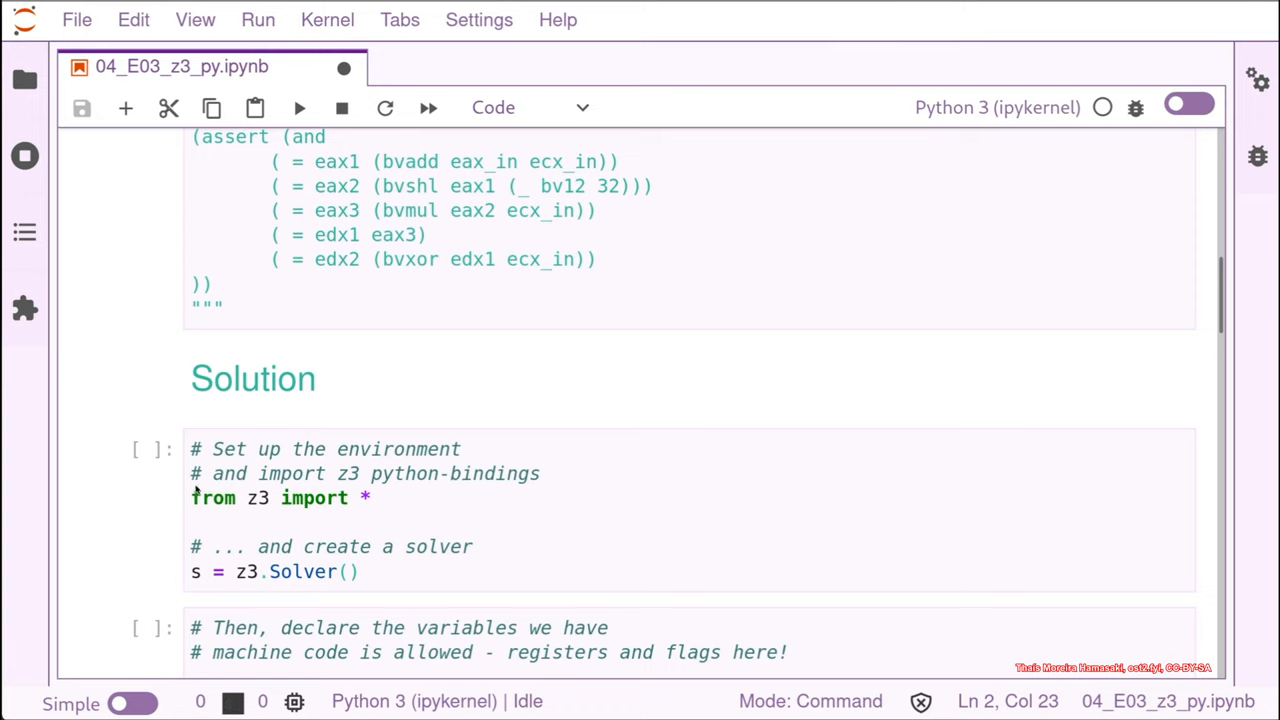
{"action": "mouse_move", "coordinate": [226, 507]}
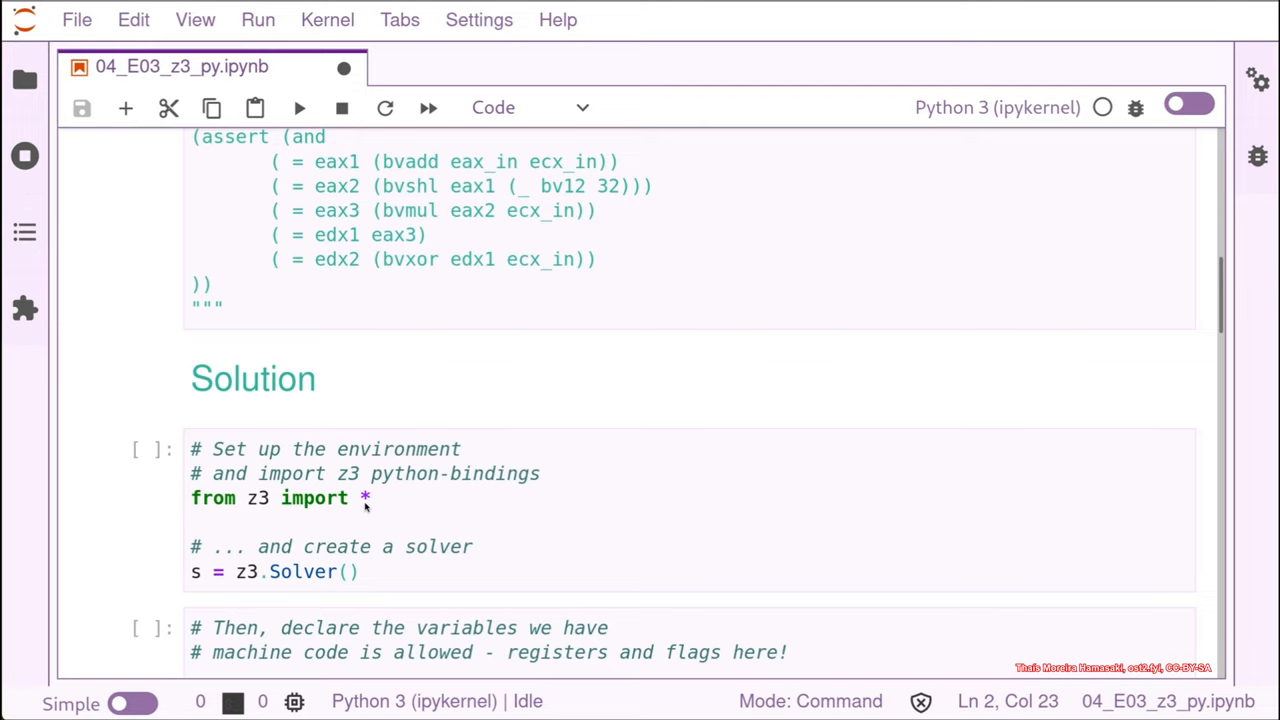
Step: Run the z3 import and solver creation cell, then review the surrounding cells
{"action": "left_click", "coordinate": [360, 571]}
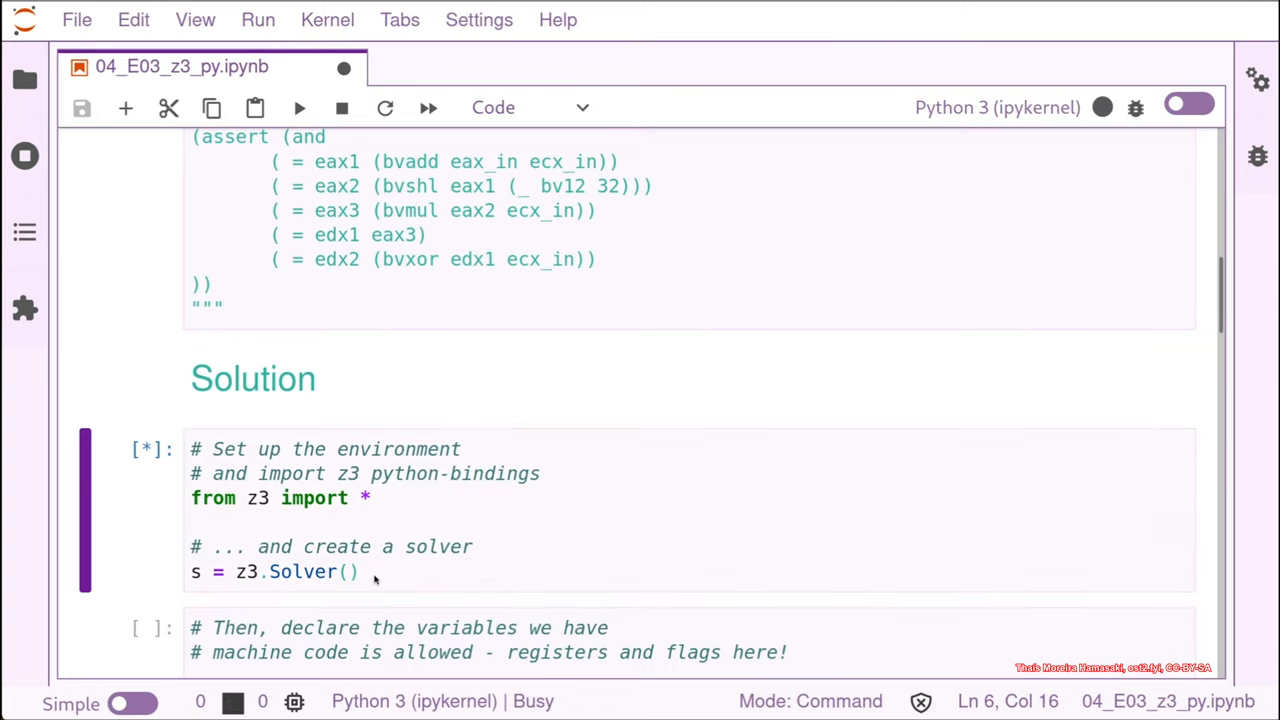
{"action": "scroll", "scroll_direction": "down", "scroll_amount": 3}
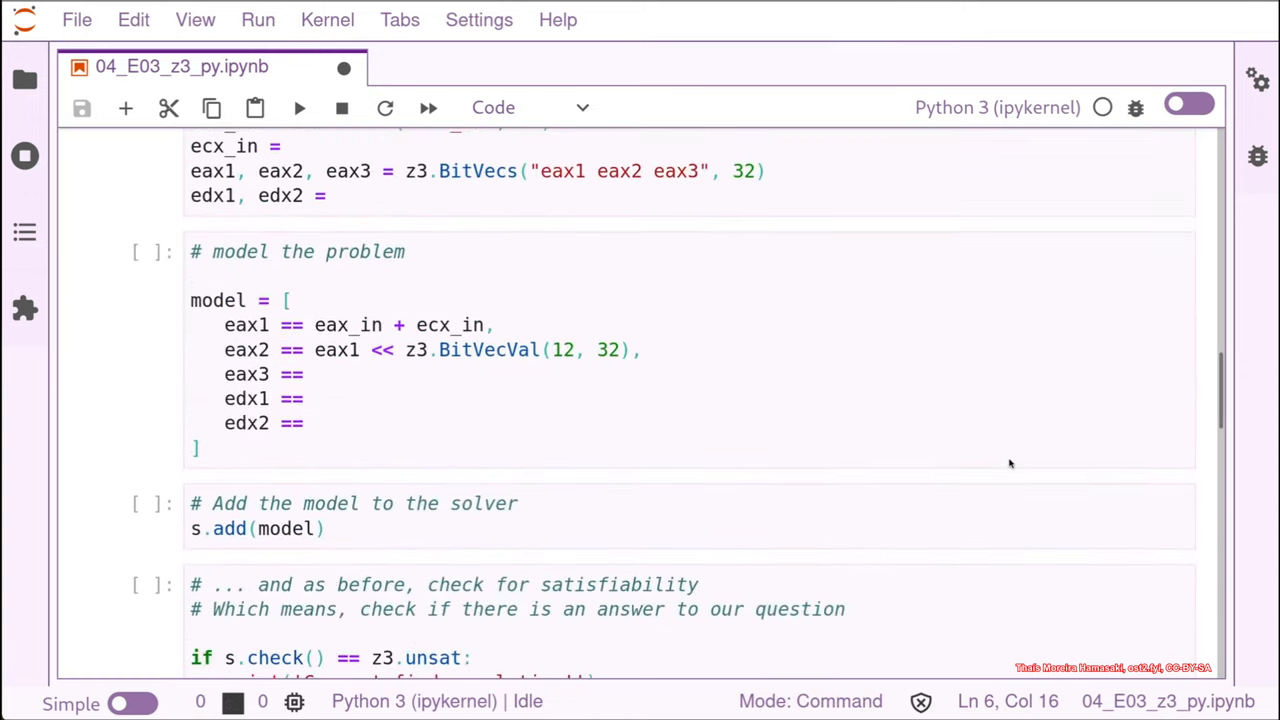
{"action": "scroll", "scroll_direction": "up", "scroll_amount": 3}
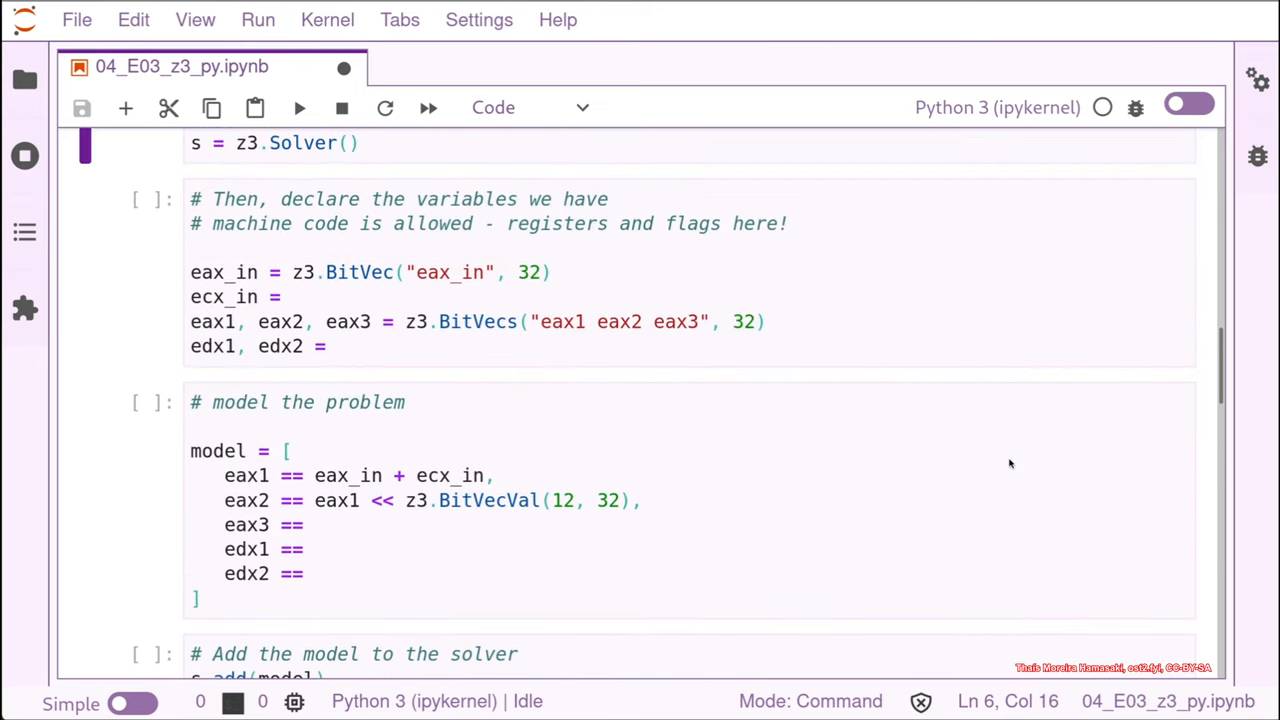
{"action": "scroll", "scroll_direction": "up", "scroll_amount": 3}
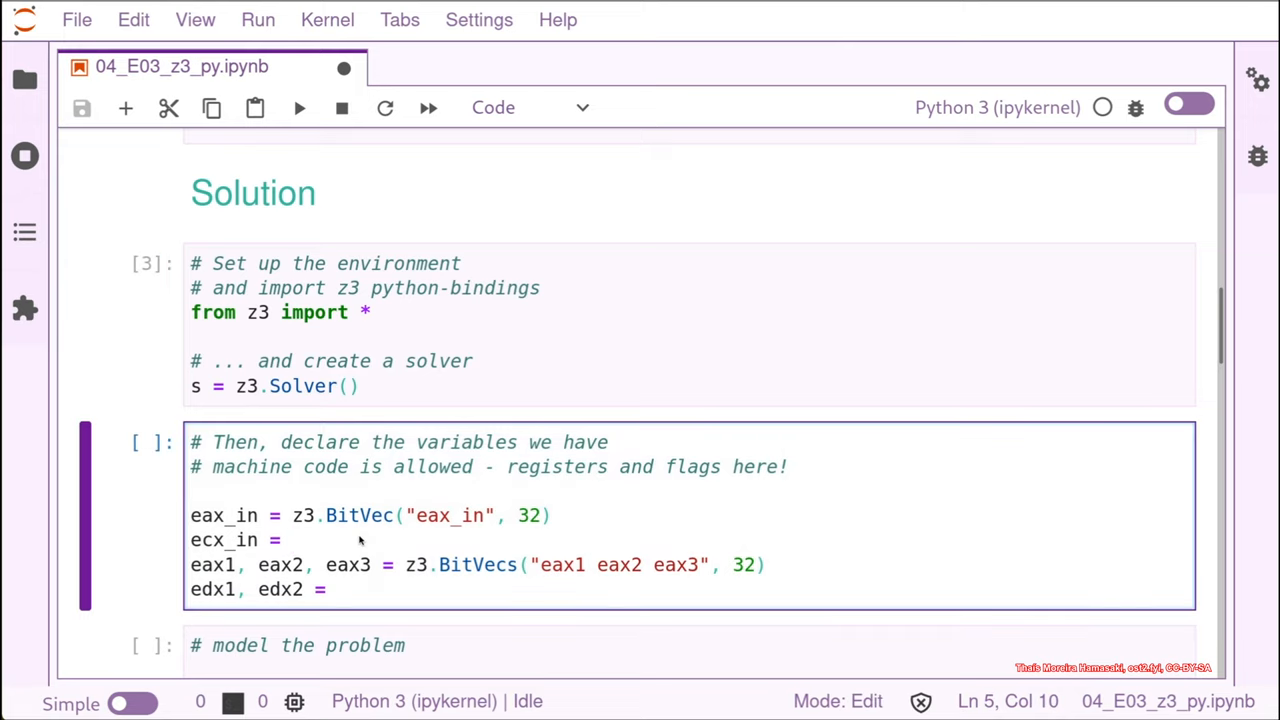
{"action": "mouse_move", "coordinate": [310, 525]}
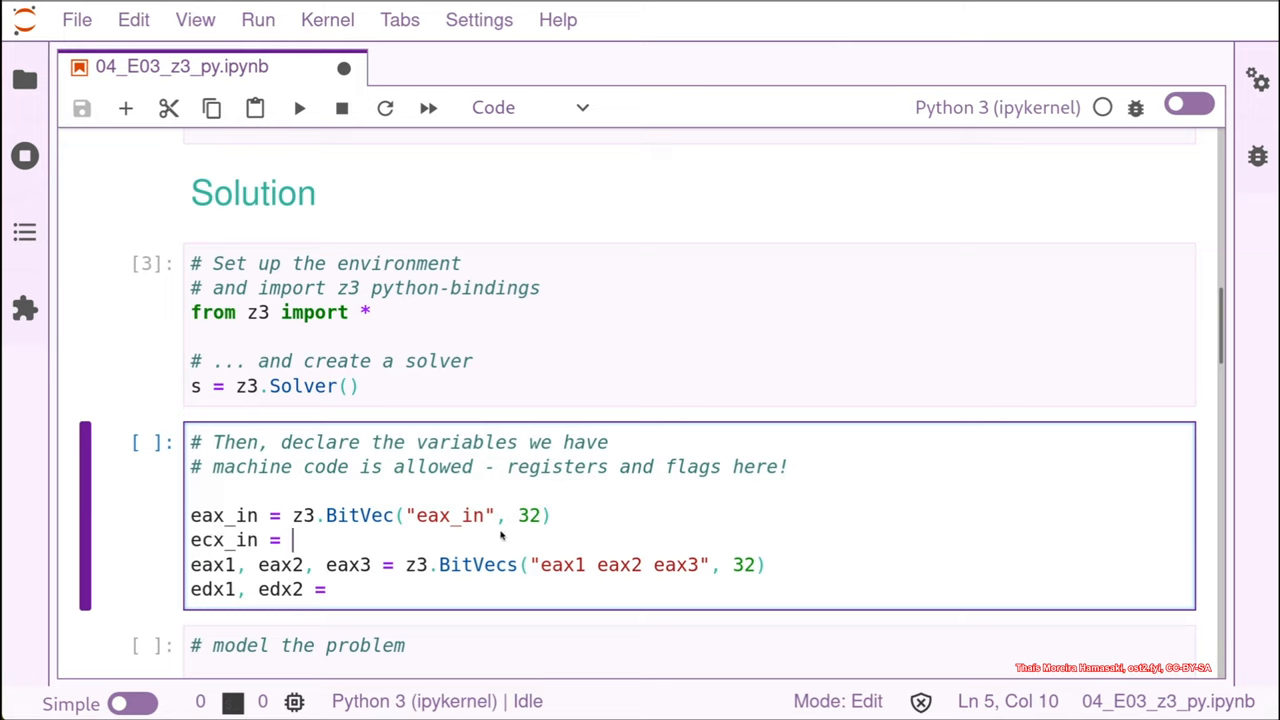
{"action": "mouse_move", "coordinate": [225, 525]}
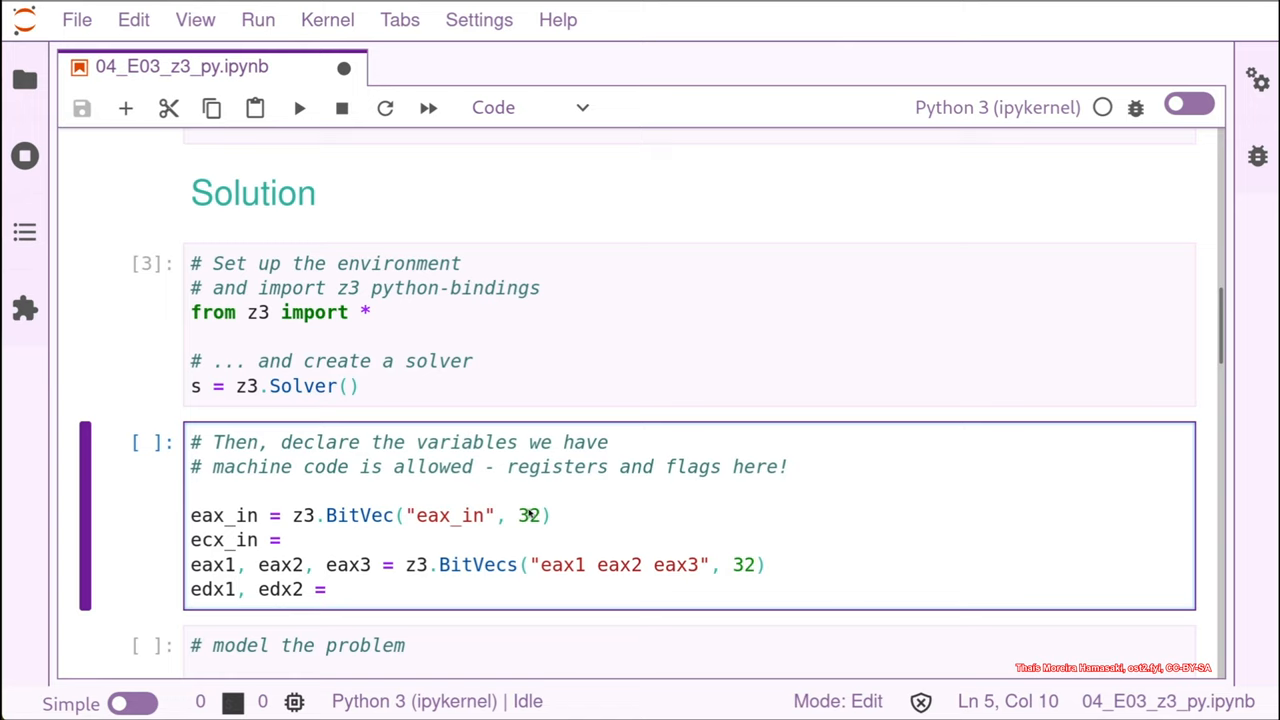
Step: Complete the declaration as ecx_in = z3.BitVec("ecx_in", 32)
{"action": "type", "text": "z"}
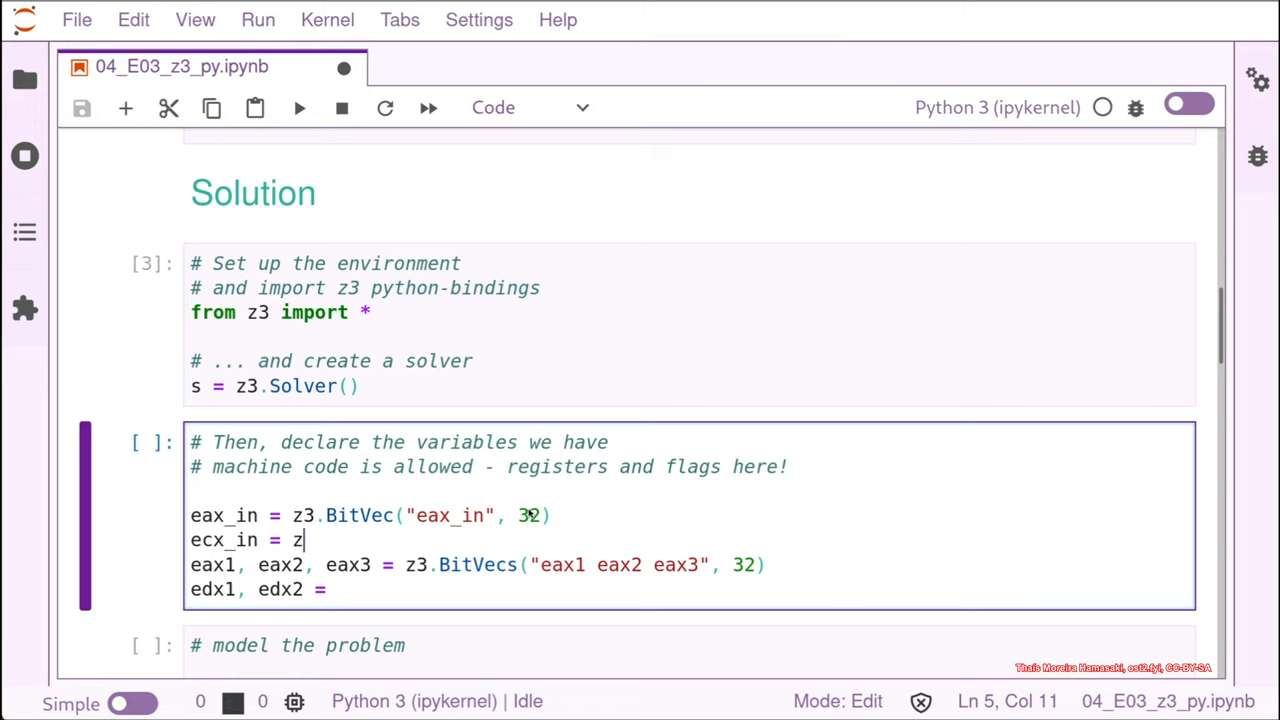
{"action": "type", "text": "3"}
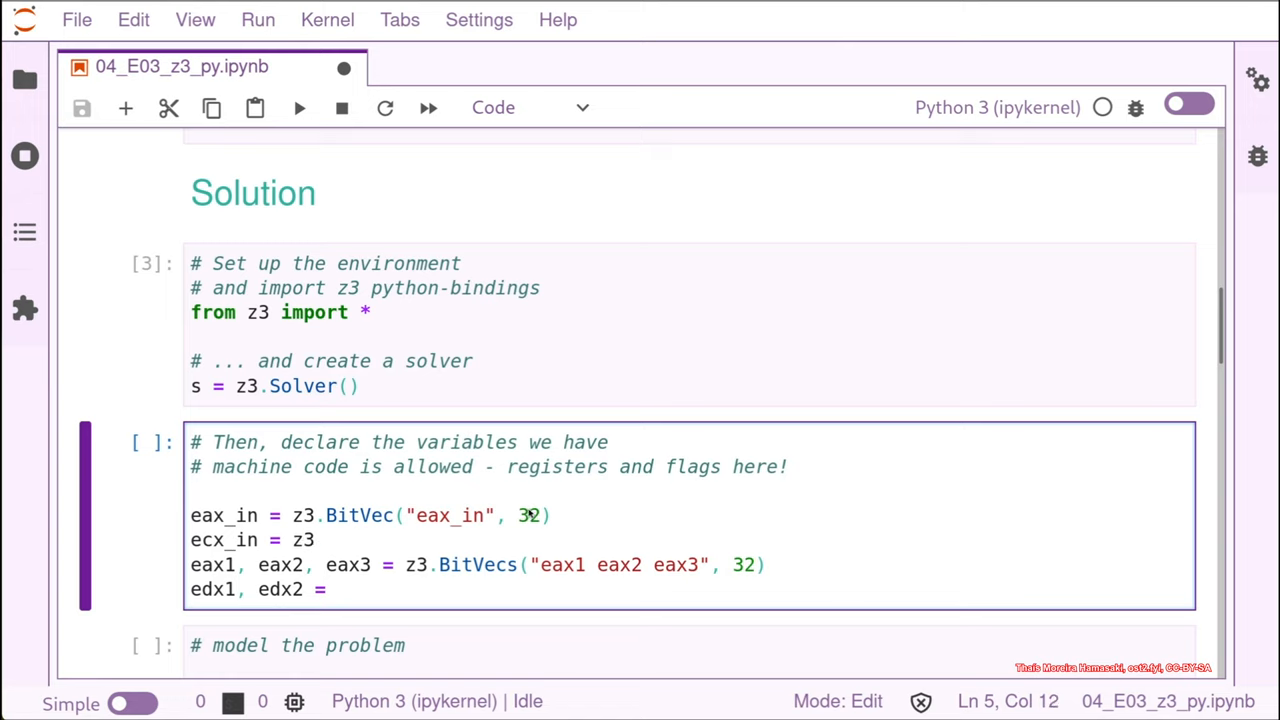
{"action": "type", "text": ".Bit"}
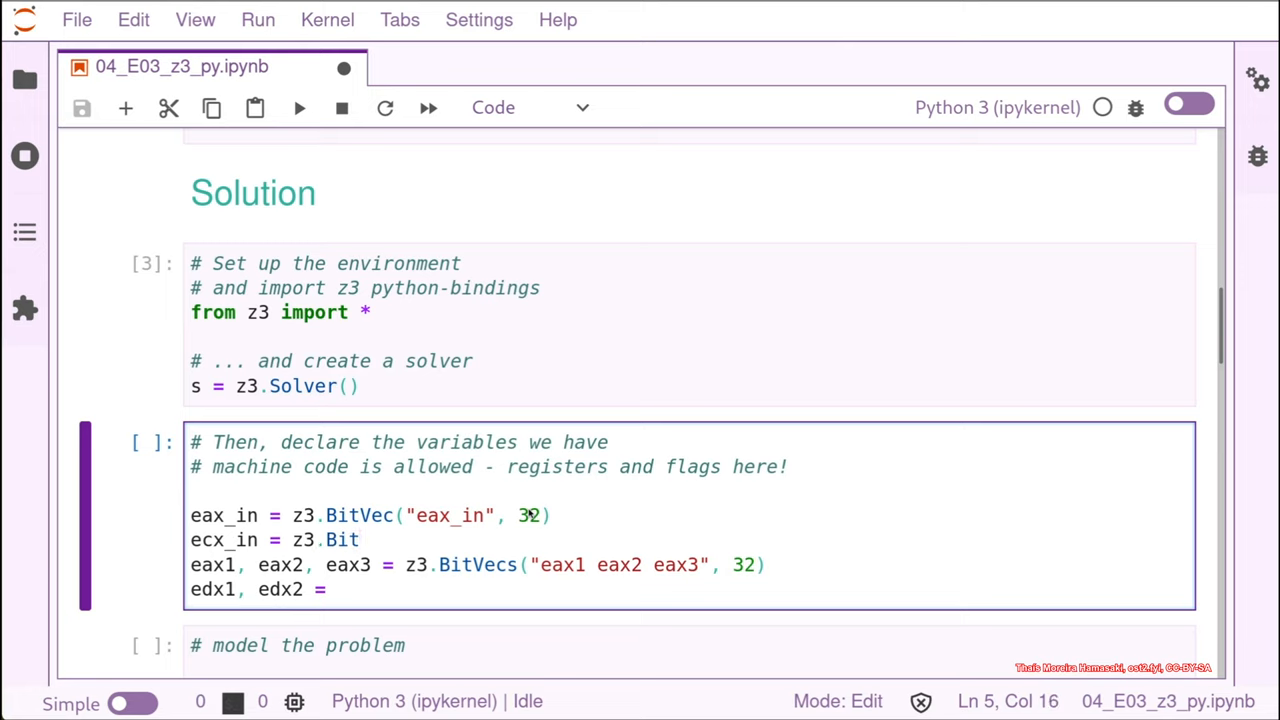
{"action": "type", "text": "Vec"}
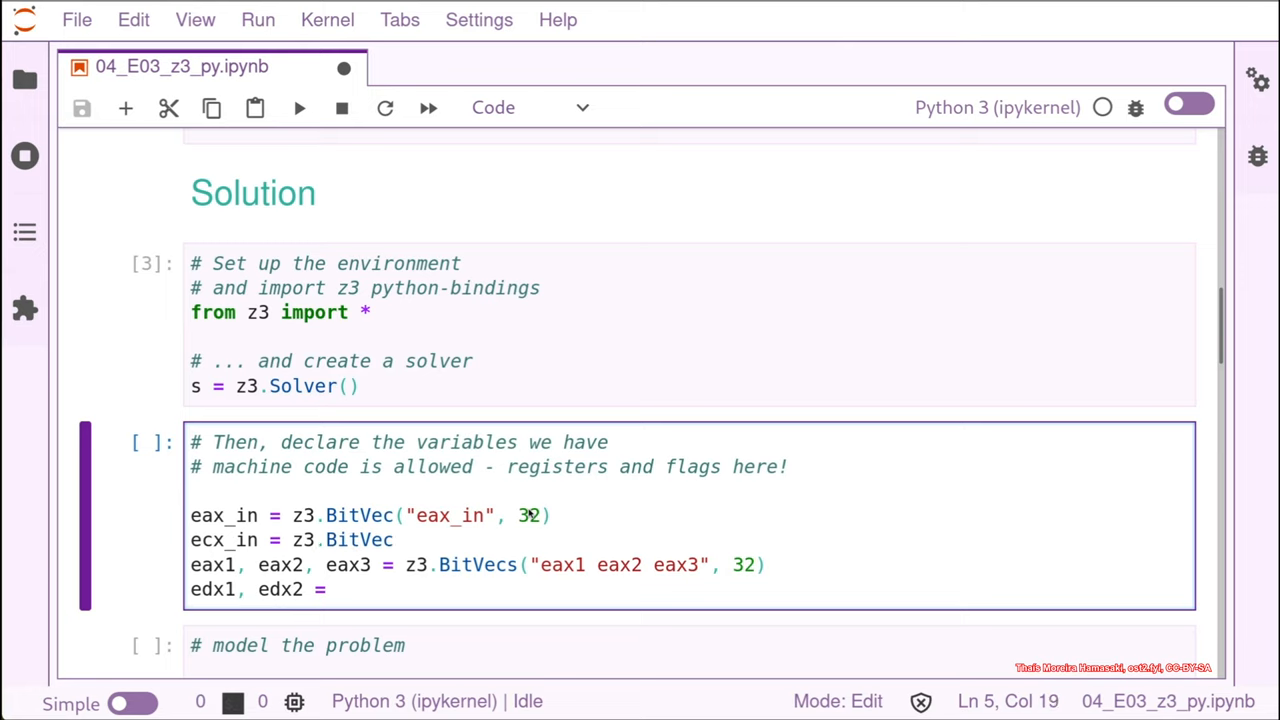
{"action": "type", "text": "()"}
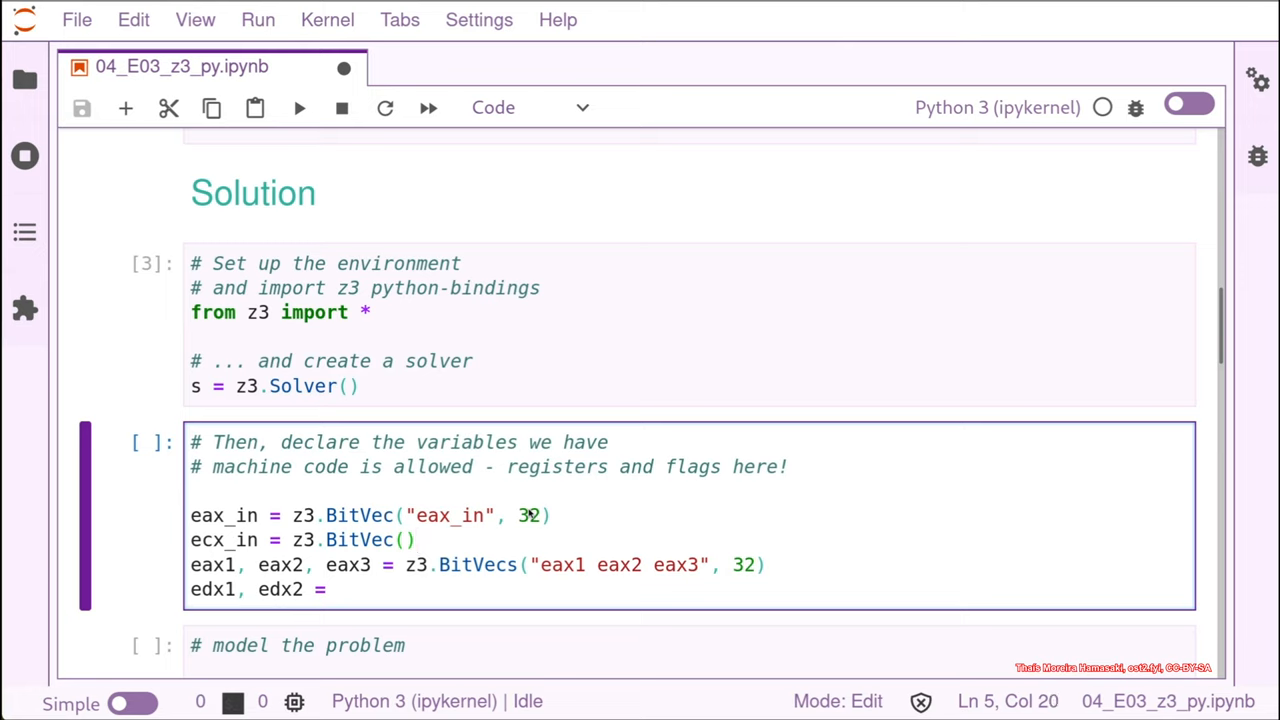
{"action": "type", "text": "\"e"}
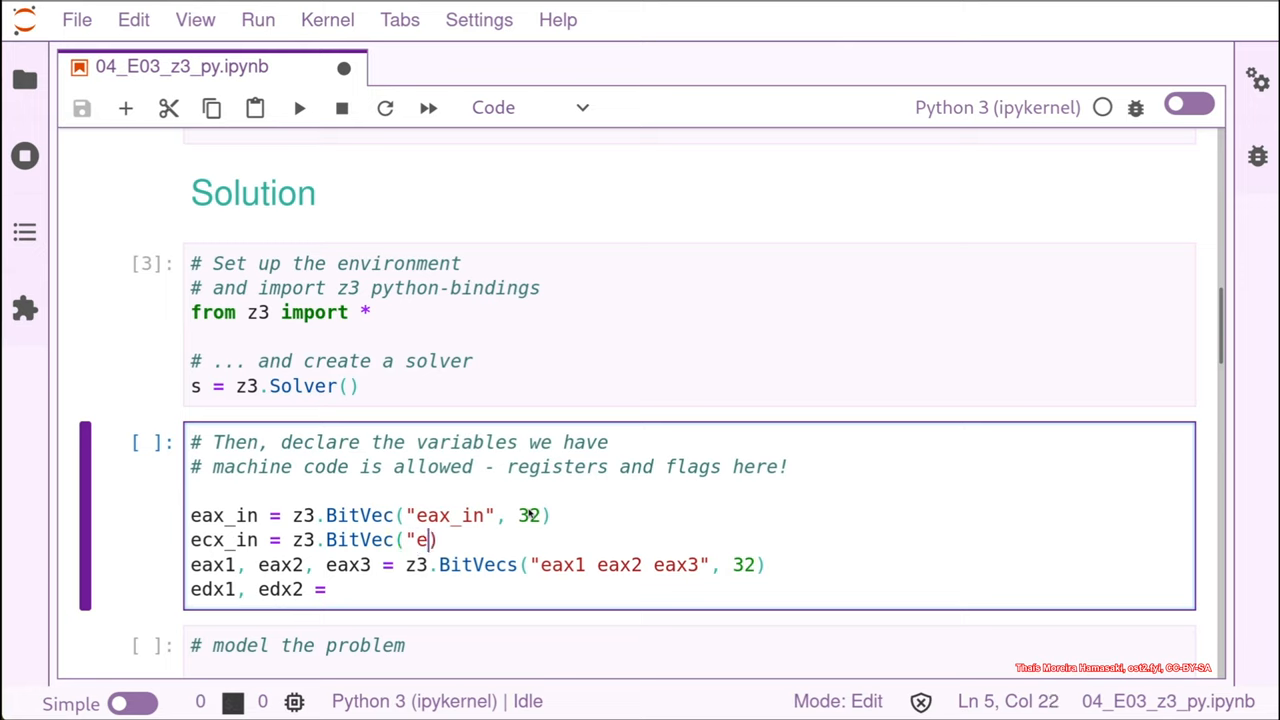
{"action": "type", "text": "cx_"}
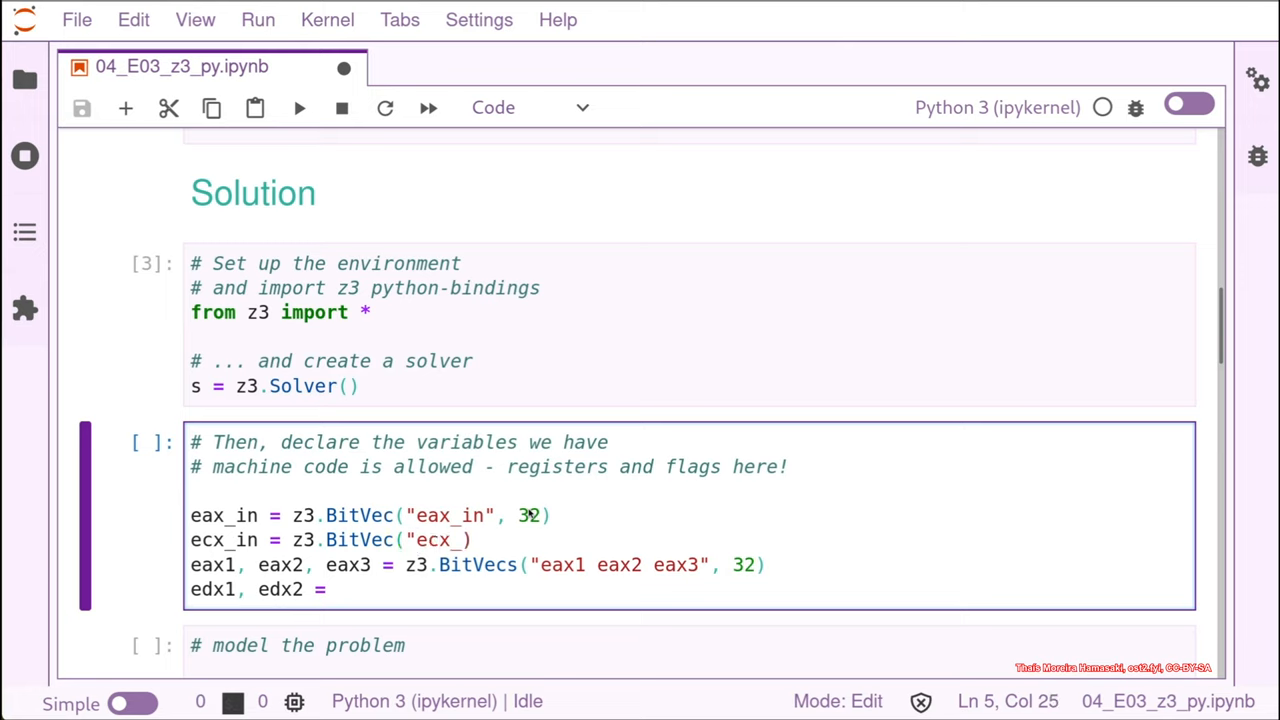
{"action": "type", "text": "in"}
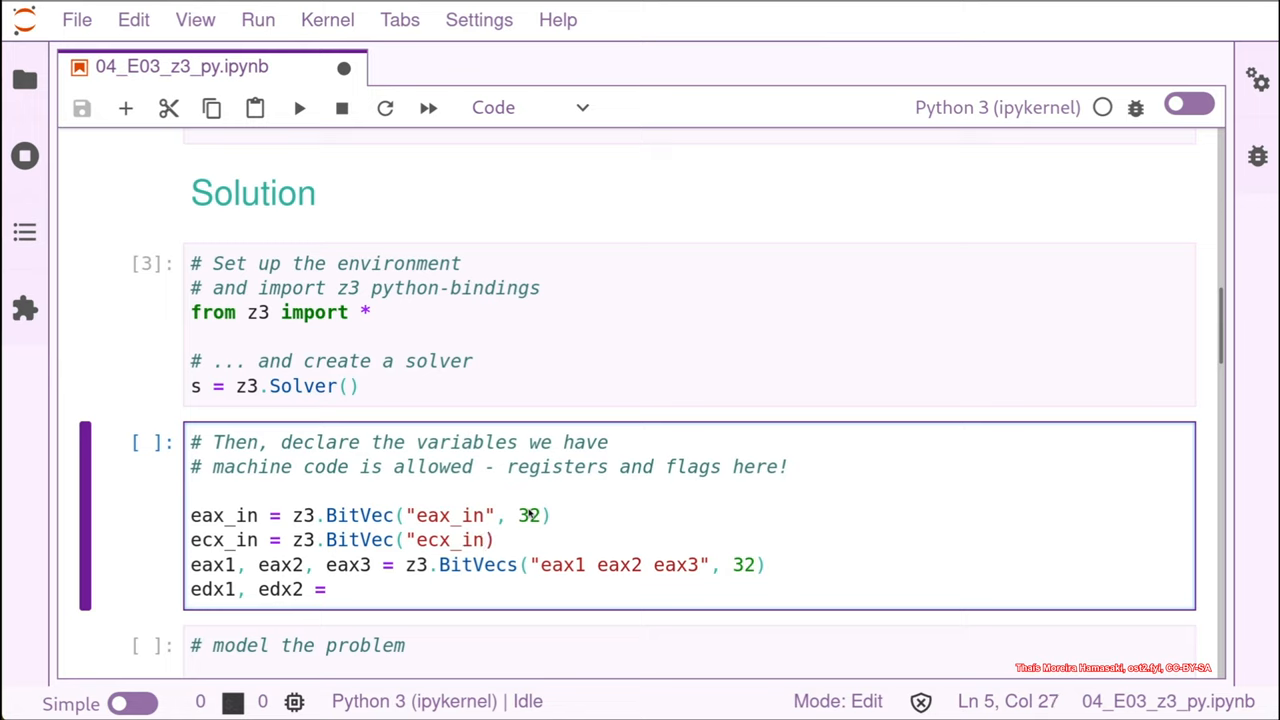
{"action": "type", "text": ", 32"}
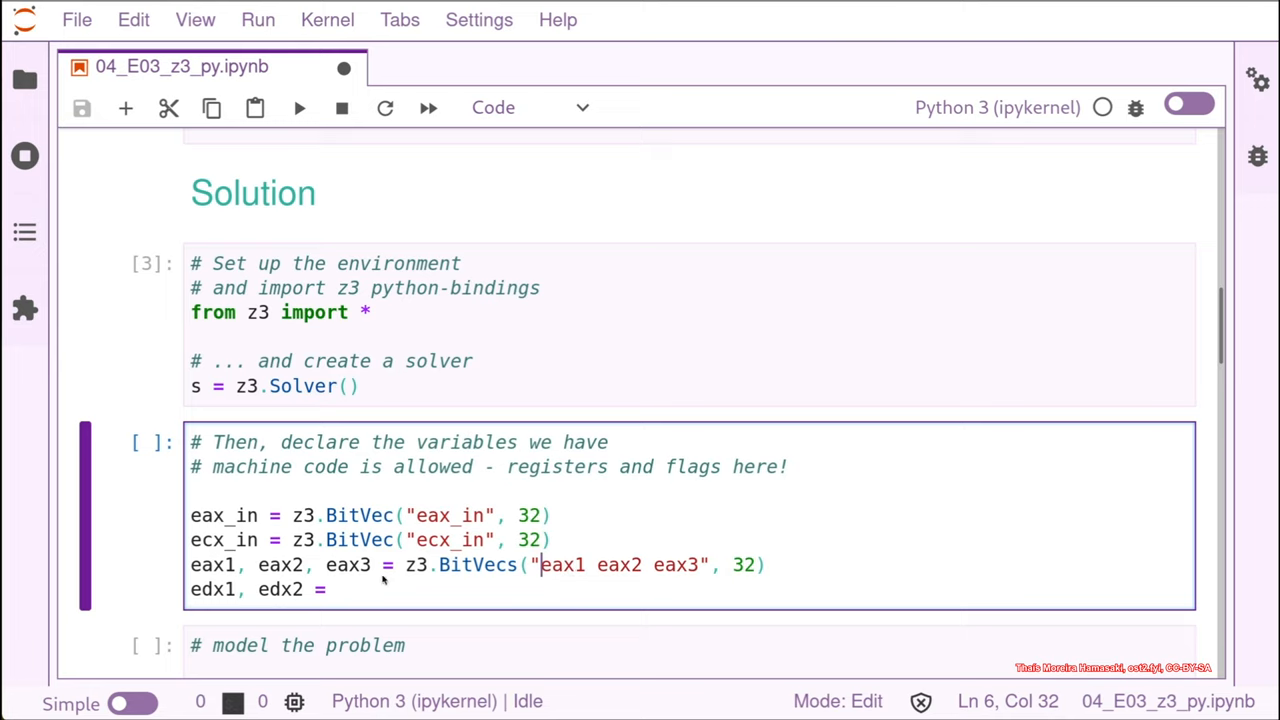
{"action": "mouse_move", "coordinate": [207, 578]}
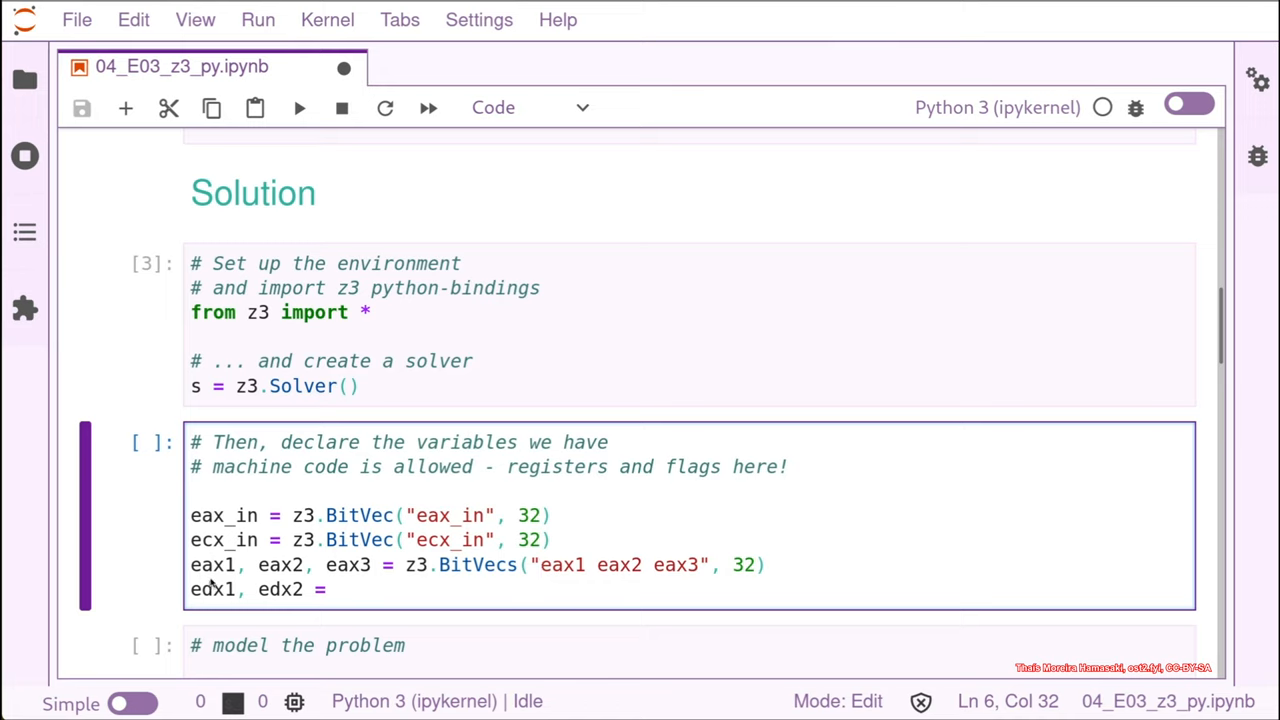
Step: Complete edx1, edx2 = z3.BitVecs("edx1 edx2", 32) in the declarations cell
{"action": "left_click", "coordinate": [340, 589]}
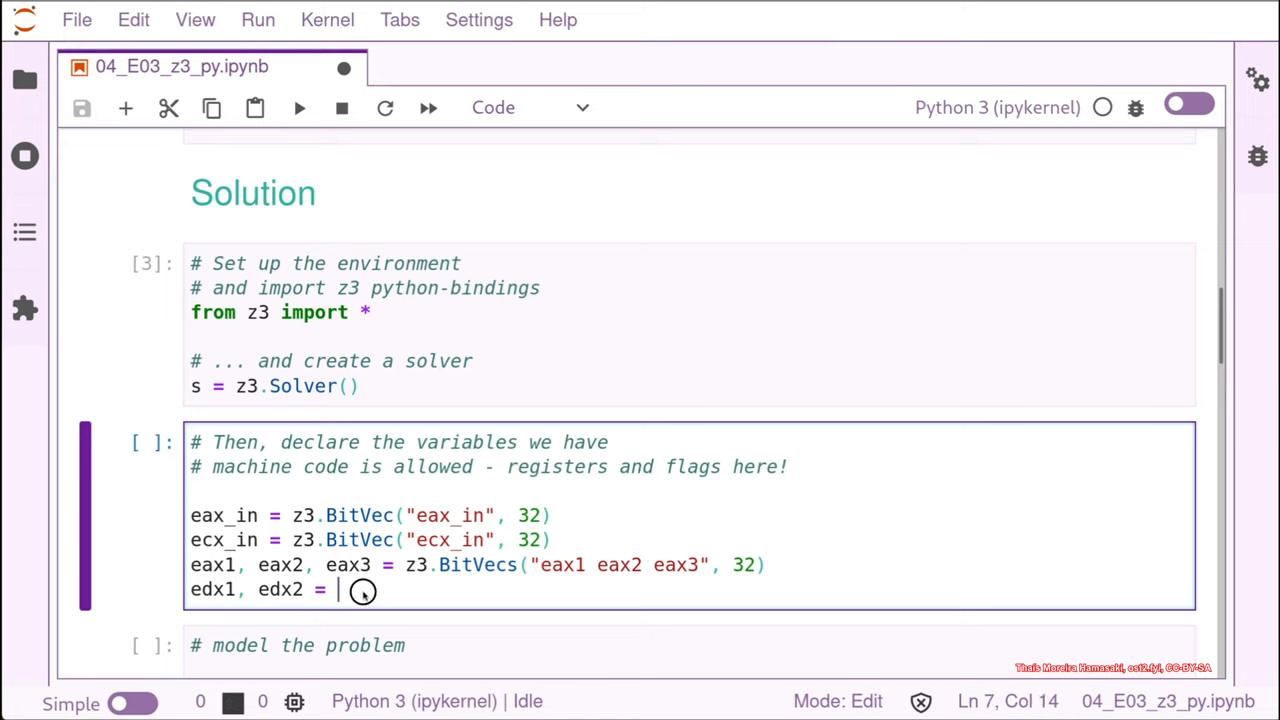
{"action": "mouse_move", "coordinate": [360, 589]}
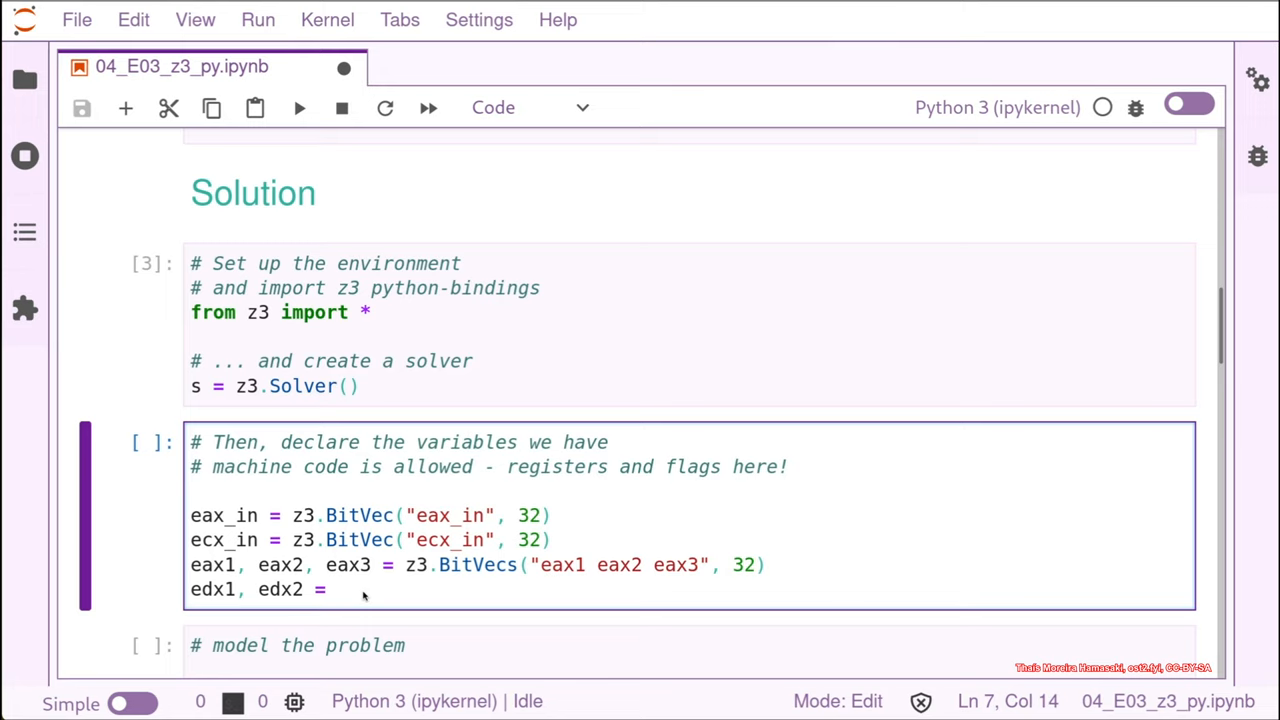
{"action": "type", "text": "z"}
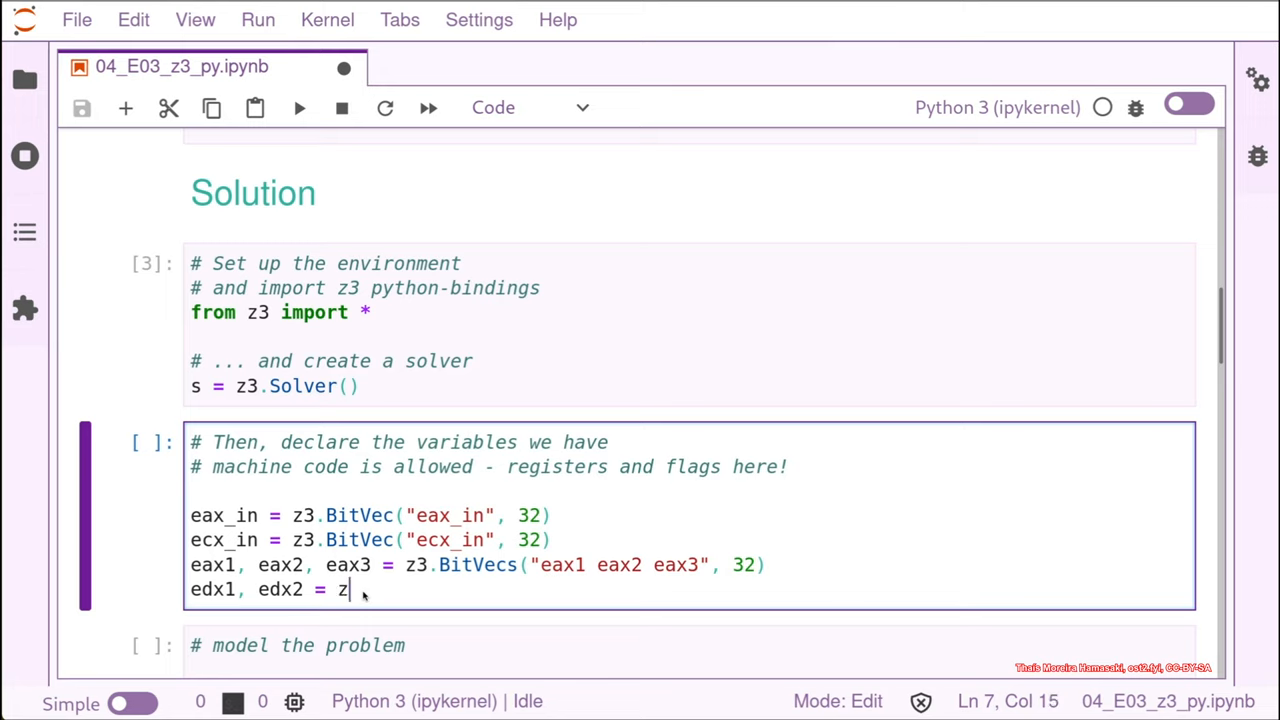
{"action": "type", "text": "3.B"}
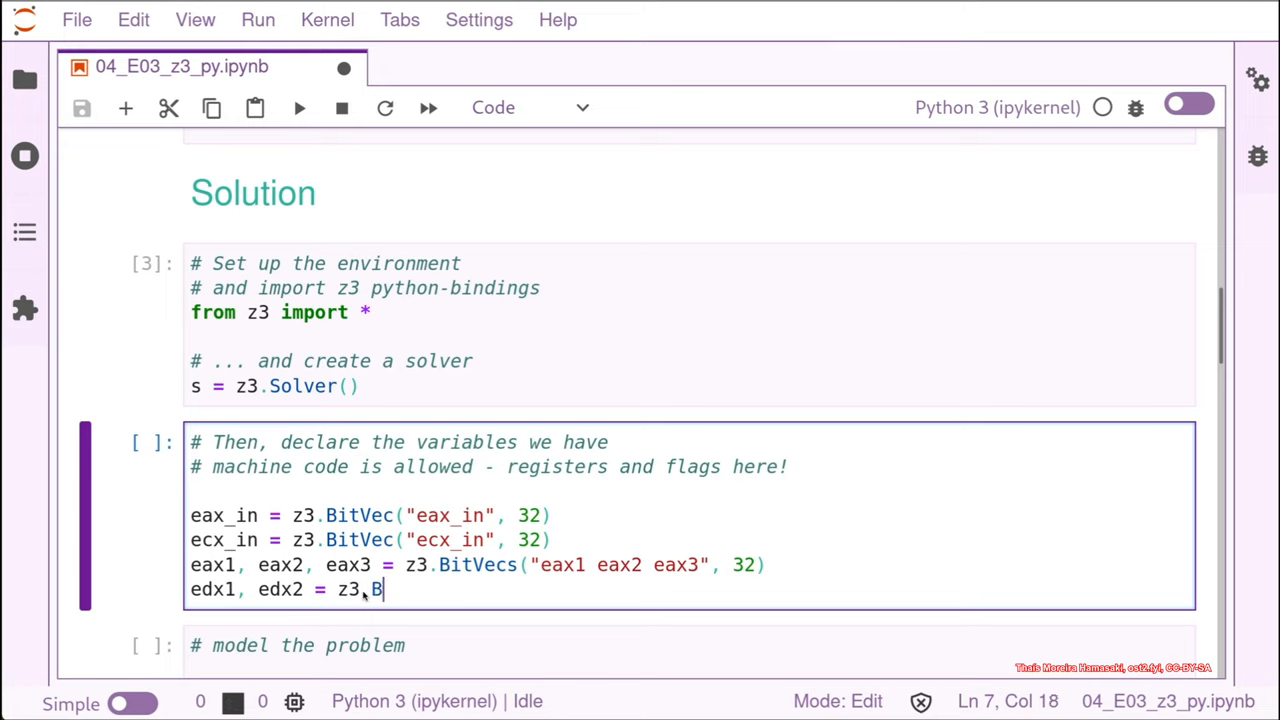
{"action": "type", "text": "it"}
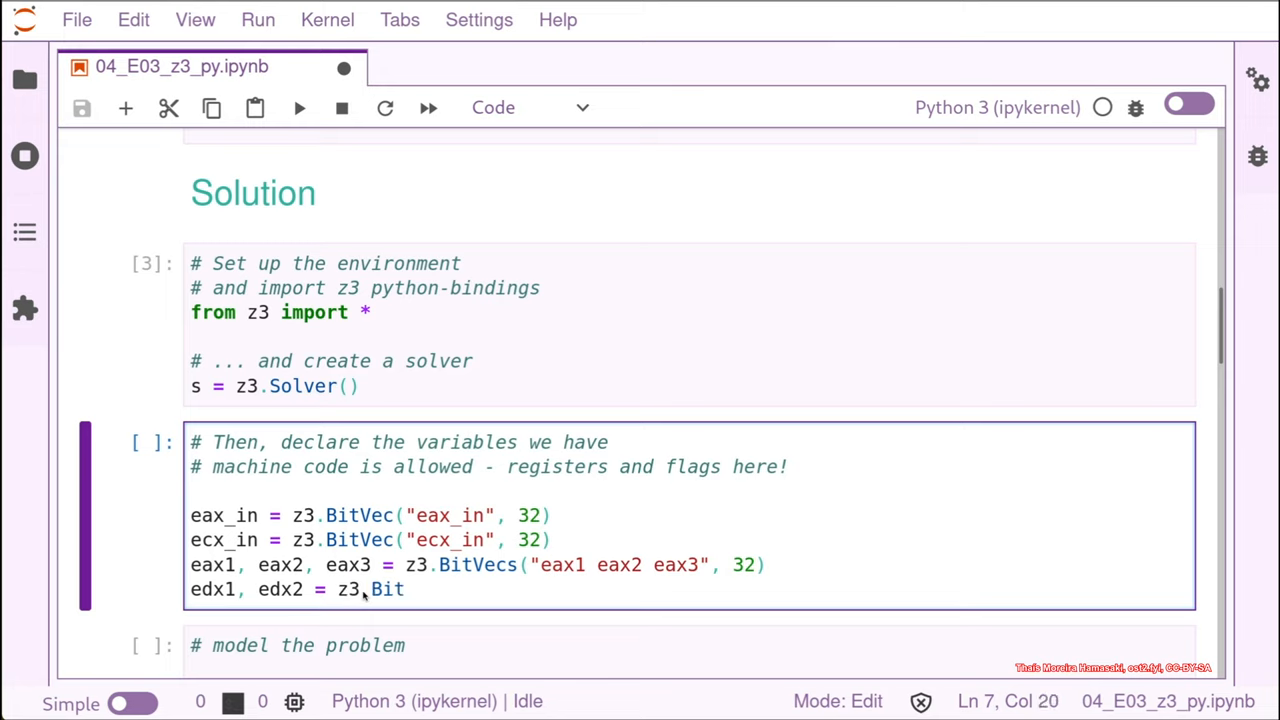
{"action": "type", "text": "Vecs"}
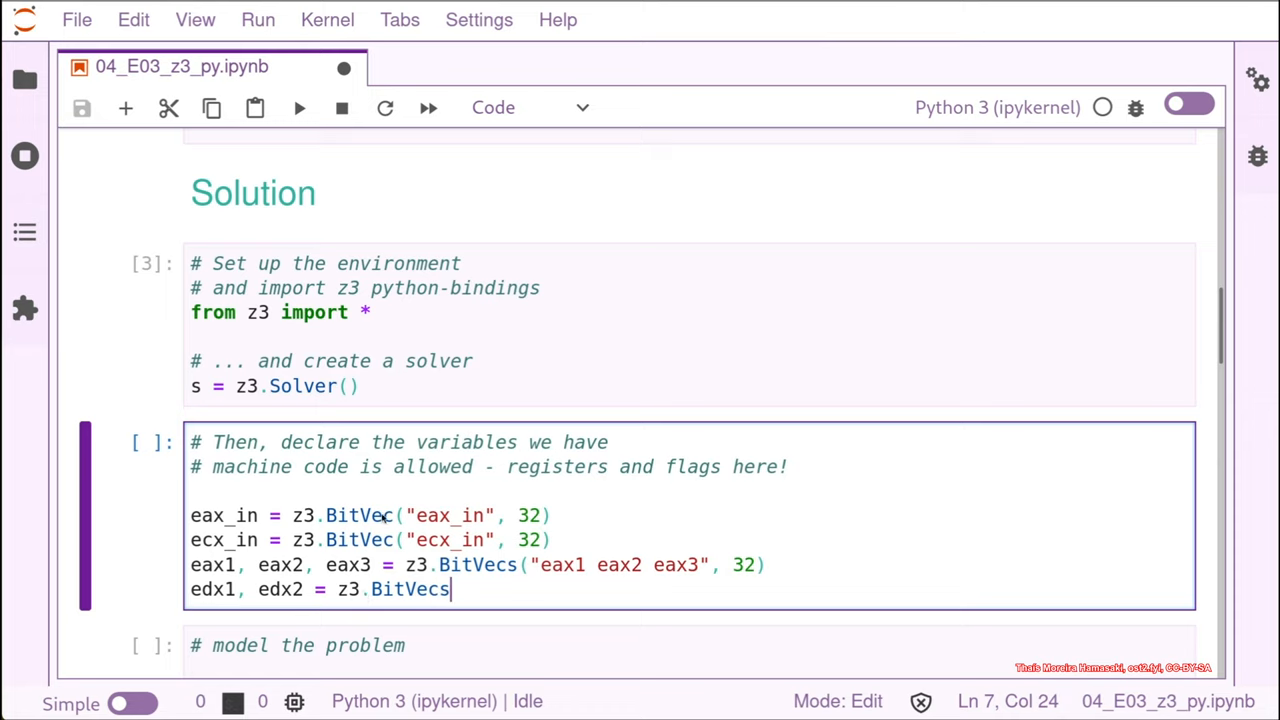
{"action": "mouse_move", "coordinate": [458, 601]}
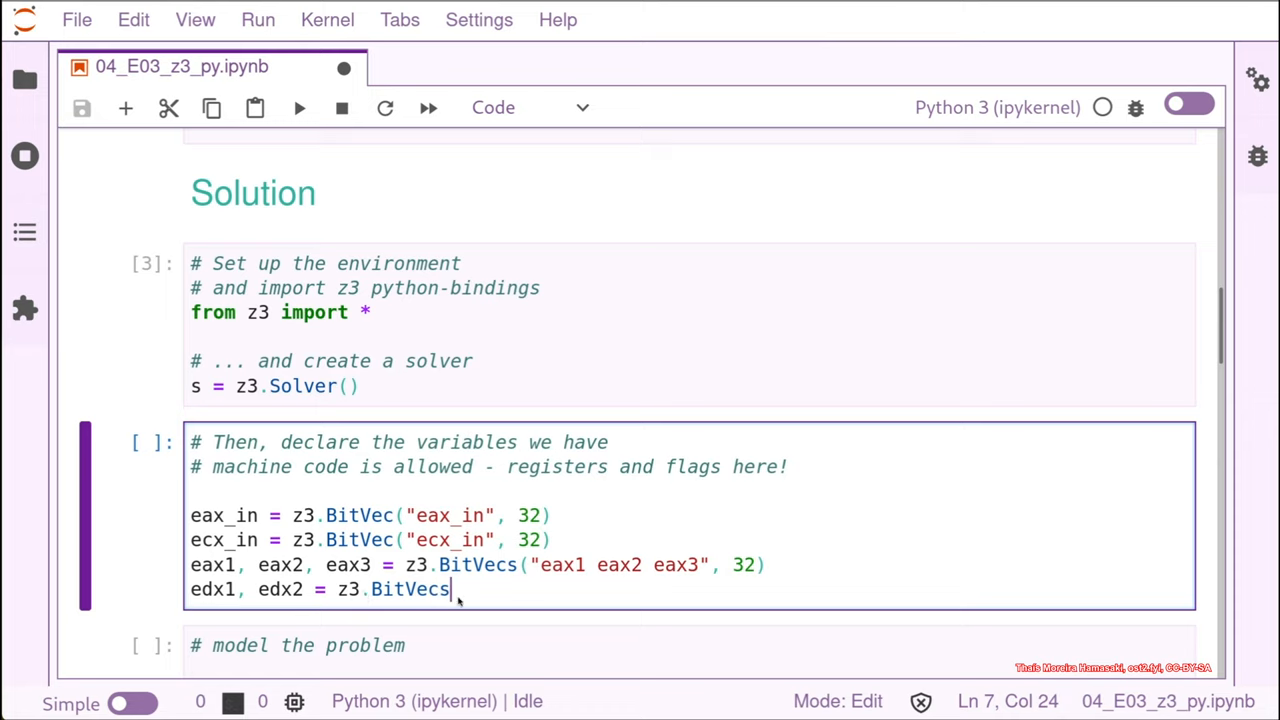
{"action": "type", "text": "()"}
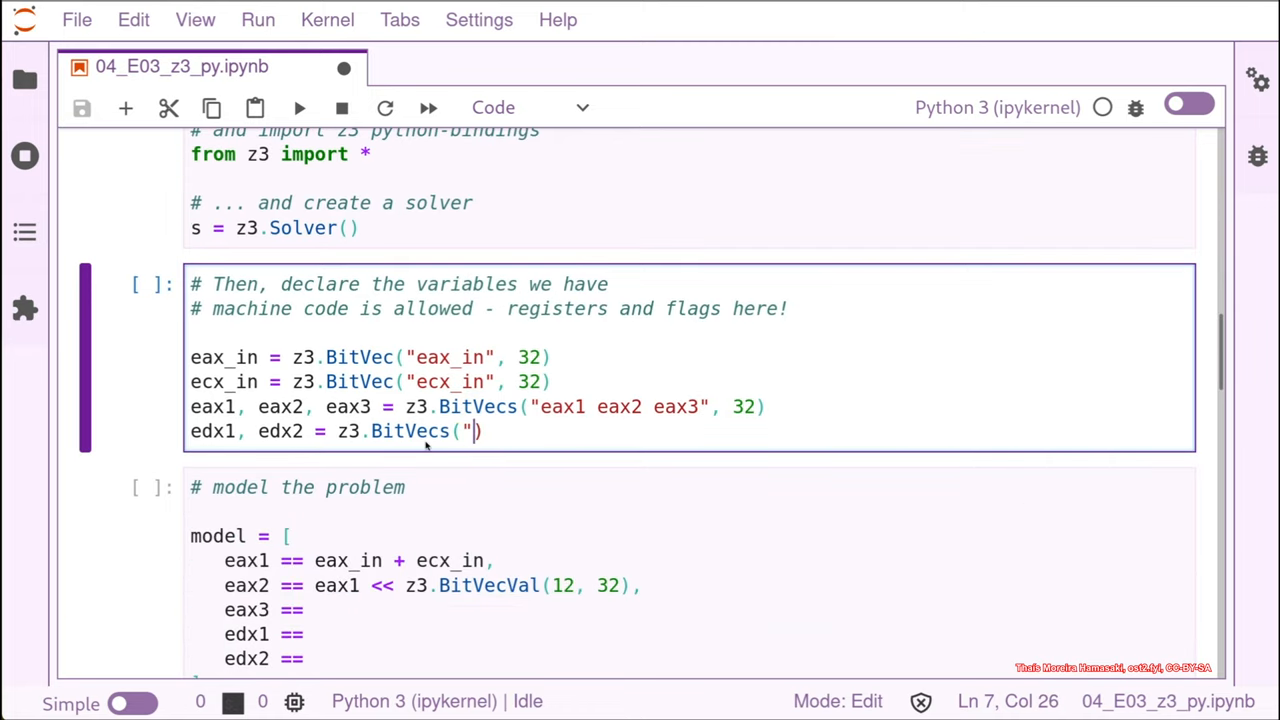
{"action": "type", "text": "edx1"}
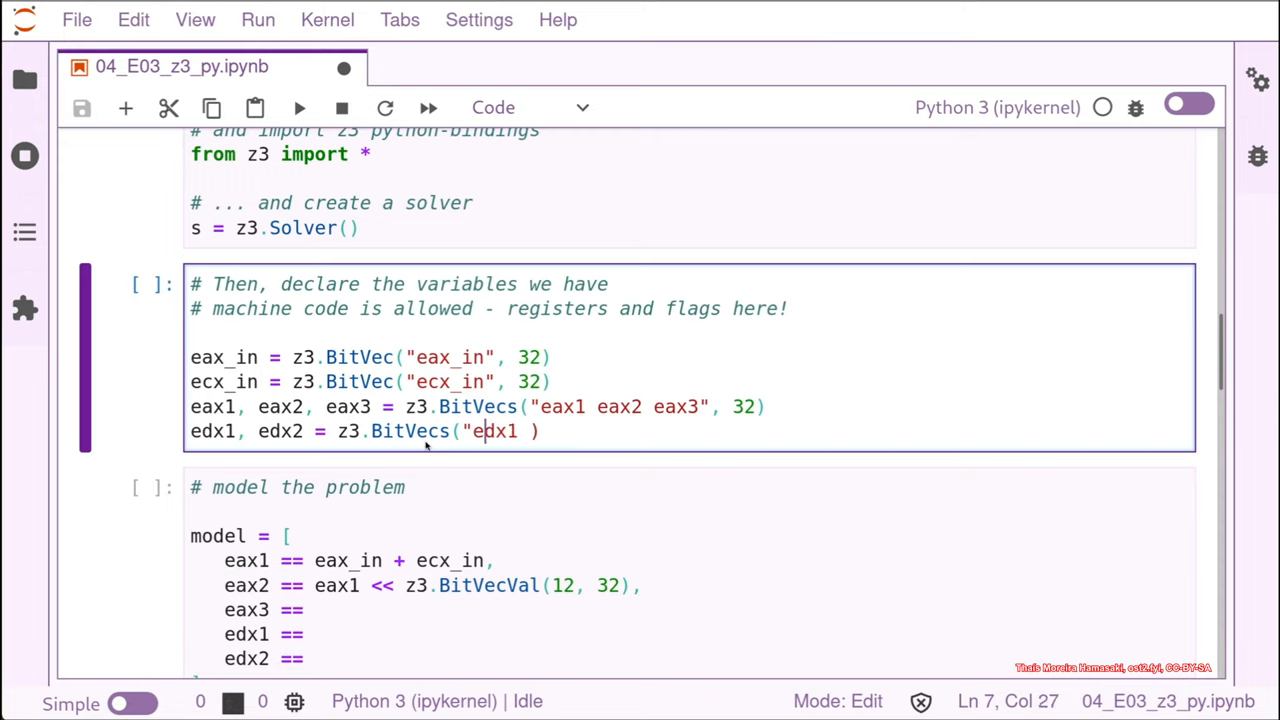
{"action": "type", "text": "ed"}
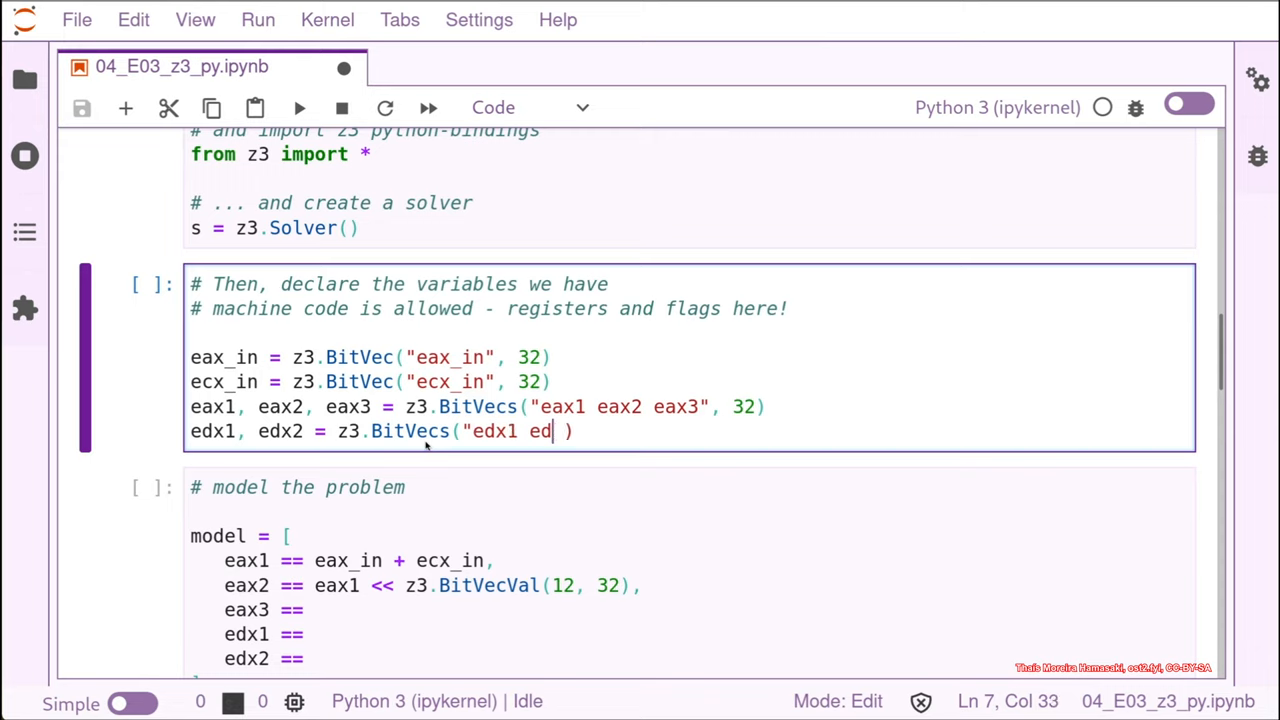
{"action": "type", "text": "x2\""}
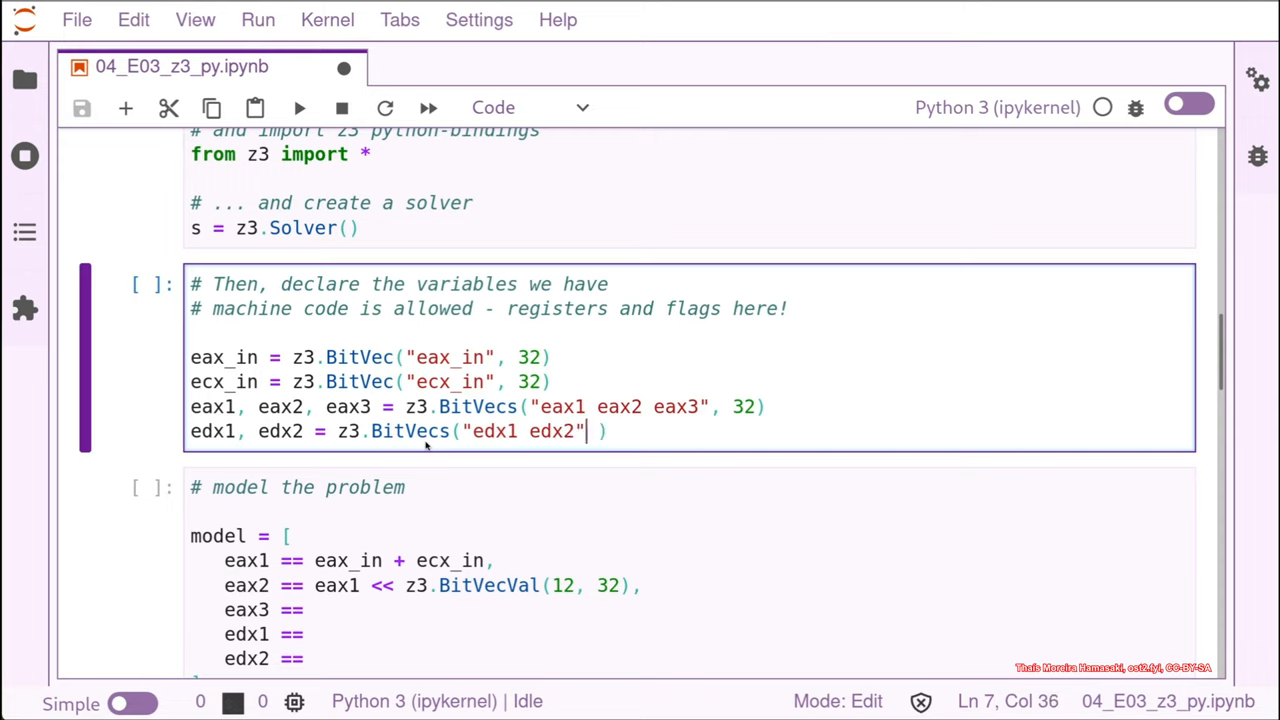
{"action": "type", "text": ", 32"}
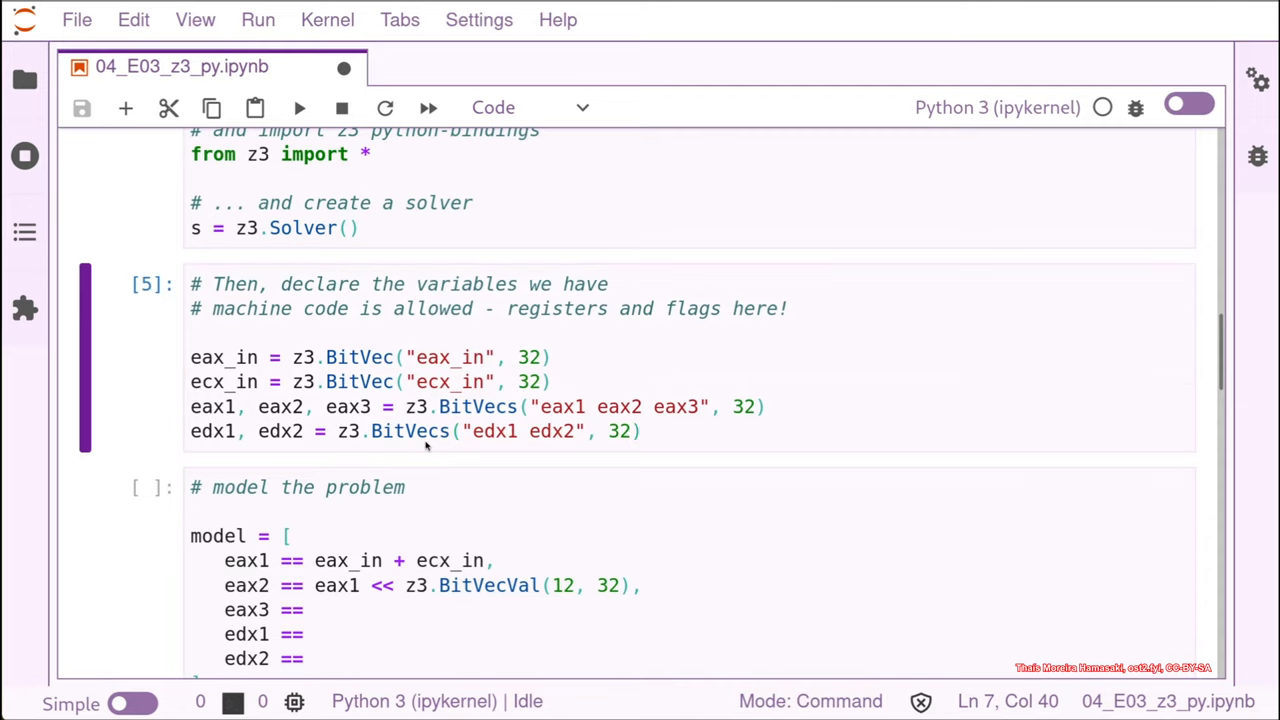
{"action": "mouse_move", "coordinate": [1209, 373]}
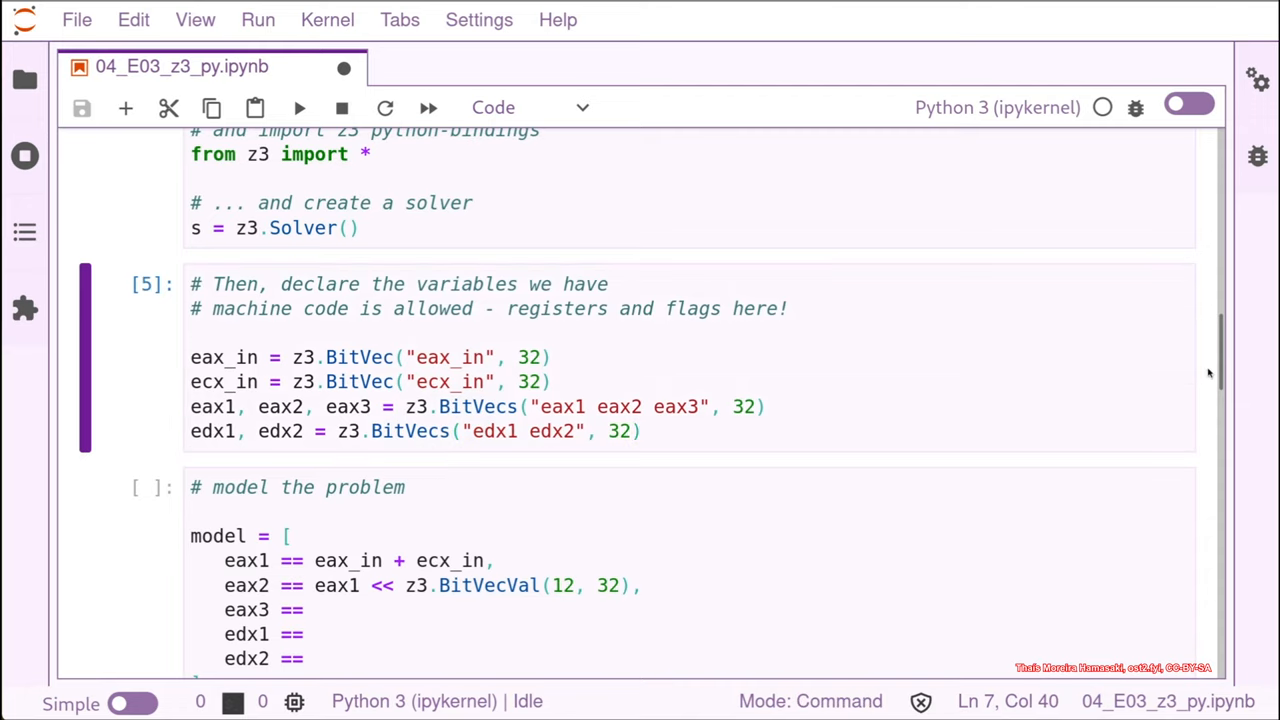
{"action": "scroll", "scroll_direction": "down", "scroll_amount": 3}
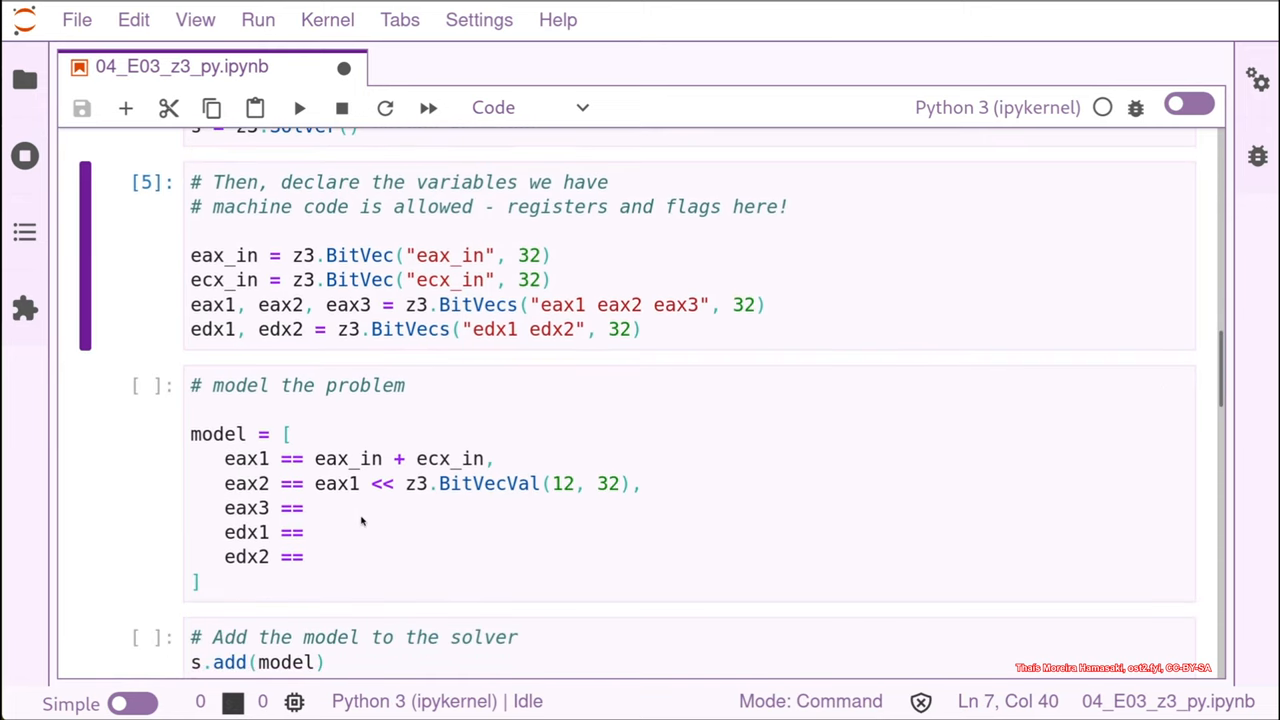
{"action": "left_click", "coordinate": [362, 520]}
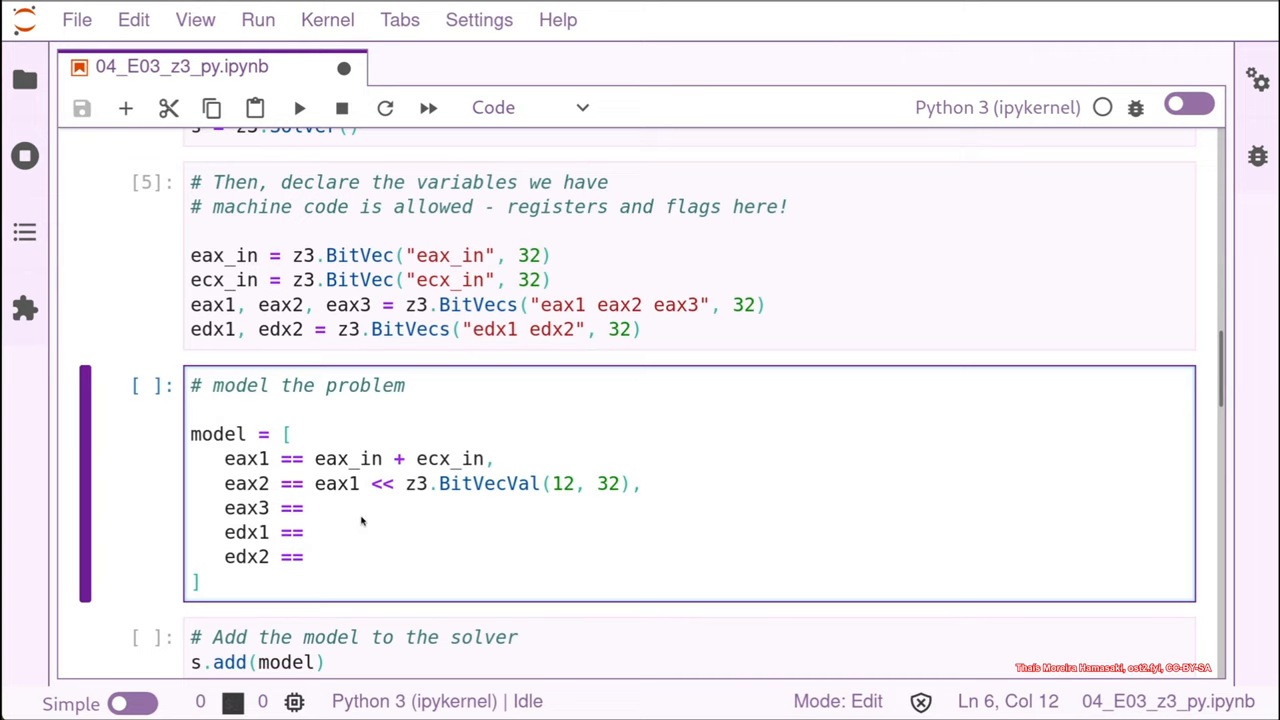
{"action": "left_click", "coordinate": [316, 508]}
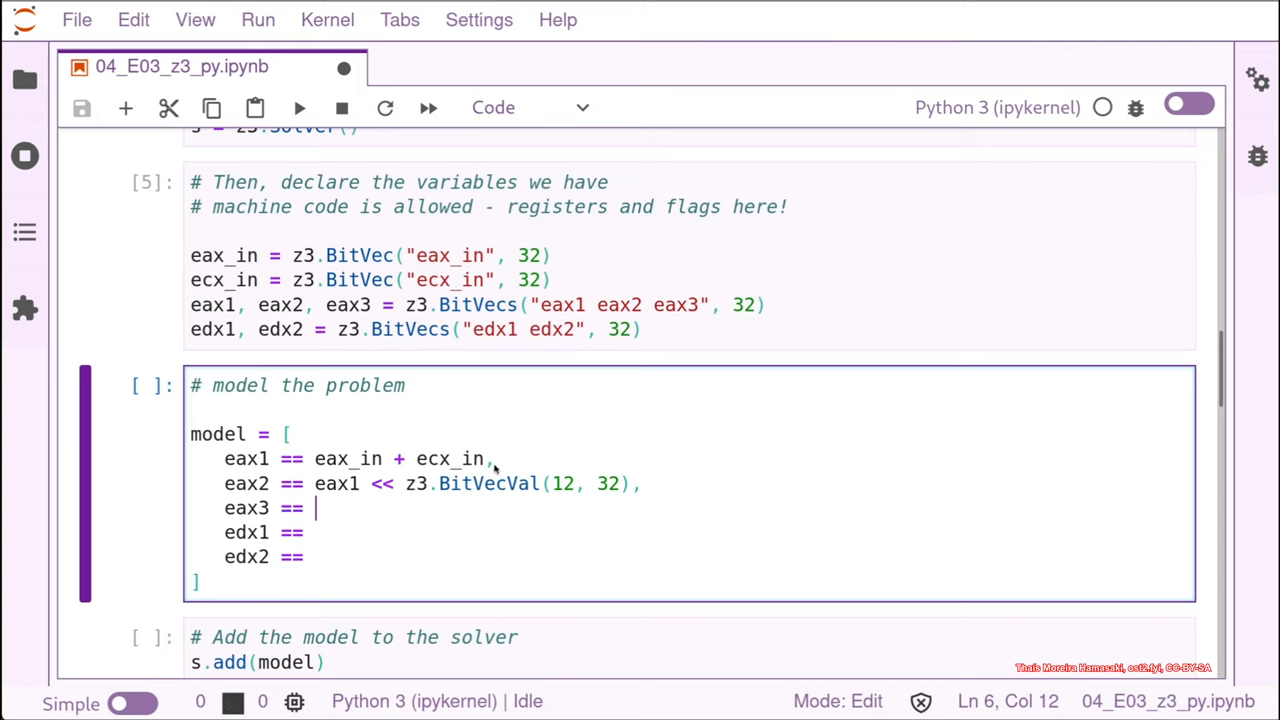
{"action": "left_click", "coordinate": [488, 458]}
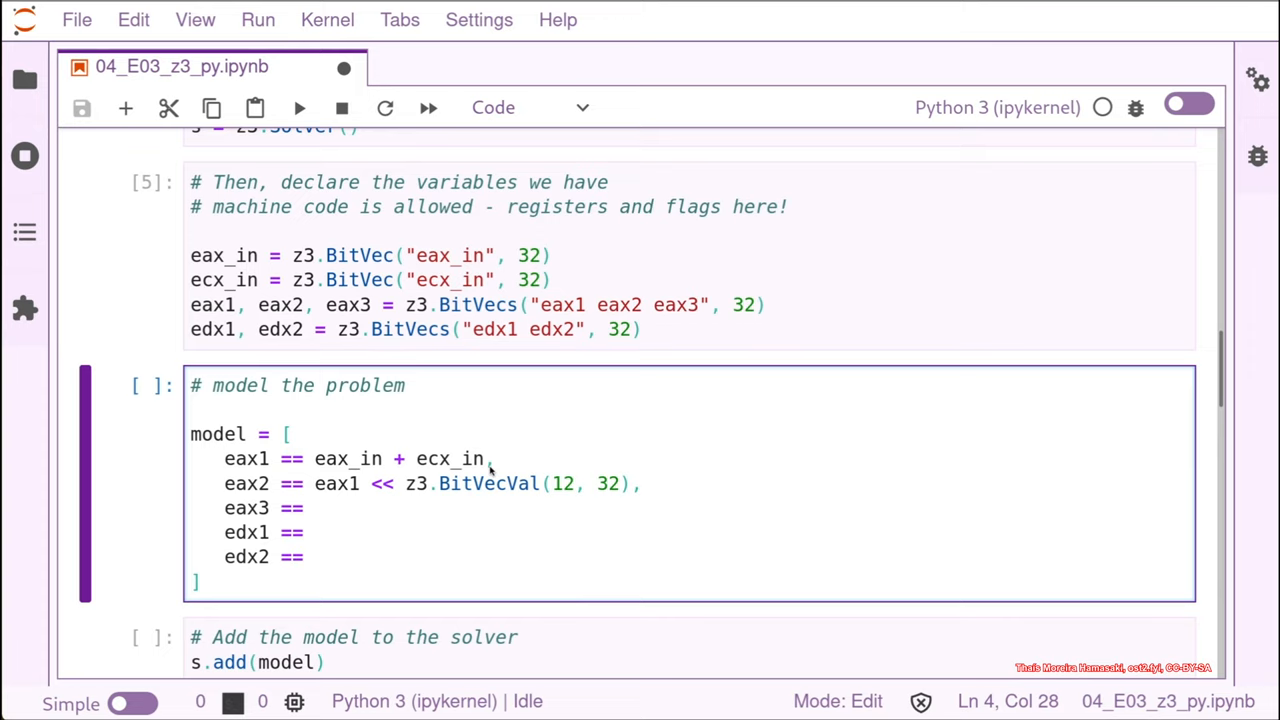
{"action": "mouse_move", "coordinate": [490, 540]}
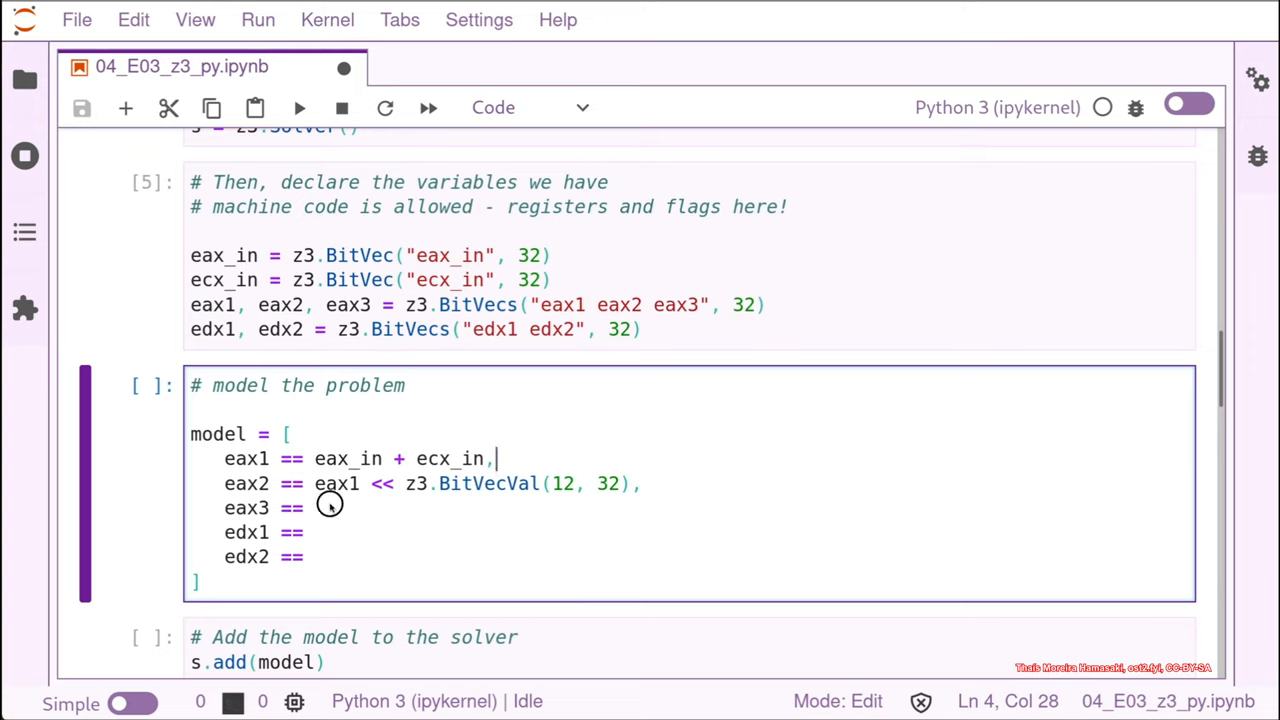
{"action": "left_click", "coordinate": [320, 507]}
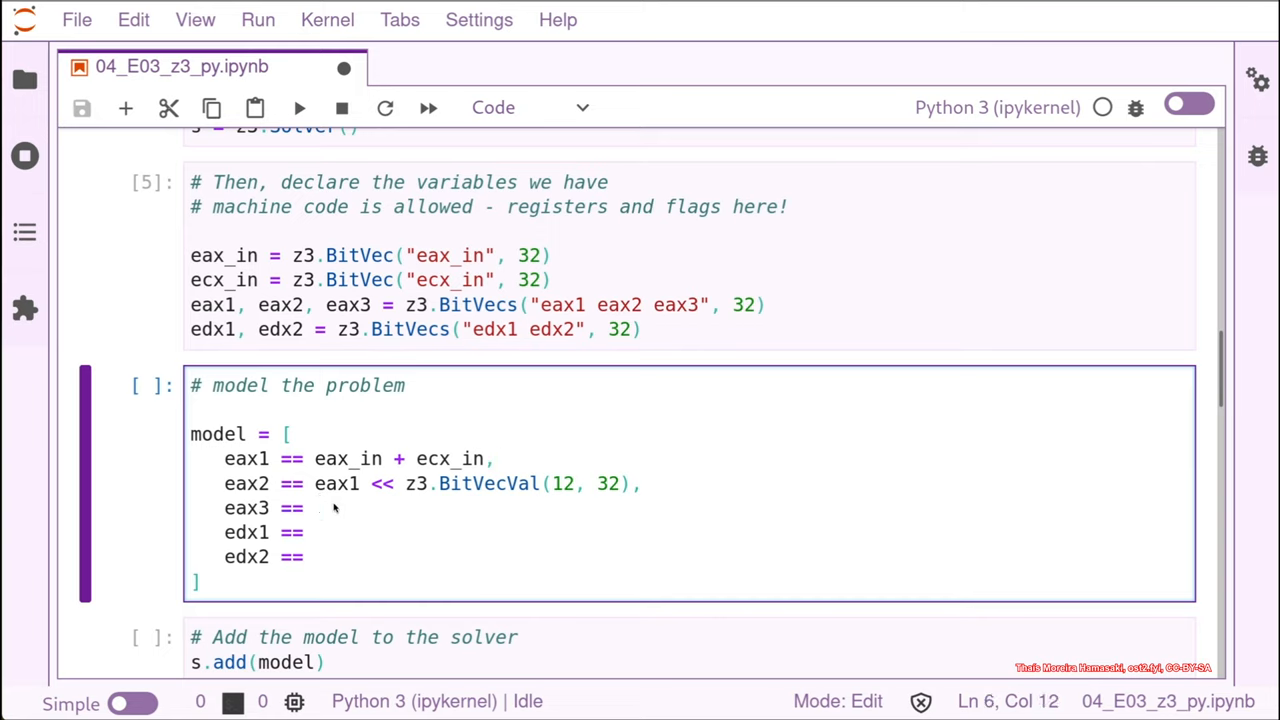
{"action": "mouse_move", "coordinate": [402, 459]}
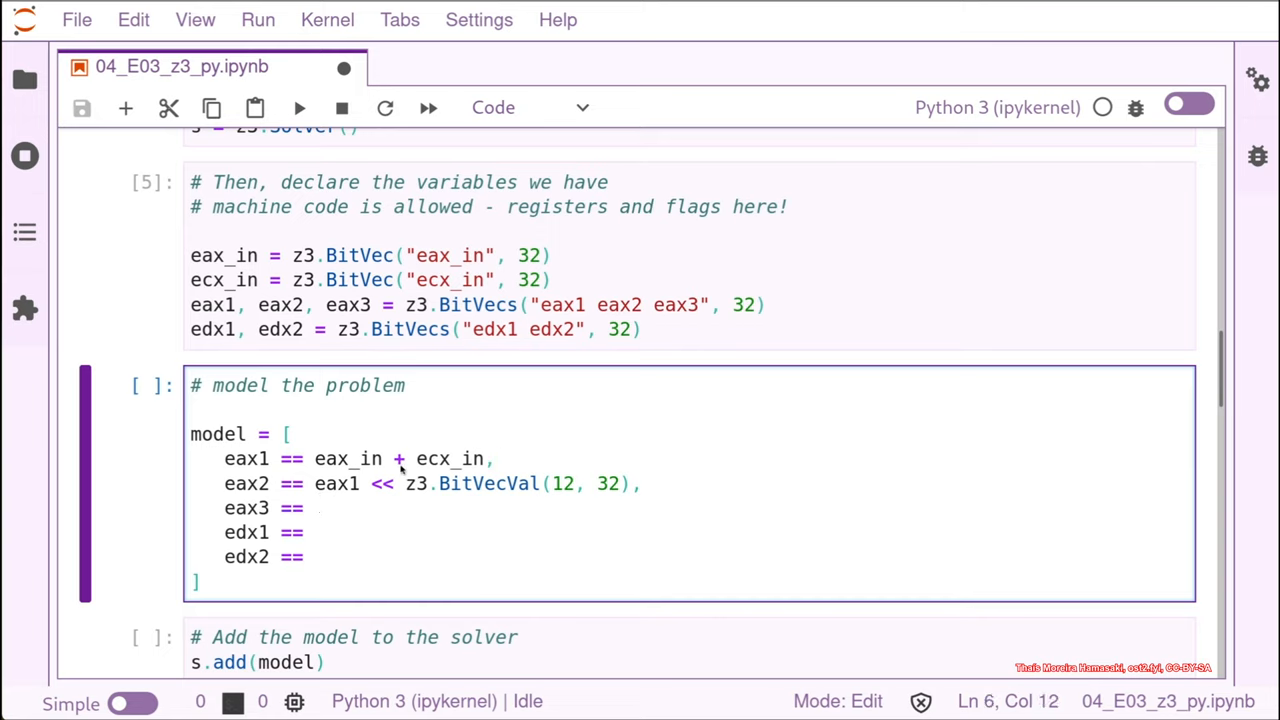
{"action": "mouse_move", "coordinate": [398, 458]}
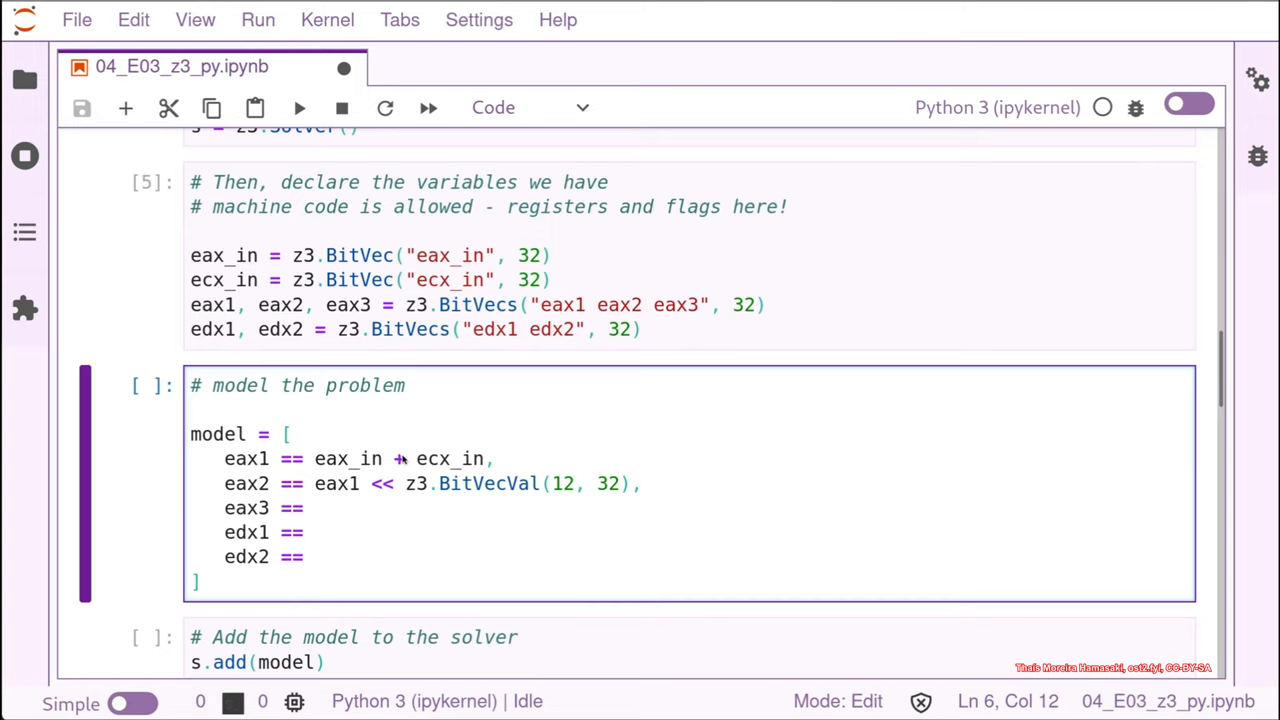
{"action": "left_click", "coordinate": [315, 507]}
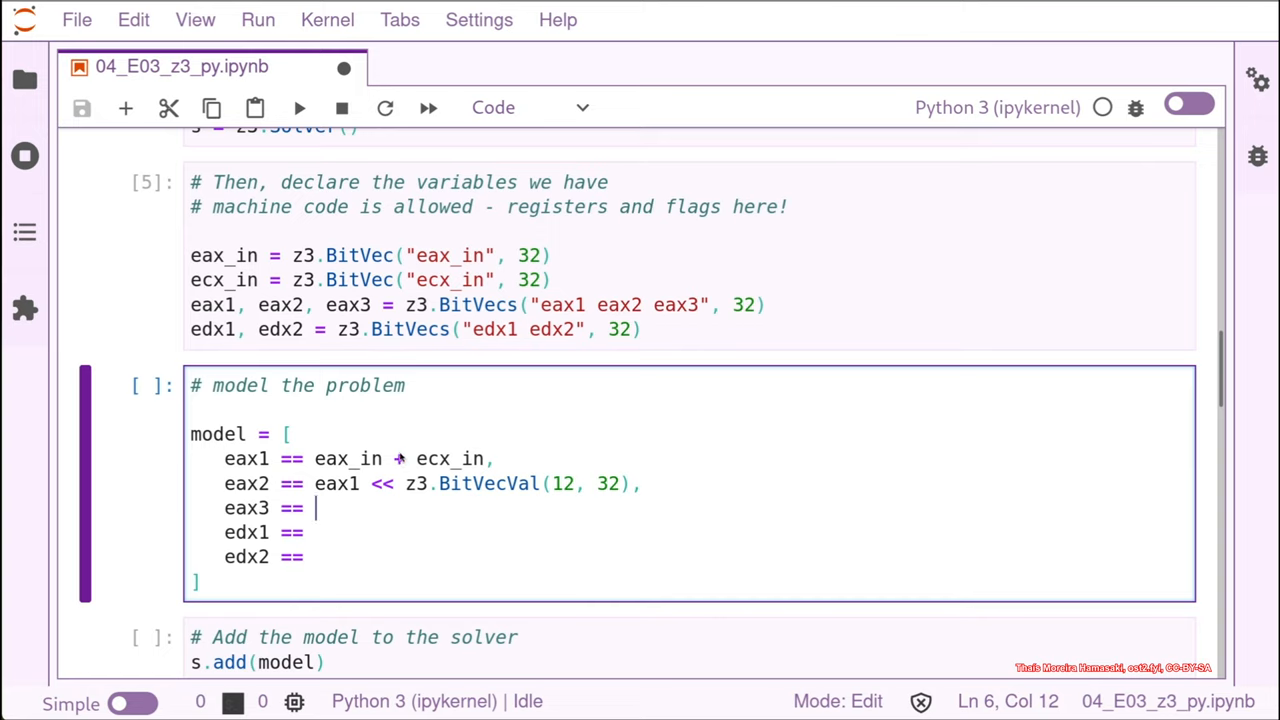
{"action": "mouse_move", "coordinate": [378, 497]}
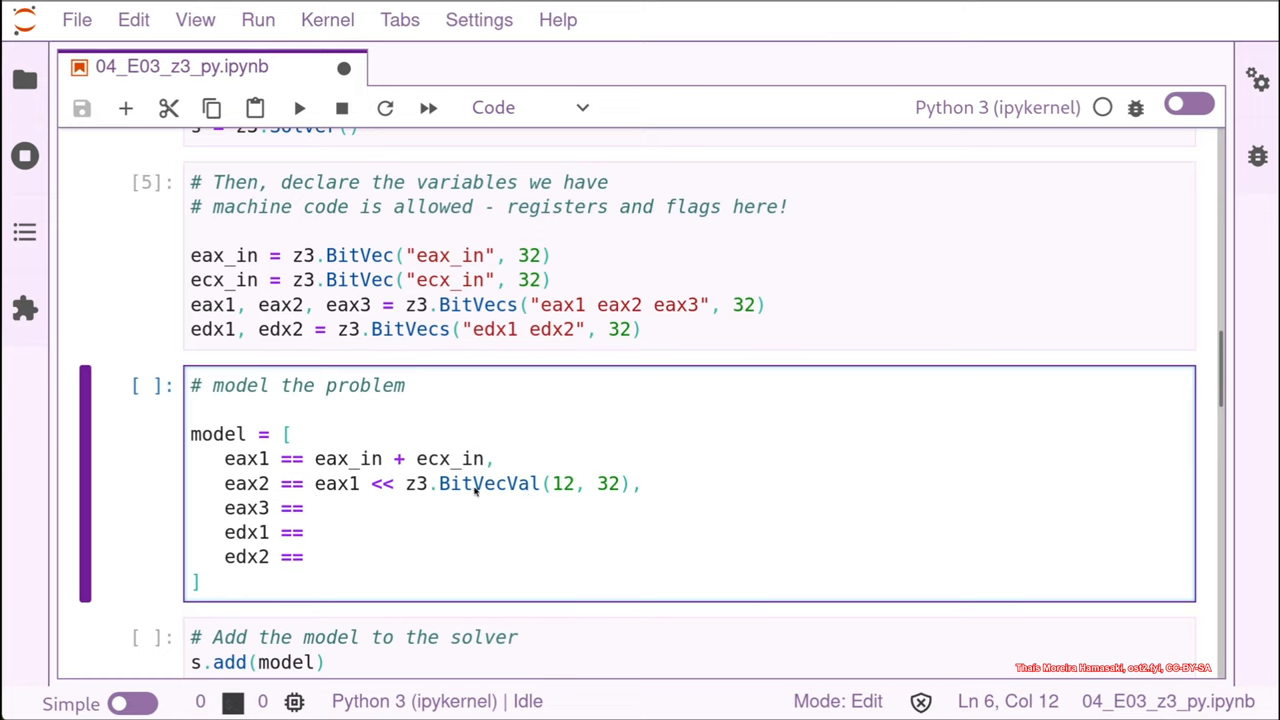
{"action": "mouse_move", "coordinate": [520, 491]}
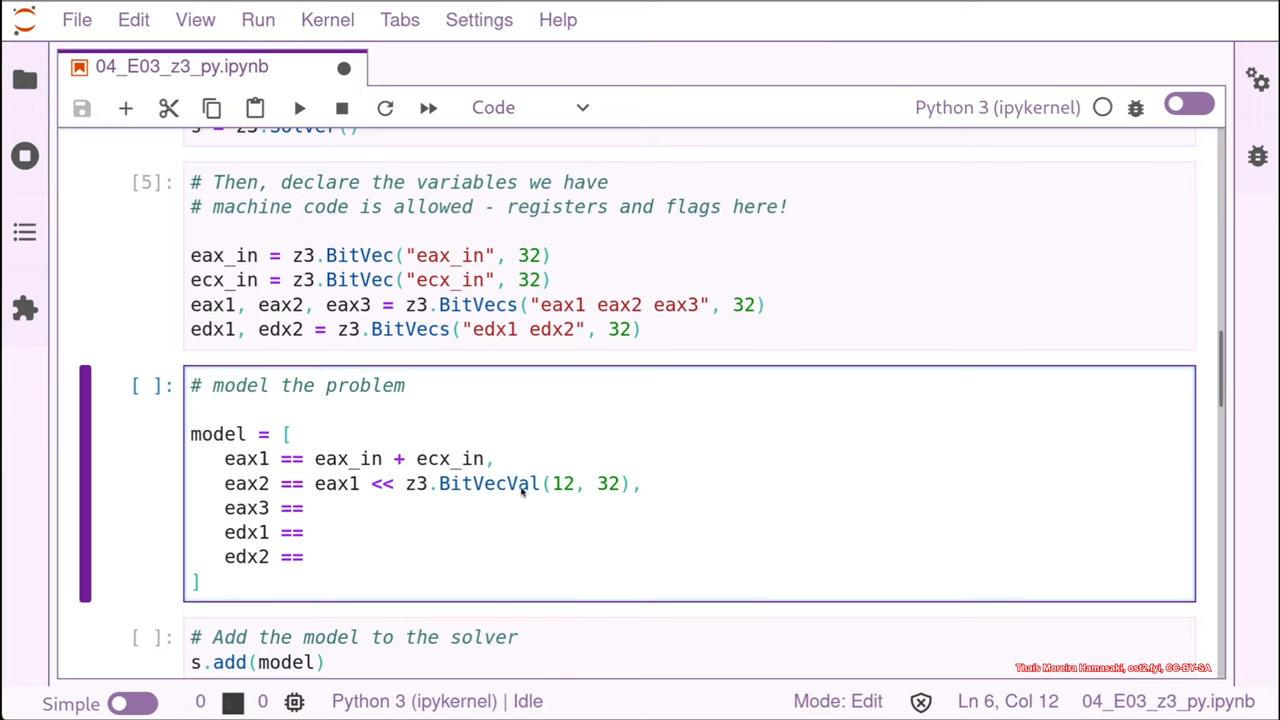
{"action": "mouse_move", "coordinate": [566, 490]}
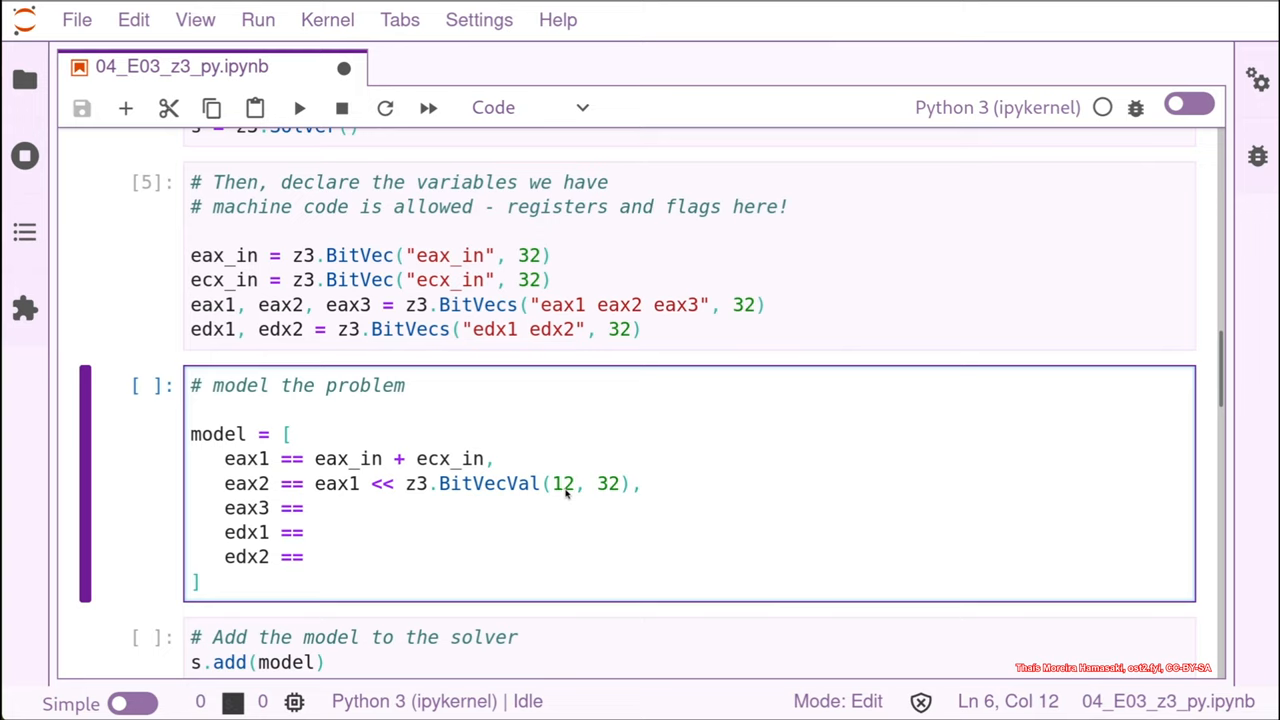
{"action": "mouse_move", "coordinate": [520, 480]}
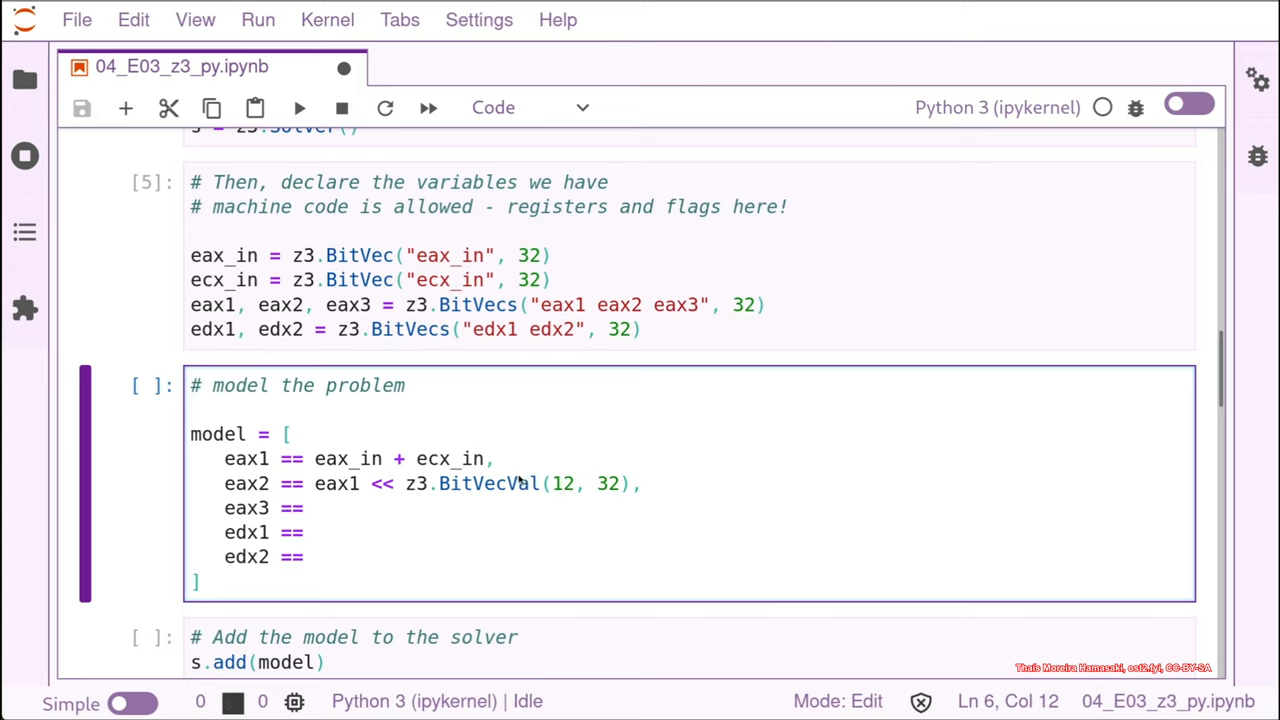
{"action": "mouse_move", "coordinate": [548, 489]}
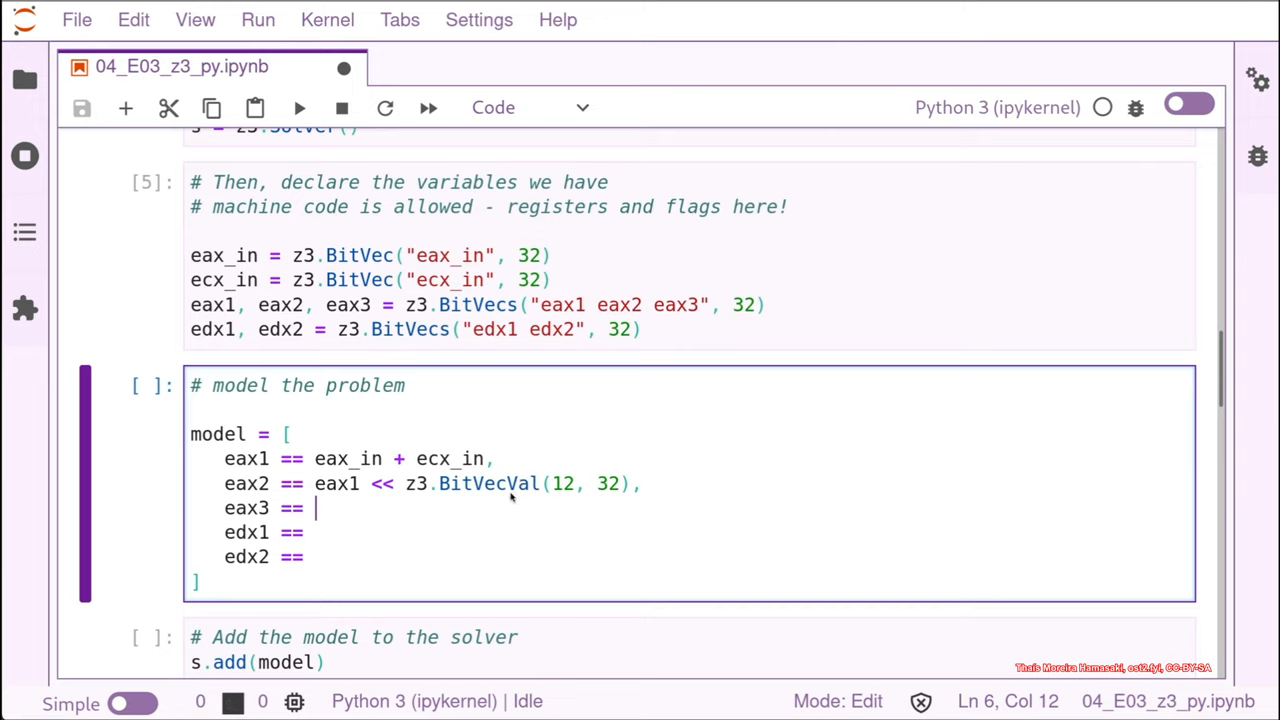
{"action": "mouse_move", "coordinate": [611, 486]}
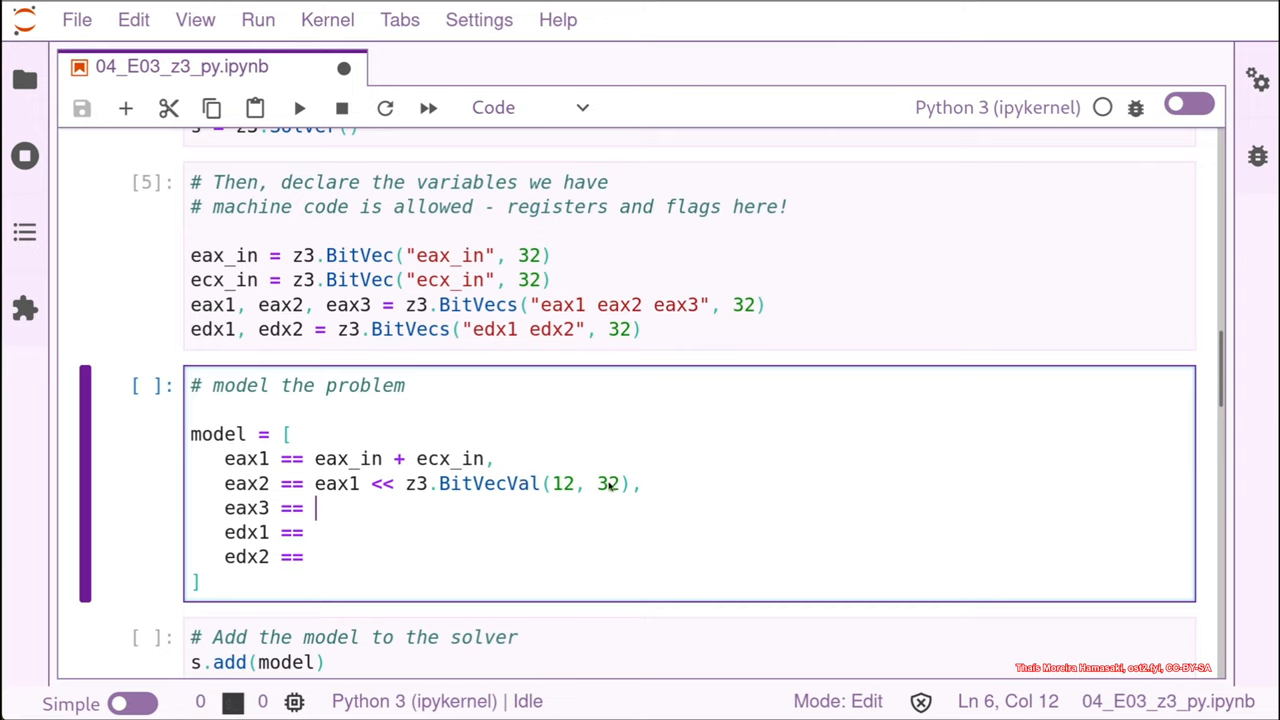
{"action": "mouse_move", "coordinate": [585, 502]}
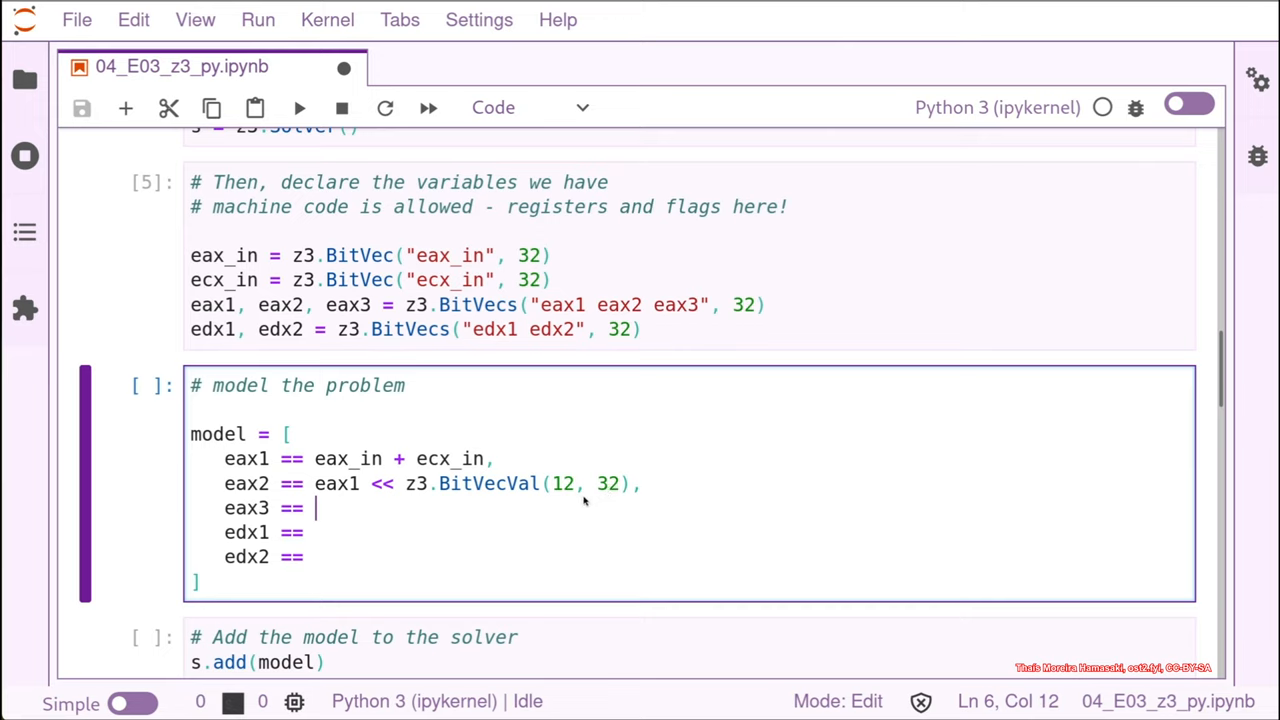
{"action": "mouse_move", "coordinate": [345, 508]}
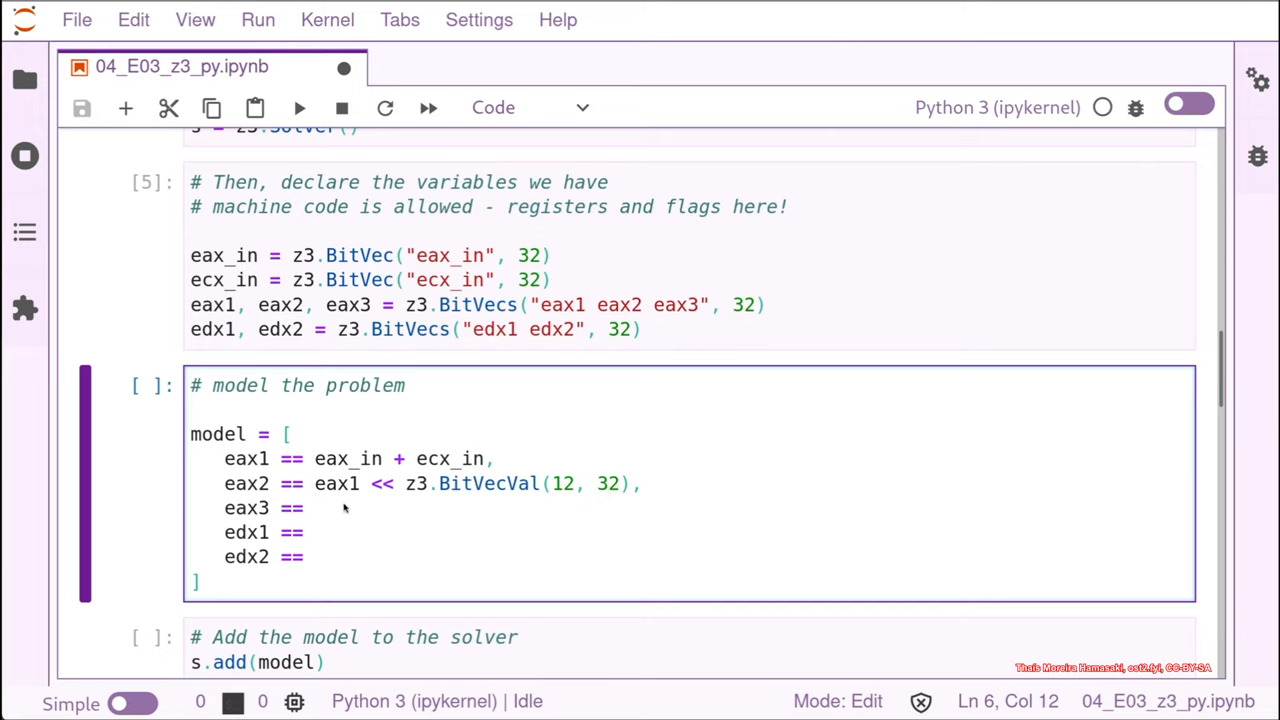
Step: Enter eax2 * ecx_in as the eax3 expression in the model cell
{"action": "type", "text": "eax"}
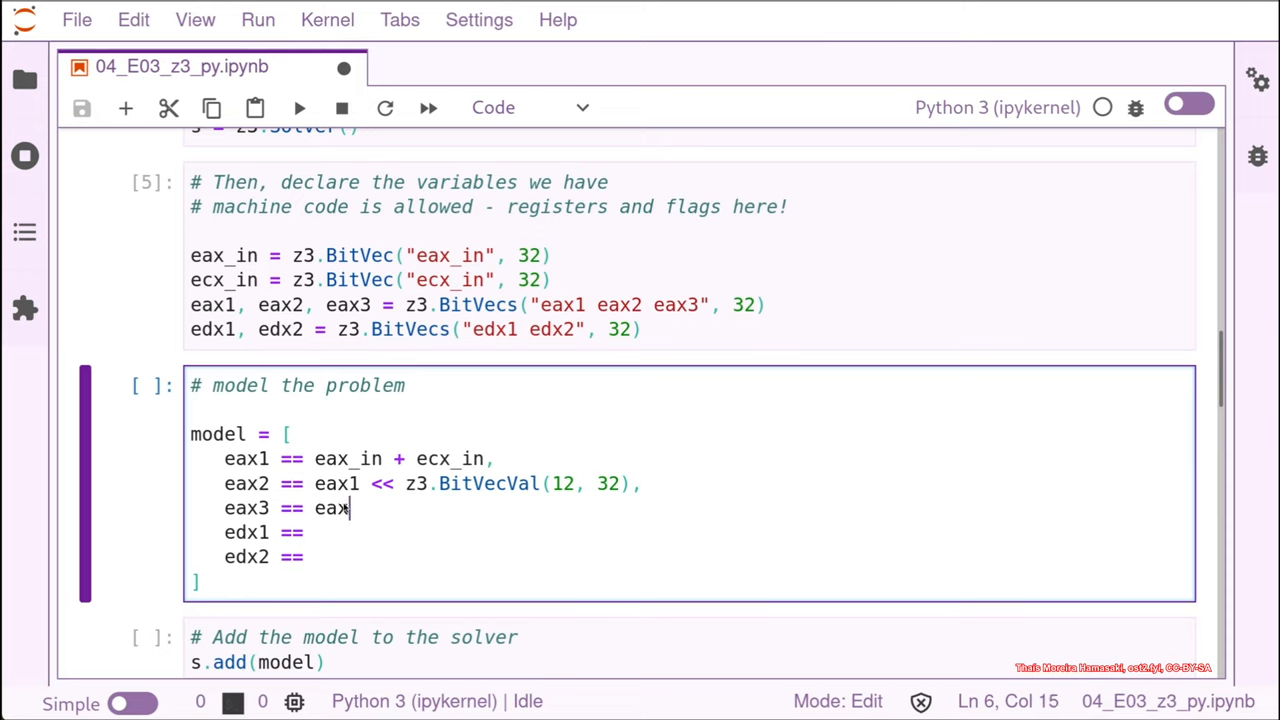
{"action": "type", "text": "2"}
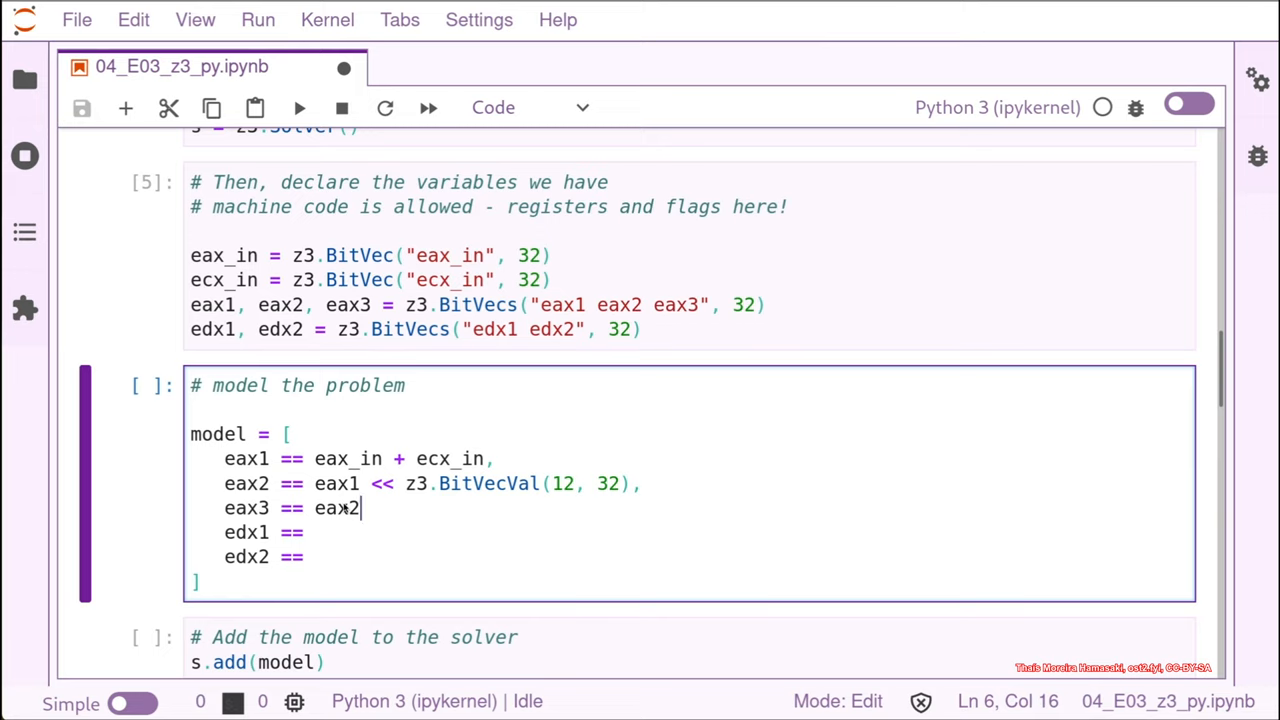
{"action": "type", "text": "*"}
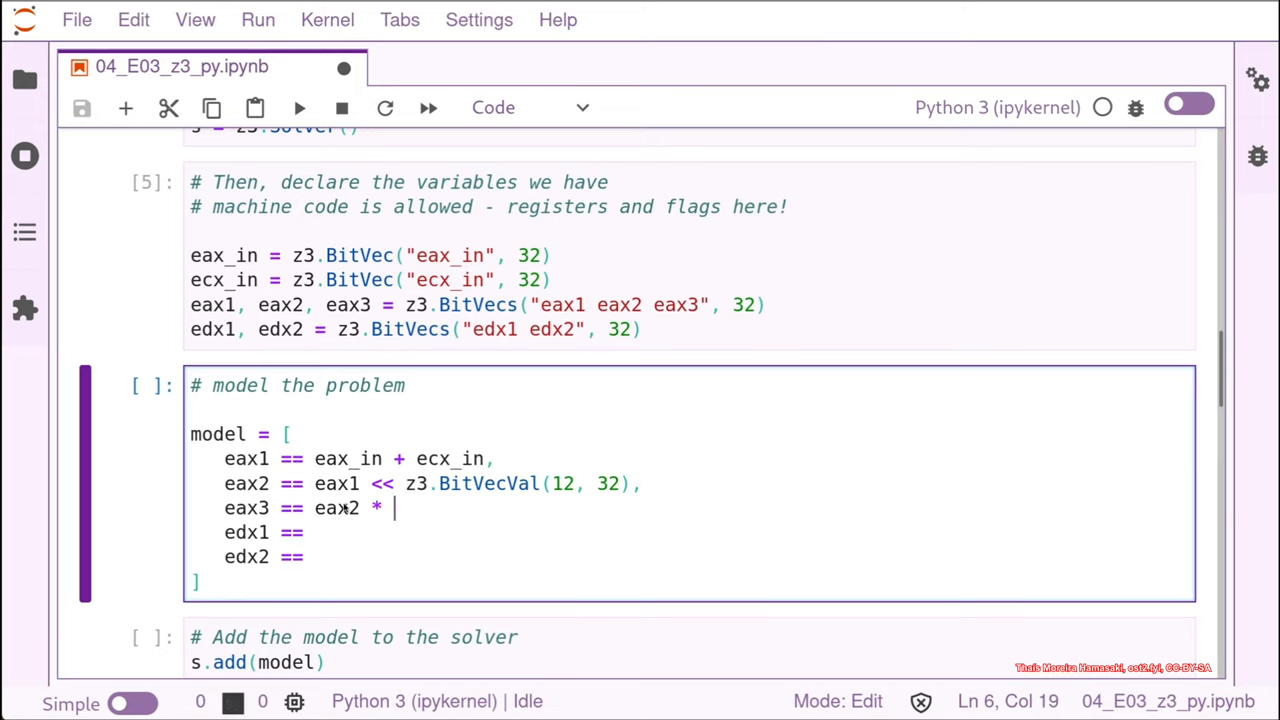
{"action": "type", "text": "ecx_in"}
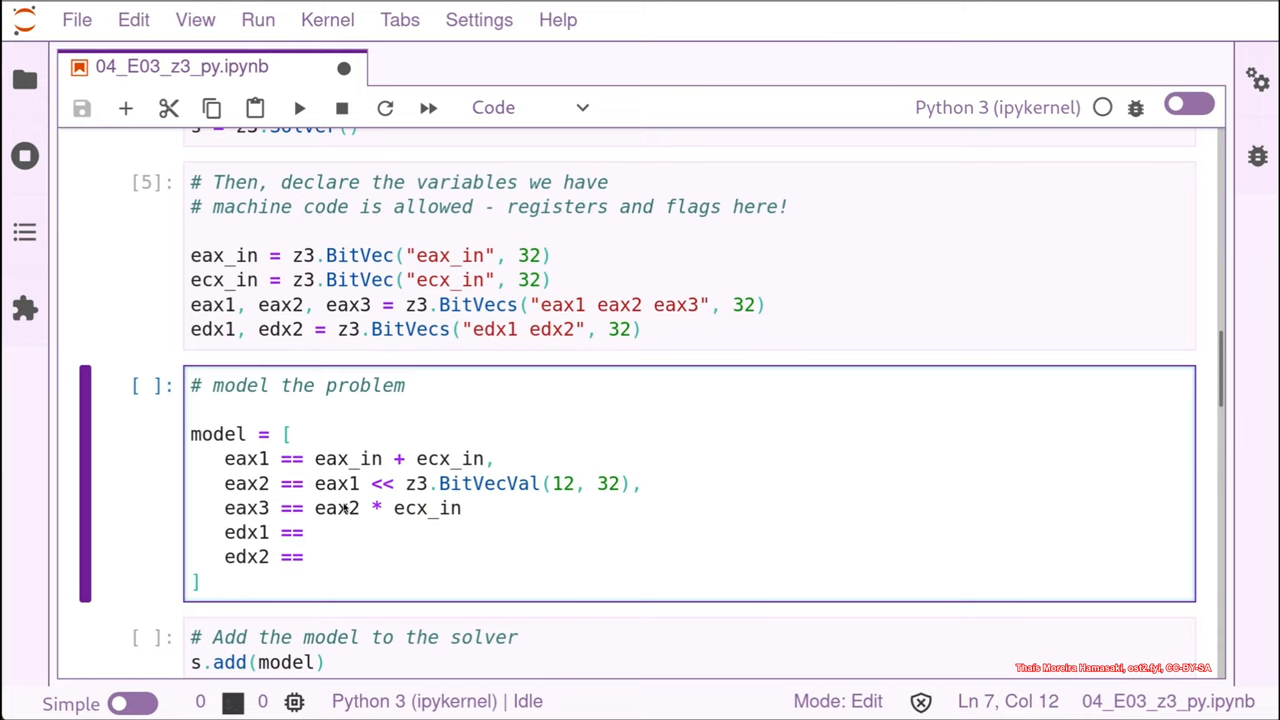
{"action": "type", "text": ","}
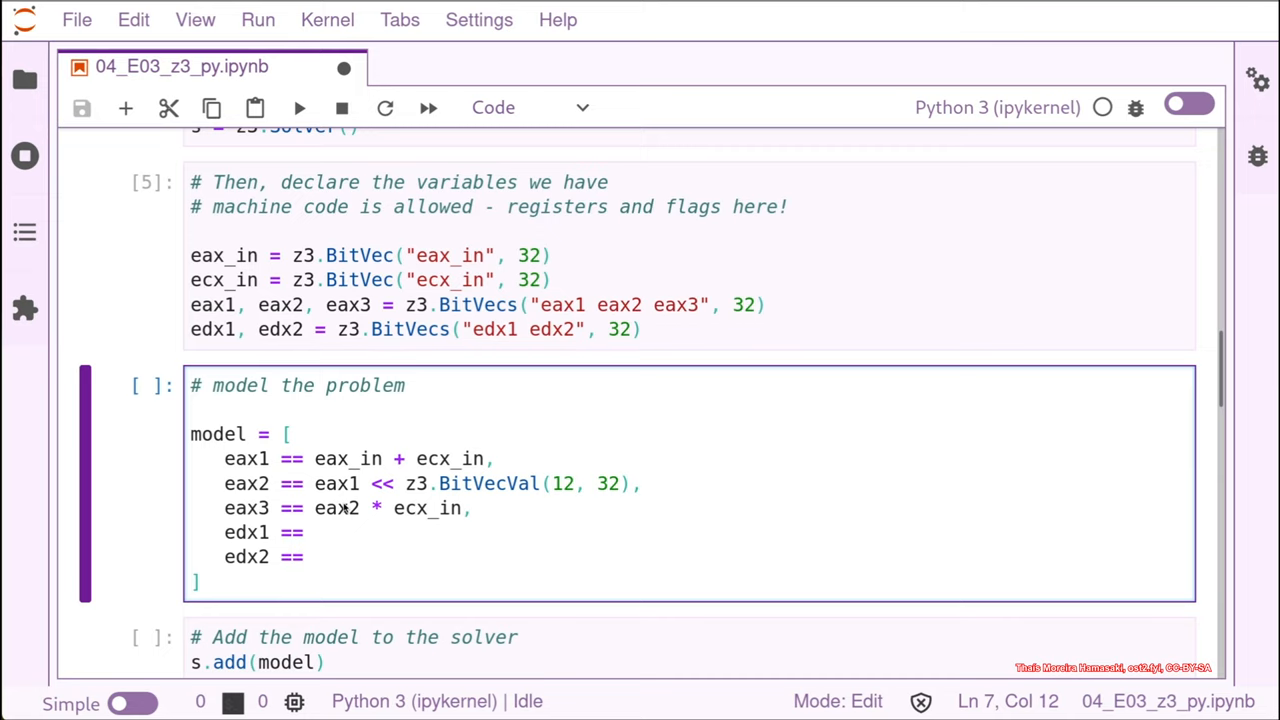
Step: Set edx1 to eax3 and edx2 to edx1 ^ ecx_in
{"action": "type", "text": "e"}
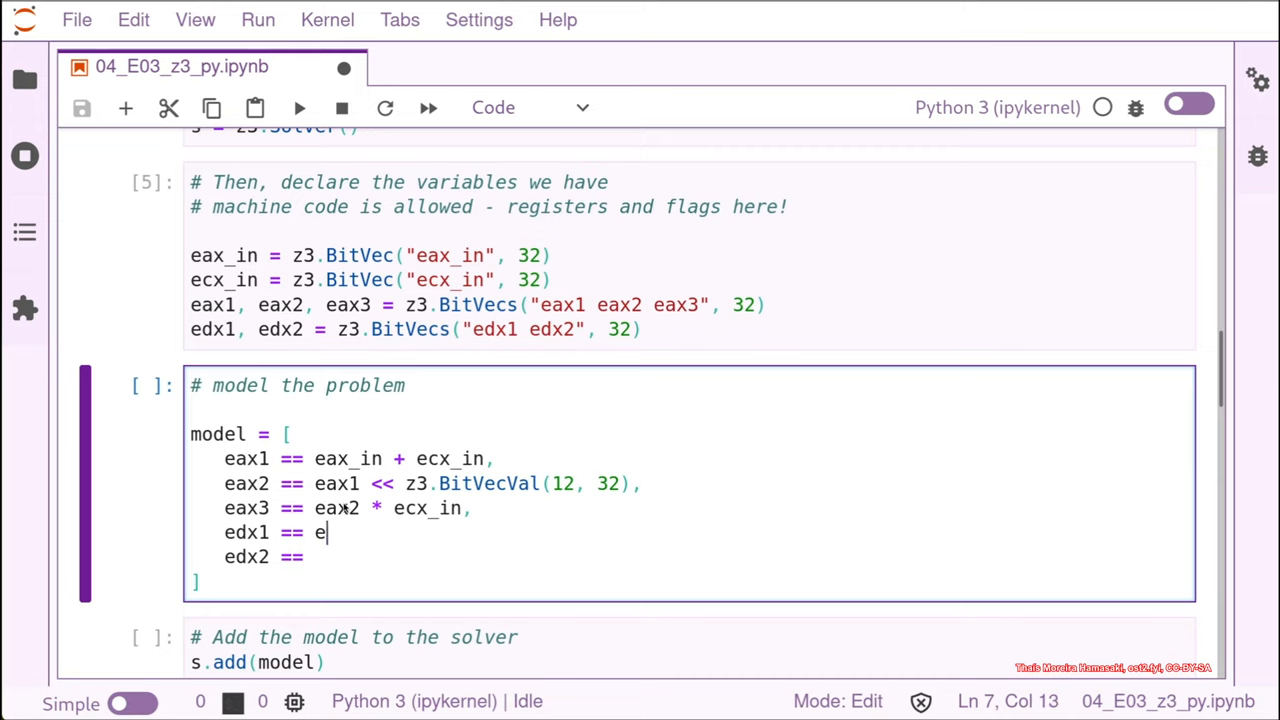
{"action": "type", "text": "ax"}
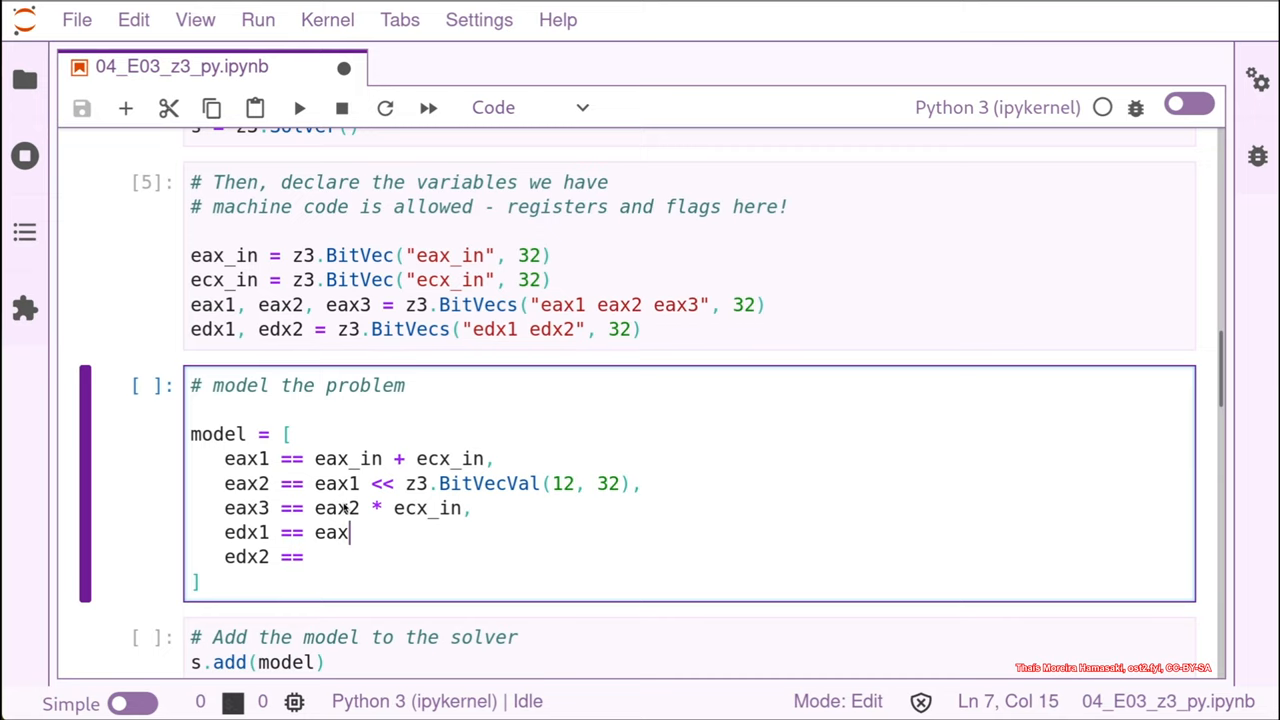
{"action": "type", "text": "3"}
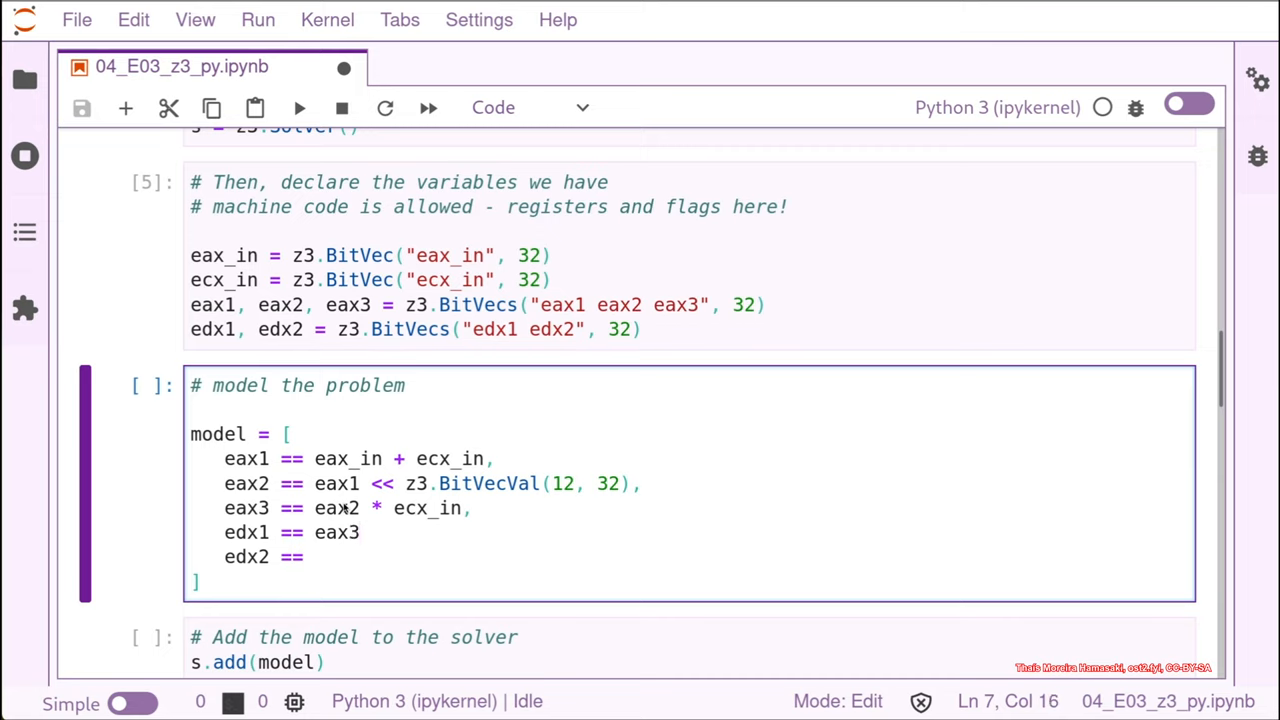
{"action": "type", "text": ","}
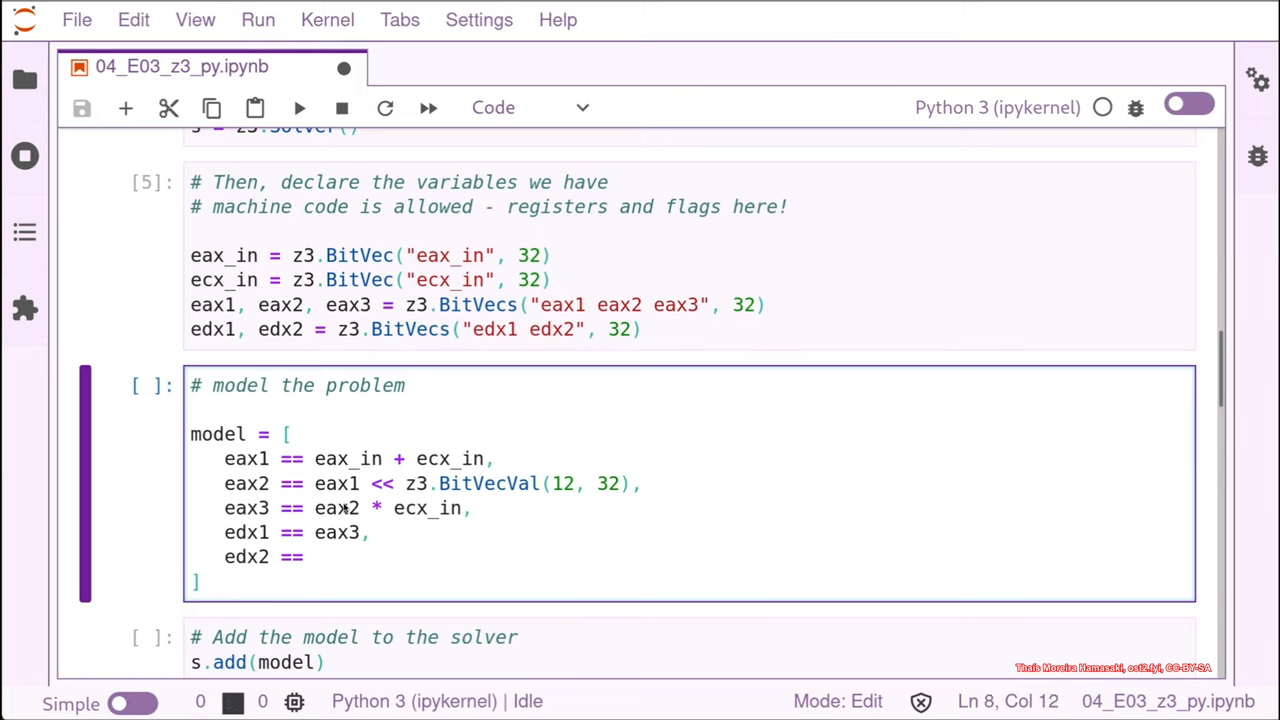
{"action": "type", "text": "^"}
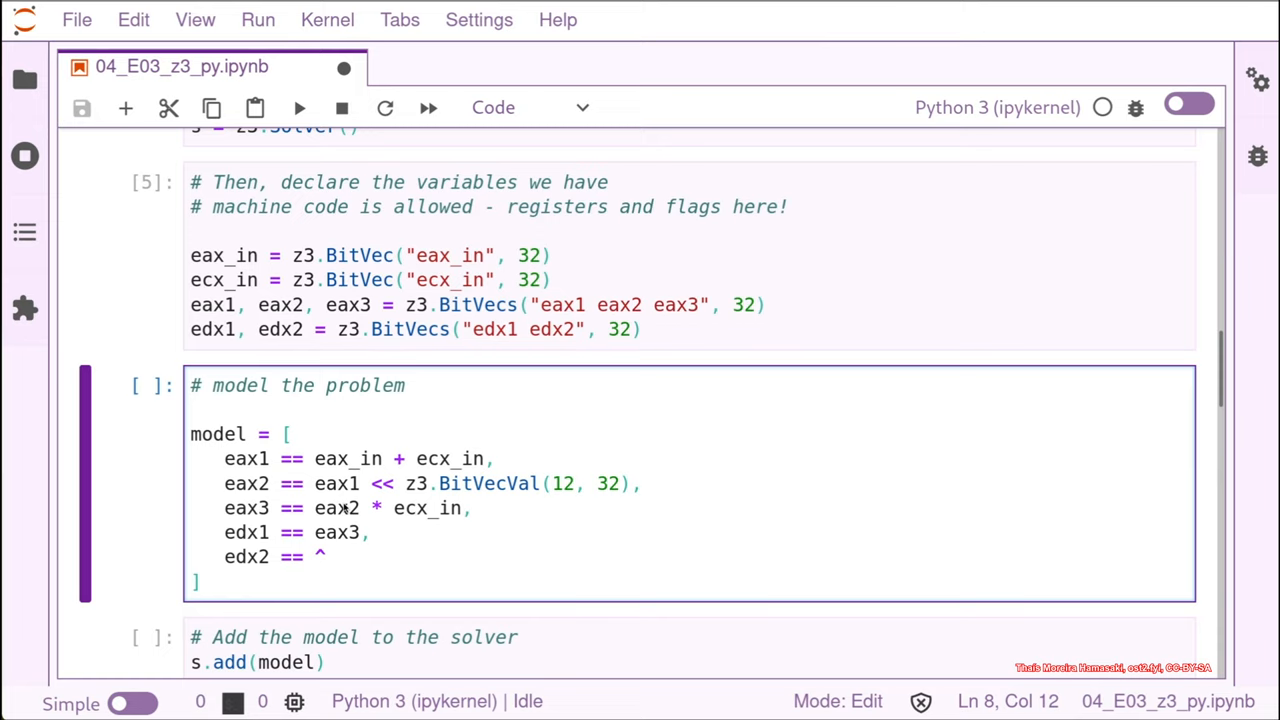
{"action": "type", "text": "edx1"}
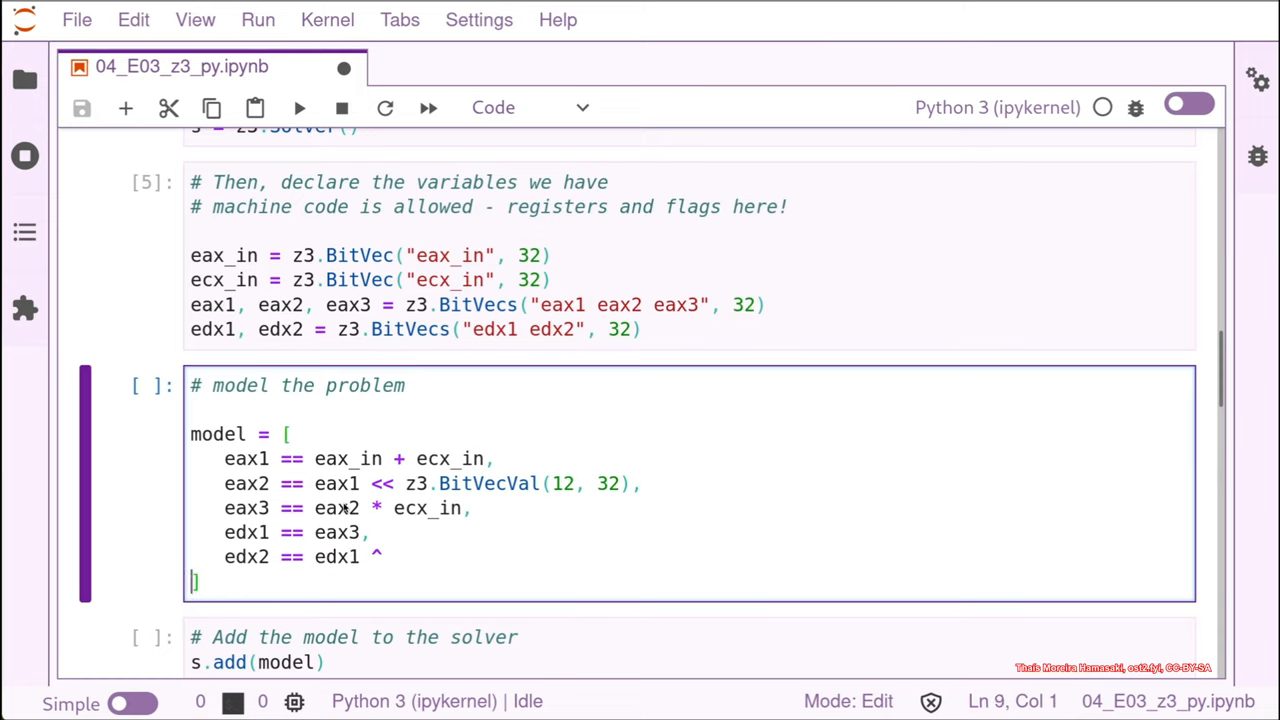
{"action": "type", "text": "ec"}
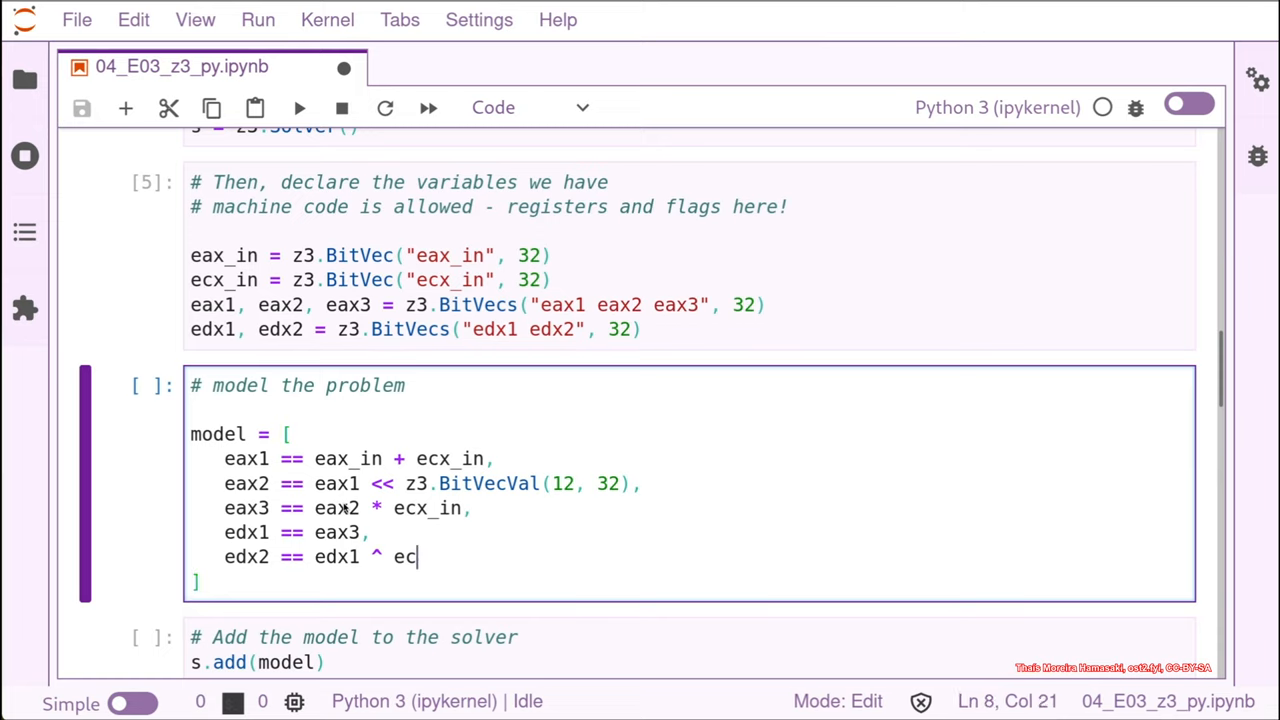
{"action": "type", "text": "x_in"}
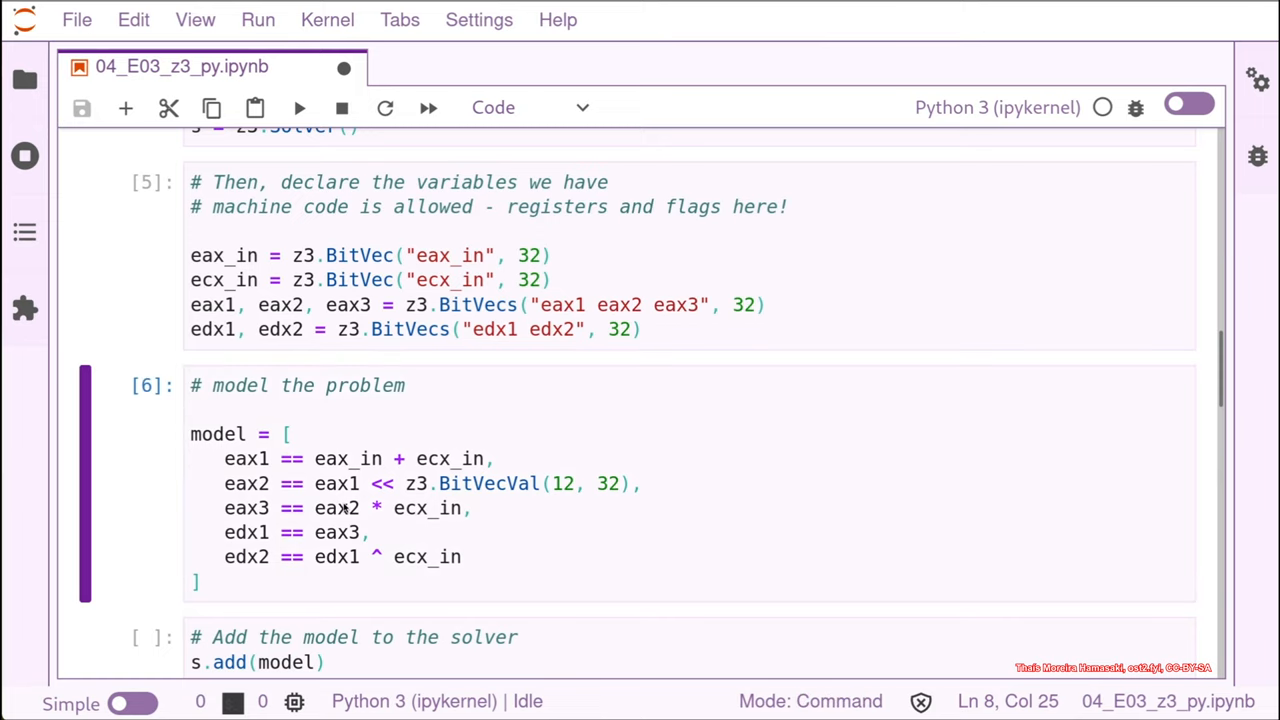
{"action": "mouse_move", "coordinate": [1224, 392]}
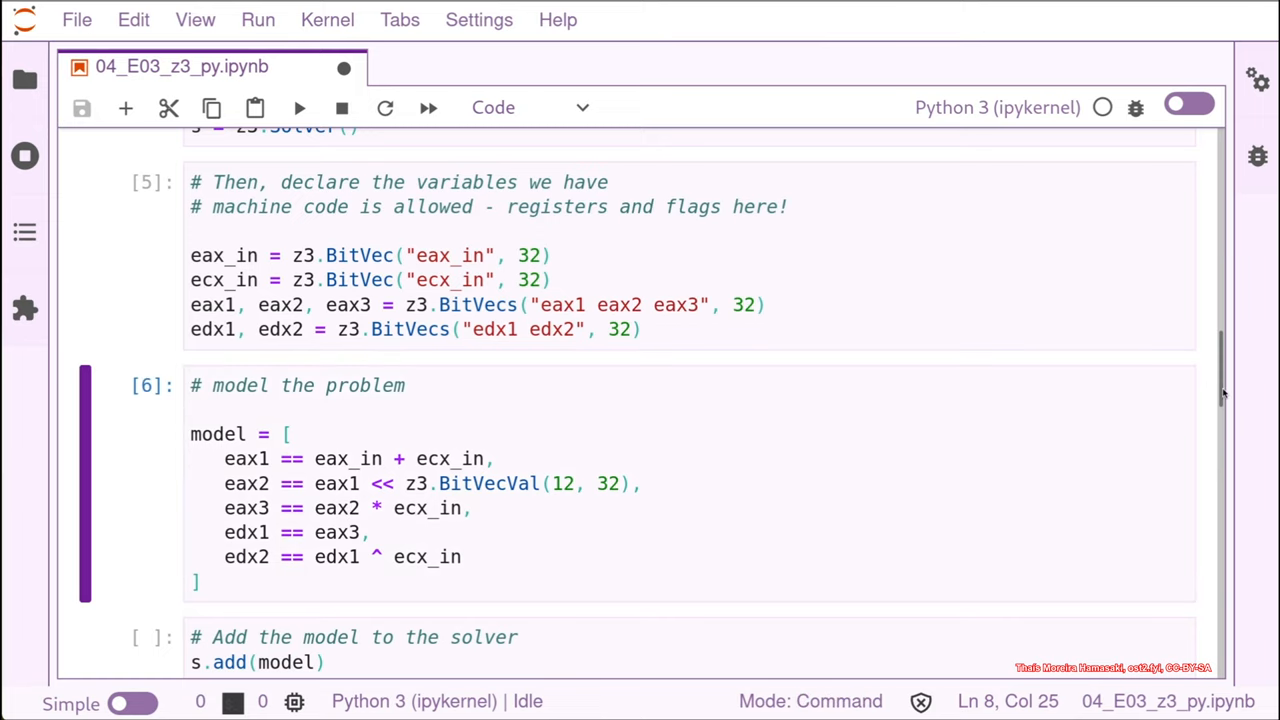
Step: Scroll down to the cells adding the model to the solver and checking satisfiability
{"action": "scroll", "scroll_direction": "down", "scroll_amount": 3}
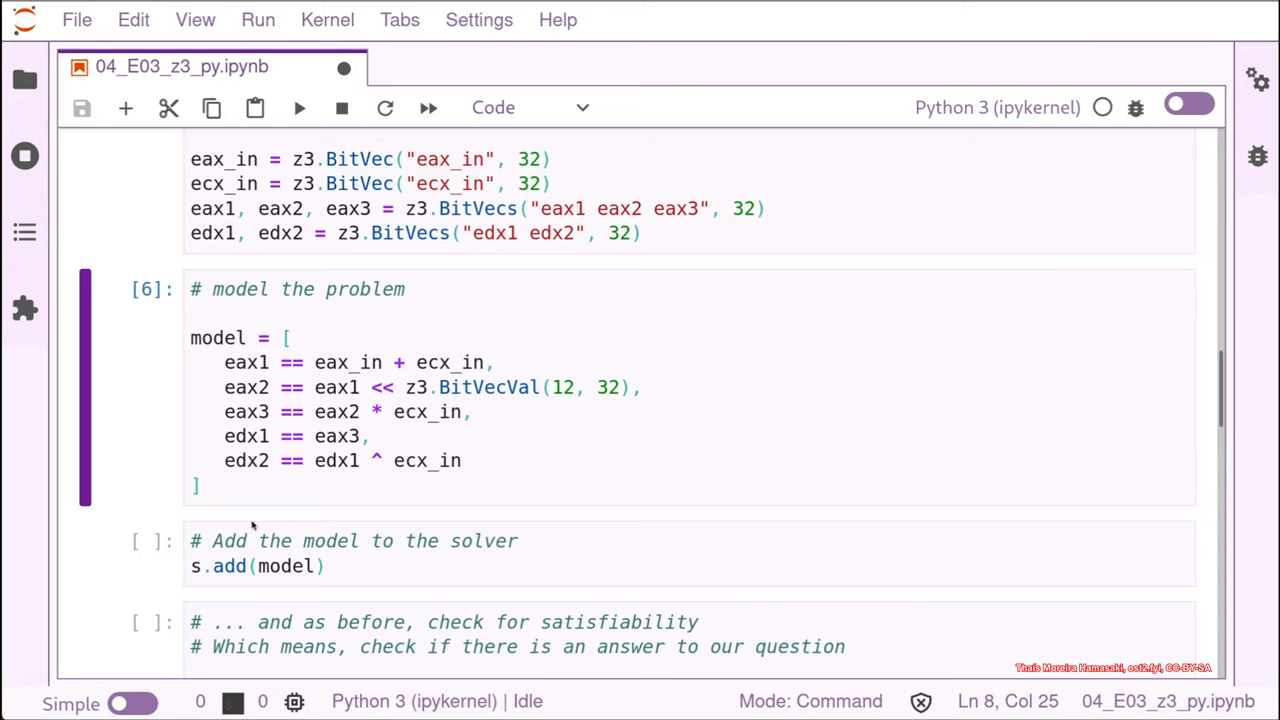
{"action": "mouse_move", "coordinate": [463, 565]}
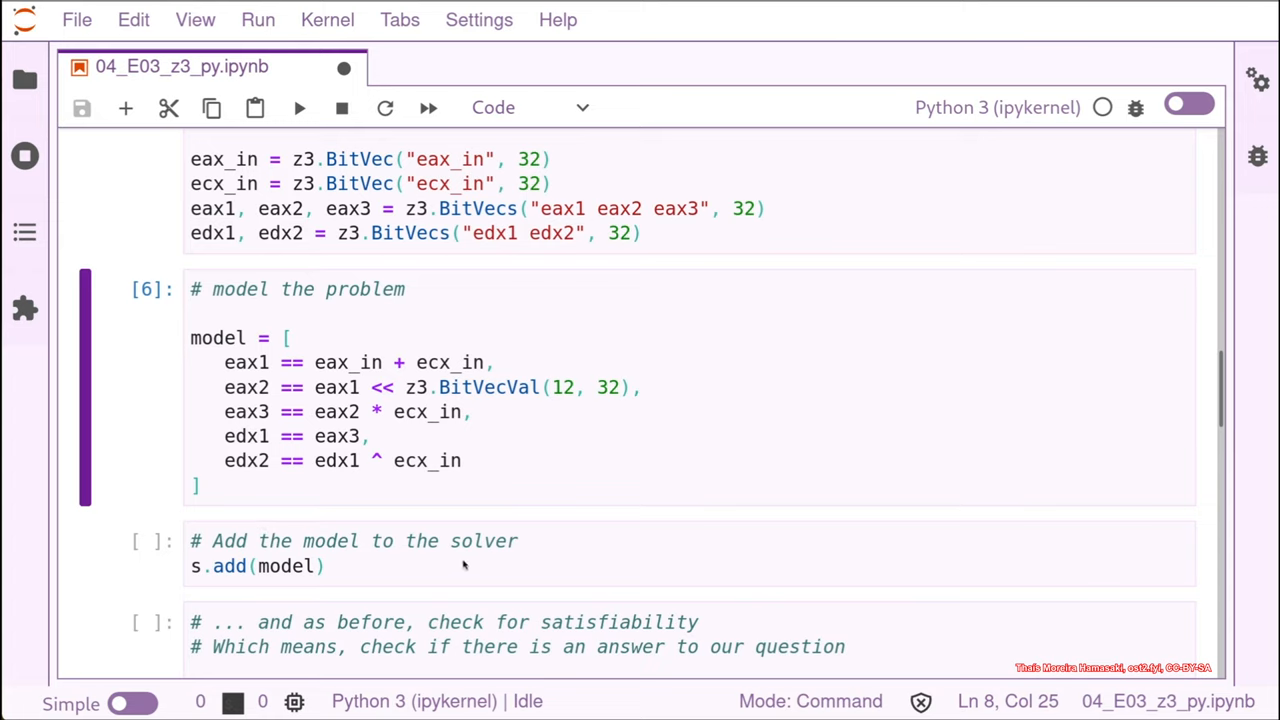
{"action": "mouse_move", "coordinate": [210, 483]}
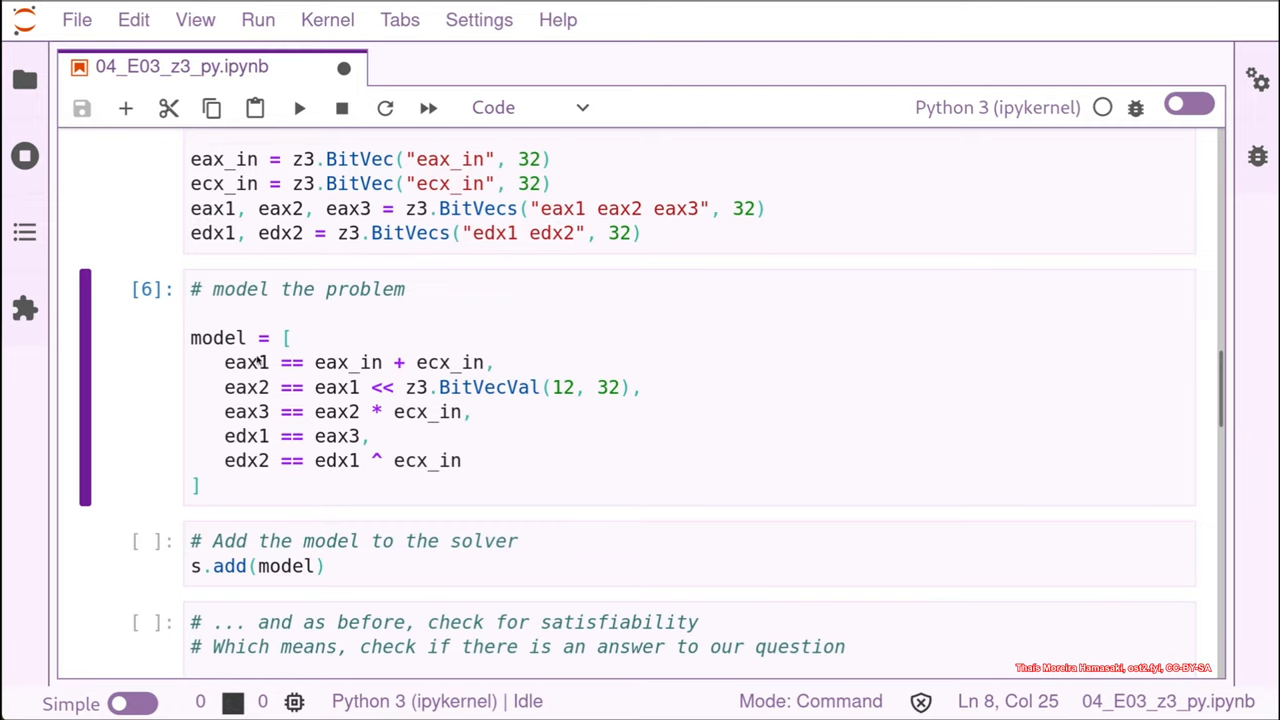
{"action": "mouse_move", "coordinate": [373, 581]}
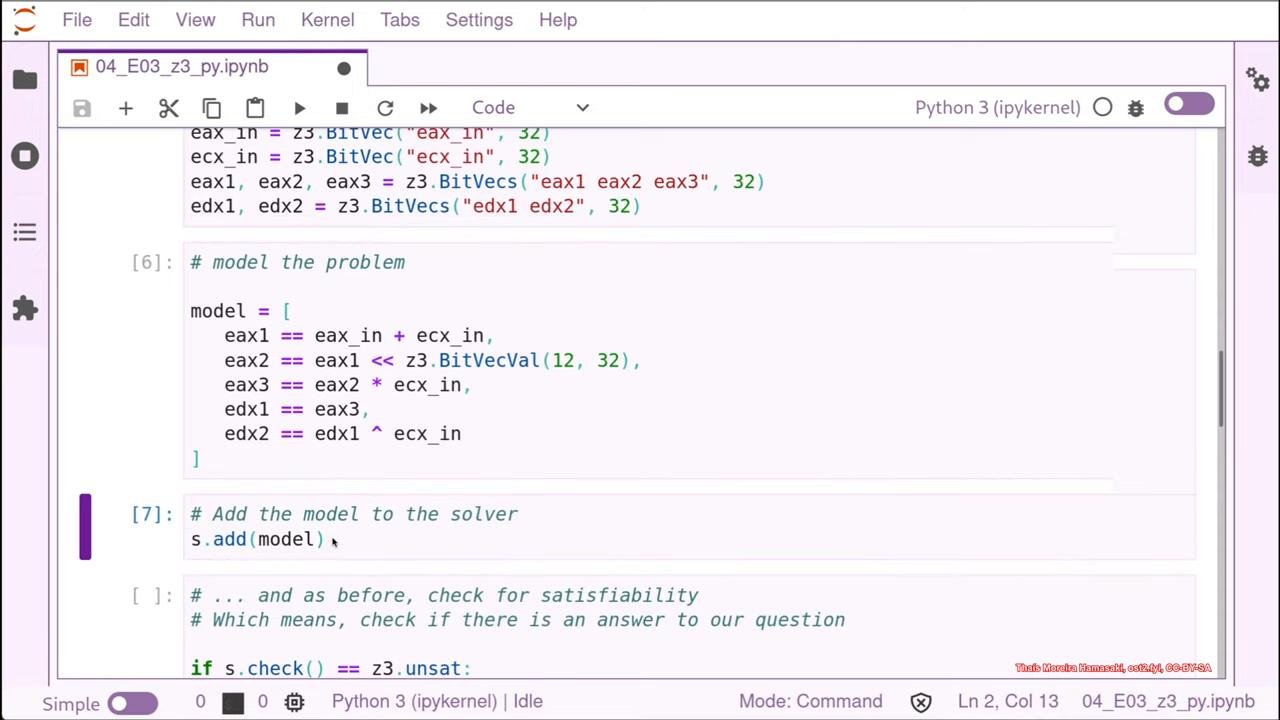
{"action": "mouse_move", "coordinate": [345, 317]}
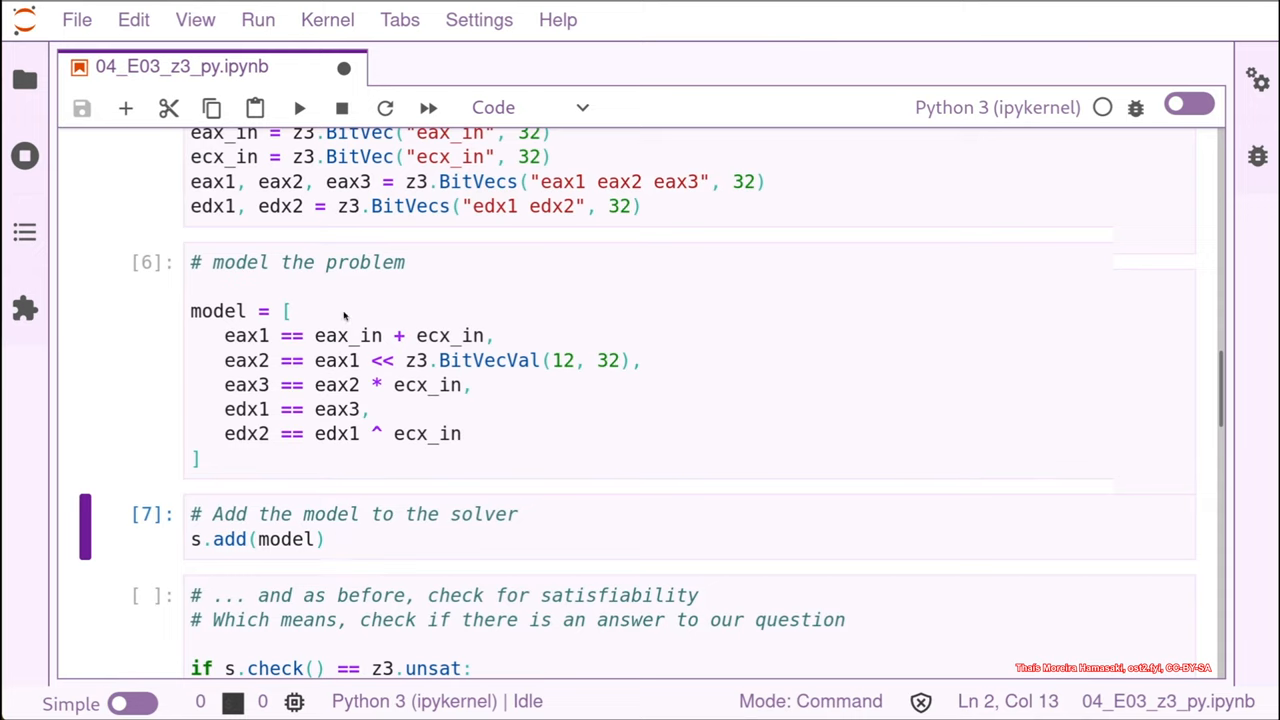
{"action": "mouse_move", "coordinate": [207, 550]}
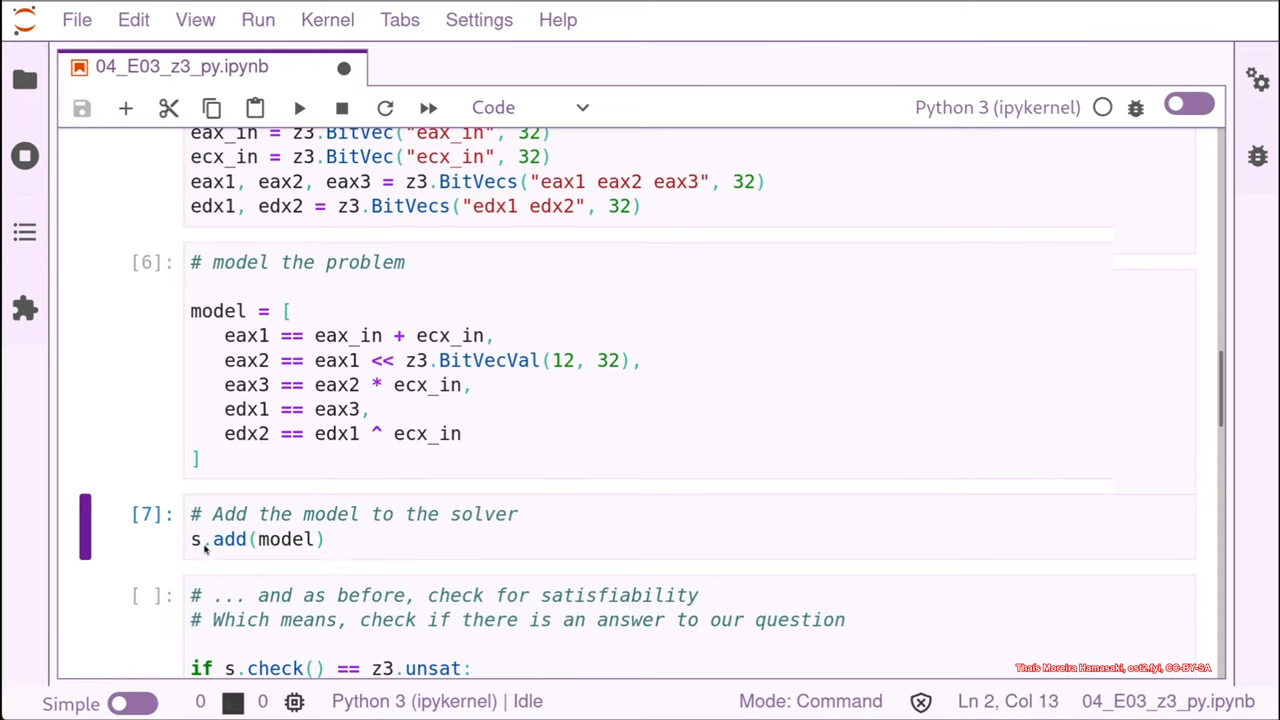
{"action": "mouse_move", "coordinate": [315, 540]}
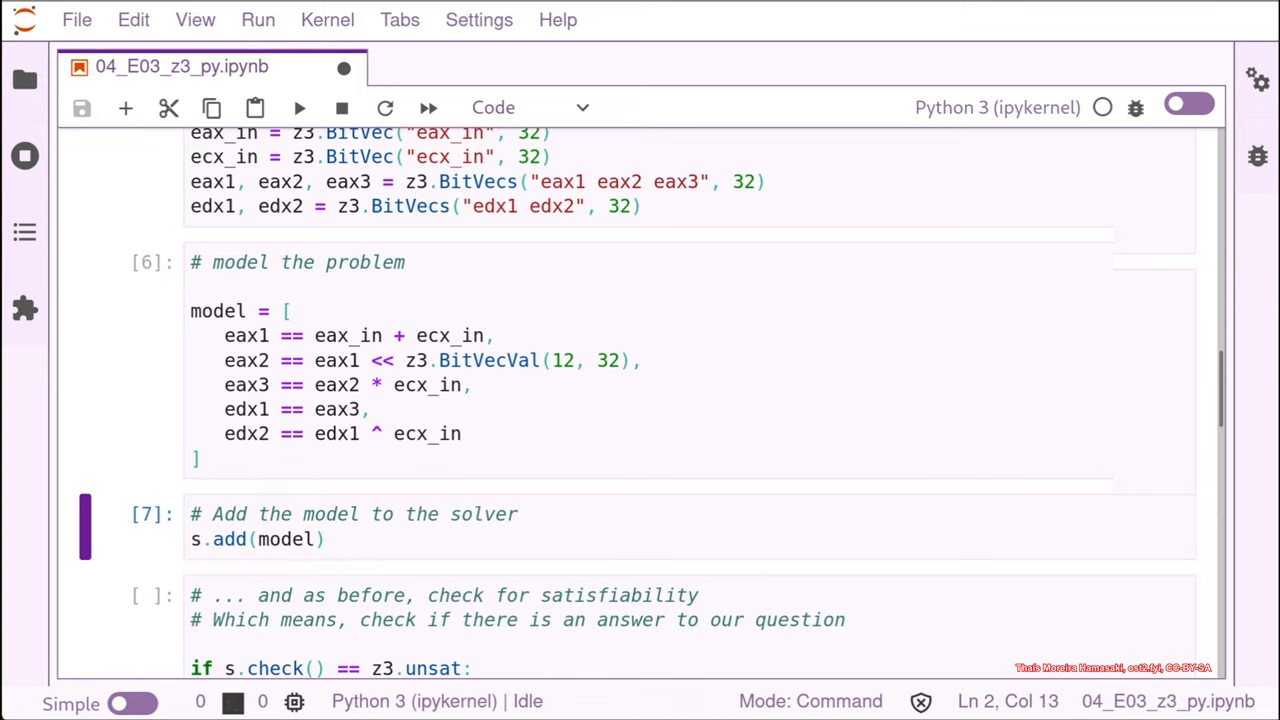
Step: Scroll down to the satisfiability check cell and the further-constraints cells
{"action": "scroll", "scroll_direction": "down", "scroll_amount": 3}
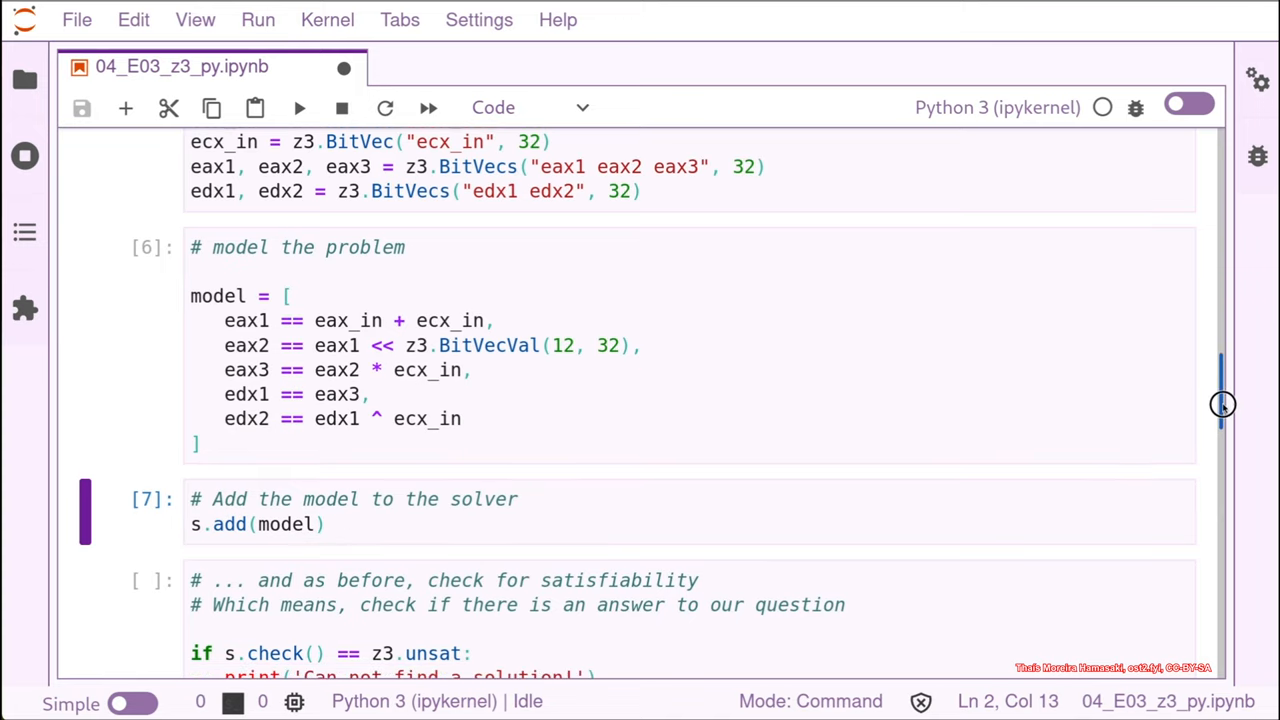
{"action": "scroll", "scroll_direction": "down", "scroll_amount": 3}
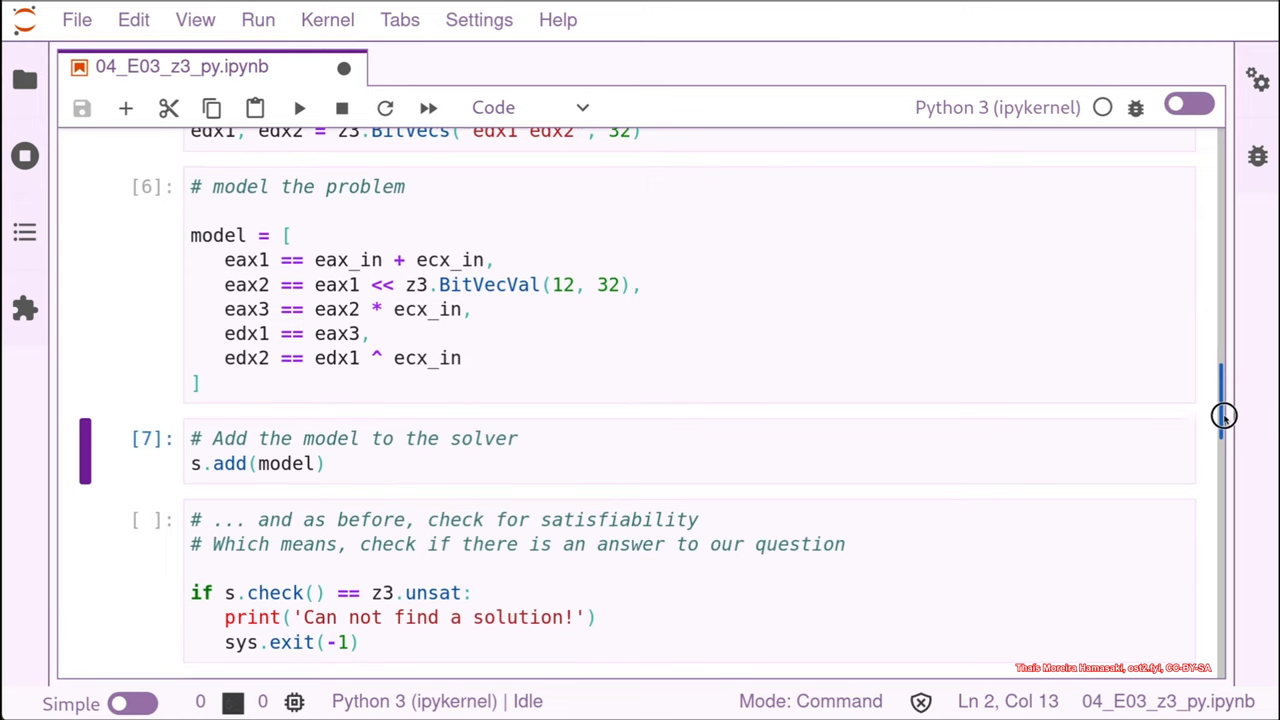
{"action": "scroll", "scroll_direction": "down", "scroll_amount": 3}
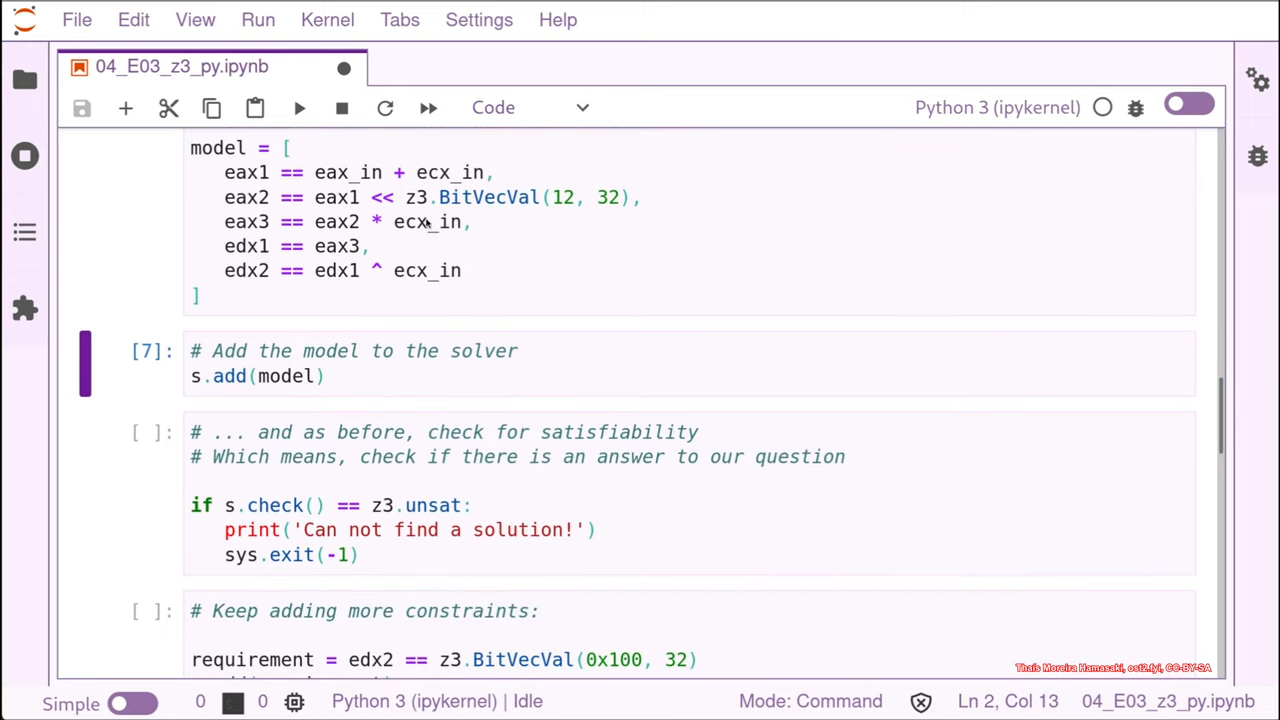
{"action": "mouse_move", "coordinate": [535, 253]}
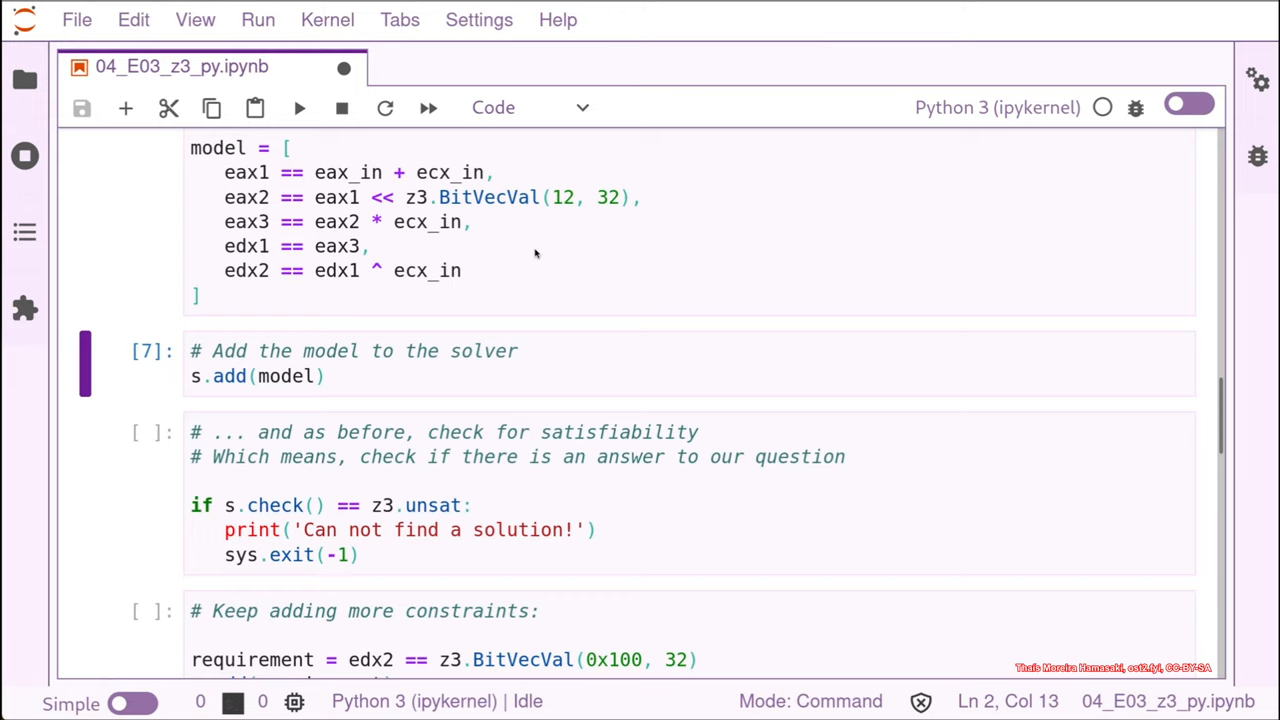
{"action": "mouse_move", "coordinate": [278, 462]}
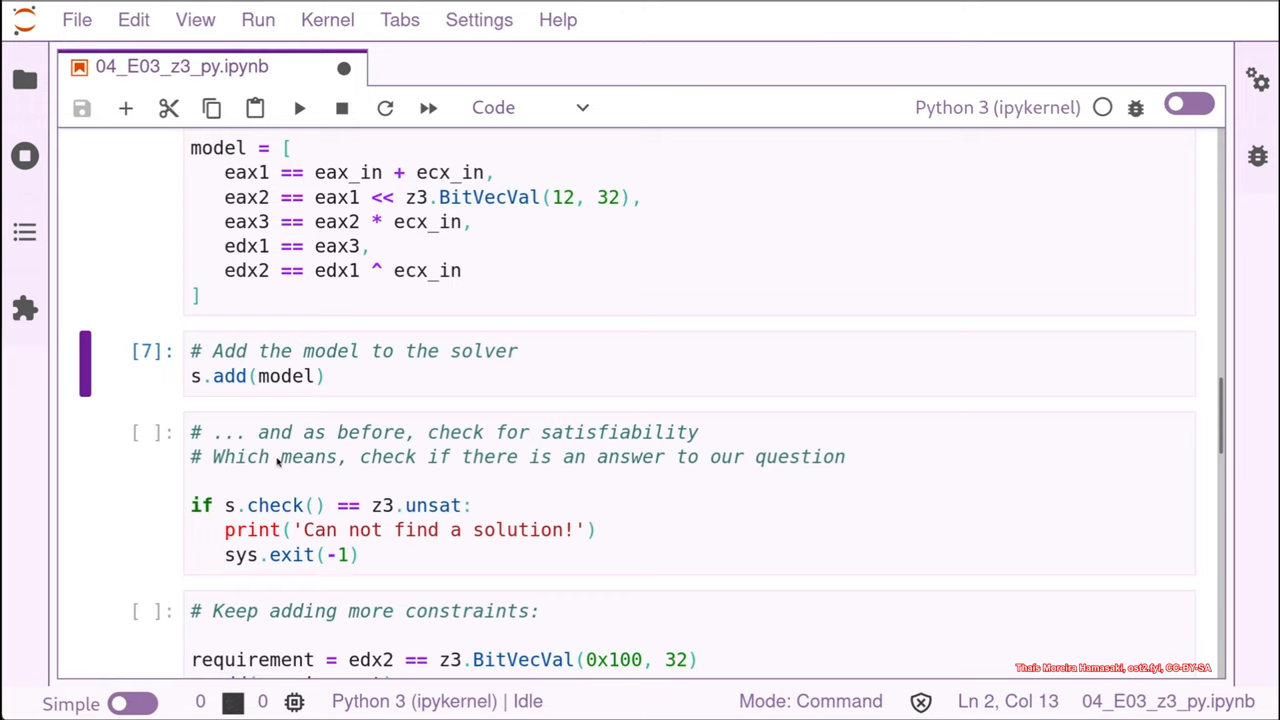
{"action": "mouse_move", "coordinate": [244, 522]}
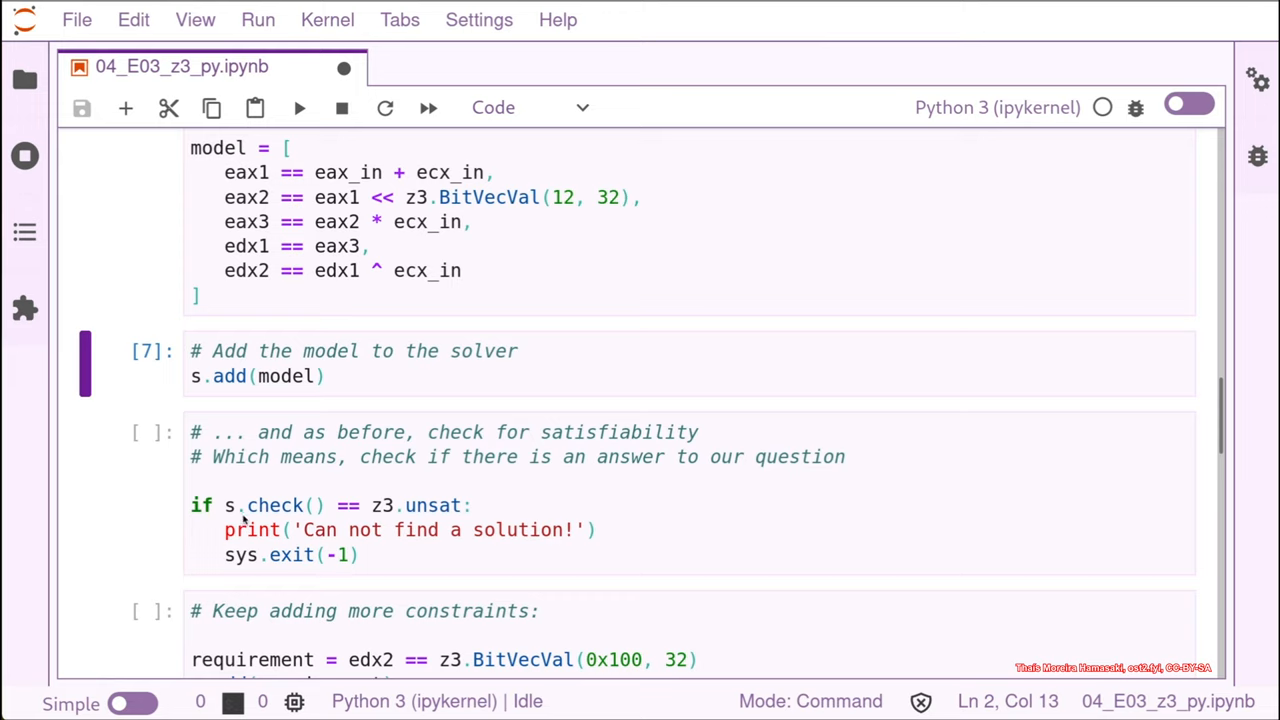
{"action": "mouse_move", "coordinate": [498, 471]}
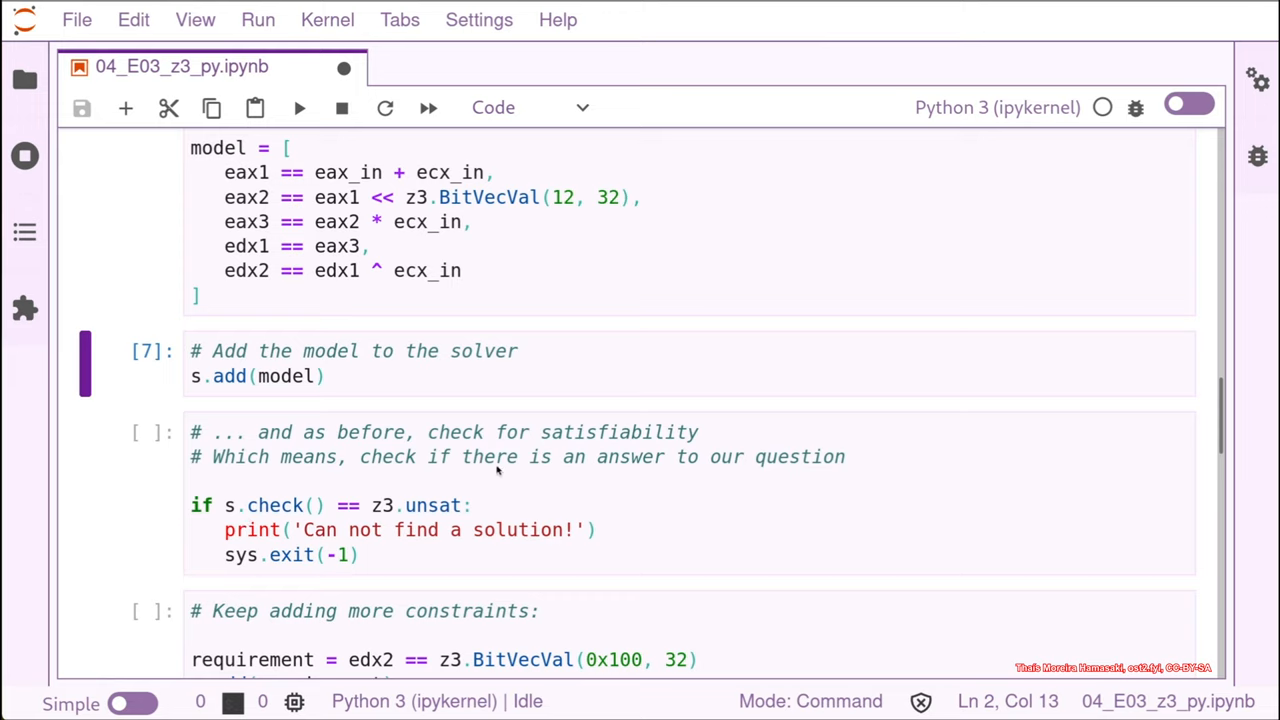
{"action": "mouse_move", "coordinate": [285, 483]}
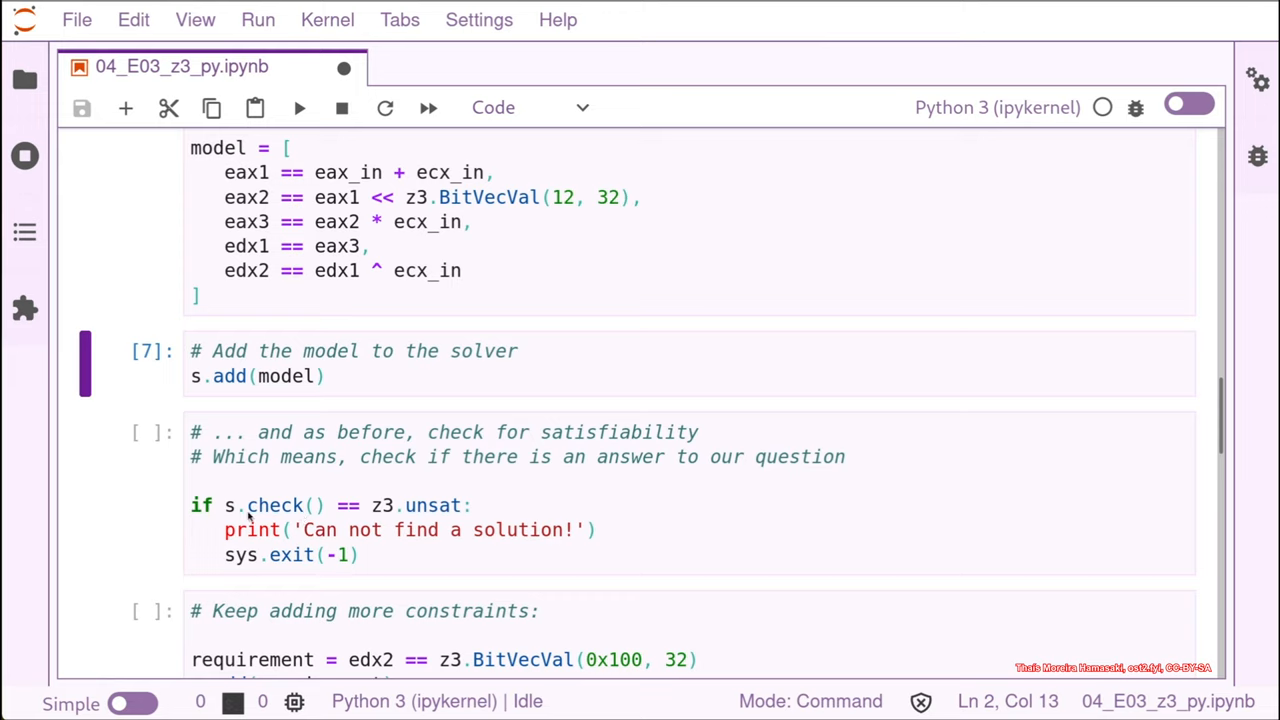
{"action": "mouse_move", "coordinate": [367, 513]}
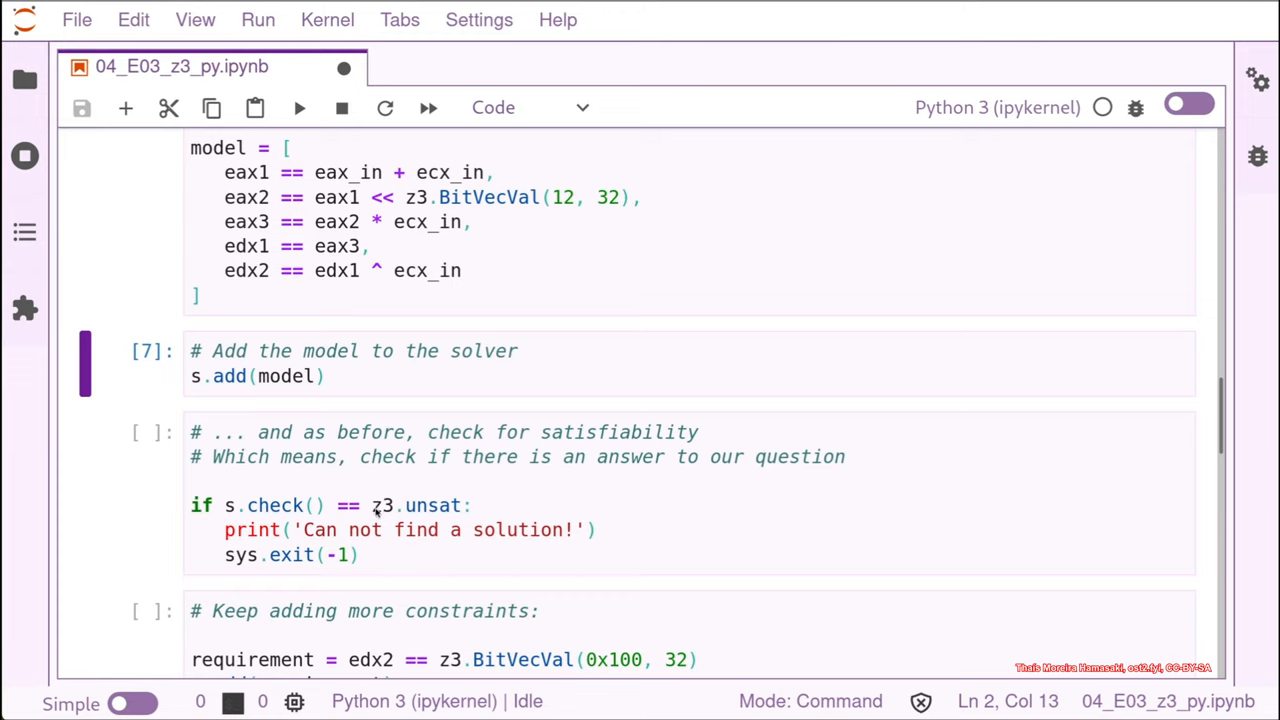
{"action": "mouse_move", "coordinate": [393, 517]}
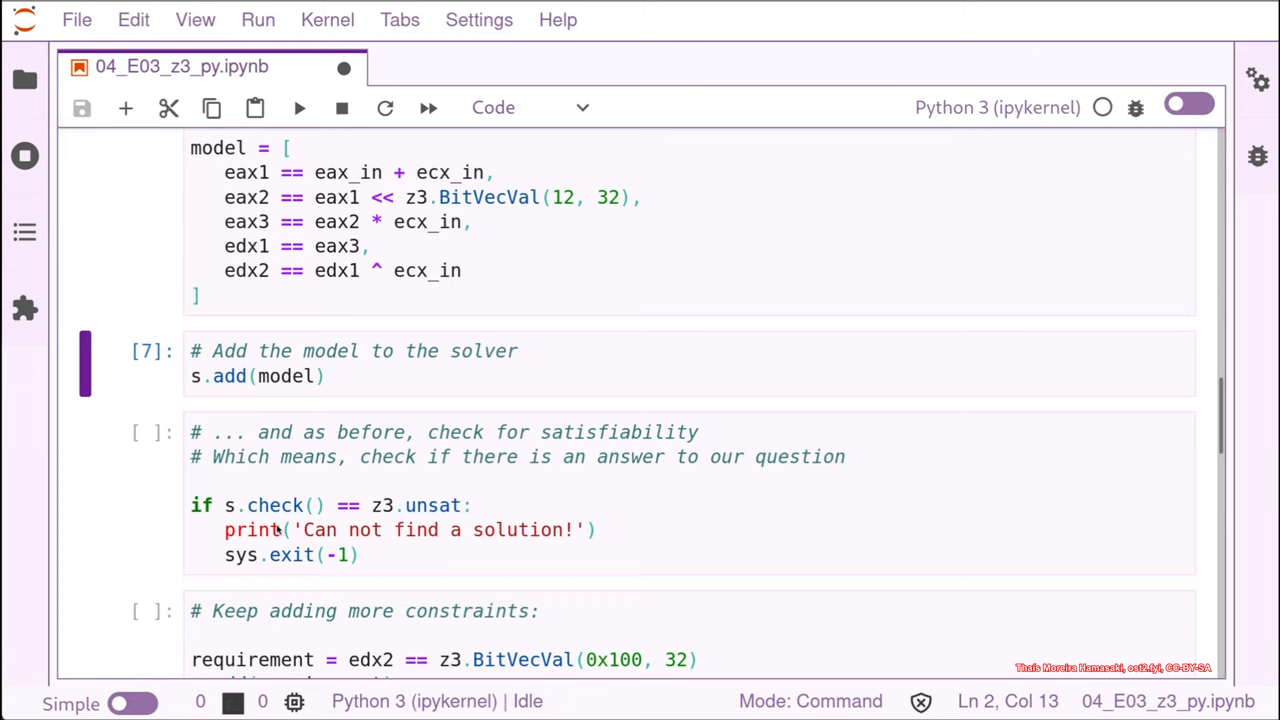
{"action": "mouse_move", "coordinate": [425, 543]}
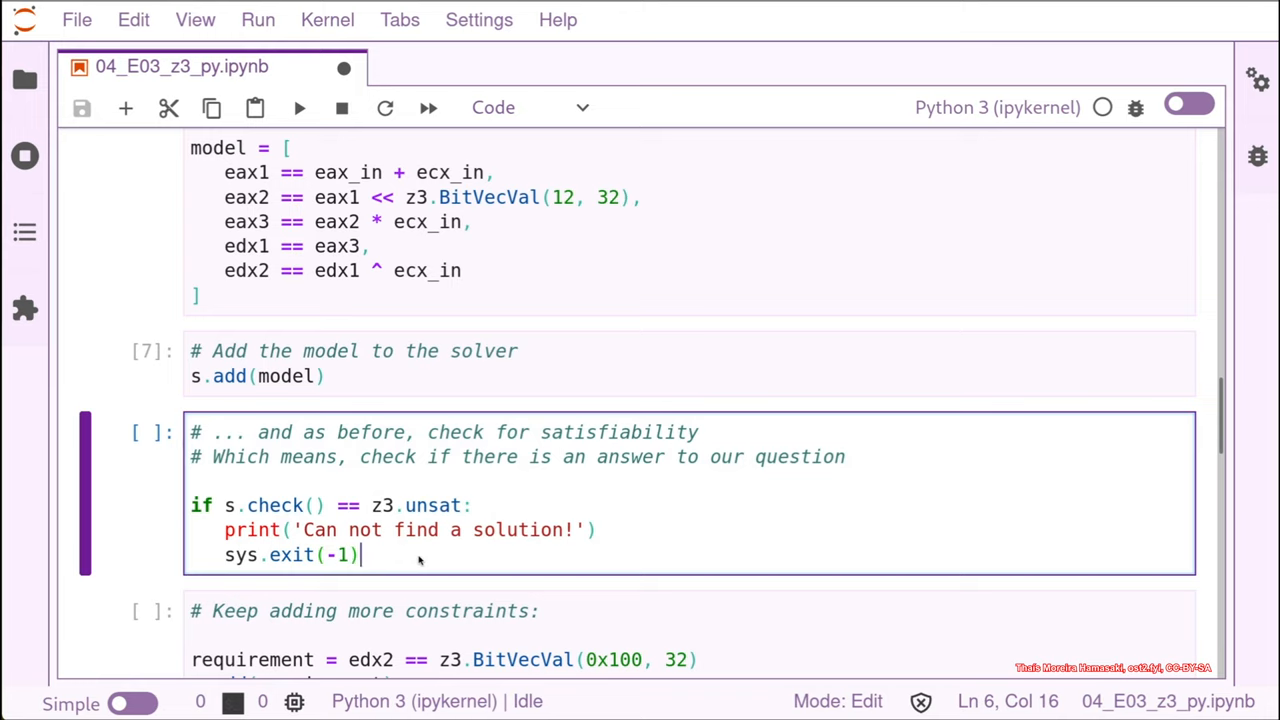
Step: Exit edit mode on the check cell and scroll to the edx2 requirement cells
{"action": "key", "text": "Escape"}
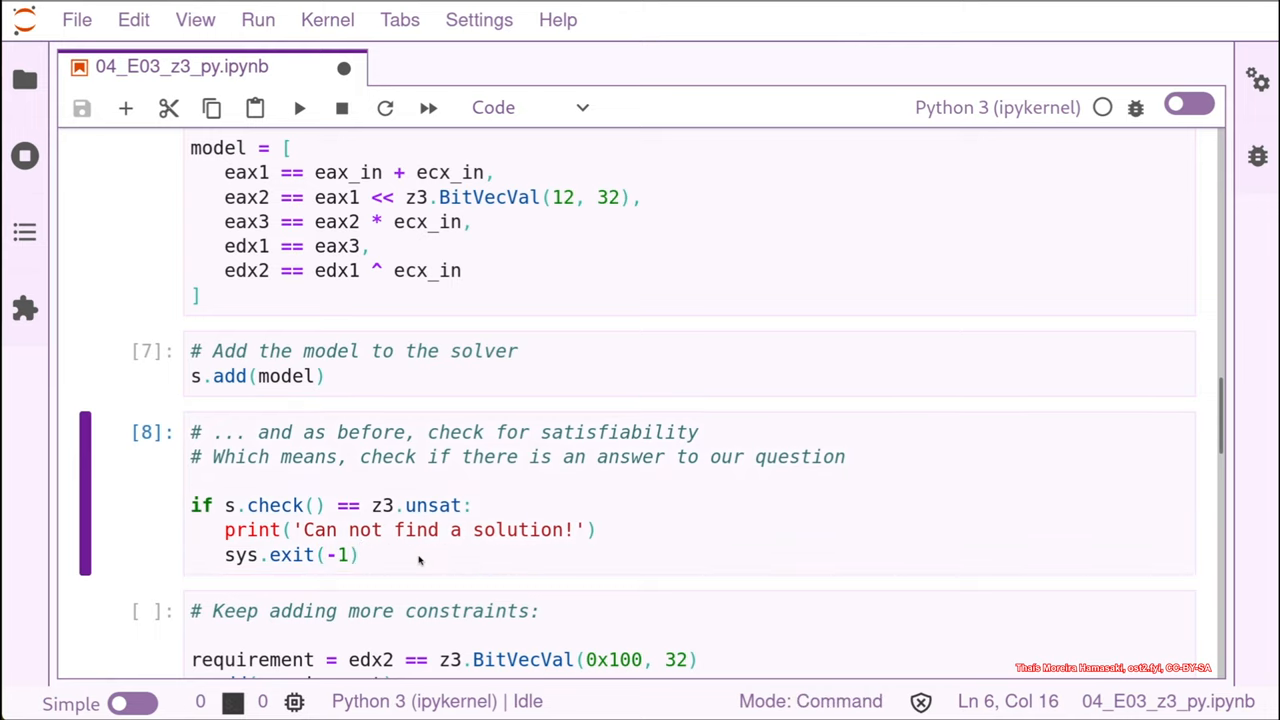
{"action": "mouse_move", "coordinate": [753, 542]}
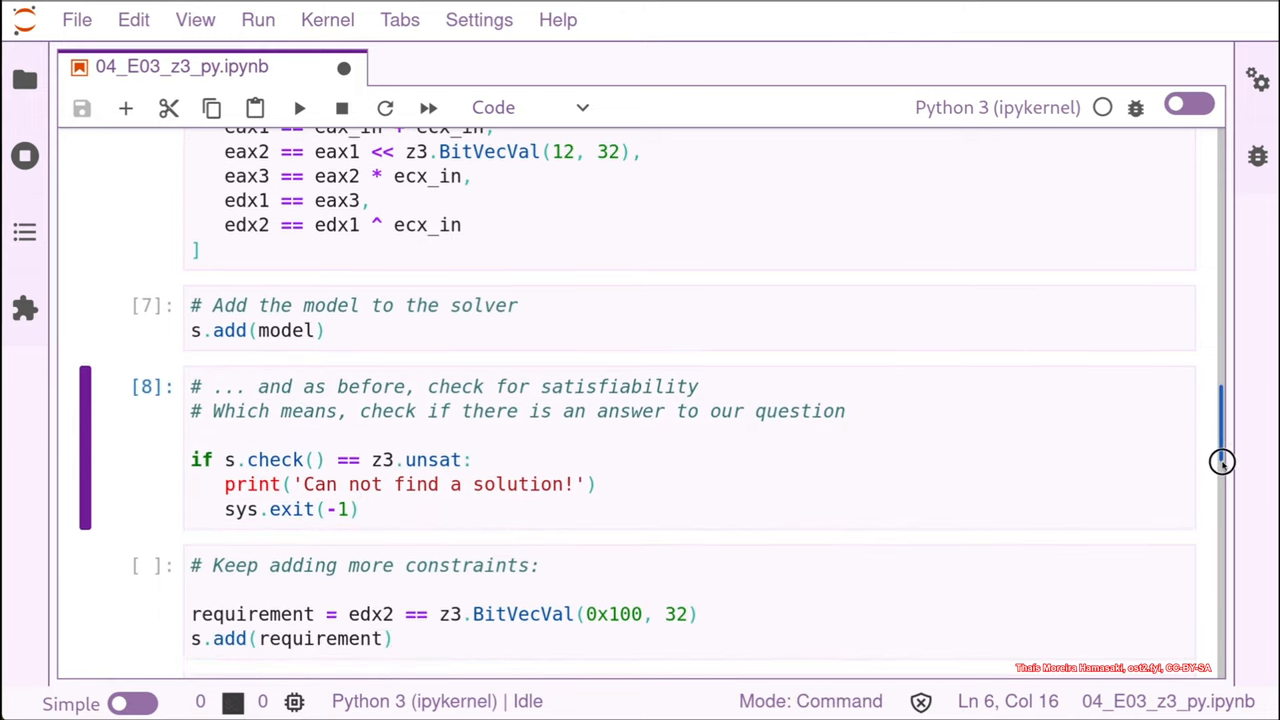
{"action": "scroll", "scroll_direction": "down", "scroll_amount": 3}
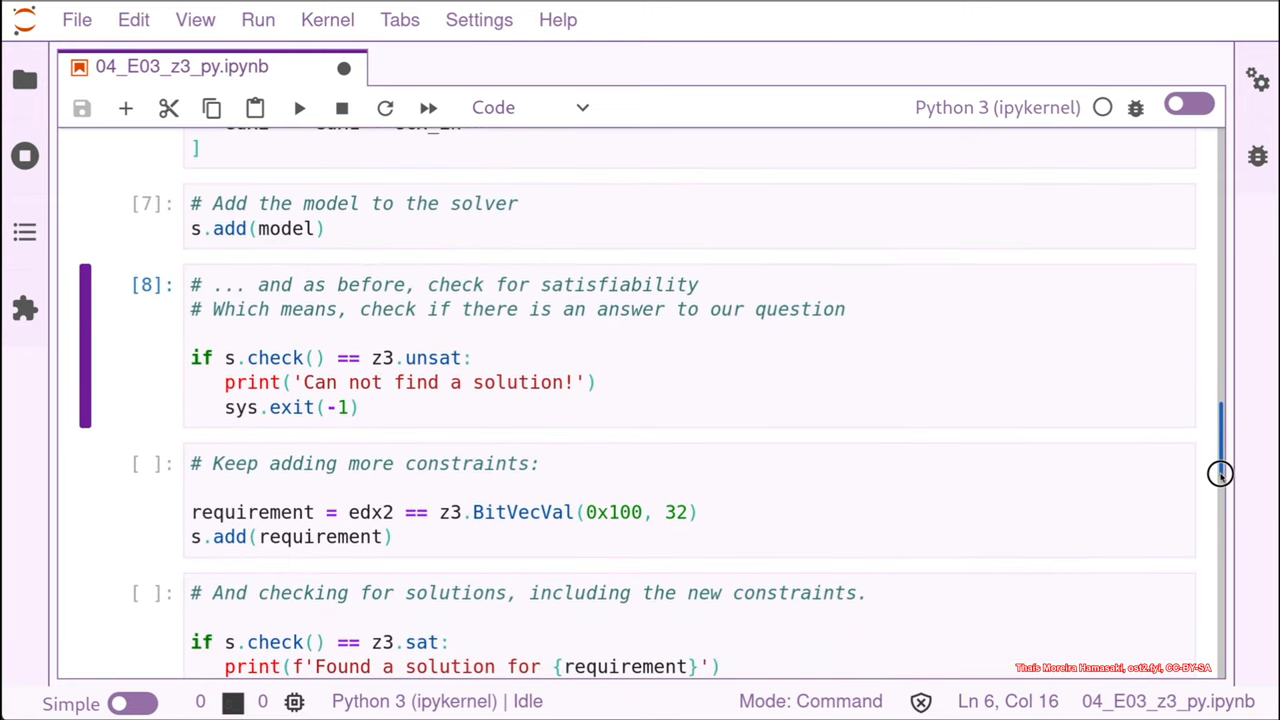
{"action": "mouse_move", "coordinate": [268, 503]}
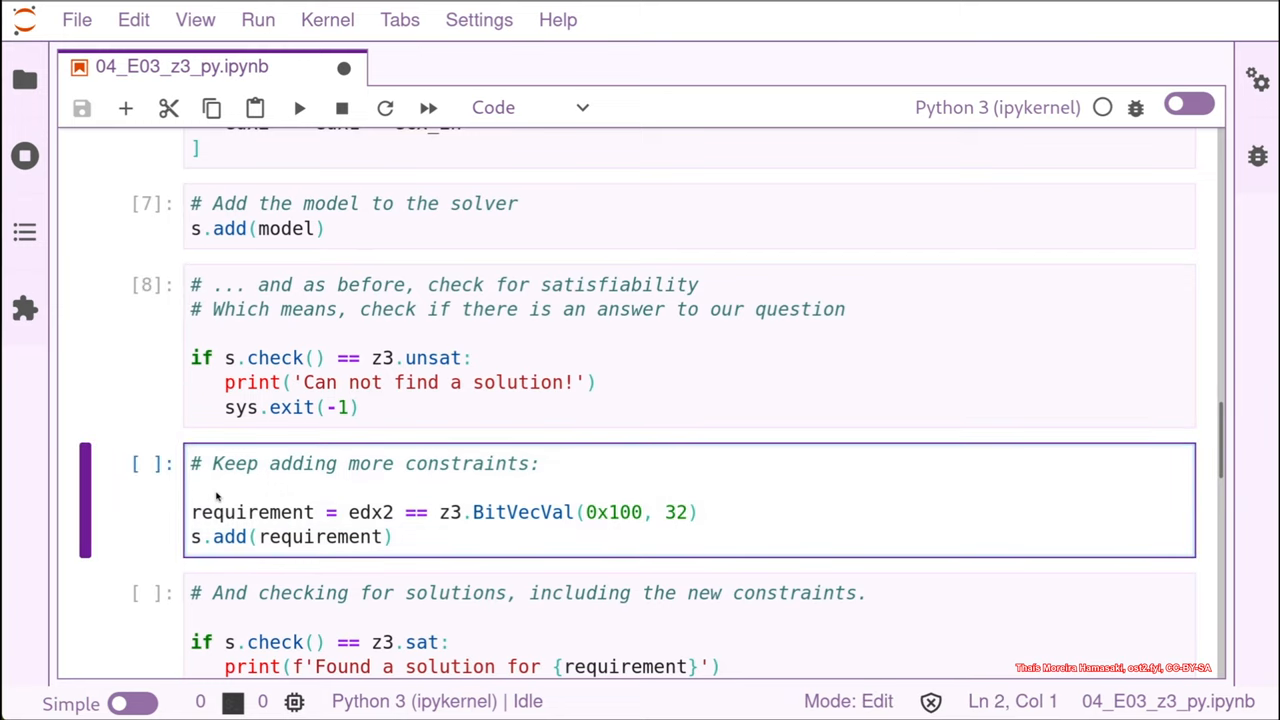
{"action": "mouse_move", "coordinate": [365, 424]}
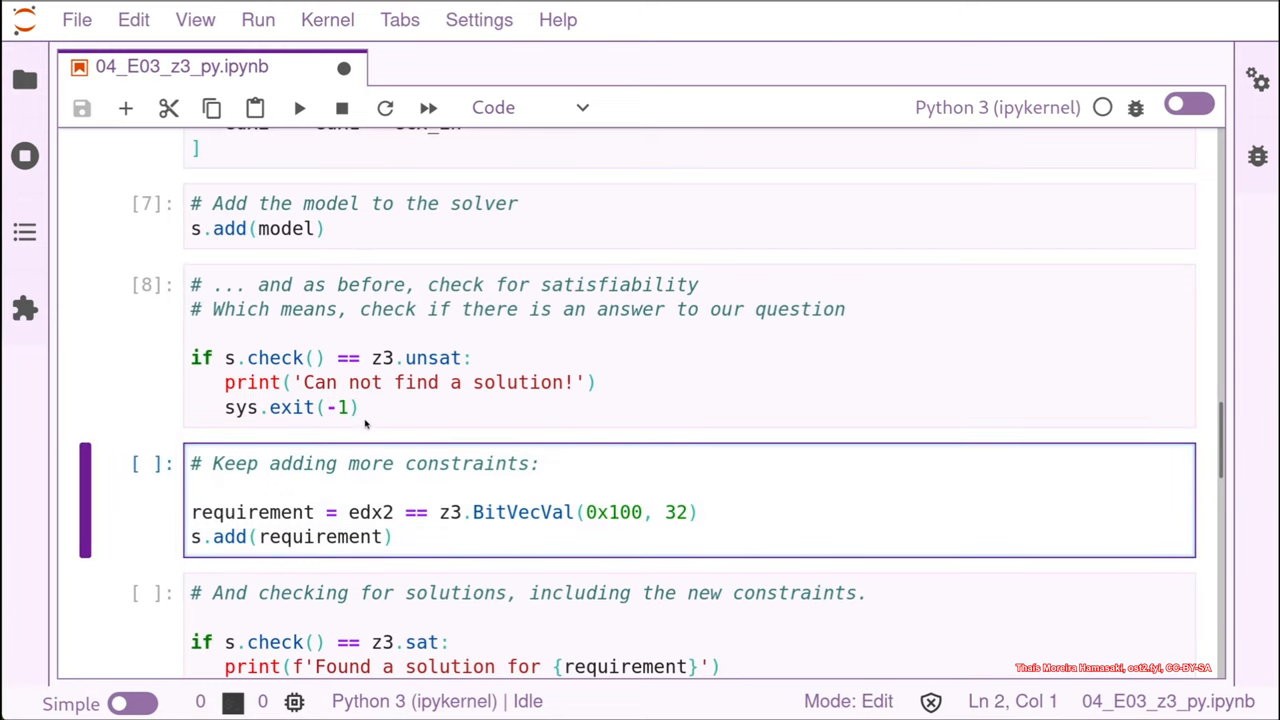
Step: Add print(s.check()) after sys.exit(-1) in the satisfiability cell
{"action": "left_click", "coordinate": [370, 407]}
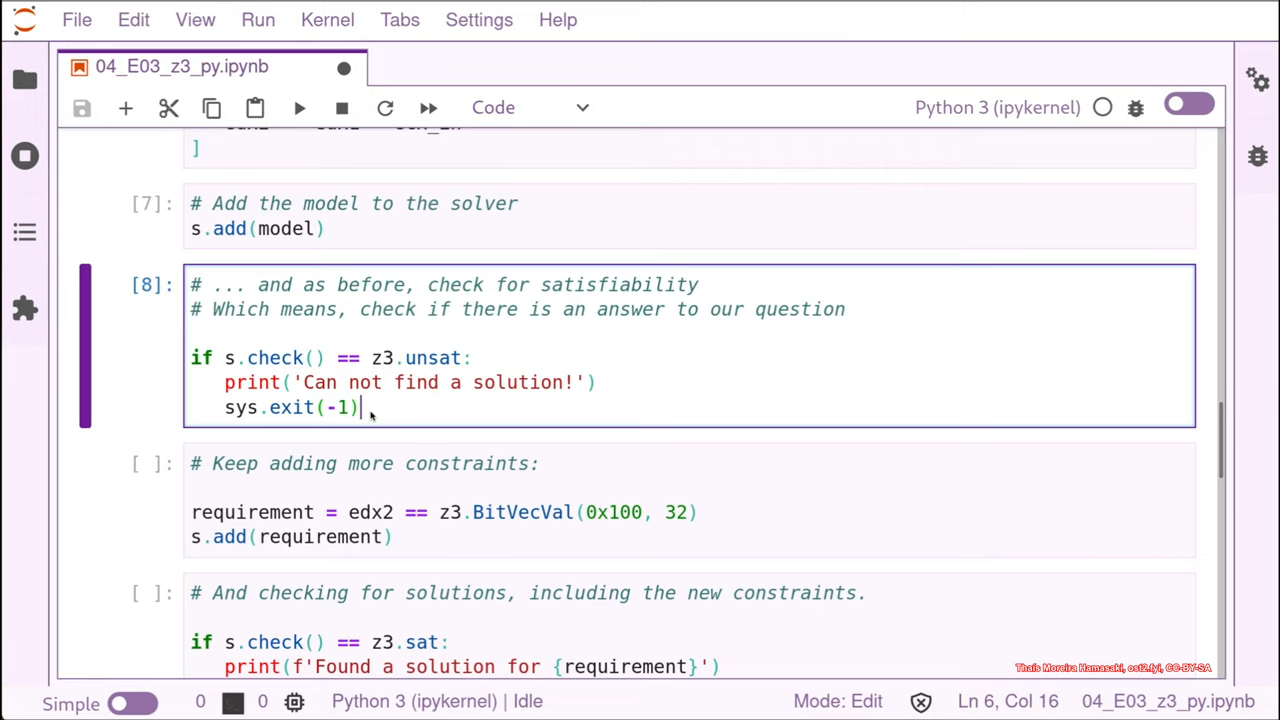
{"action": "type", "text": "pr"}
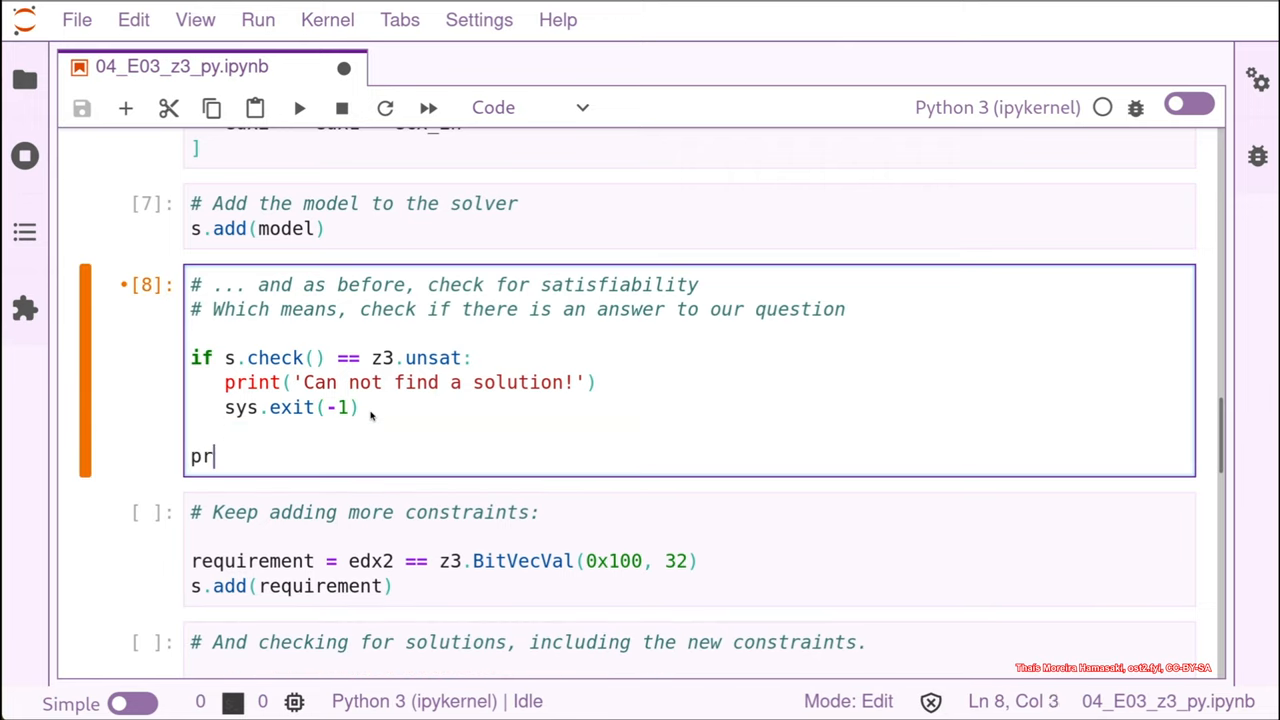
{"action": "type", "text": "int("}
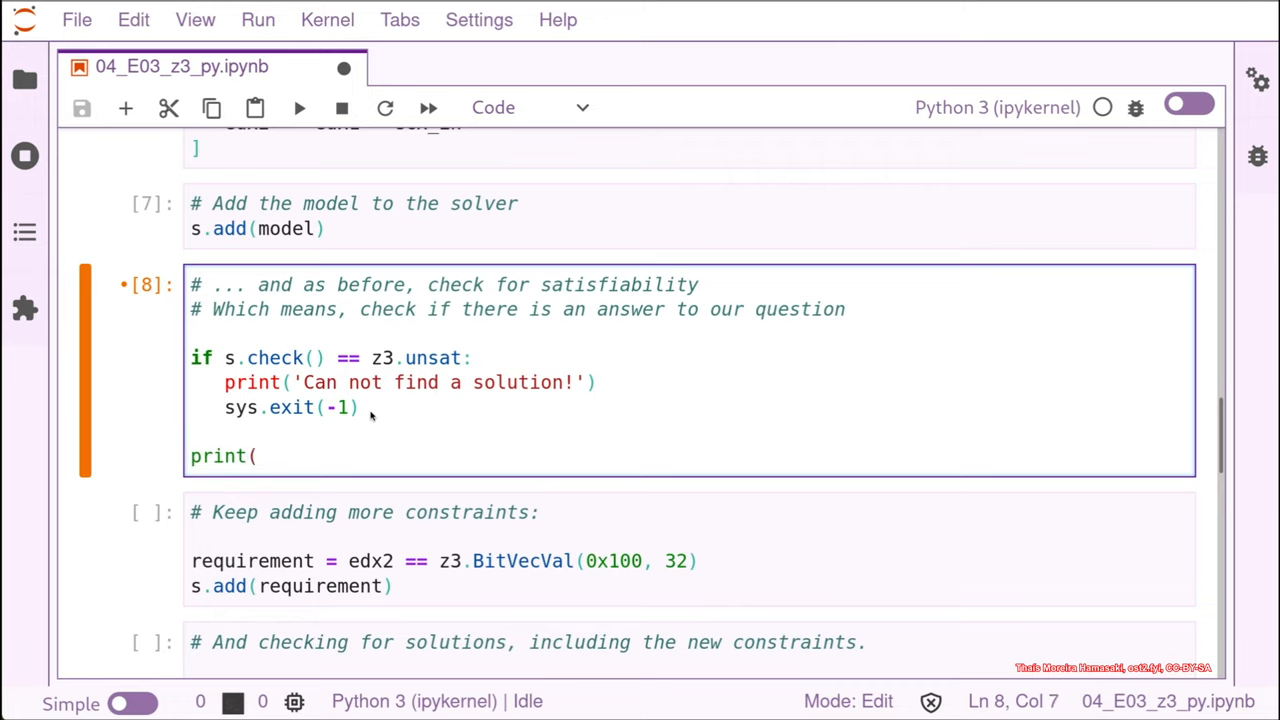
{"action": "type", "text": "s.check"}
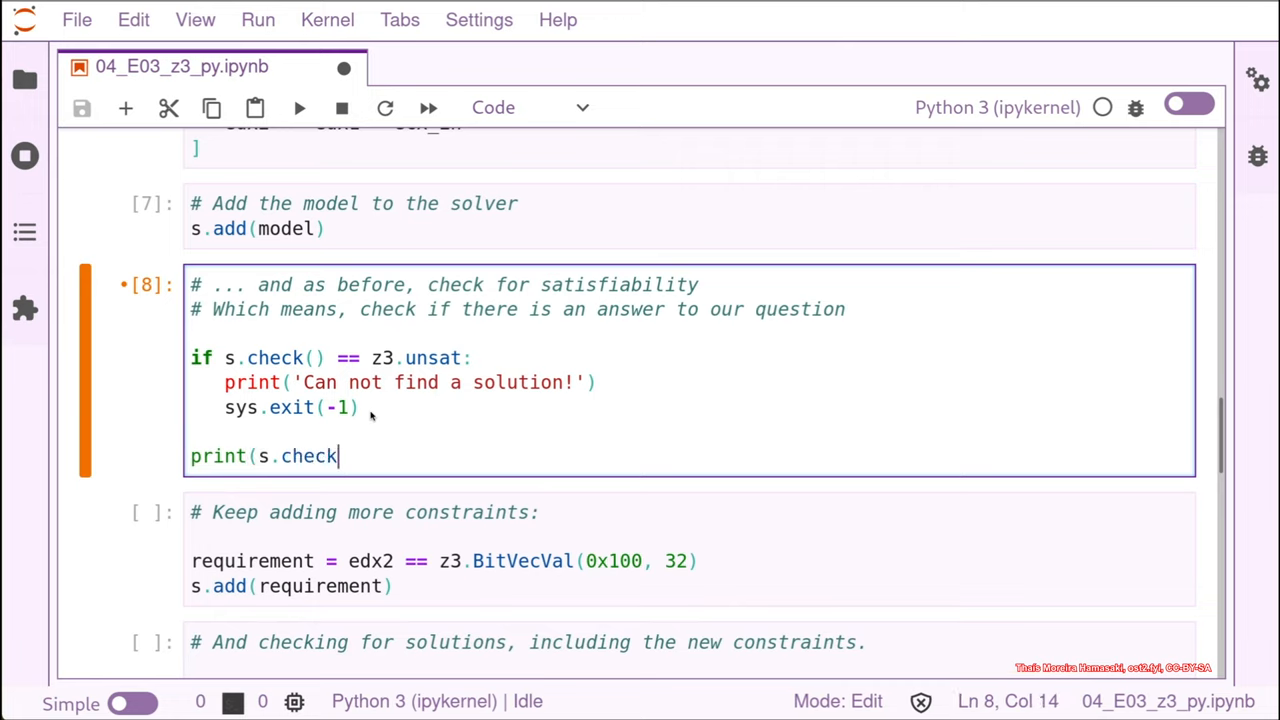
{"action": "type", "text": "()"}
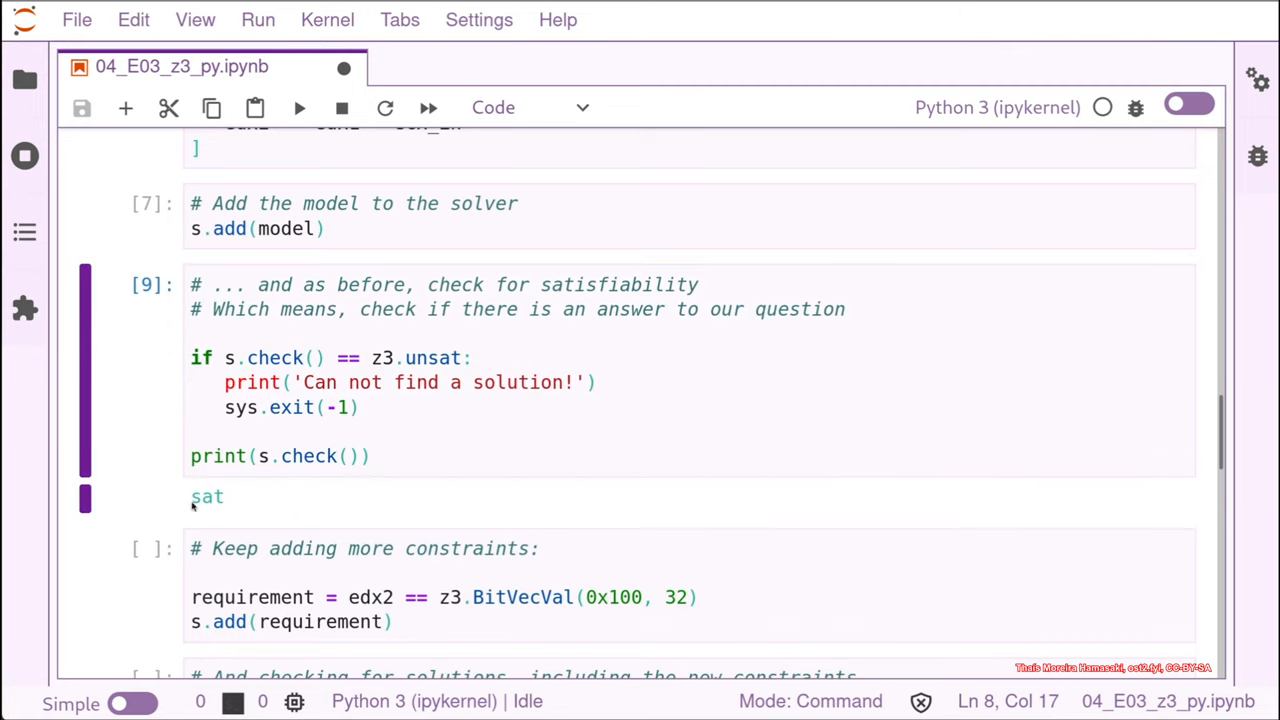
{"action": "mouse_move", "coordinate": [172, 487]}
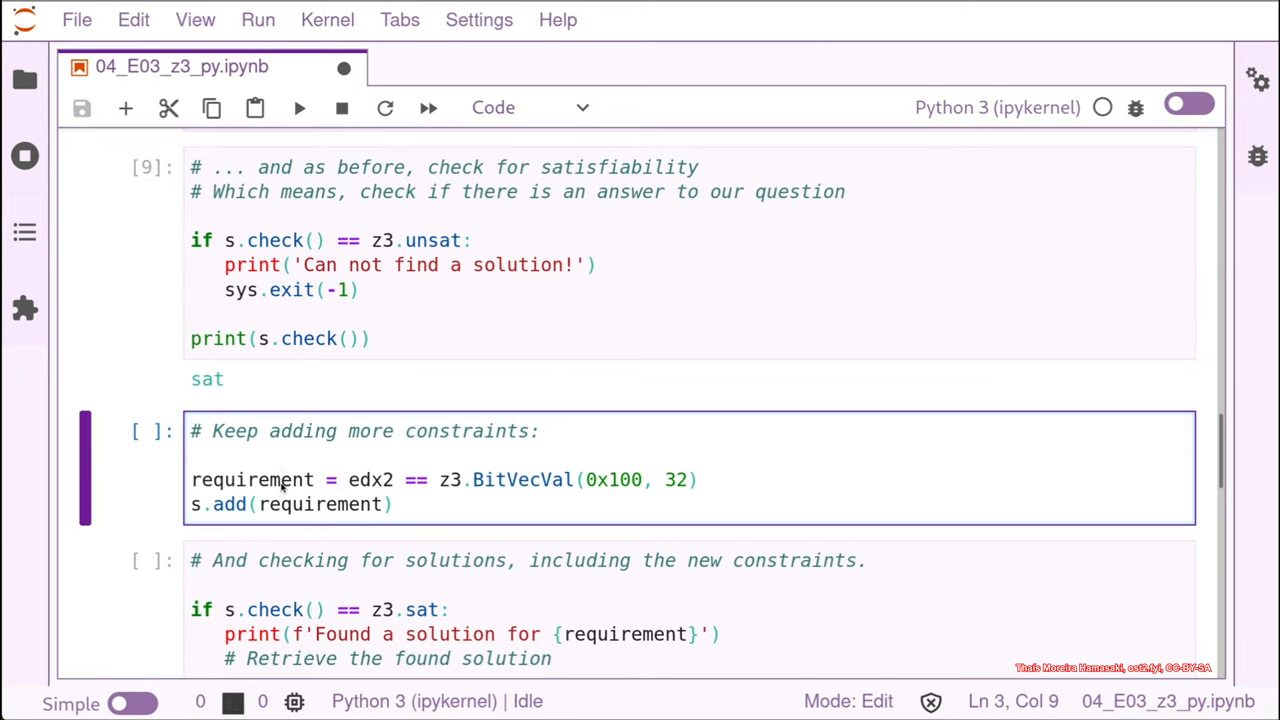
{"action": "mouse_move", "coordinate": [708, 483]}
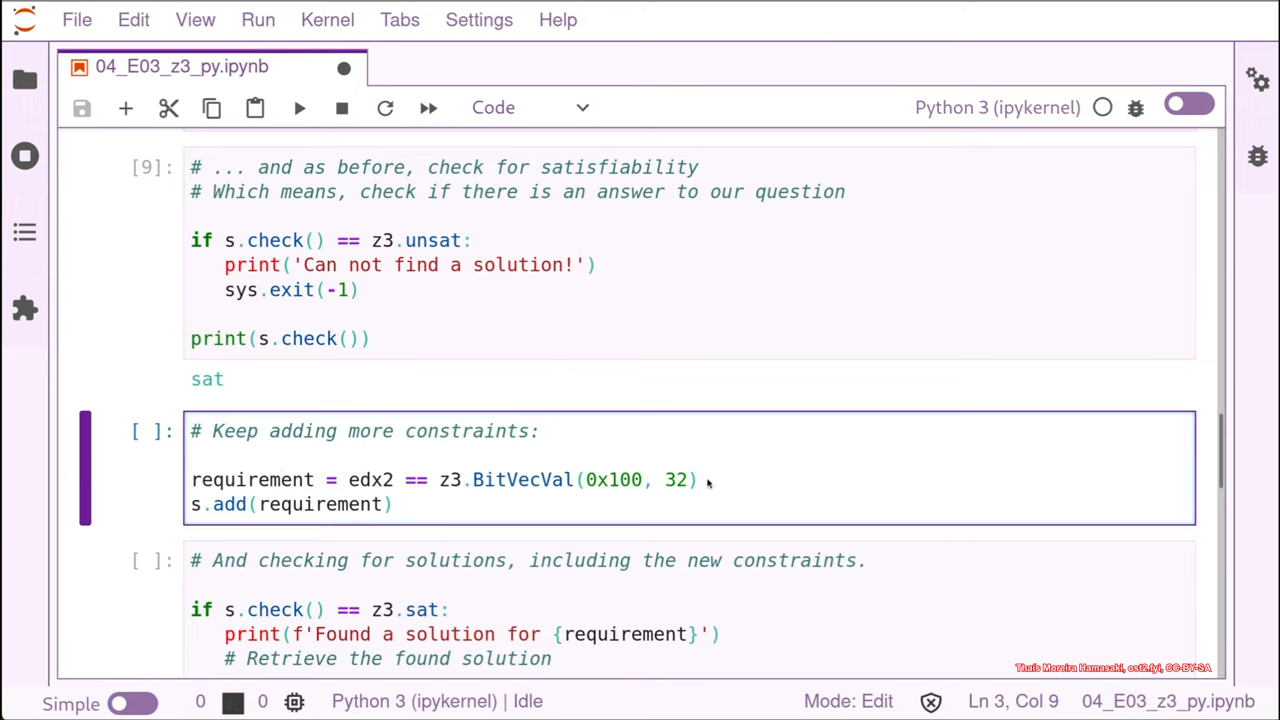
{"action": "mouse_move", "coordinate": [265, 495]}
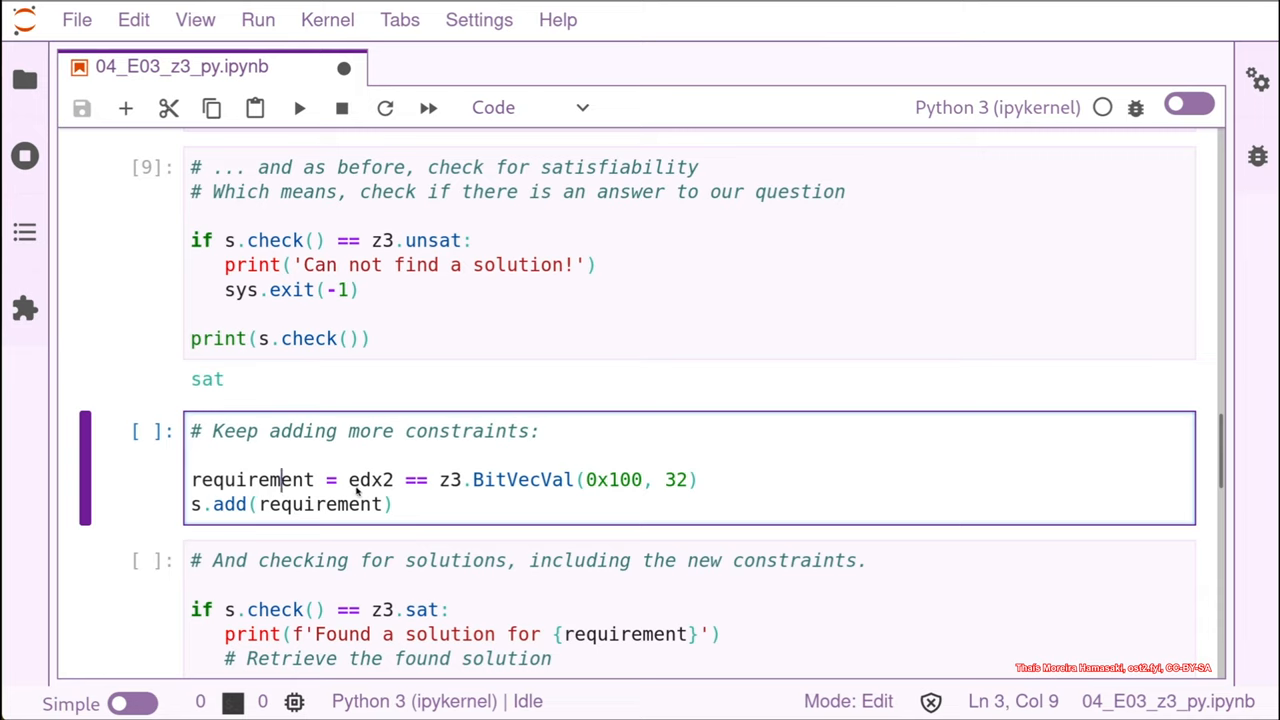
{"action": "mouse_move", "coordinate": [520, 494]}
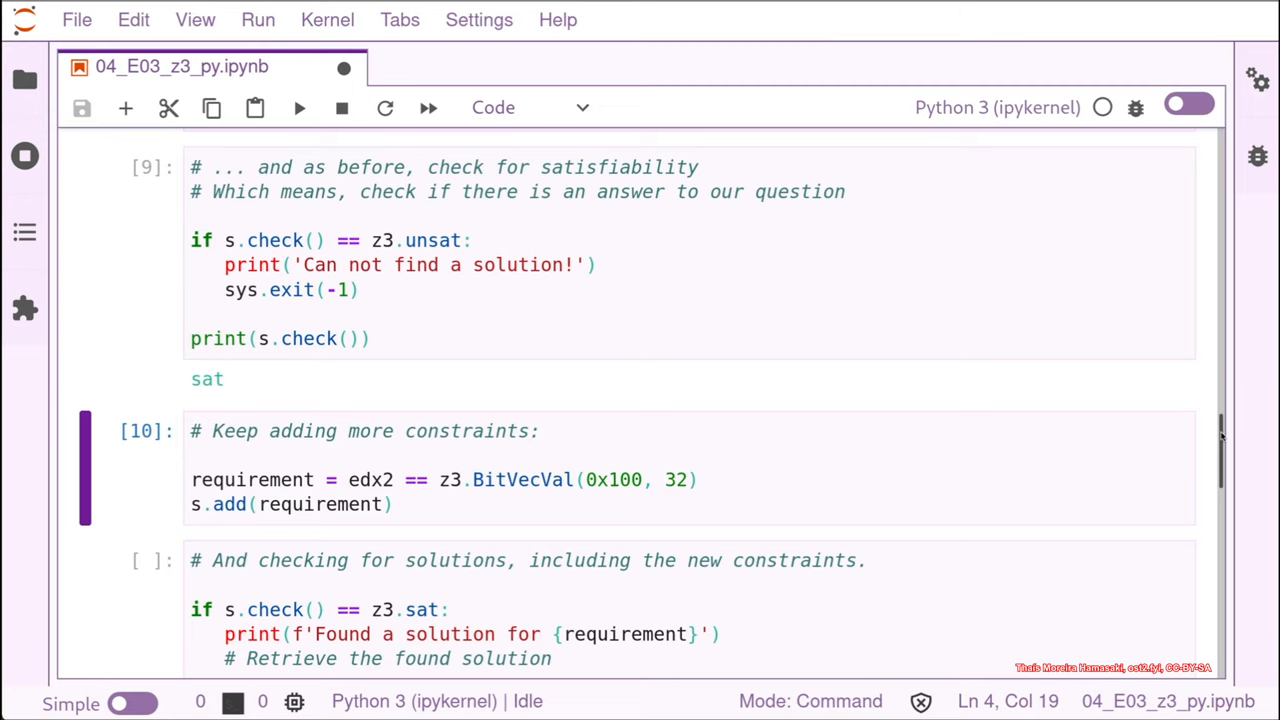
{"action": "scroll", "scroll_direction": "down", "scroll_amount": 3}
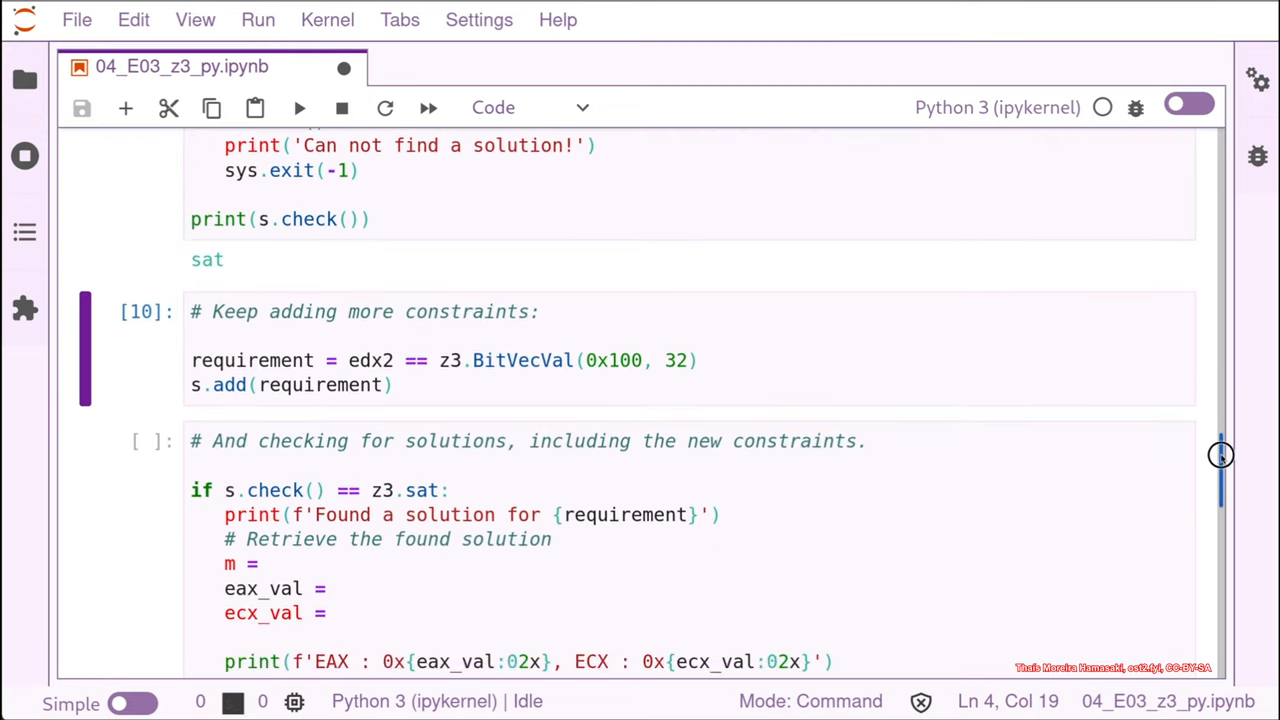
{"action": "scroll", "scroll_direction": "down", "scroll_amount": 3}
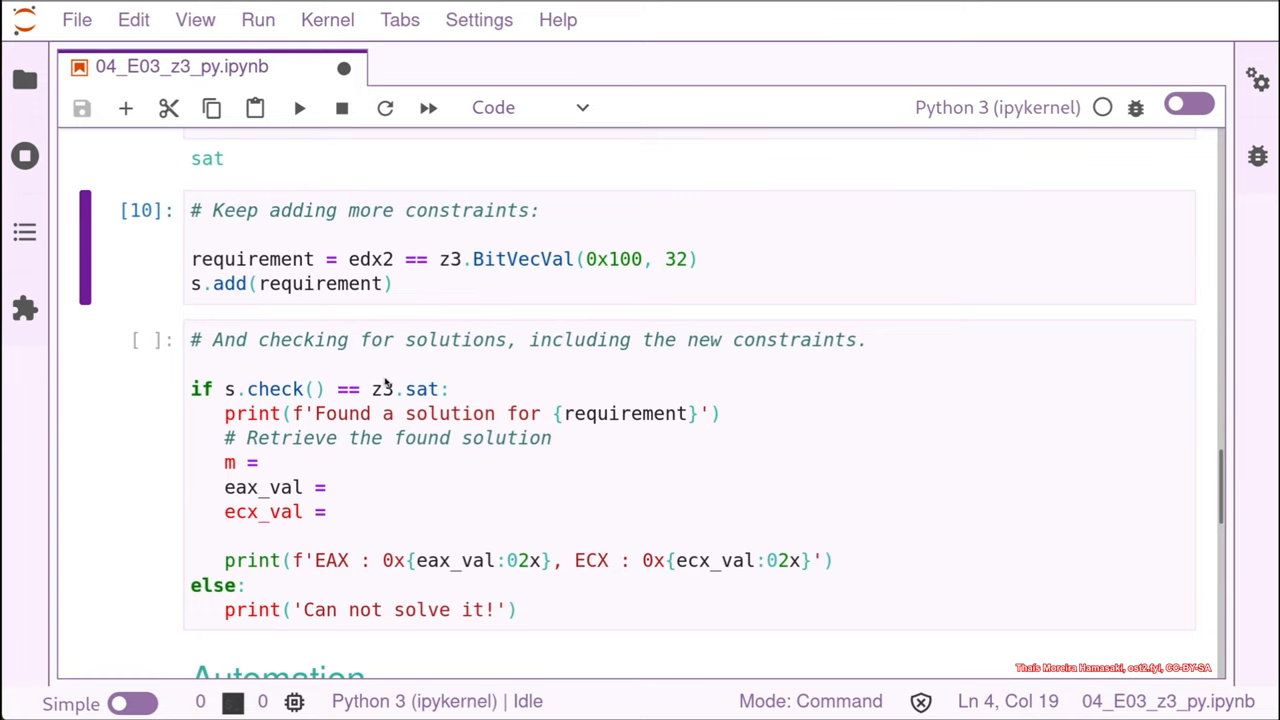
{"action": "mouse_move", "coordinate": [267, 470]}
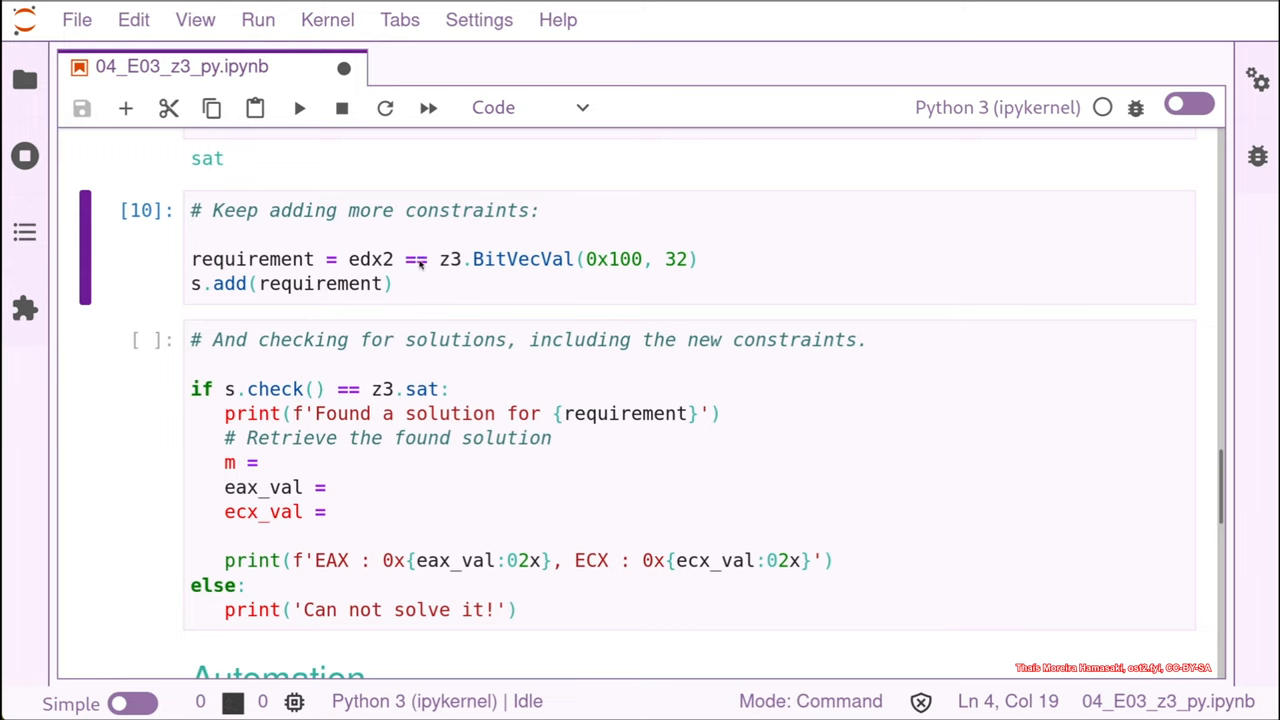
{"action": "mouse_move", "coordinate": [267, 463]}
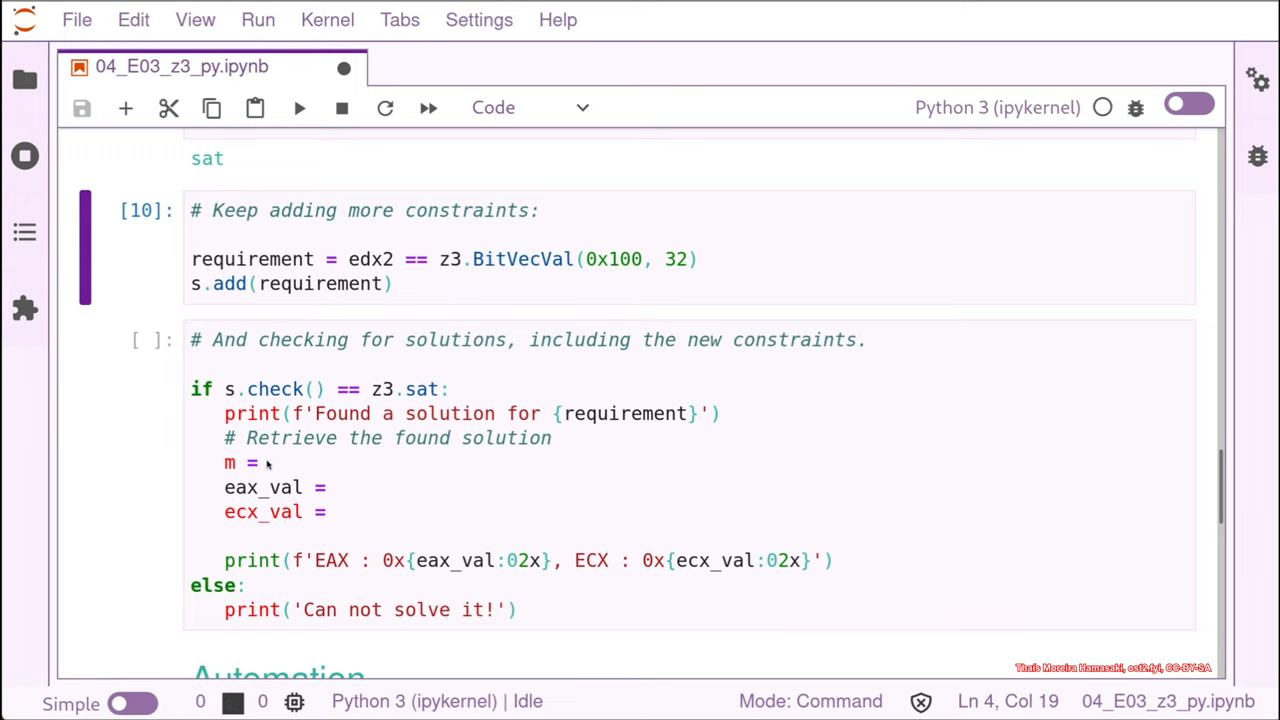
{"action": "mouse_move", "coordinate": [530, 259]}
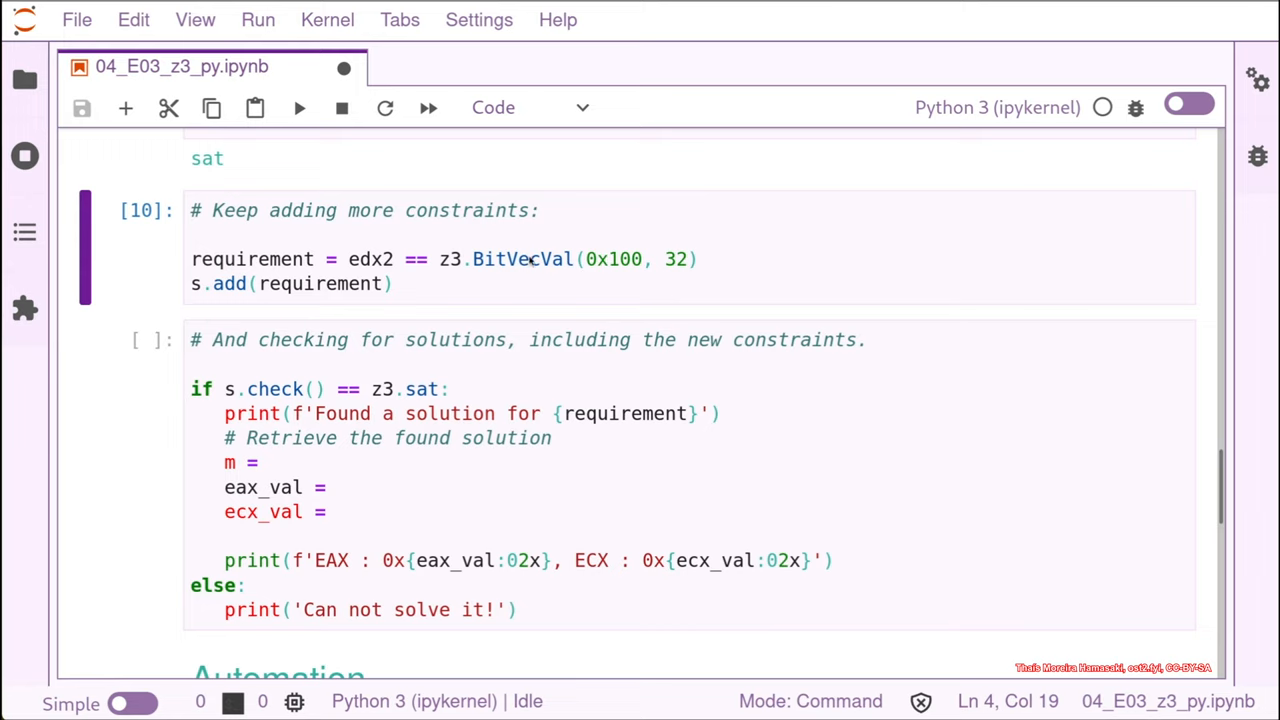
{"action": "mouse_move", "coordinate": [528, 262]}
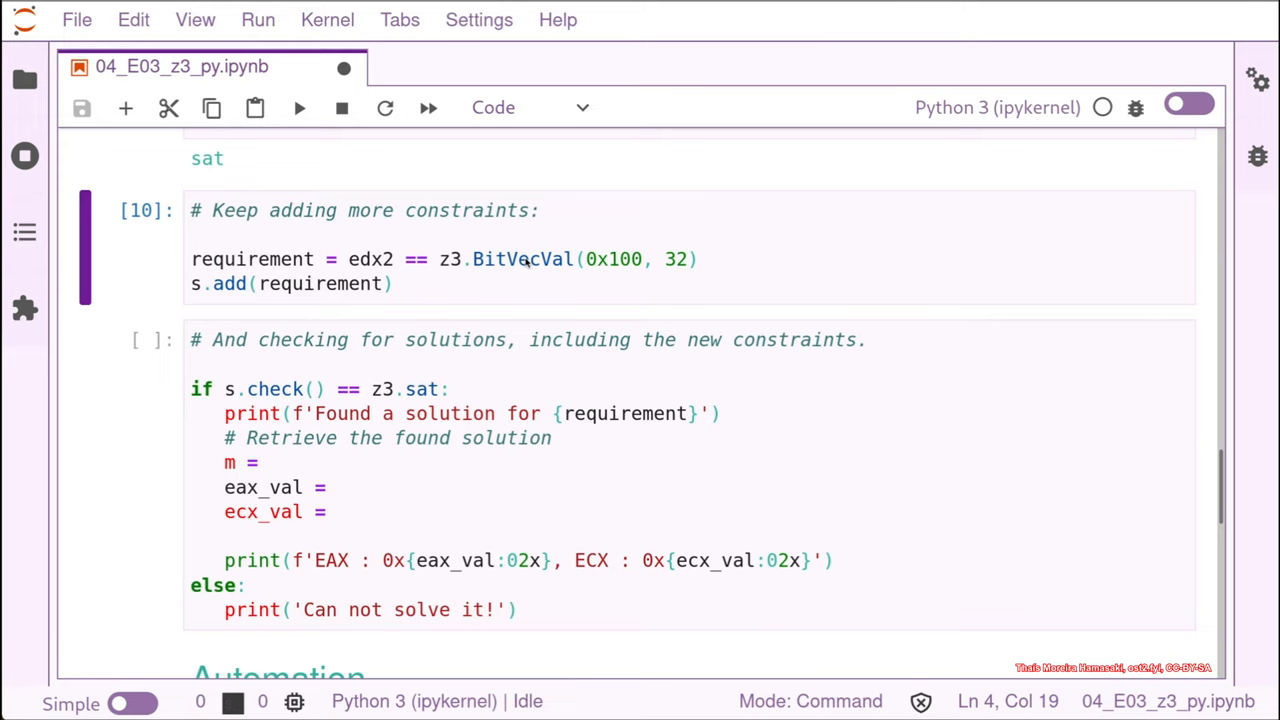
{"action": "mouse_move", "coordinate": [598, 349]}
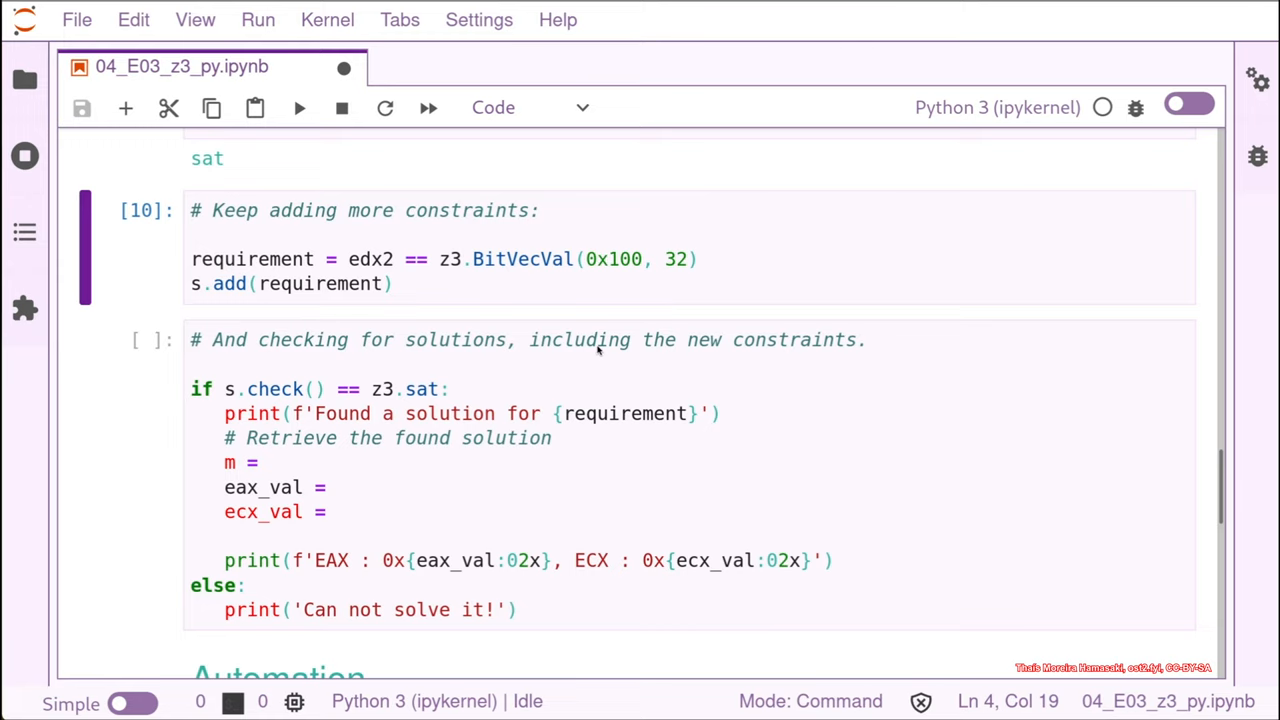
{"action": "scroll", "scroll_direction": "down", "scroll_amount": 3}
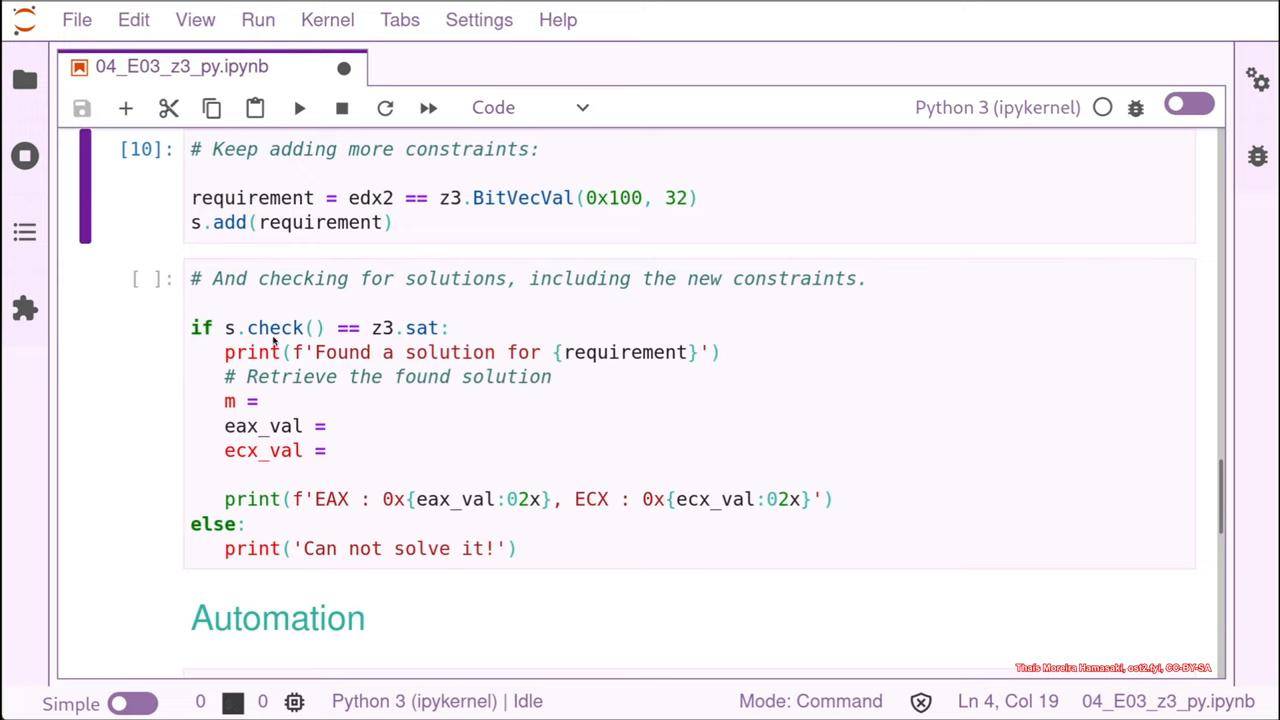
{"action": "mouse_move", "coordinate": [402, 352]}
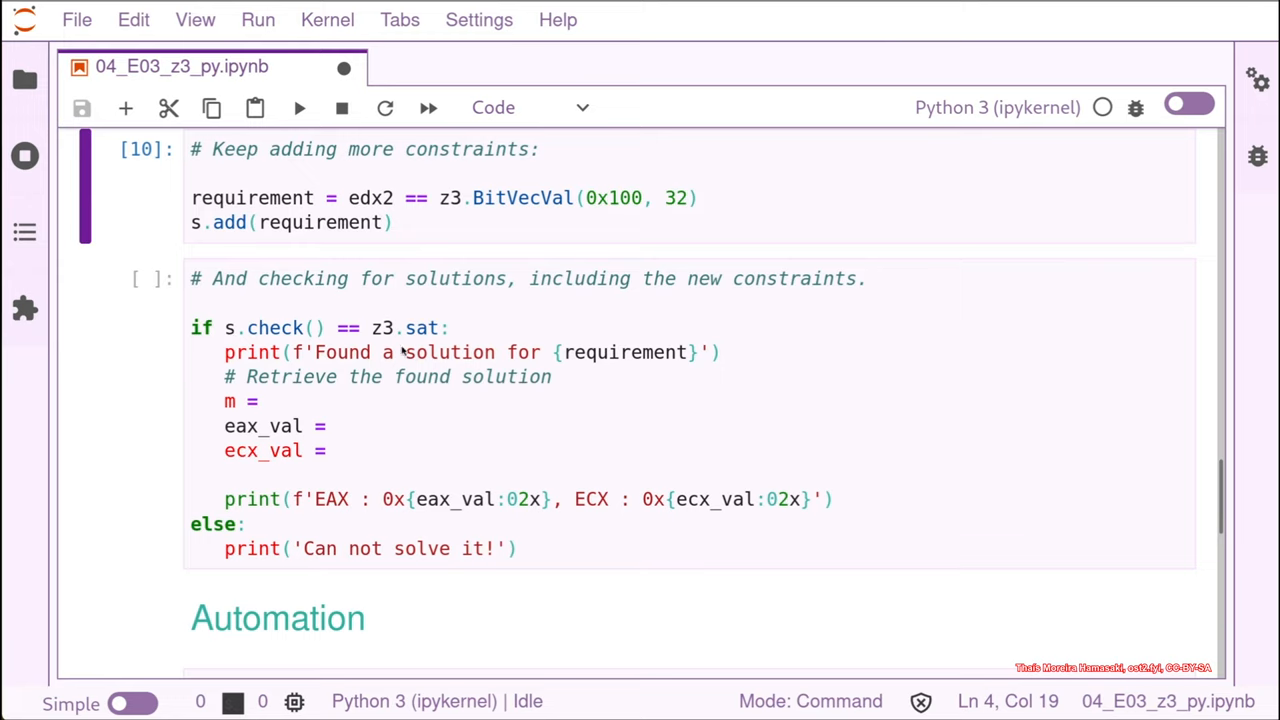
{"action": "mouse_move", "coordinate": [434, 334]}
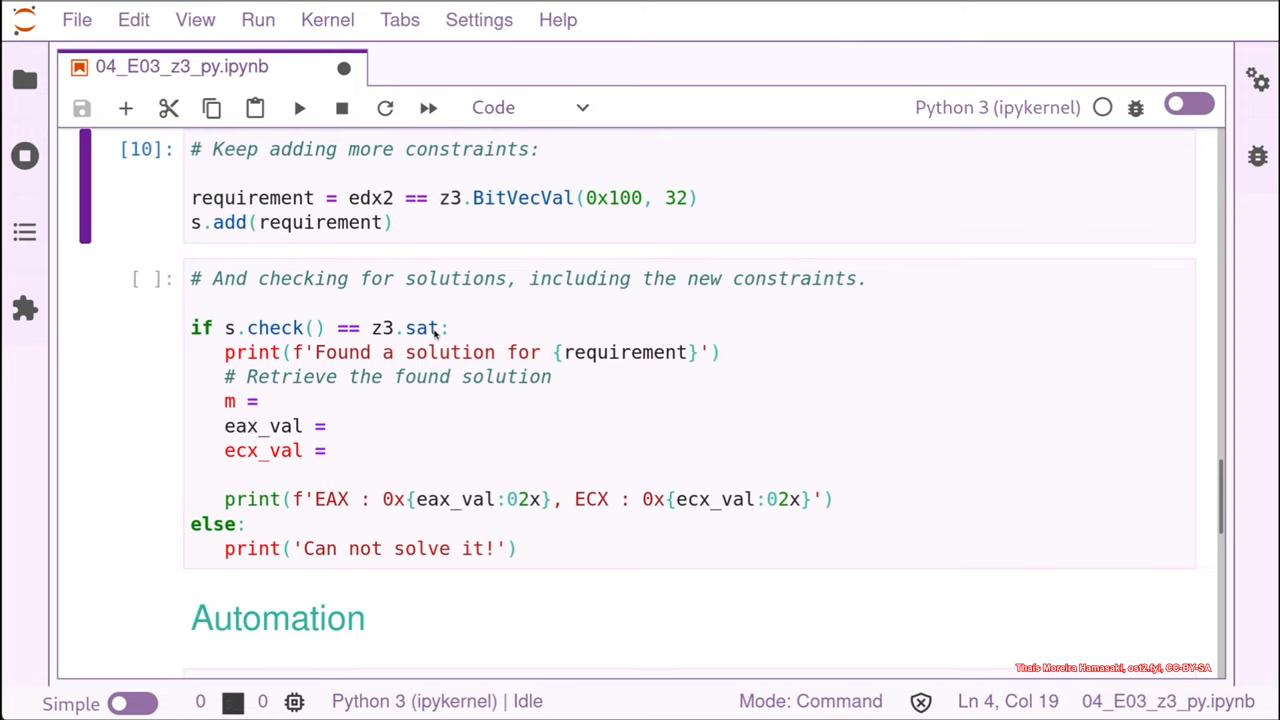
Step: Fill the empty m assignment with s.model()
{"action": "left_click", "coordinate": [283, 401]}
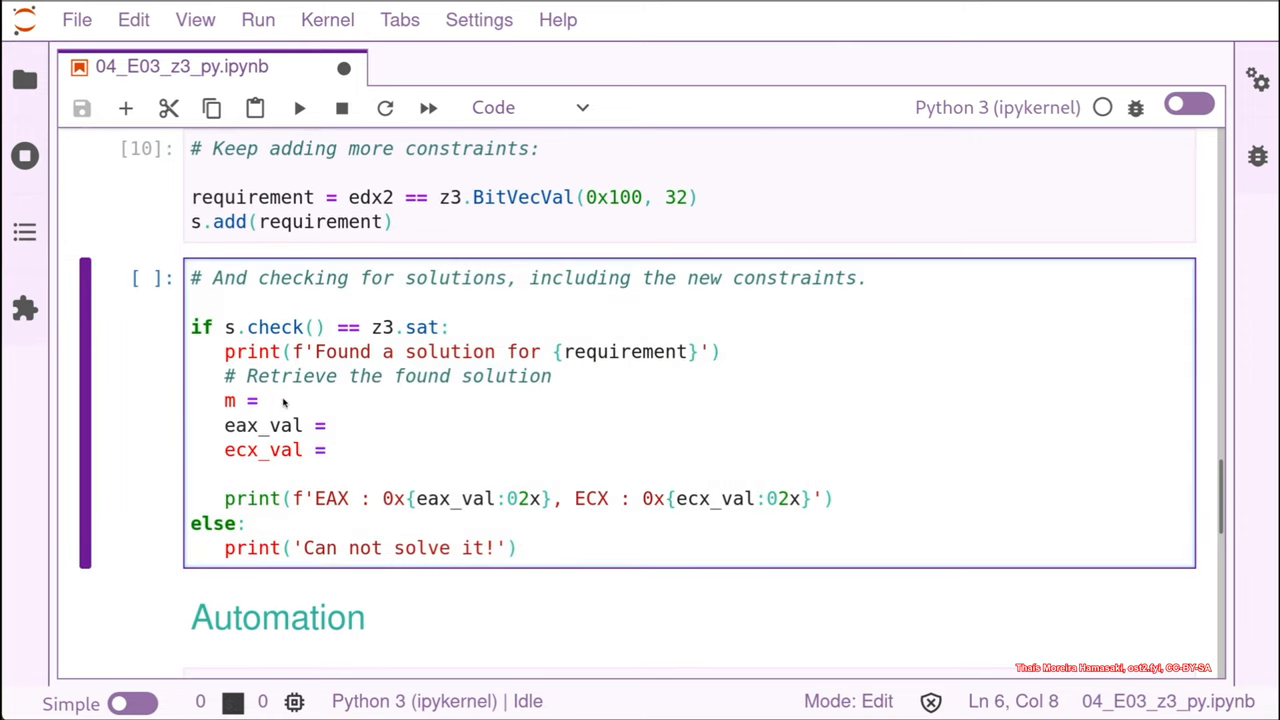
{"action": "type", "text": "s.model"}
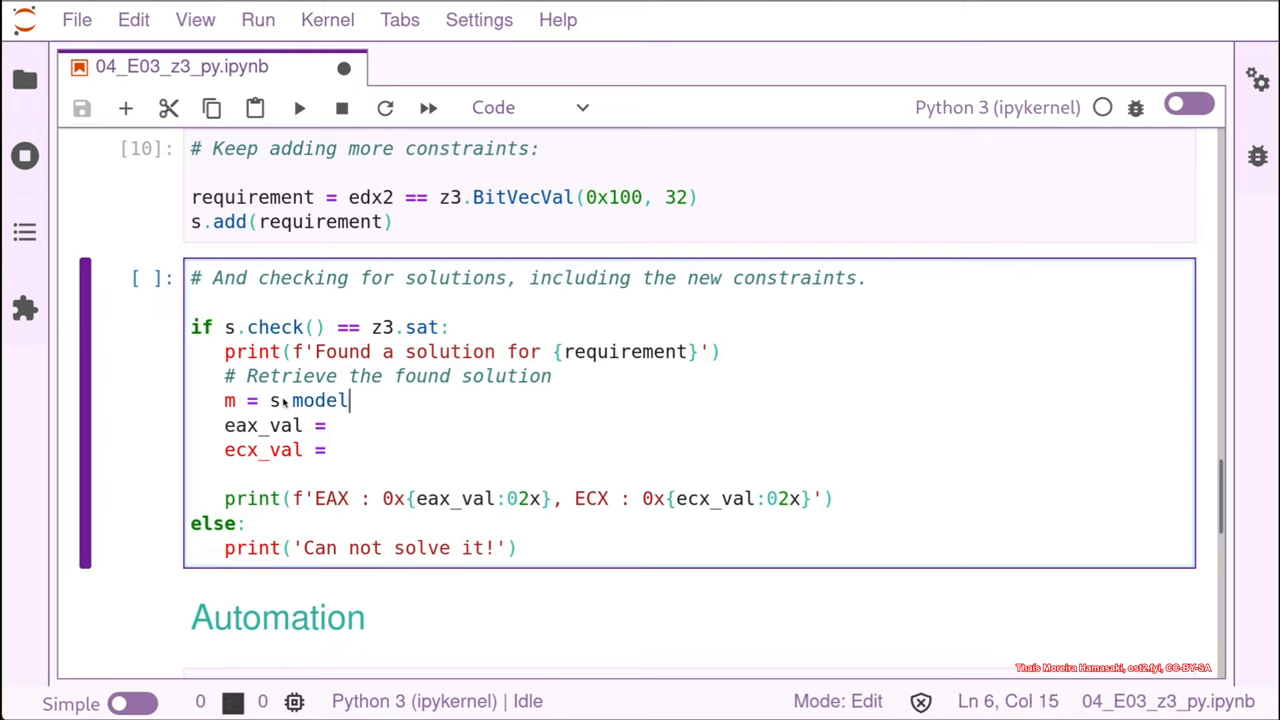
{"action": "type", "text": "("}
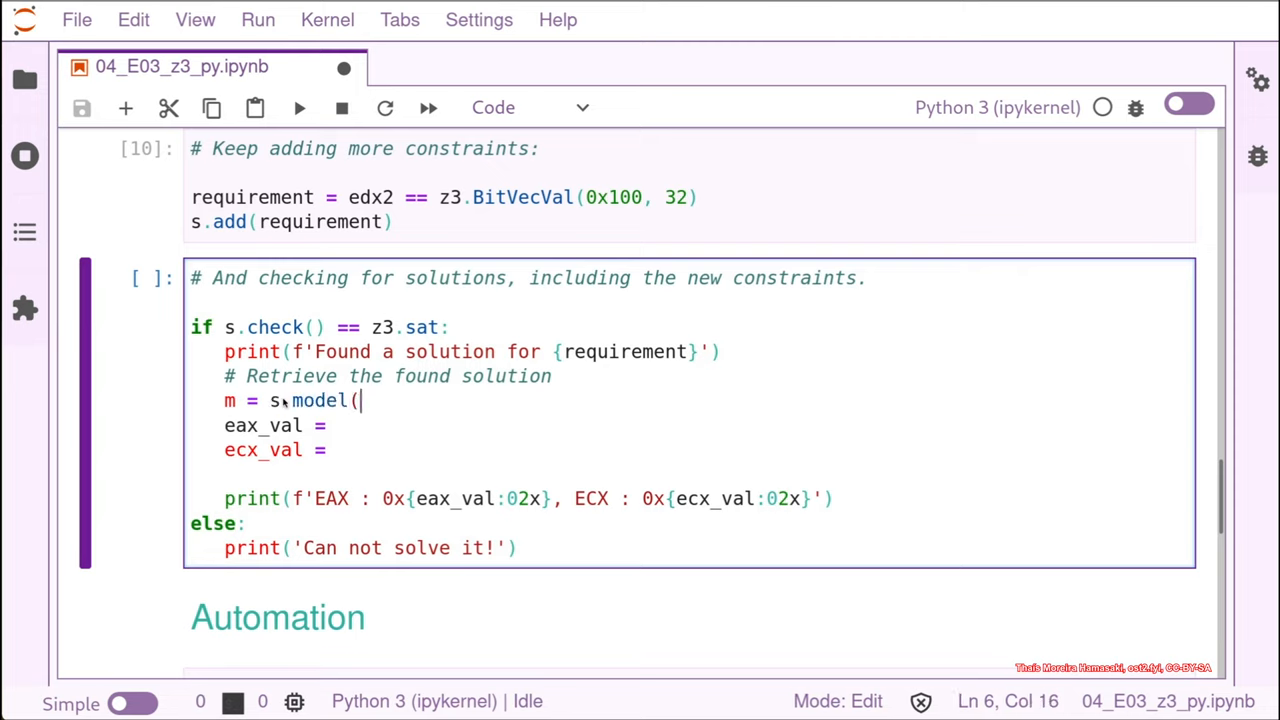
{"action": "type", "text": ")"}
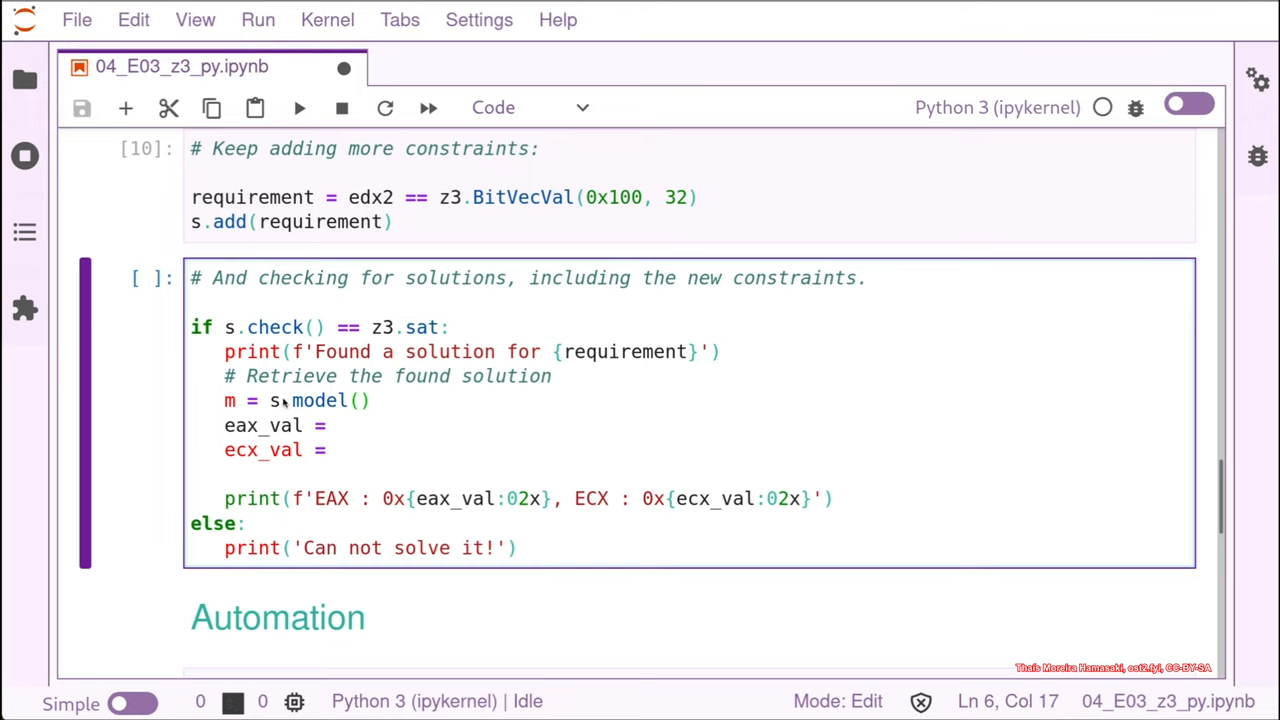
{"action": "mouse_move", "coordinate": [285, 400]}
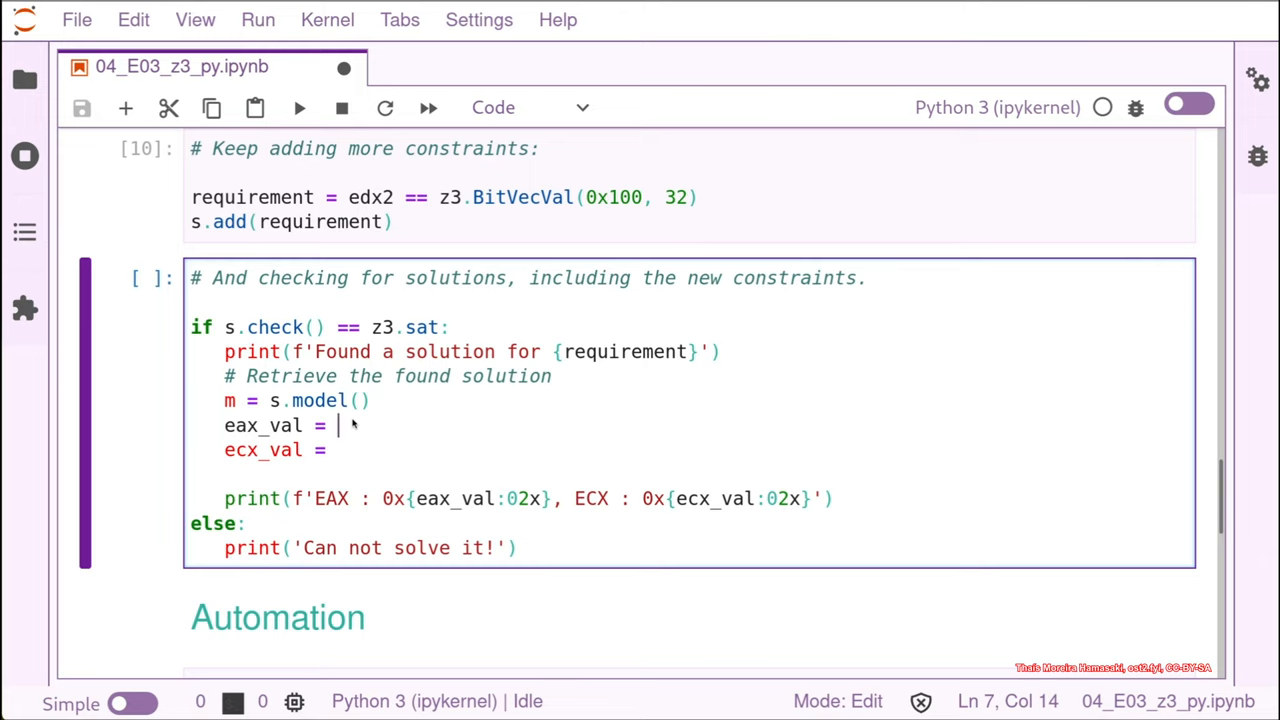
Step: Set eax_val to m[eax_in].as_long()
{"action": "type", "text": "m"}
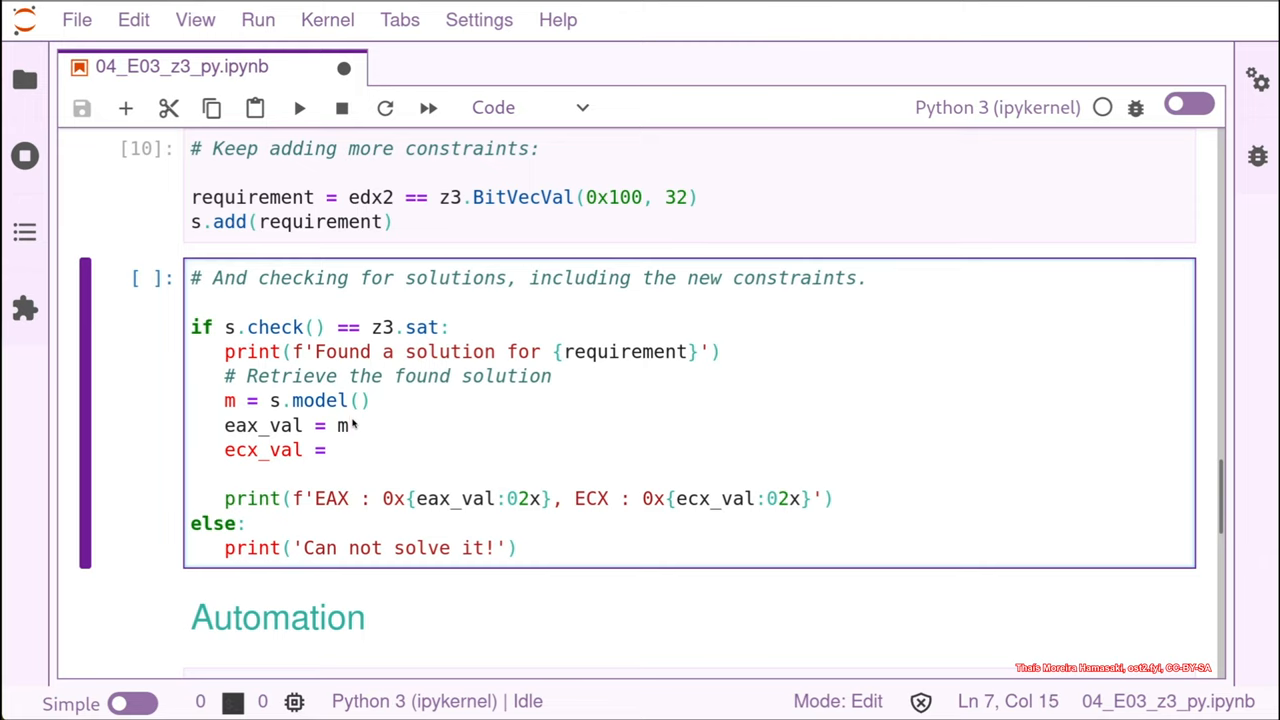
{"action": "type", "text": "eax_"}
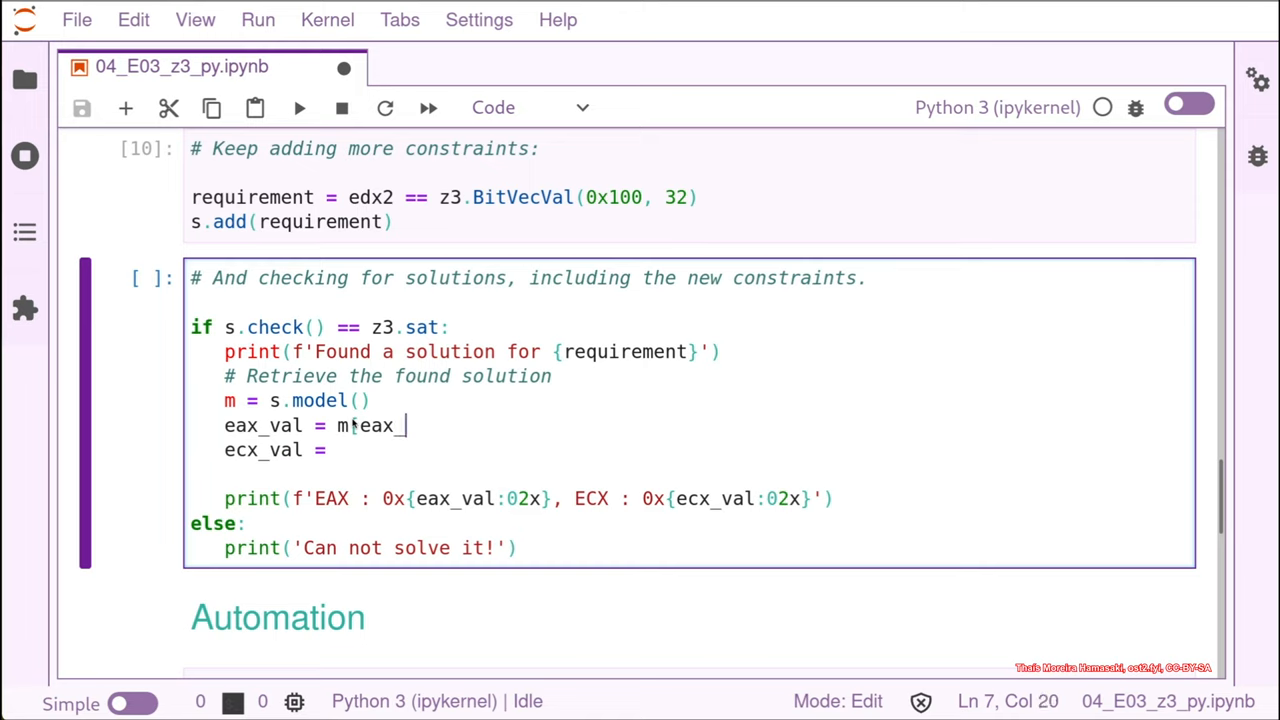
{"action": "type", "text": "i"}
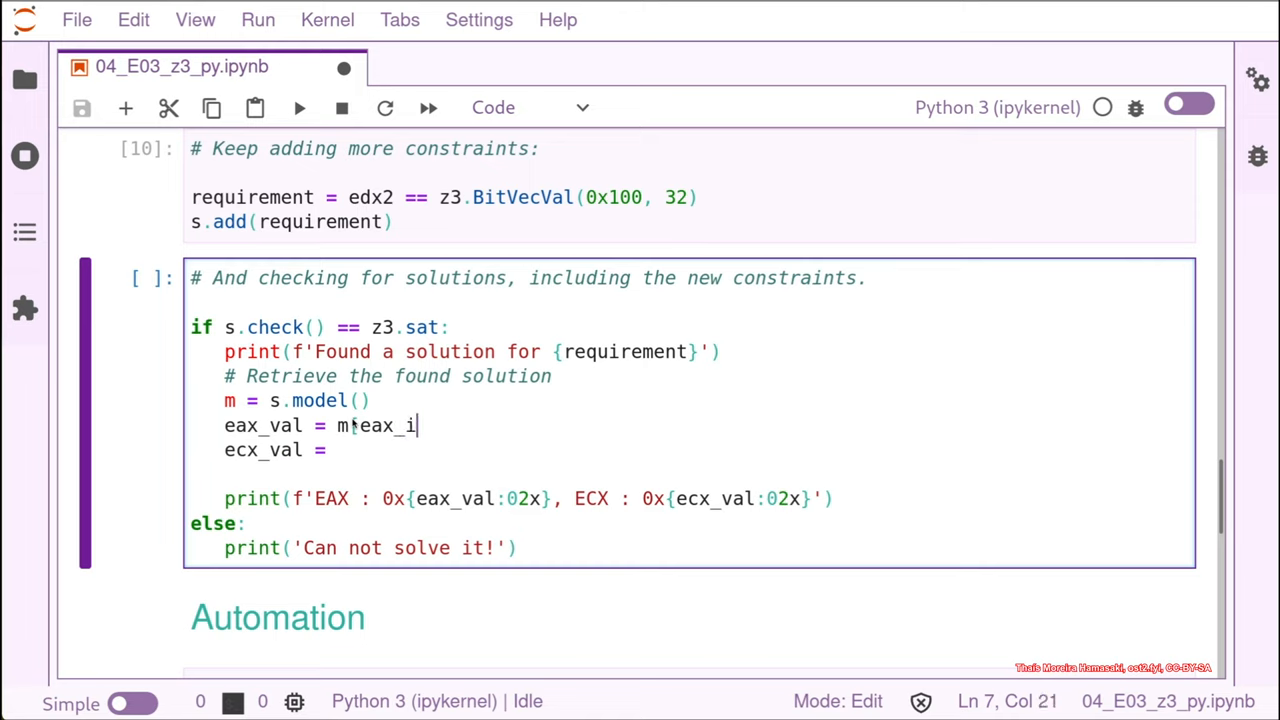
{"action": "type", "text": "n"}
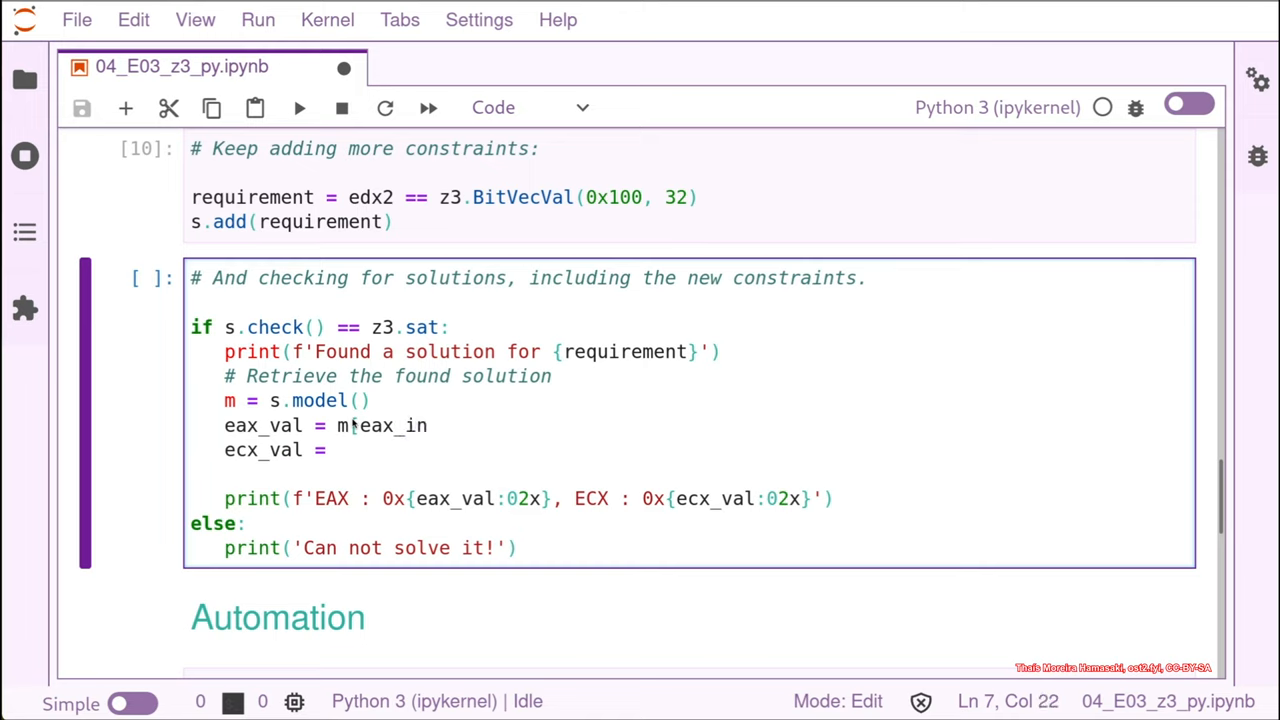
{"action": "type", "text": "]"}
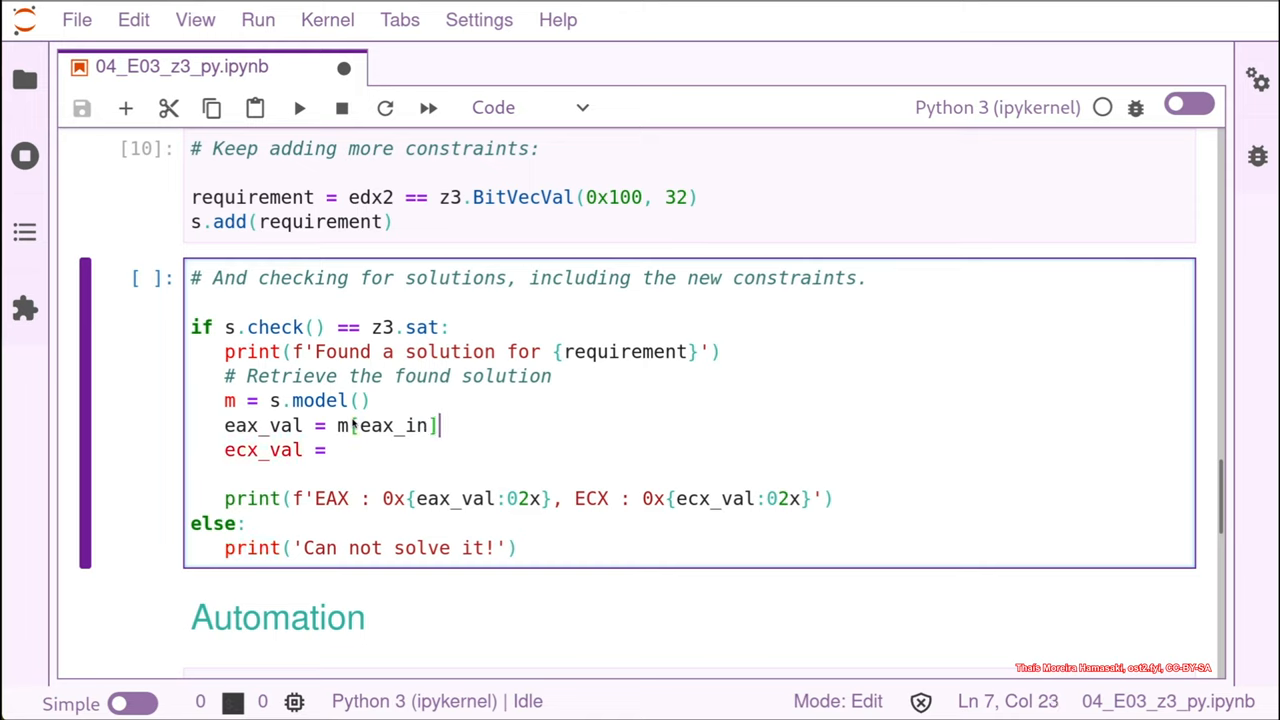
{"action": "type", "text": ".as_long"}
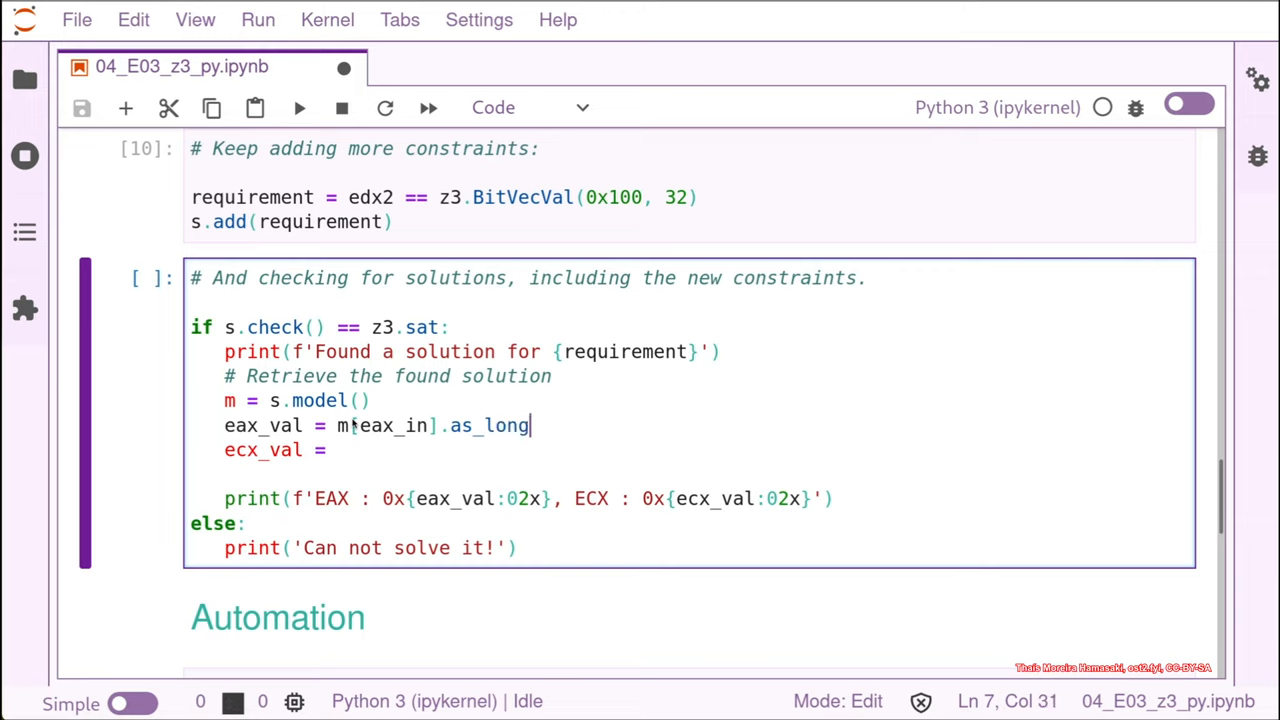
{"action": "type", "text": "()"}
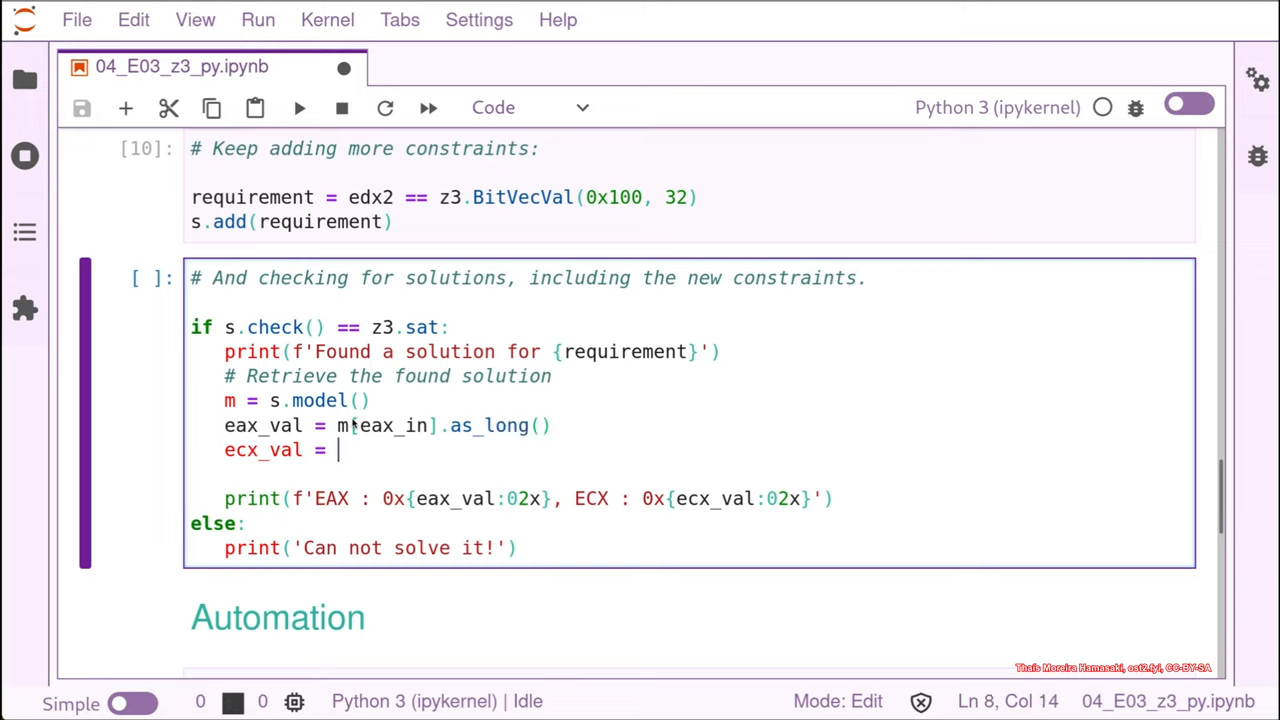
Step: Set ecx_val to m[ecx_in].as_long()
{"action": "type", "text": "m["}
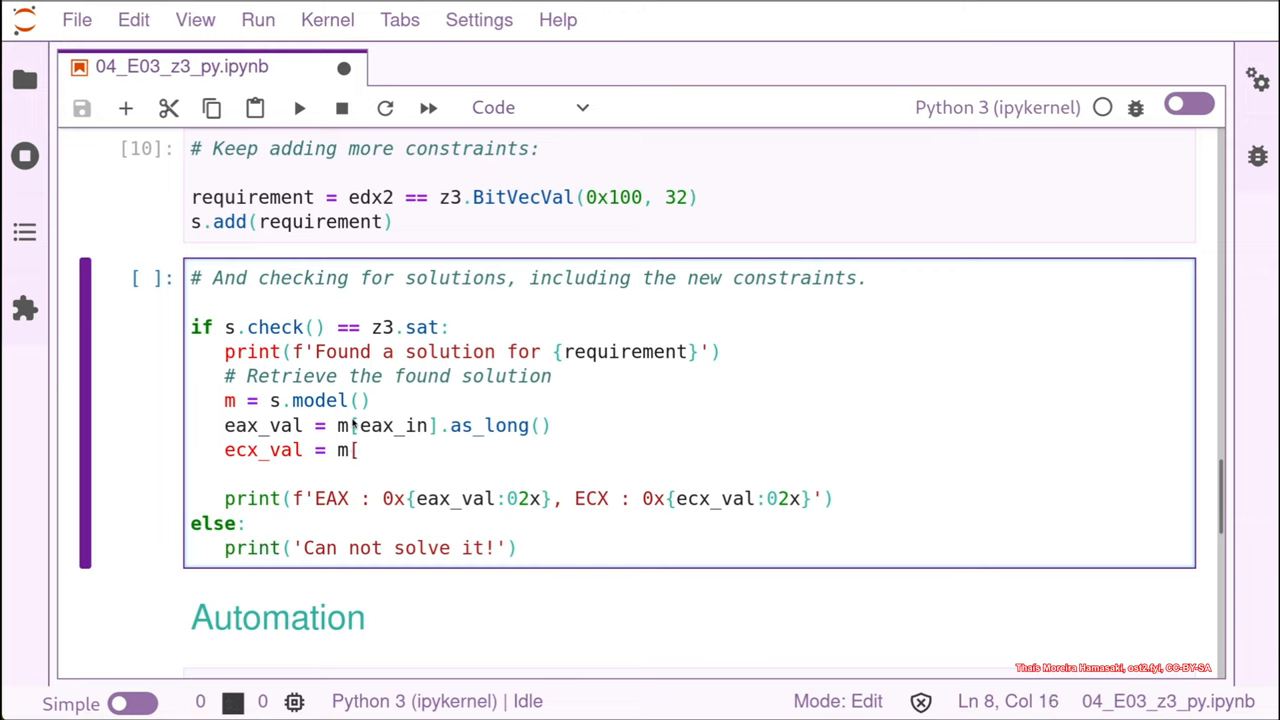
{"action": "type", "text": "ec"}
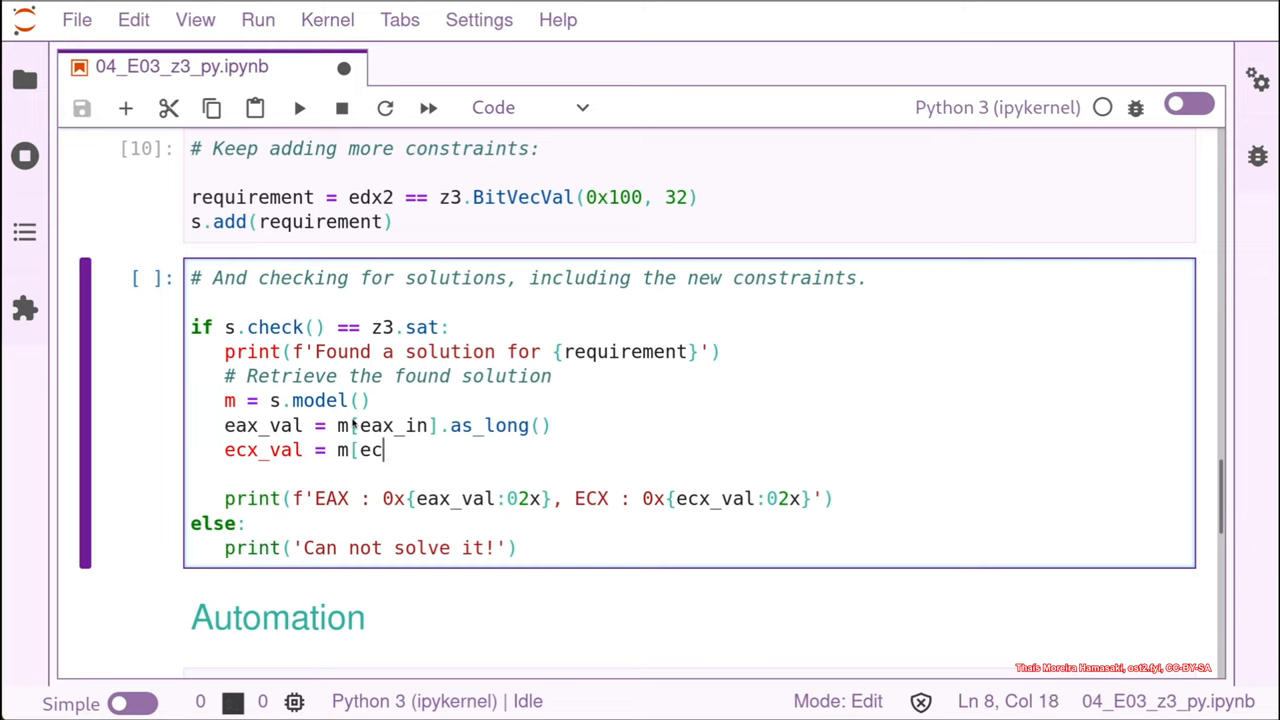
{"action": "type", "text": "x_in]"}
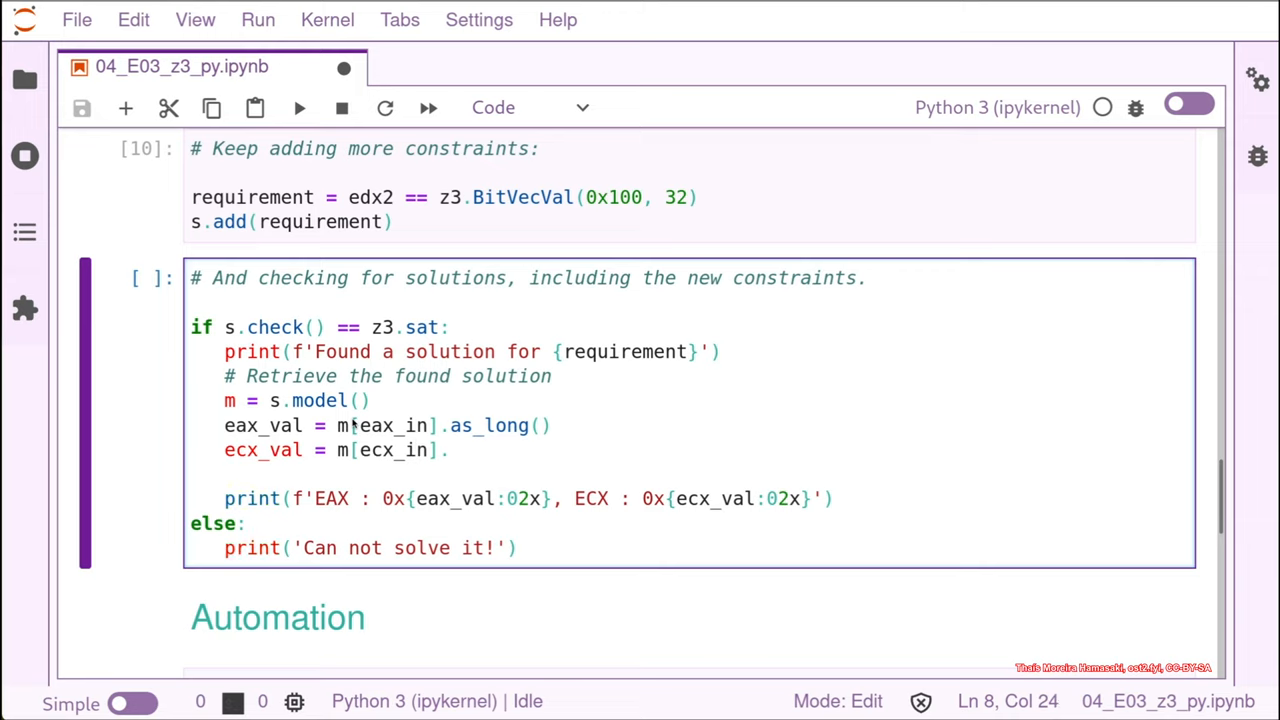
{"action": "type", "text": ".as_lo"}
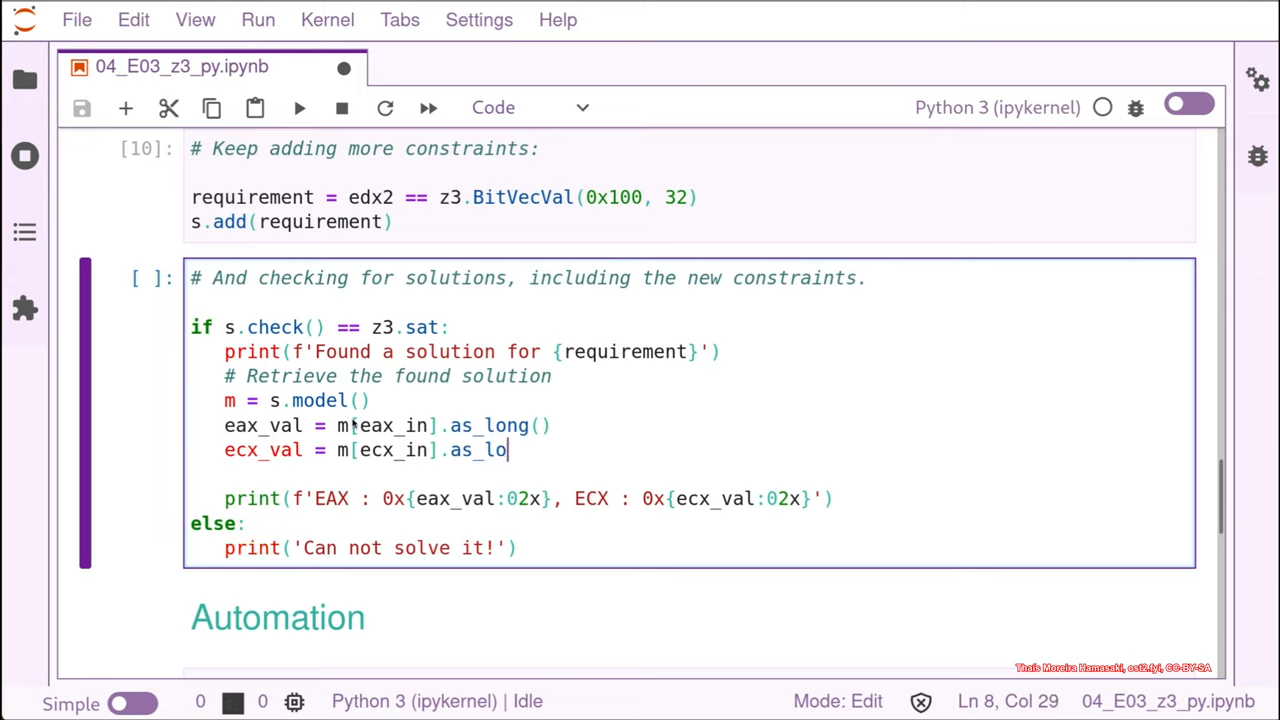
{"action": "type", "text": "ng()"}
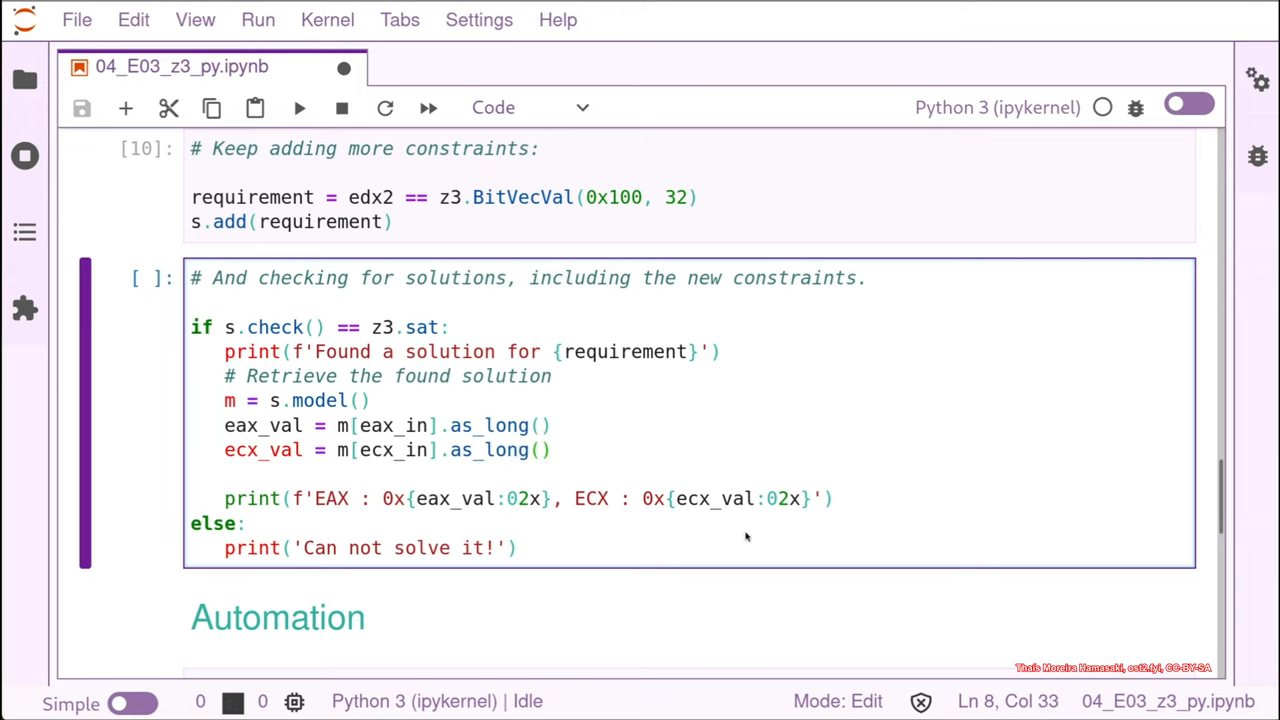
{"action": "mouse_move", "coordinate": [748, 480]}
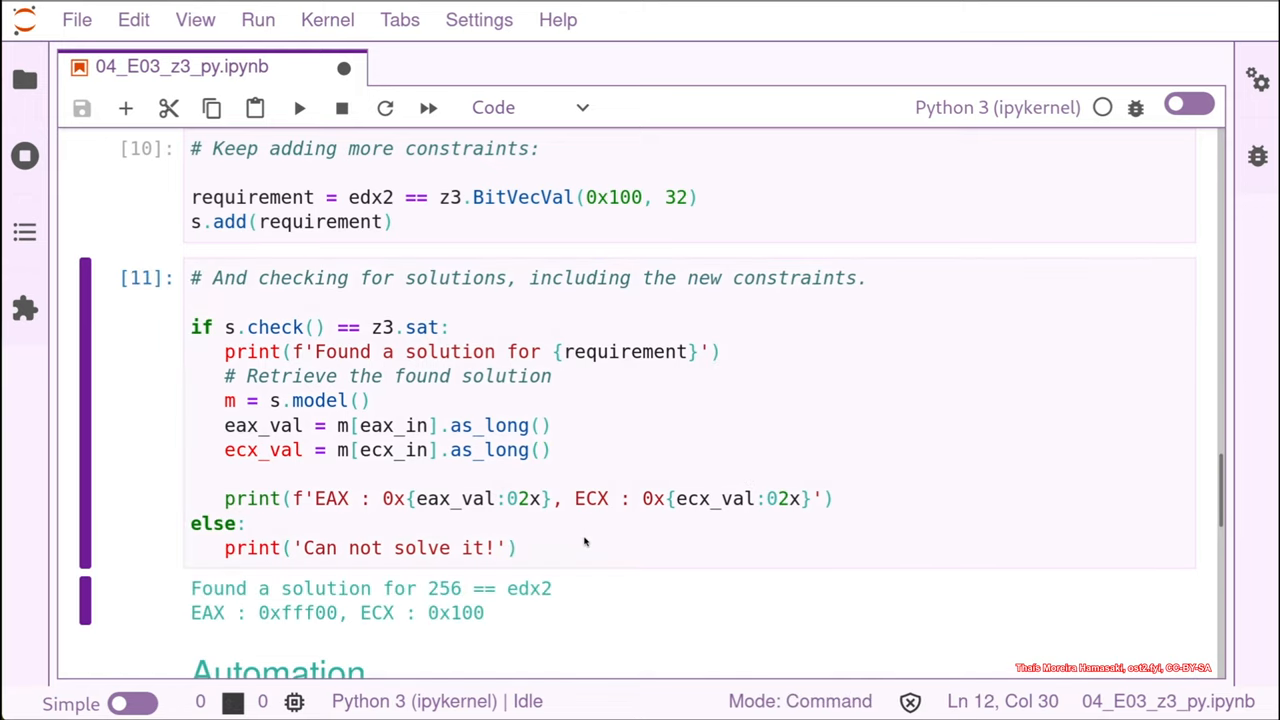
{"action": "mouse_move", "coordinate": [198, 302]}
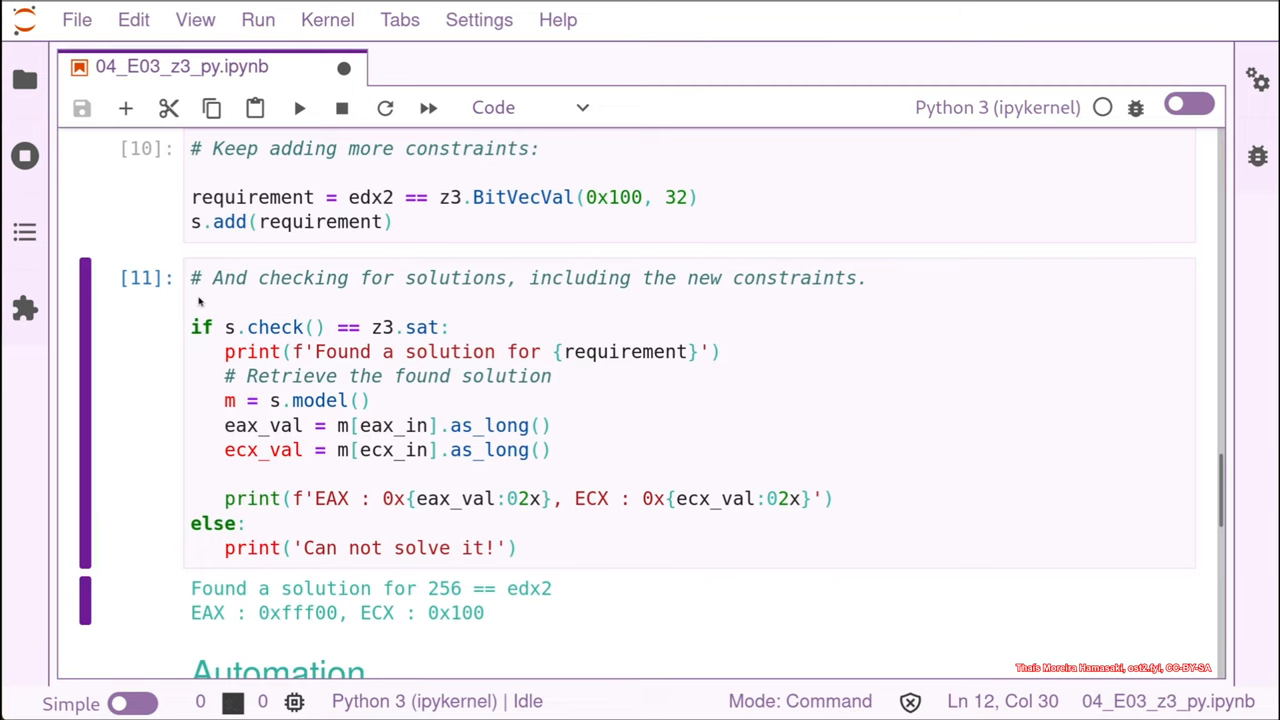
{"action": "mouse_move", "coordinate": [428, 205]}
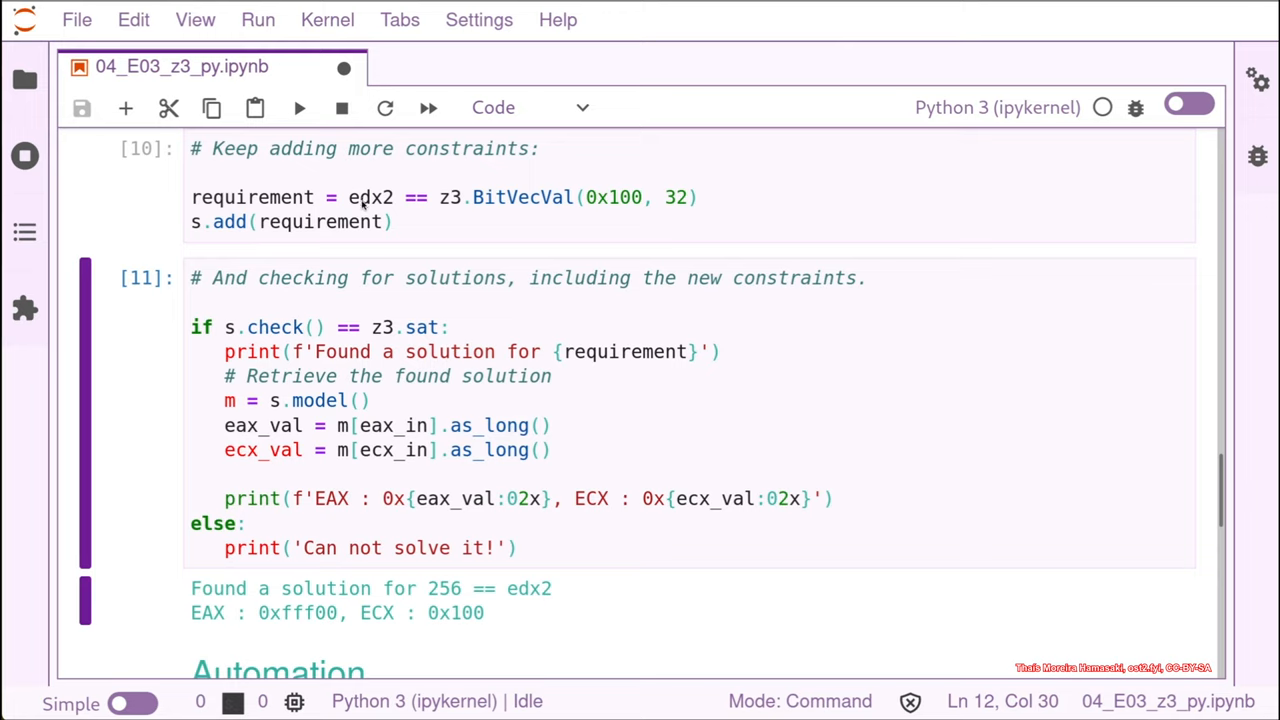
{"action": "mouse_move", "coordinate": [647, 199]}
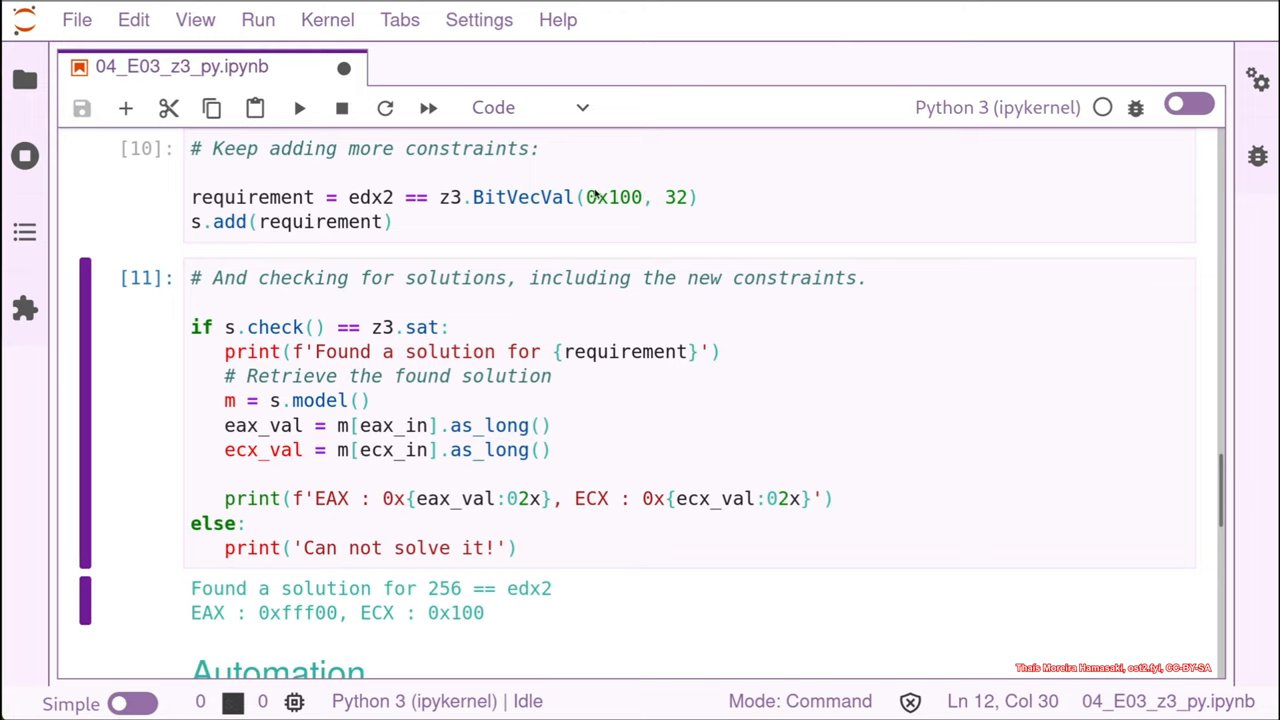
{"action": "mouse_move", "coordinate": [440, 315]}
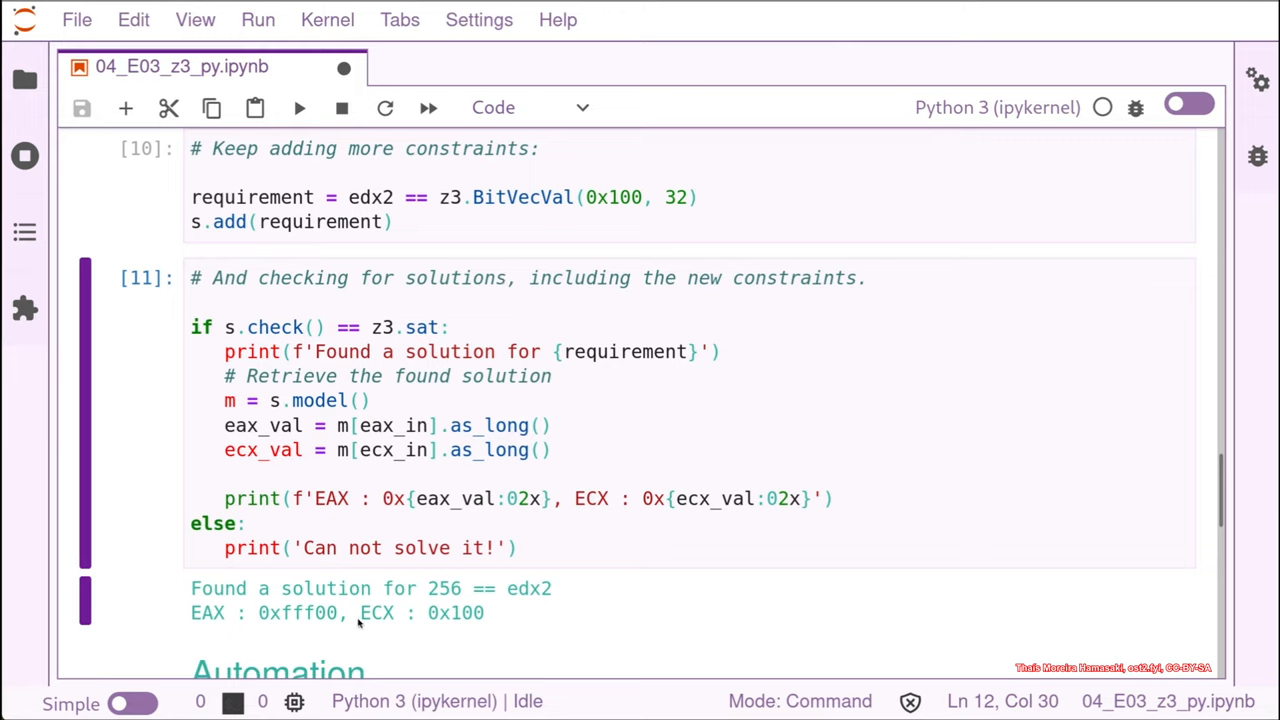
{"action": "mouse_move", "coordinate": [278, 620]}
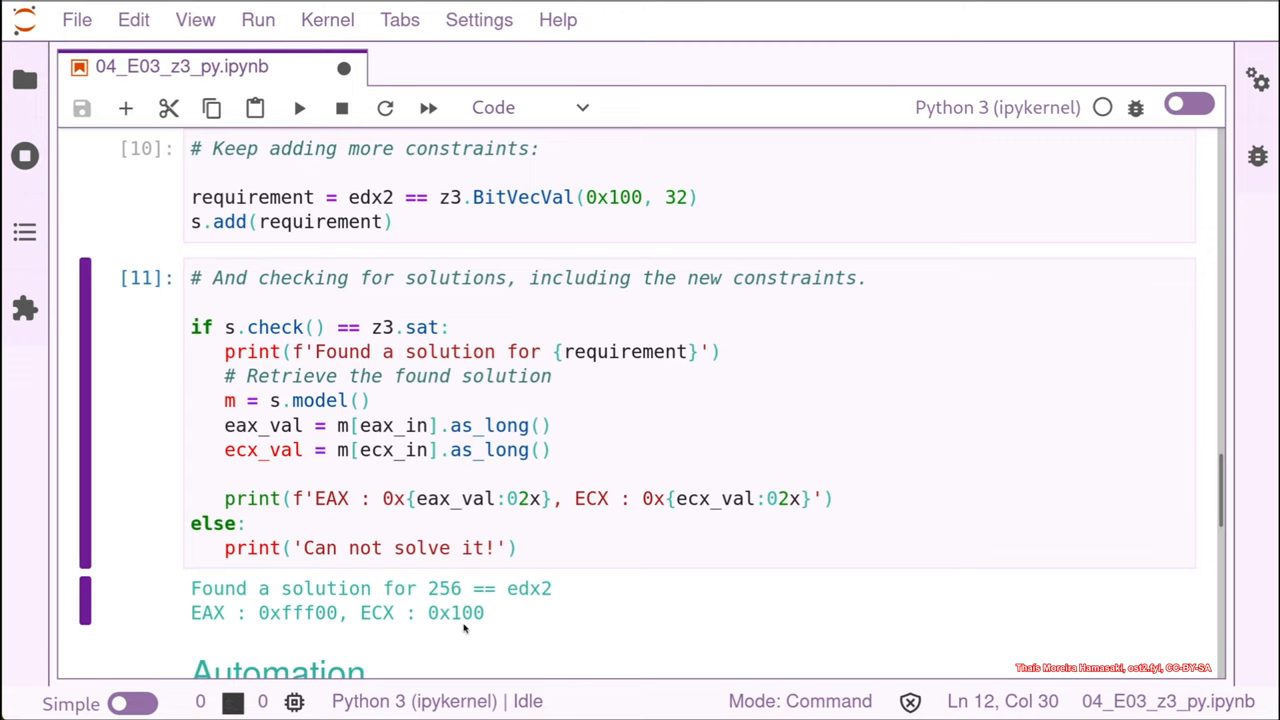
{"action": "mouse_move", "coordinate": [410, 340]}
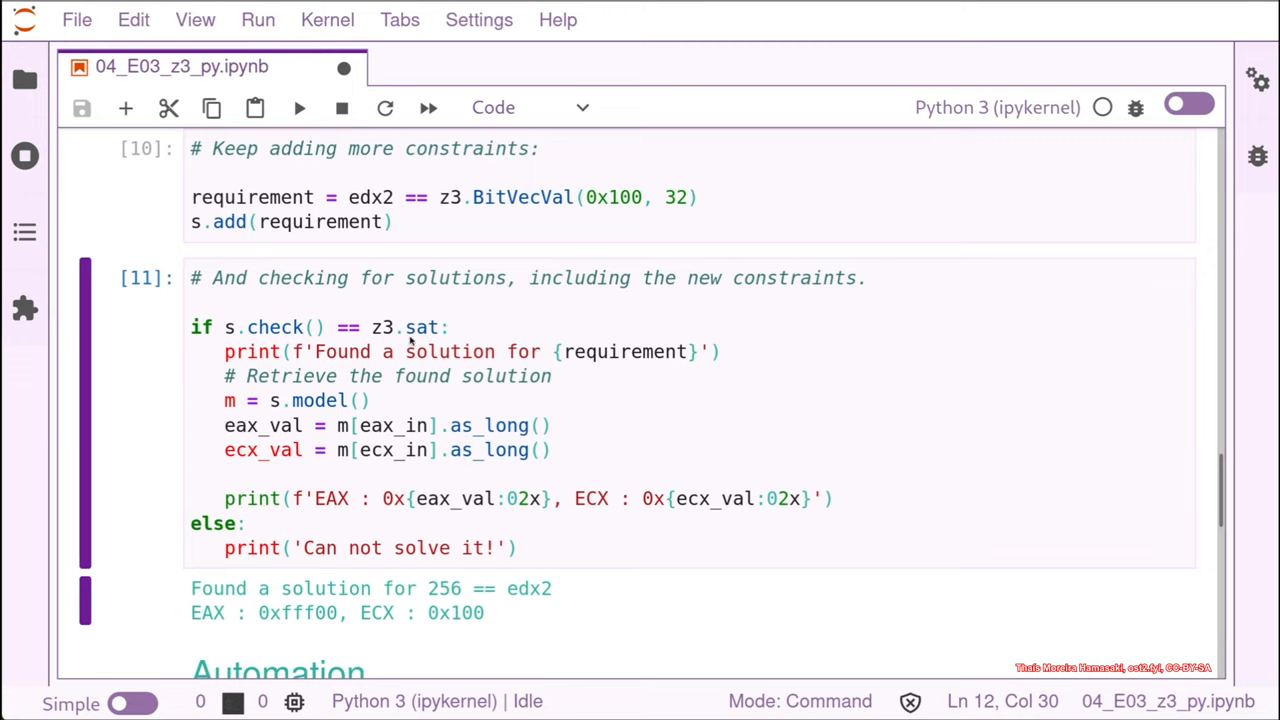
{"action": "mouse_move", "coordinate": [440, 521]}
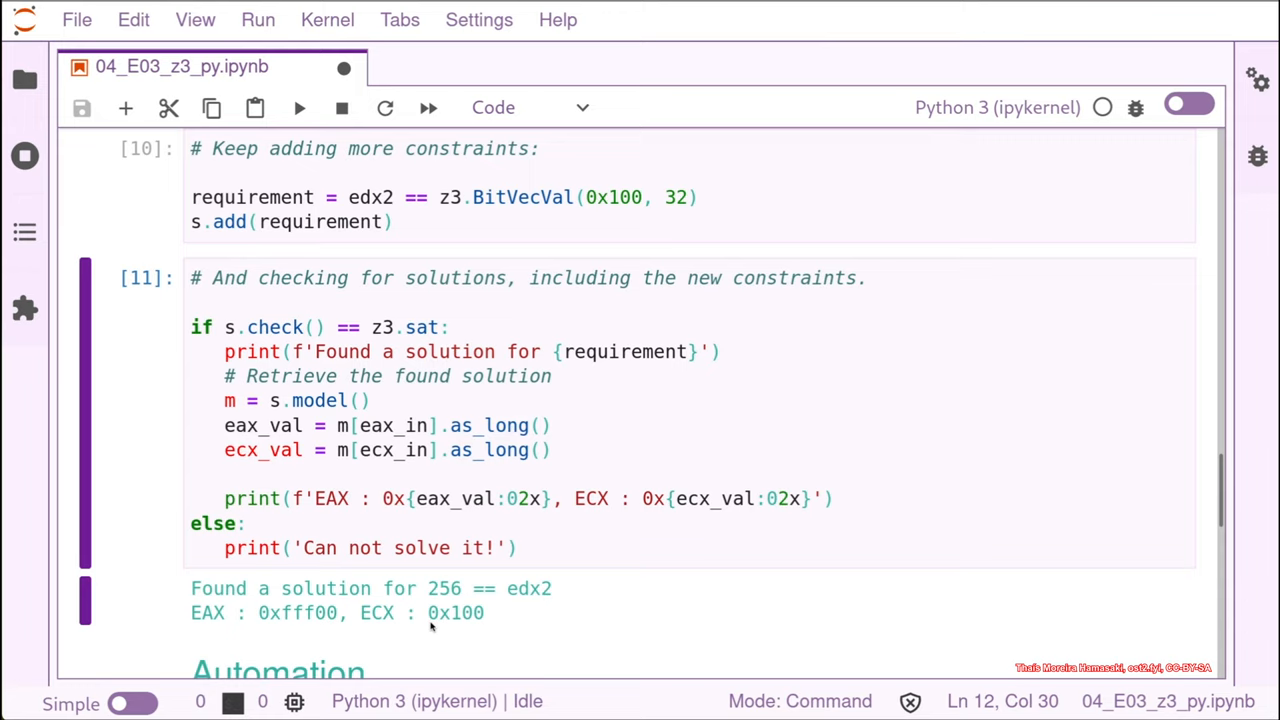
{"action": "mouse_move", "coordinate": [388, 534]}
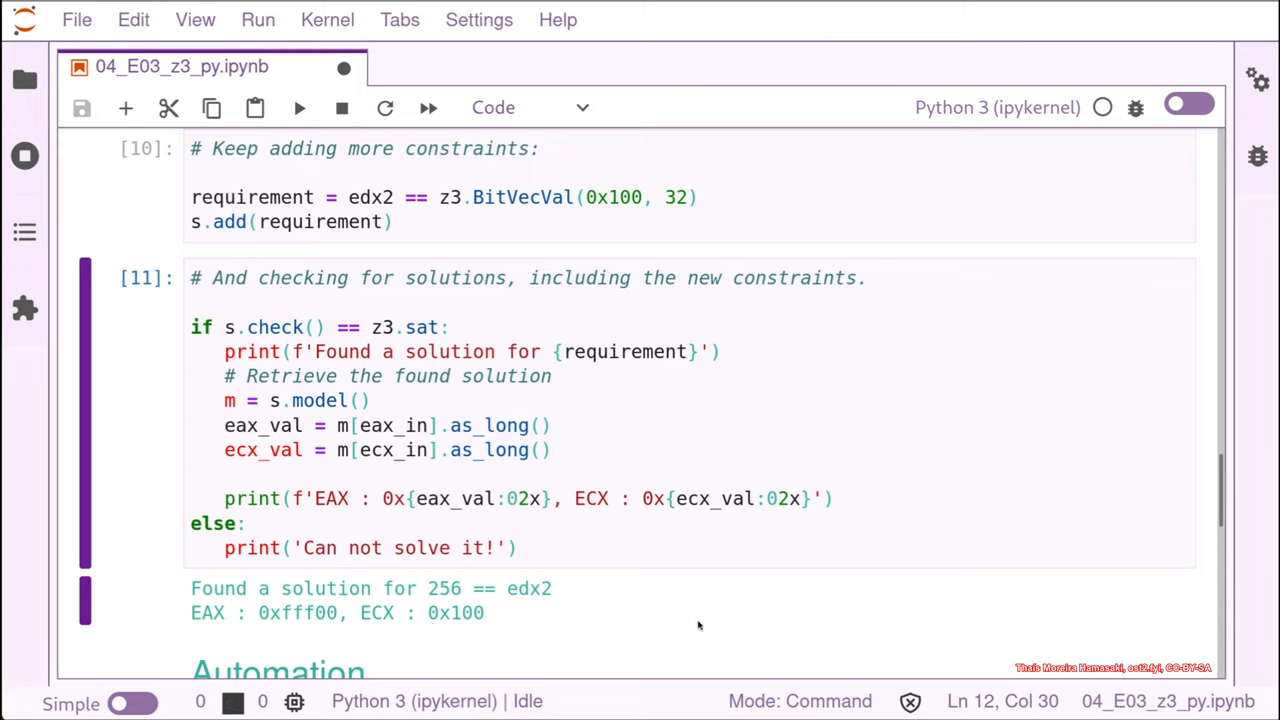
{"action": "mouse_move", "coordinate": [1150, 493]}
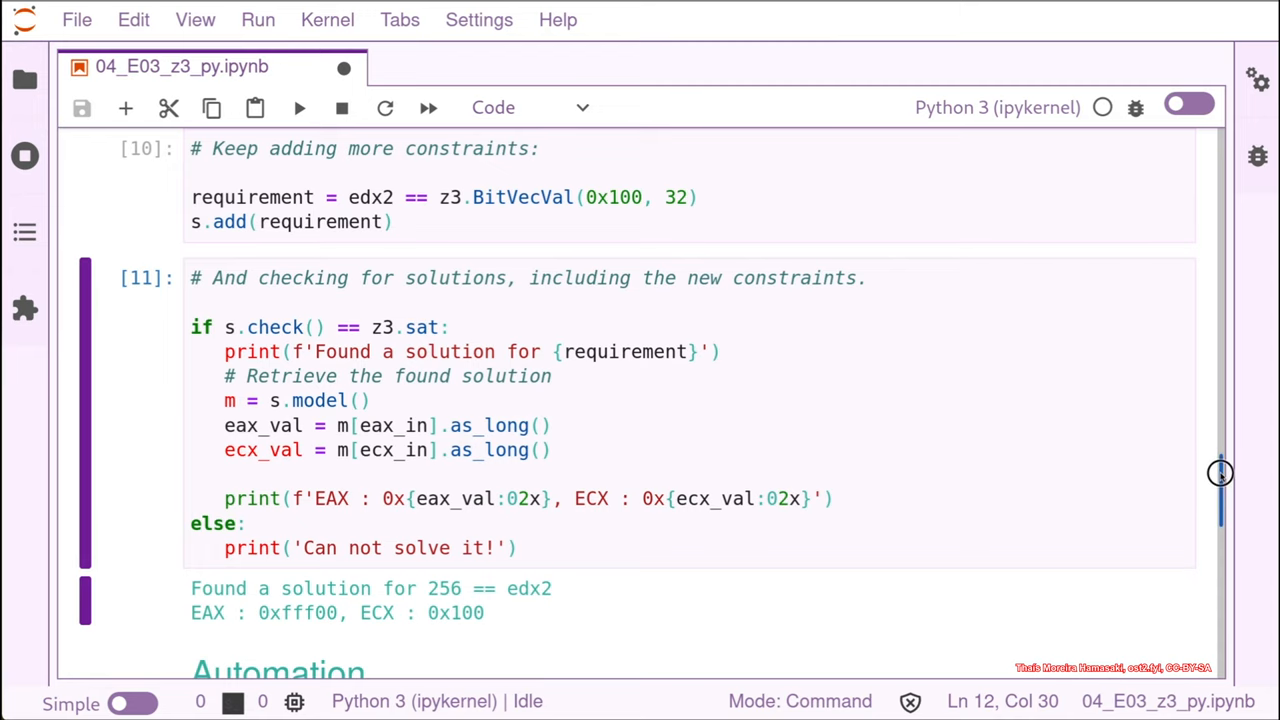
Step: Replace the loop's placeholder comment with m = s.model()
{"action": "scroll", "scroll_direction": "down", "scroll_amount": 3}
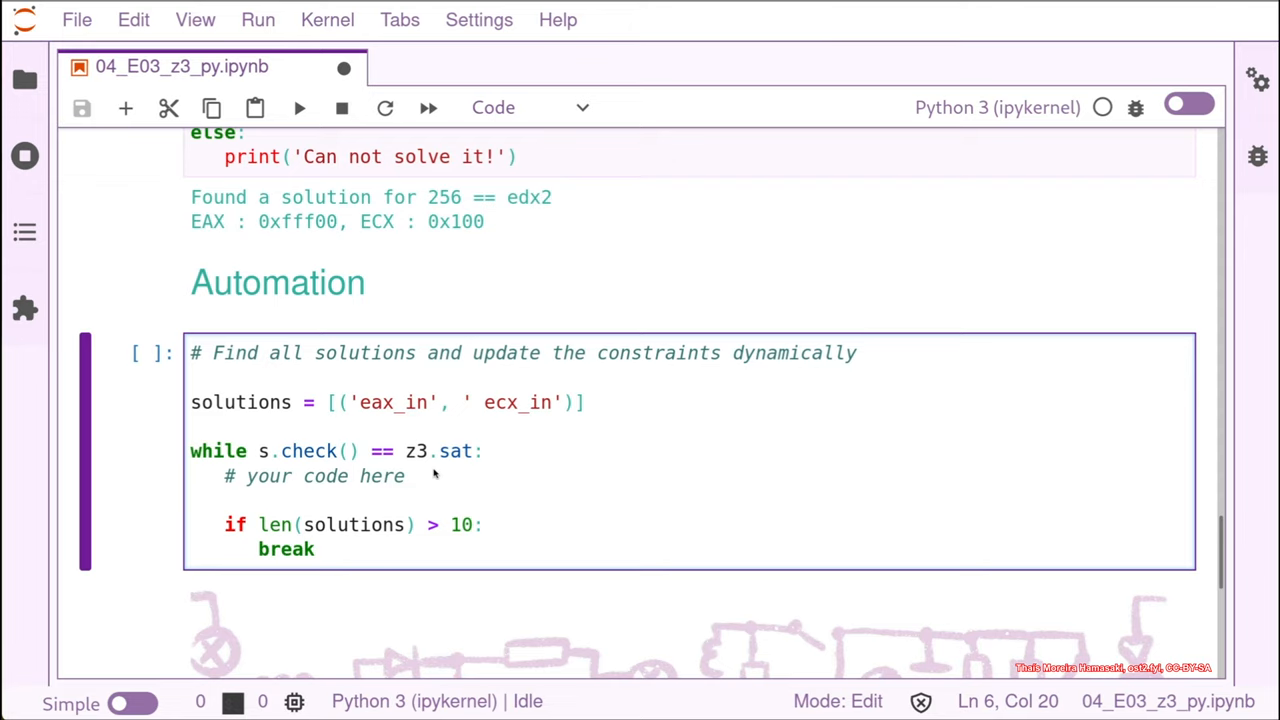
{"action": "left_click", "coordinate": [405, 475]}
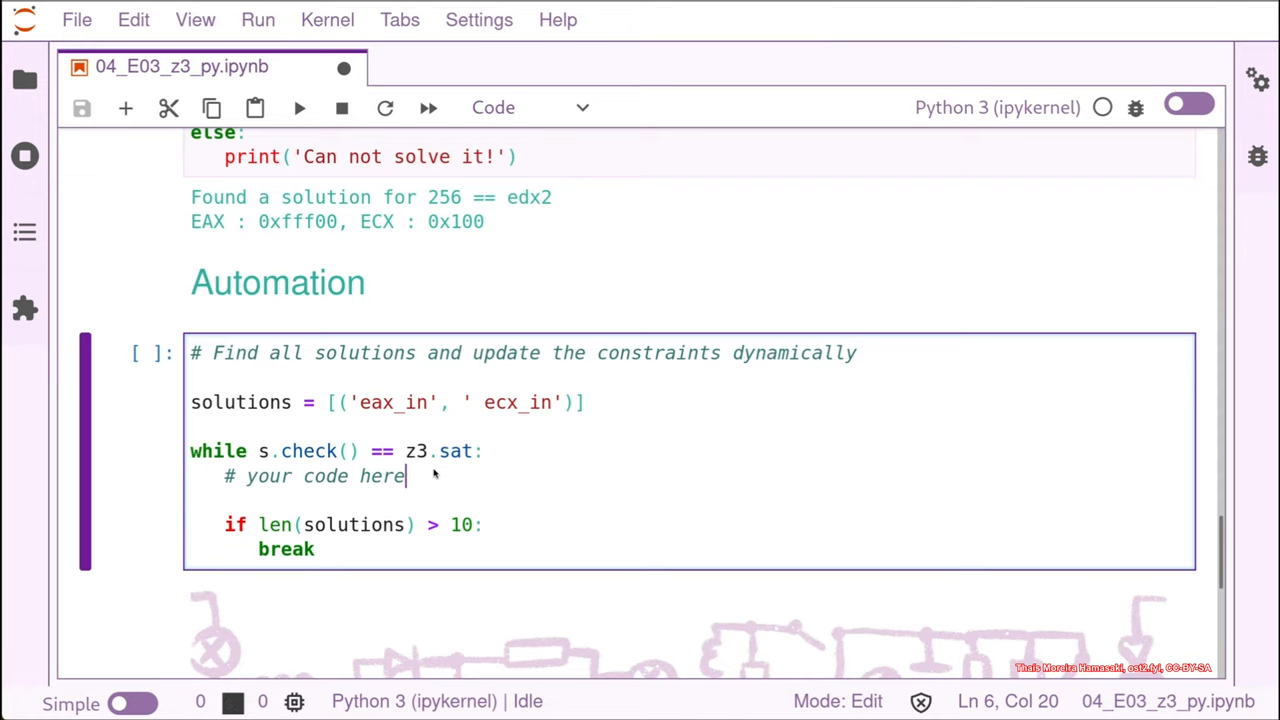
{"action": "mouse_move", "coordinate": [399, 490]}
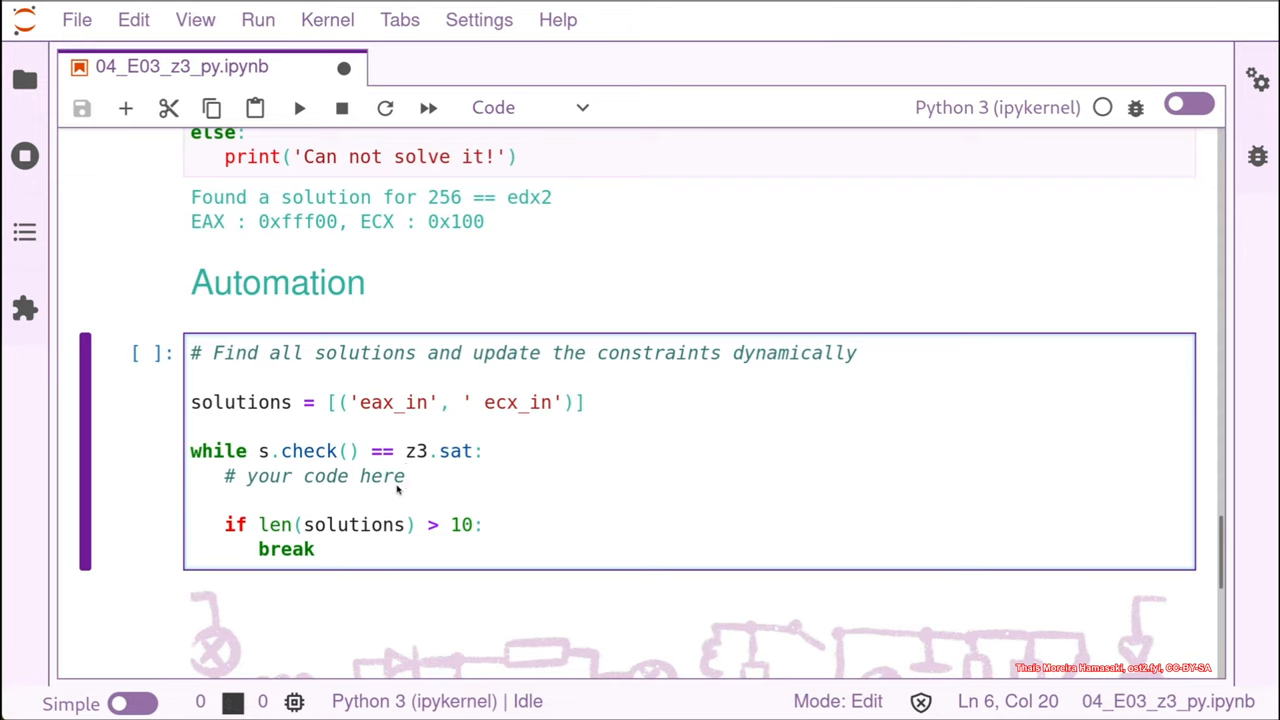
{"action": "key", "text": "BackSpace"}
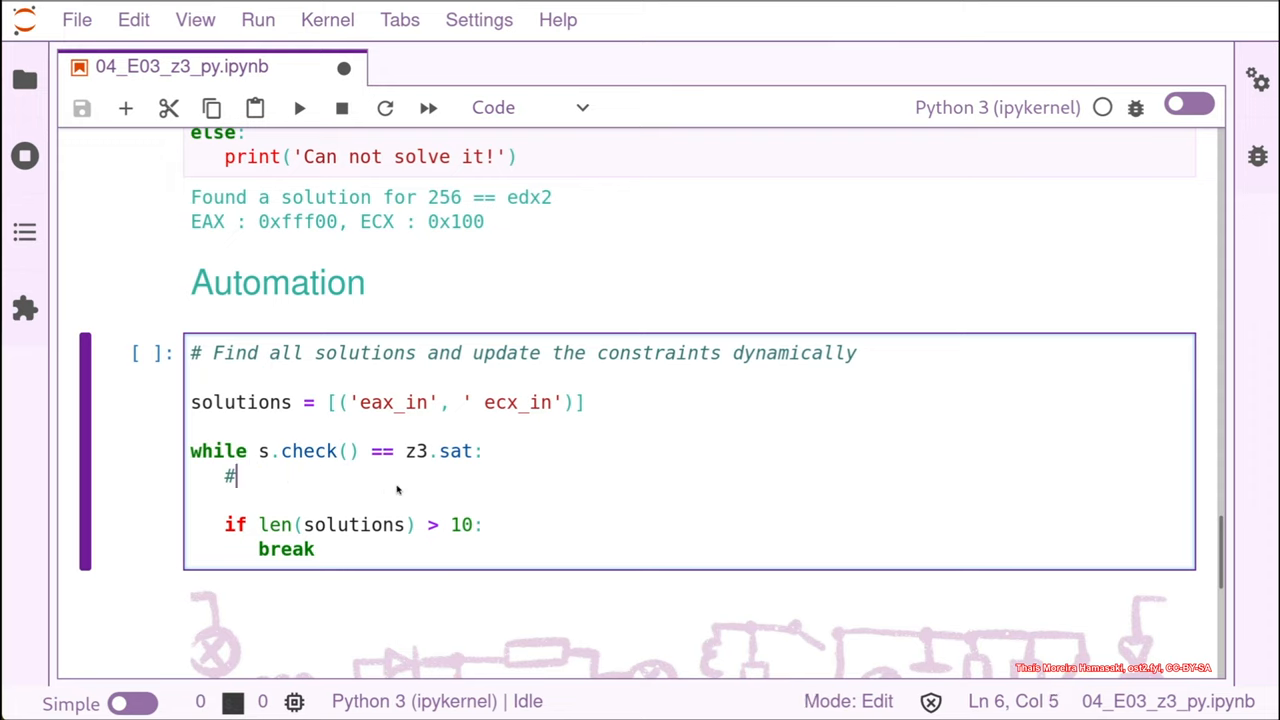
{"action": "key", "text": "Backspace"}
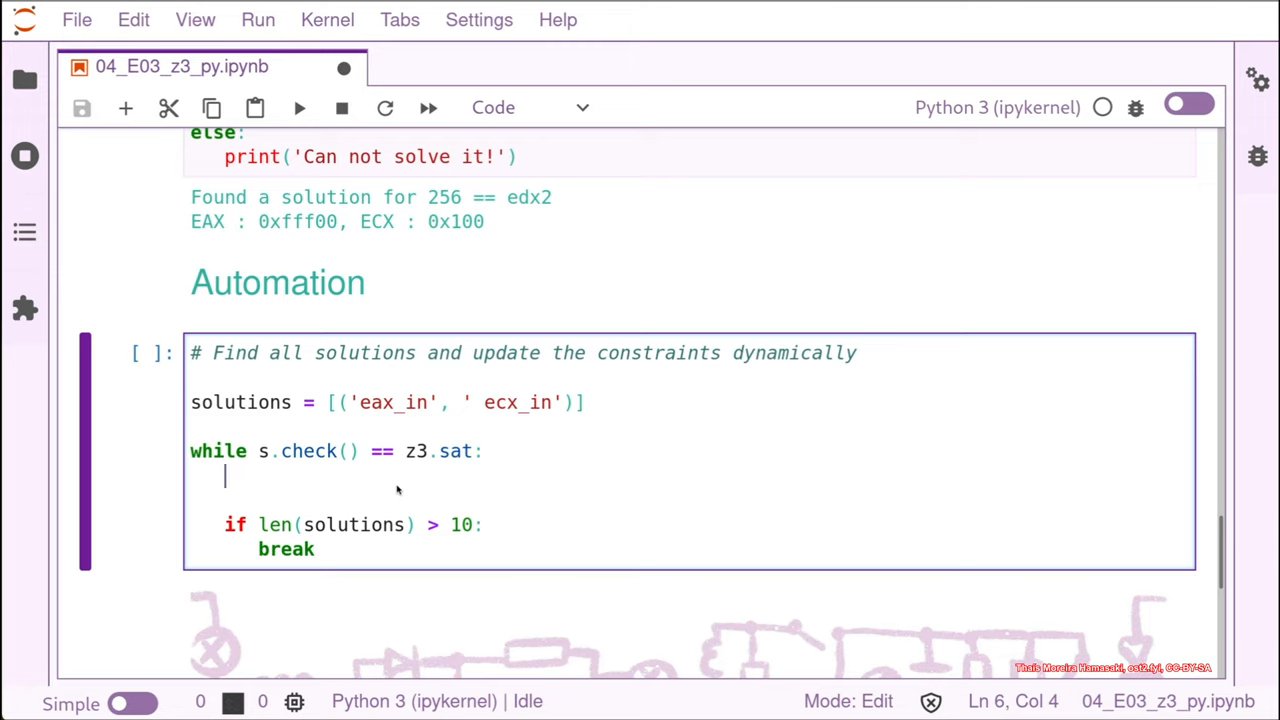
{"action": "mouse_move", "coordinate": [500, 477]}
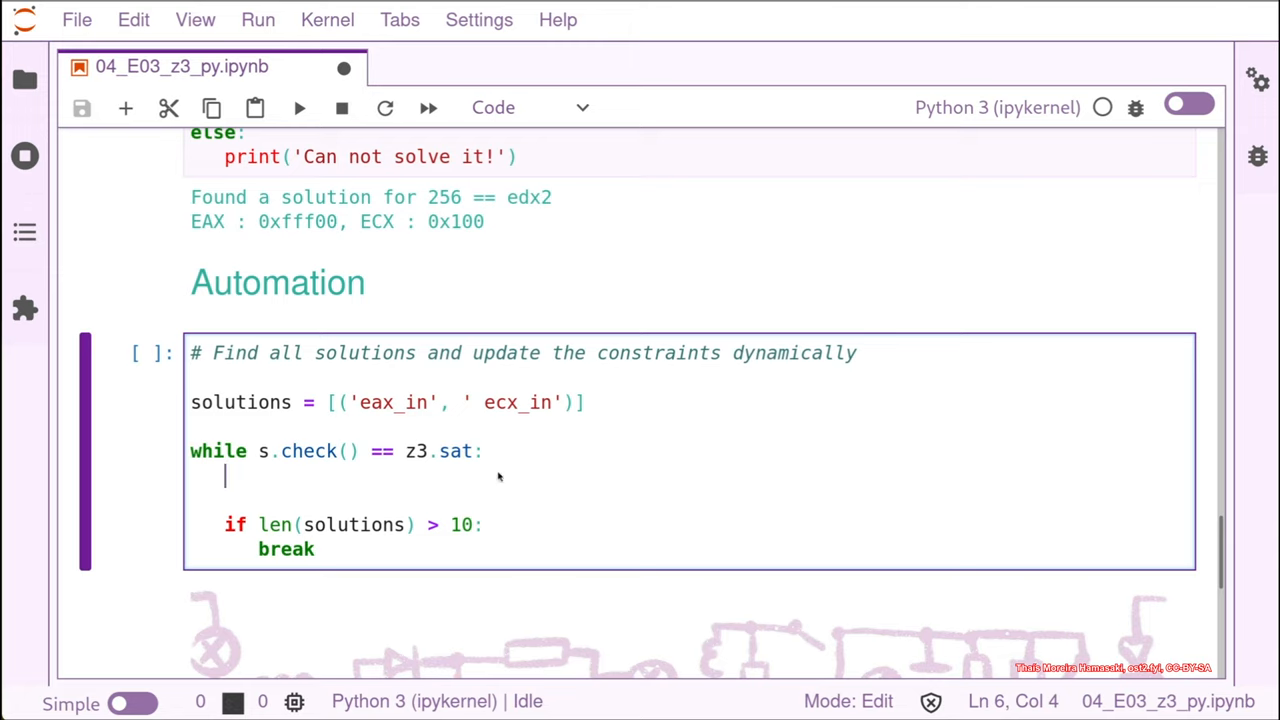
{"action": "mouse_move", "coordinate": [425, 452]}
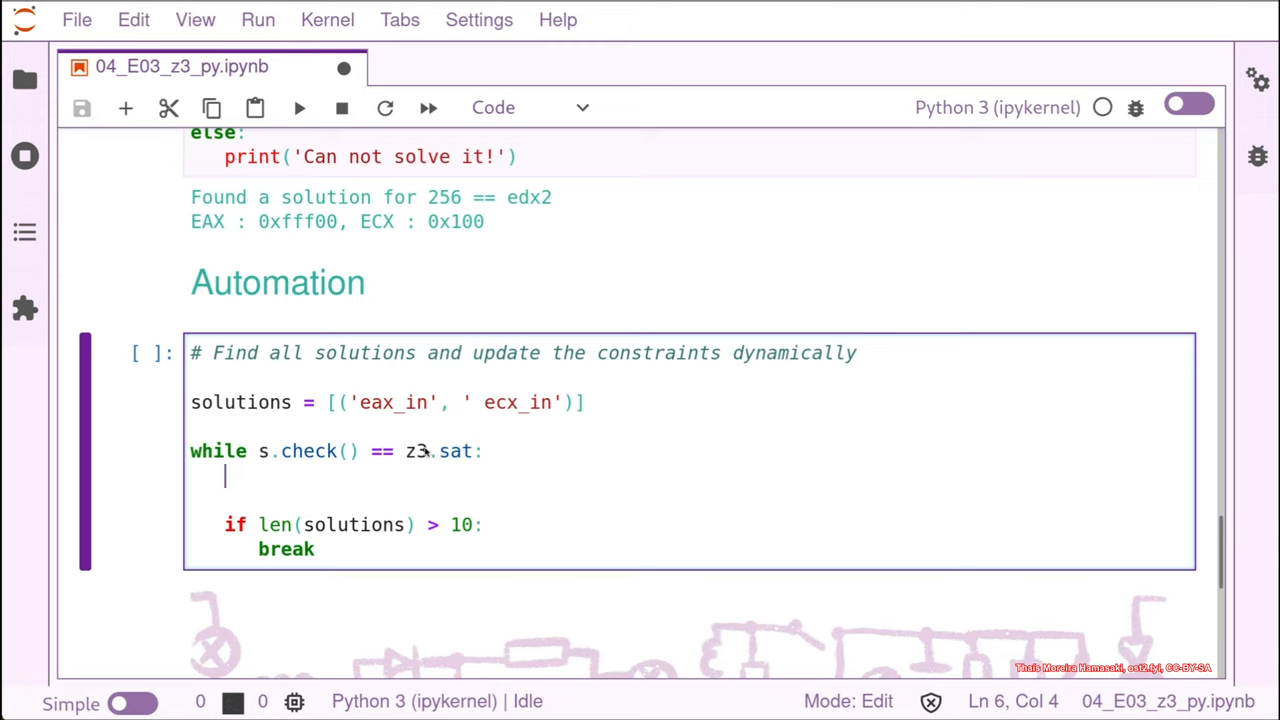
{"action": "mouse_move", "coordinate": [407, 473]}
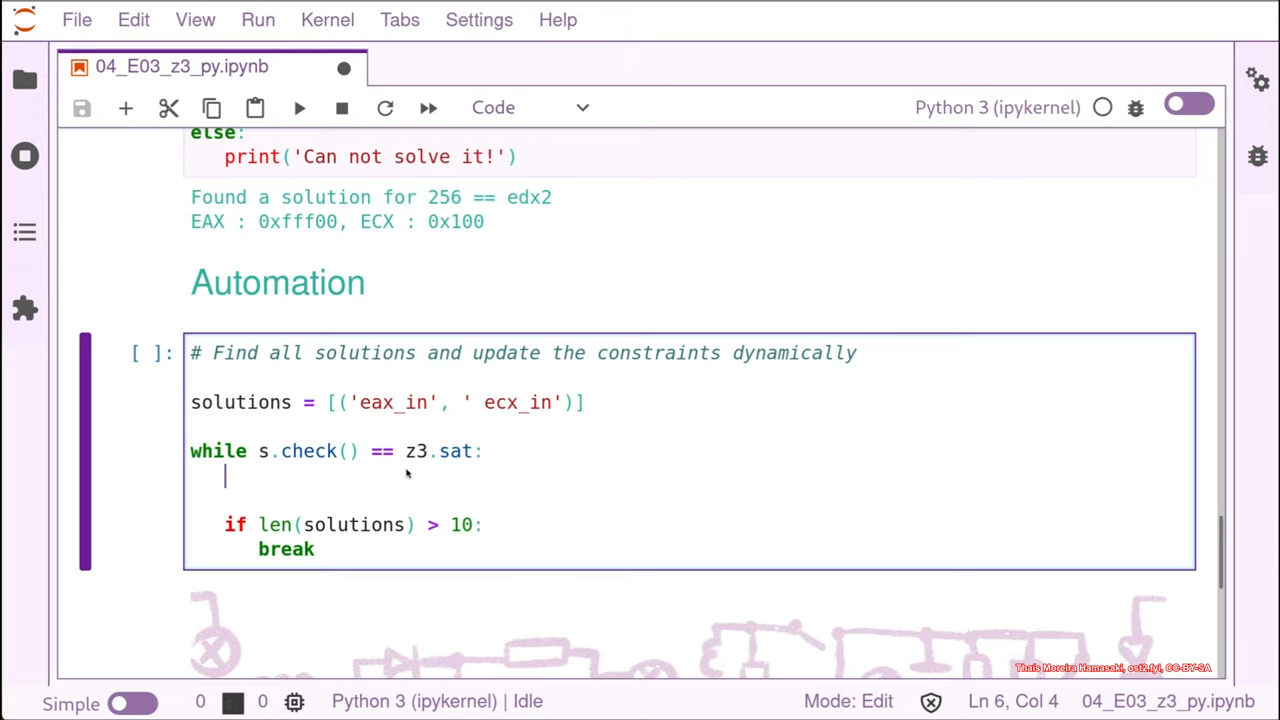
{"action": "mouse_move", "coordinate": [383, 489]}
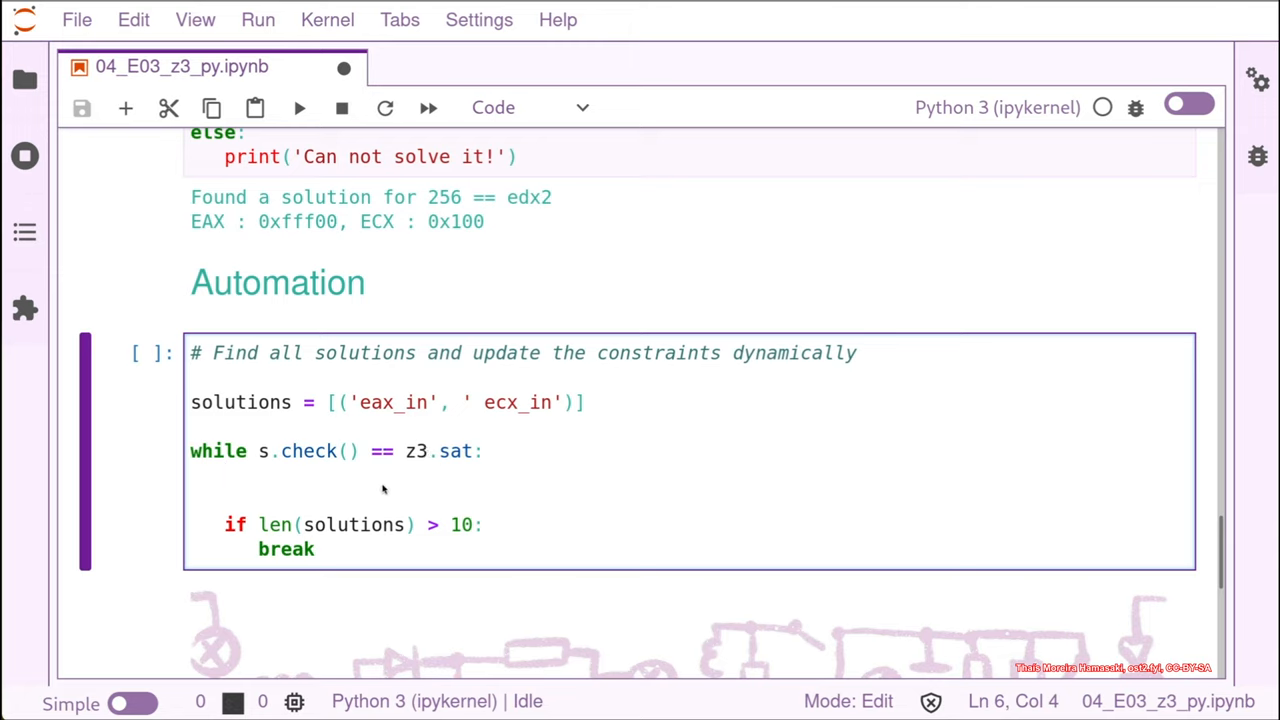
{"action": "type", "text": "m"}
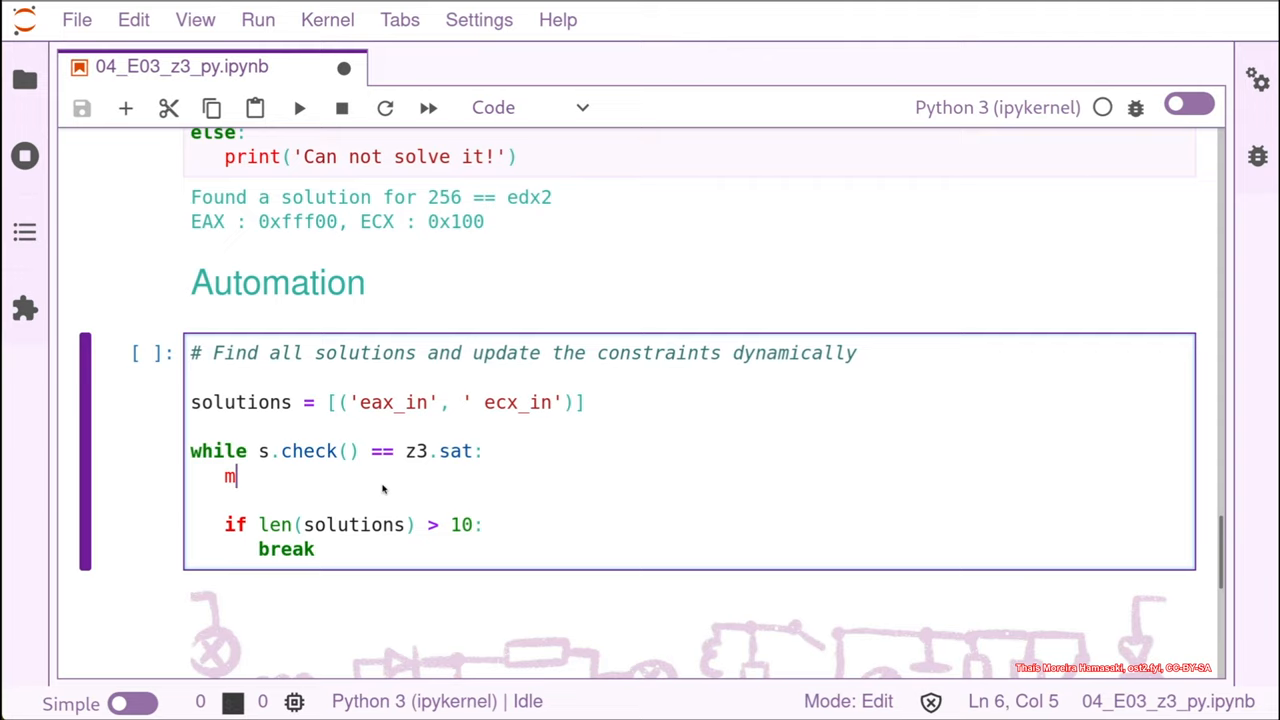
{"action": "key", "text": "Backspace"}
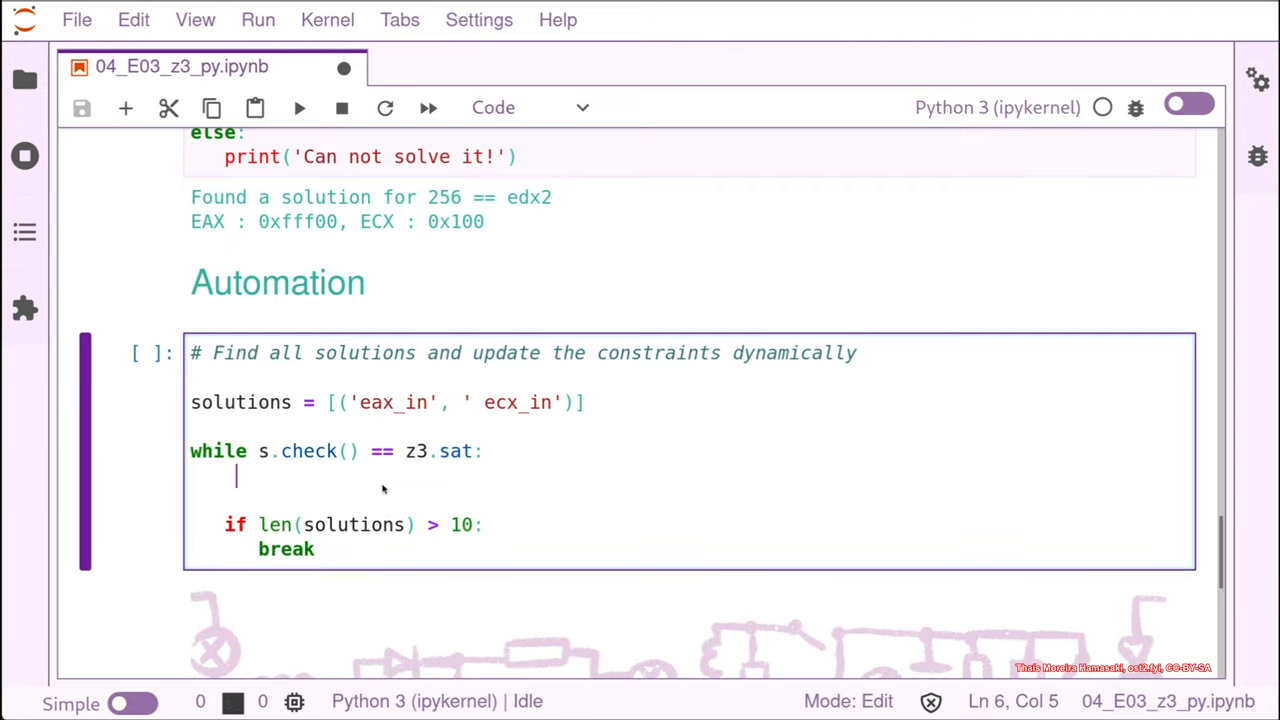
{"action": "type", "text": "m"}
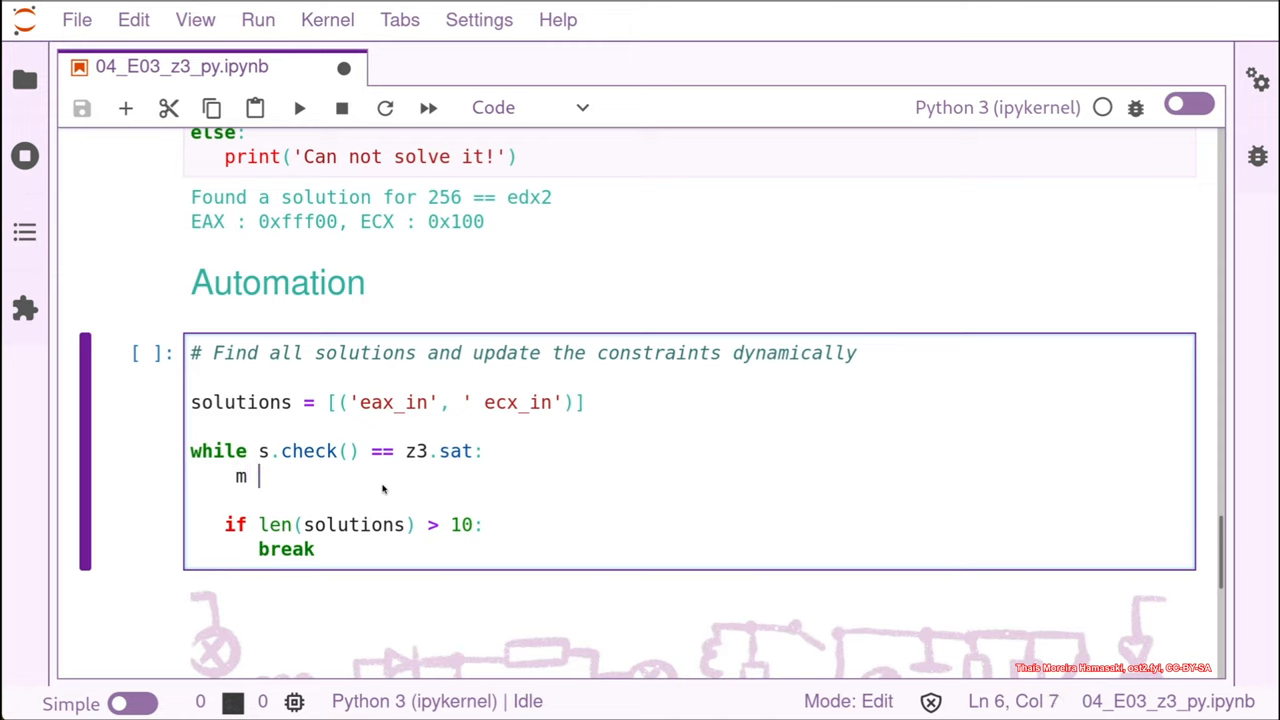
{"action": "type", "text": "=s"}
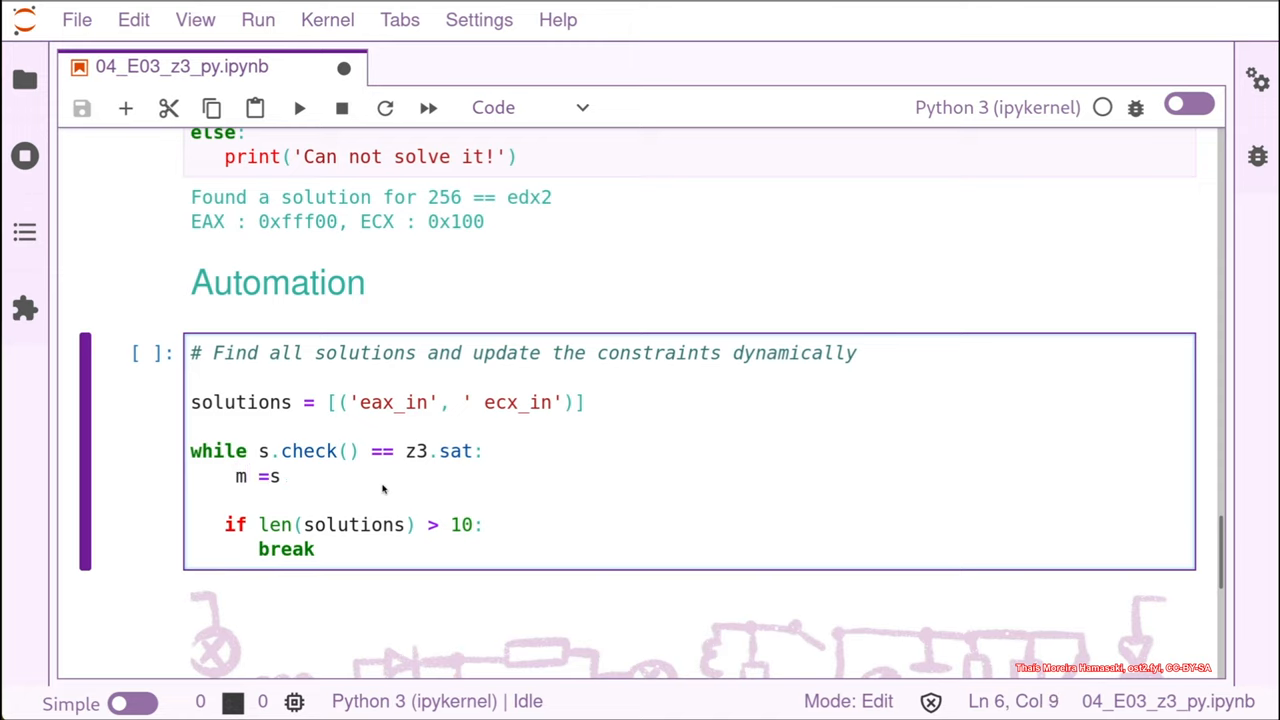
{"action": "type", "text": "s."}
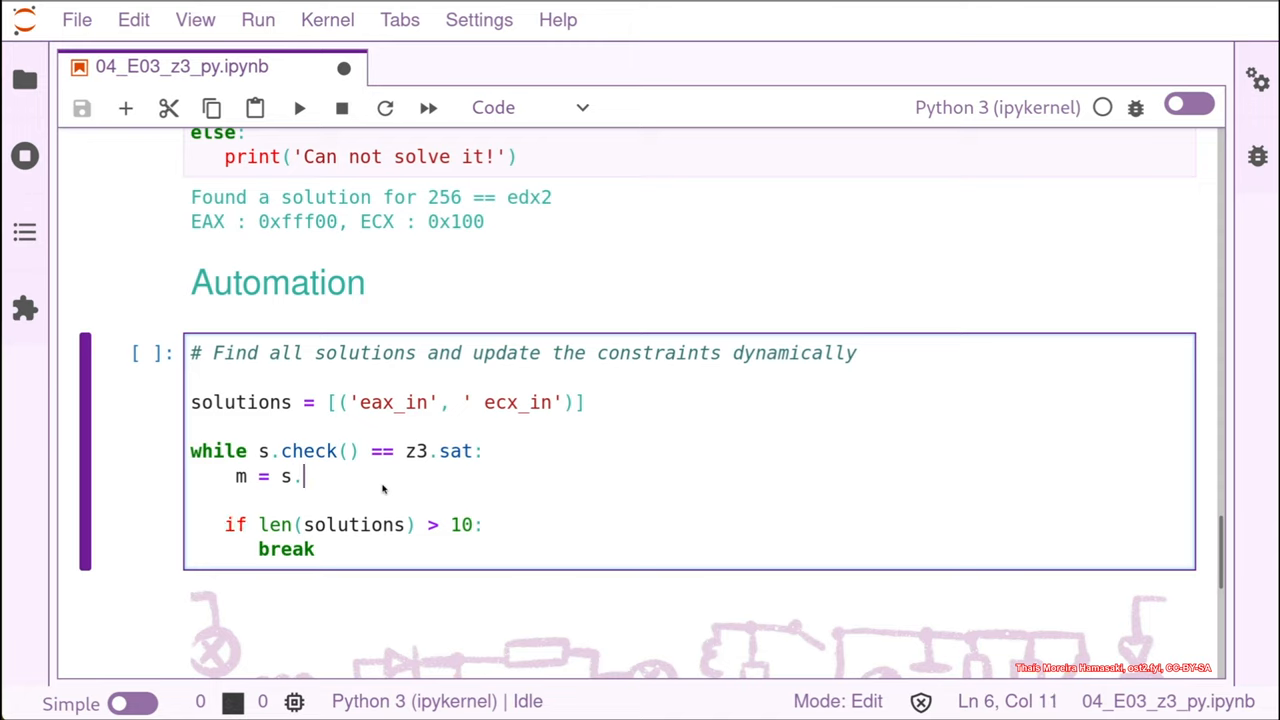
{"action": "type", "text": "model"}
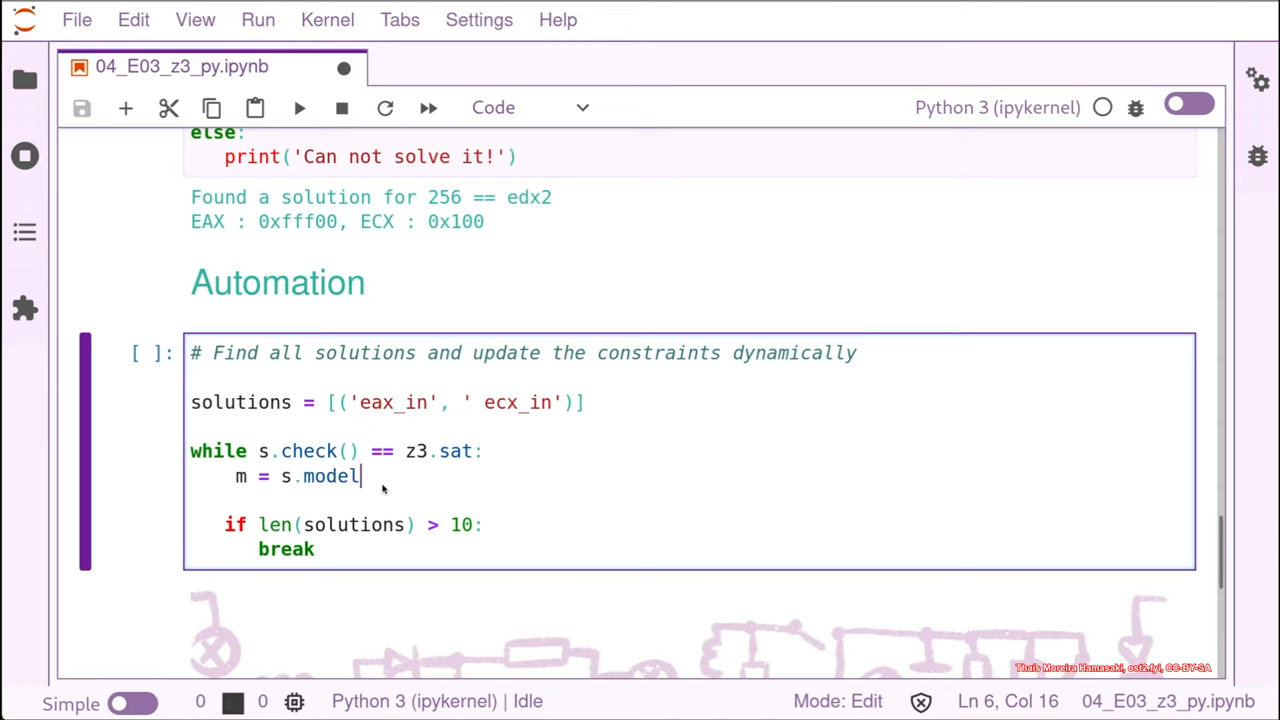
{"action": "type", "text": "()"}
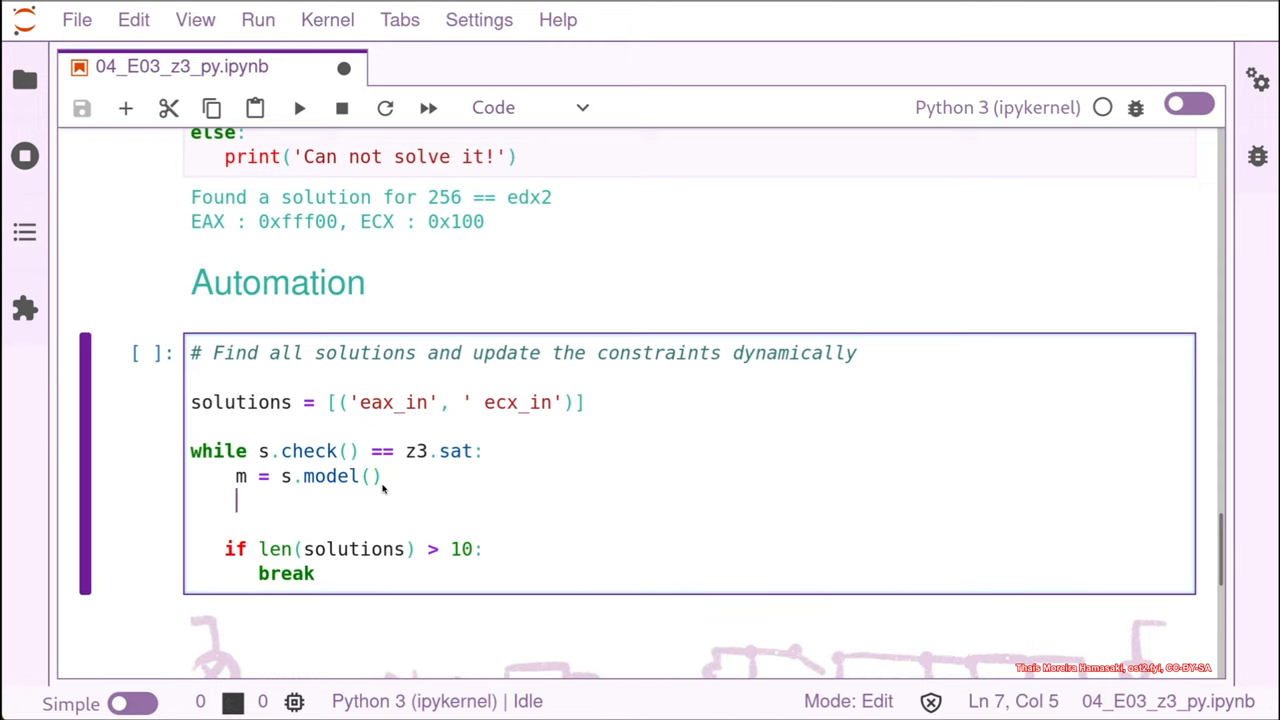
Step: Write the eax_val line as int(f'{m[eax_in]}')
{"action": "type", "text": "eax_val ="}
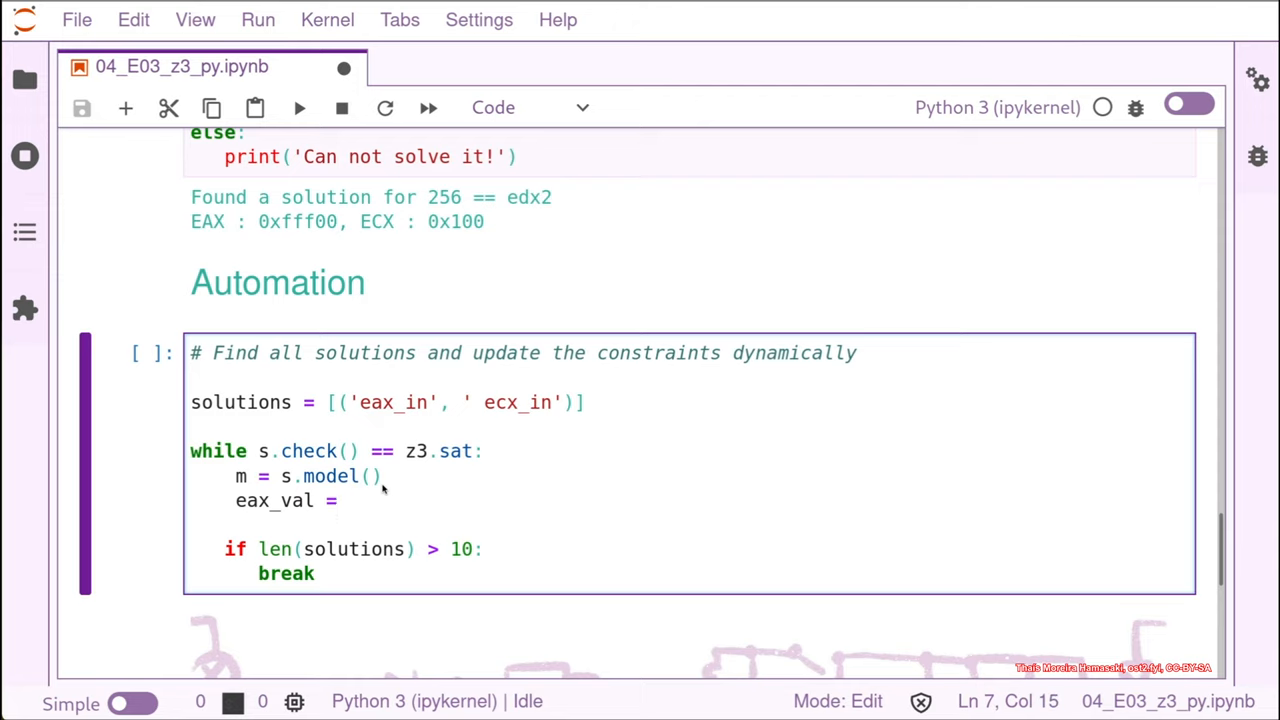
{"action": "left_click", "coordinate": [349, 500]}
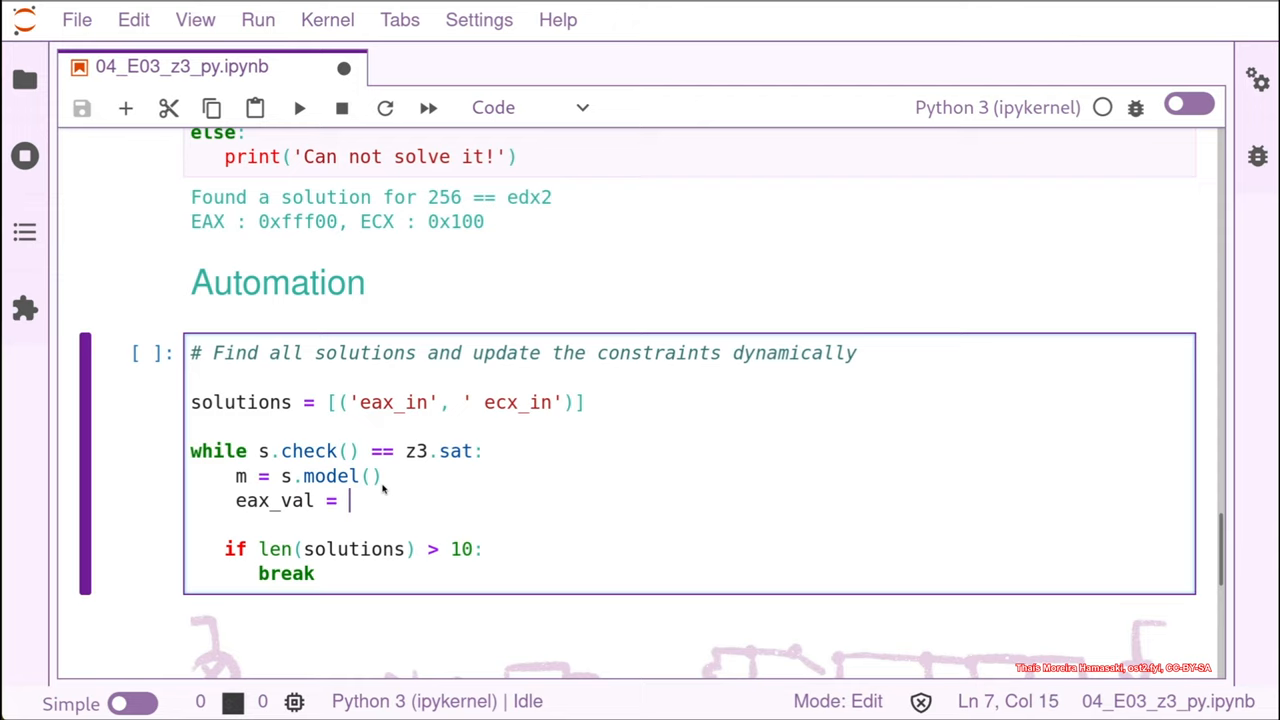
{"action": "type", "text": "int"}
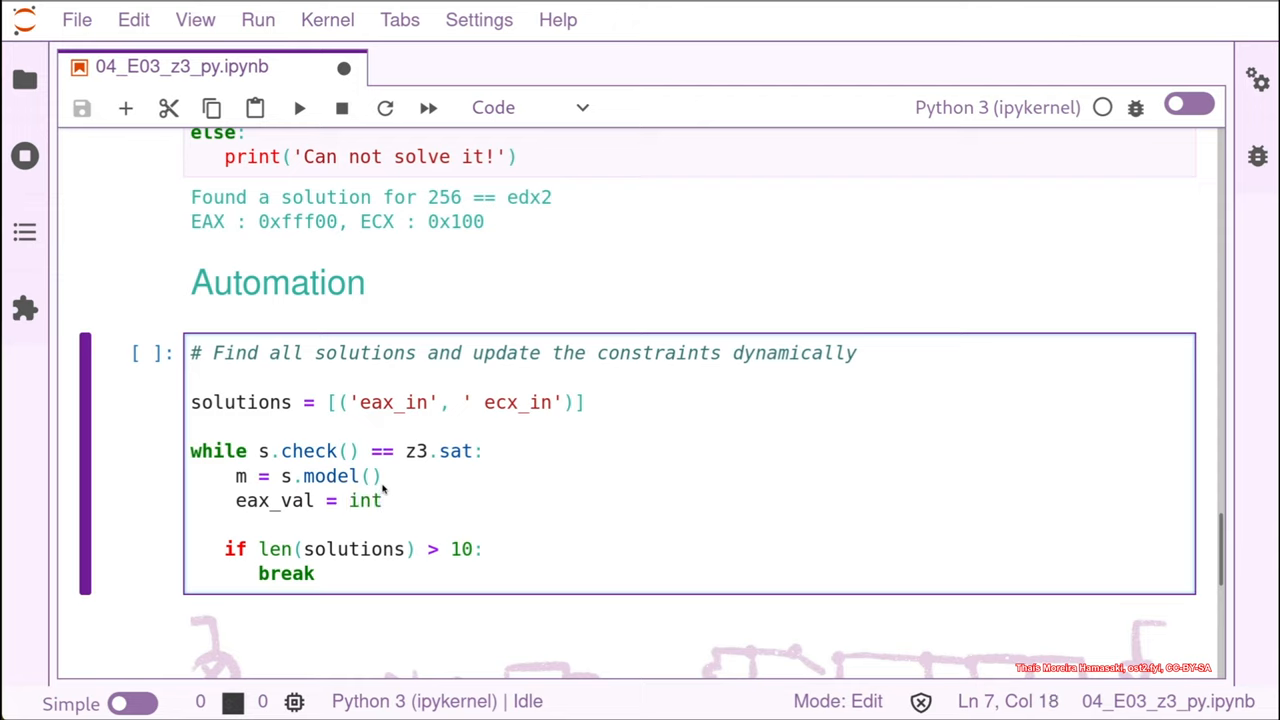
{"action": "type", "text": "()"}
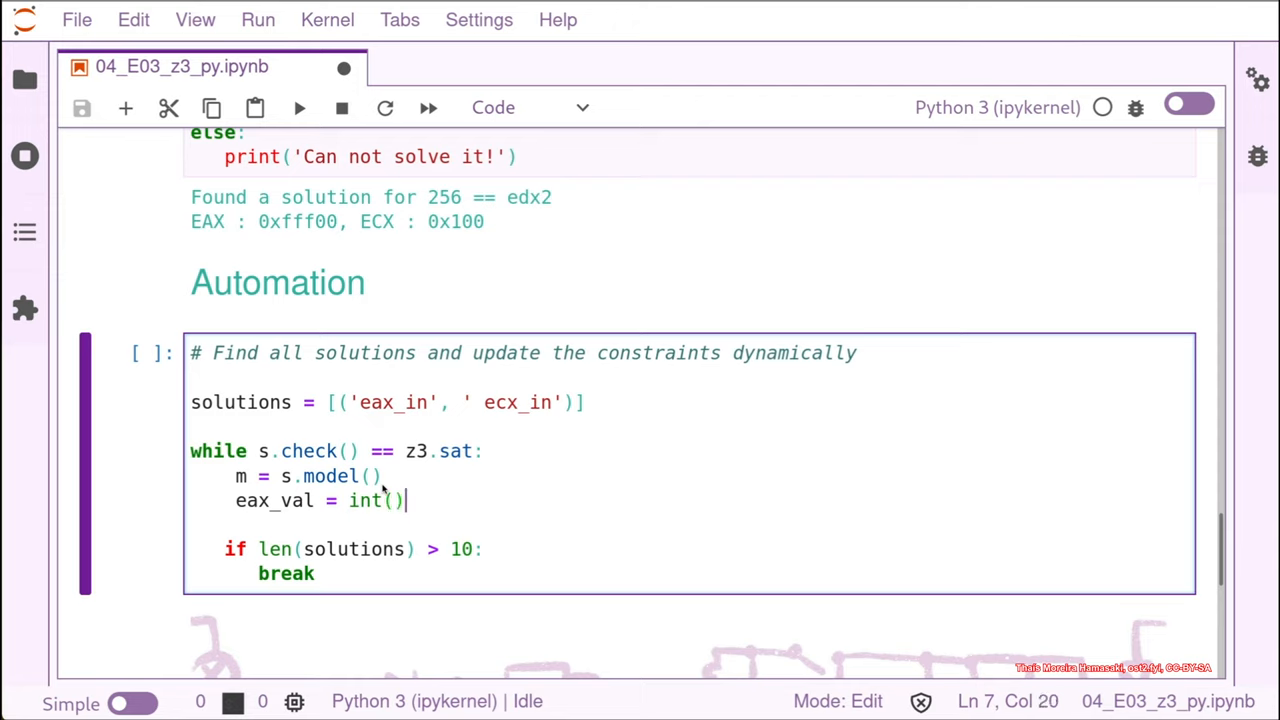
{"action": "type", "text": "f"}
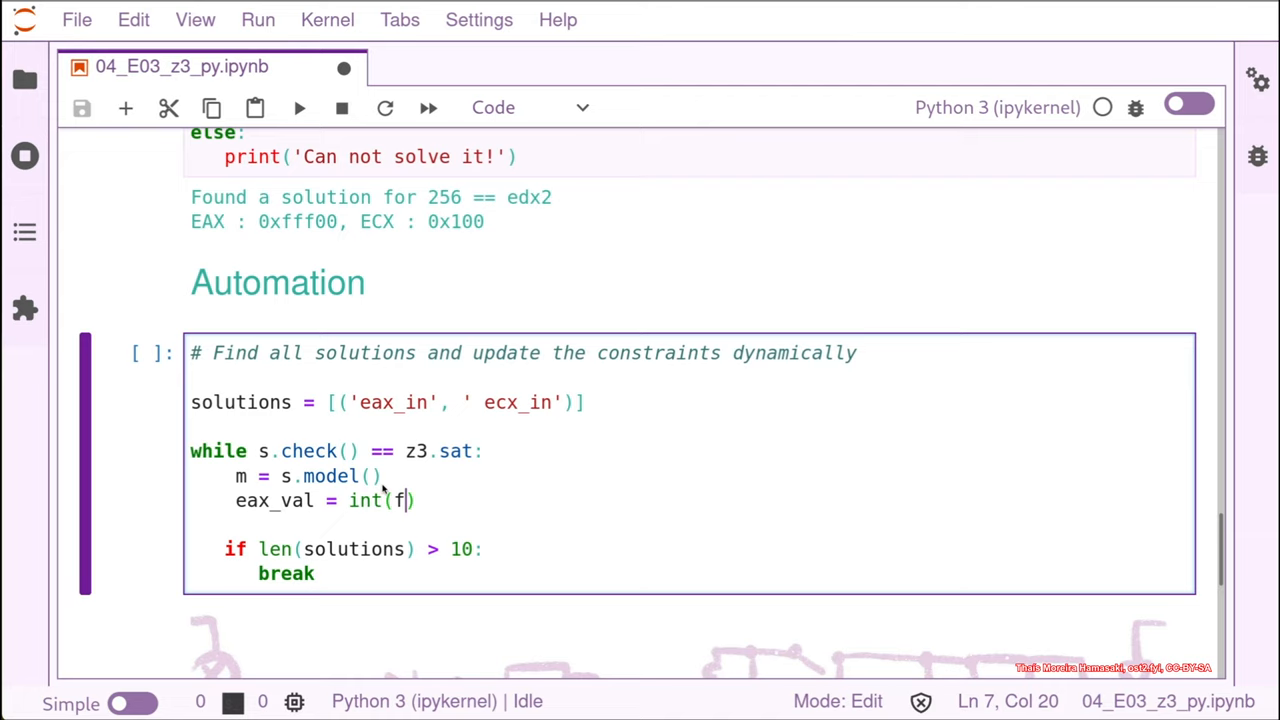
{"action": "type", "text": "'"}
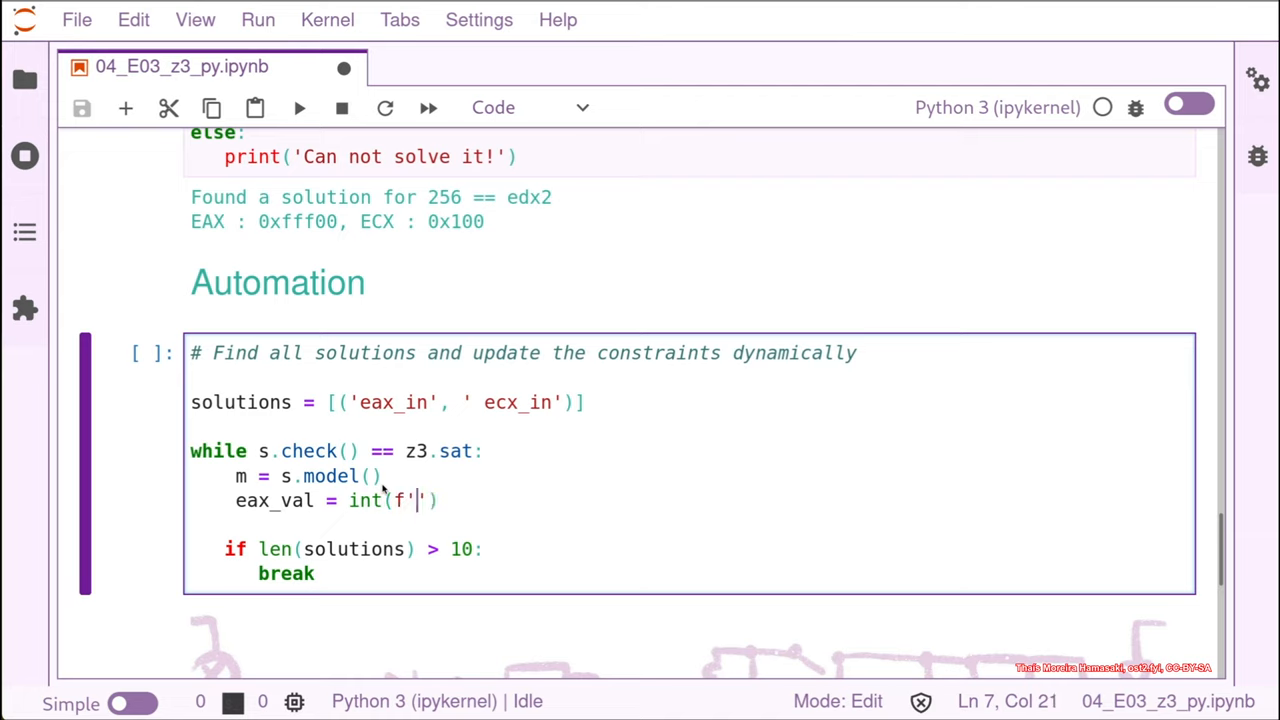
{"action": "type", "text": "{"}
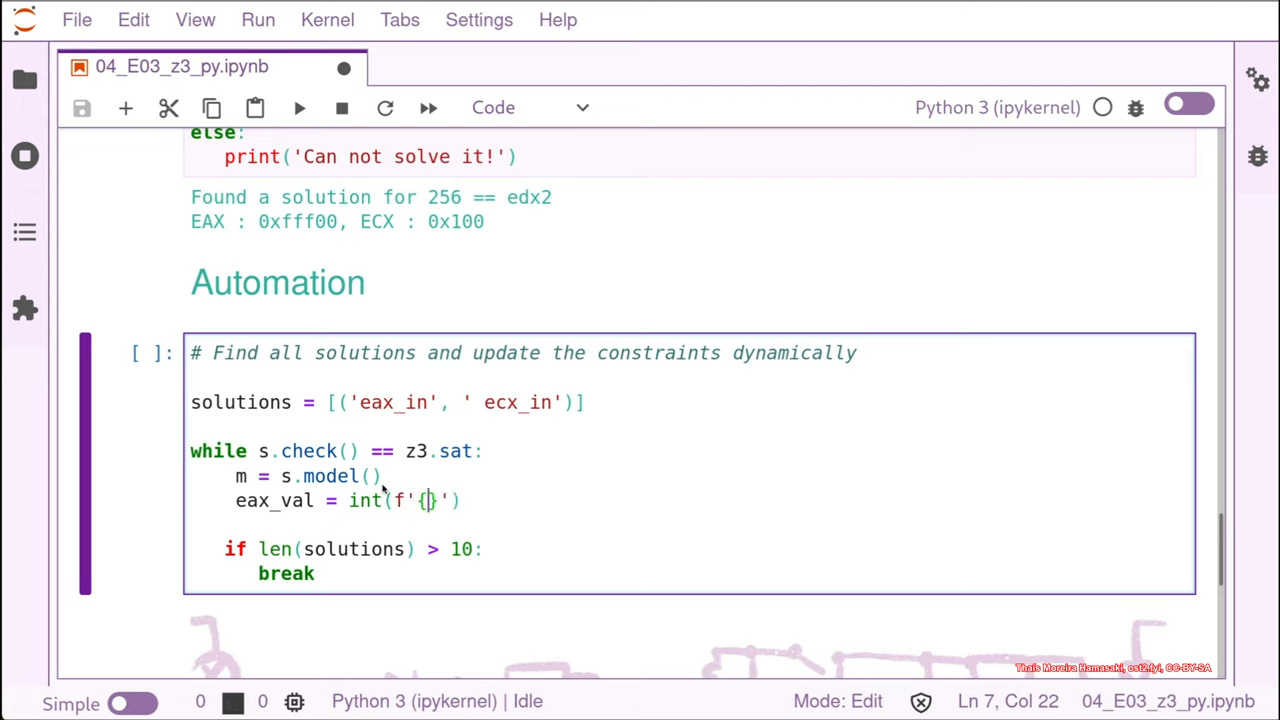
{"action": "type", "text": "m"}
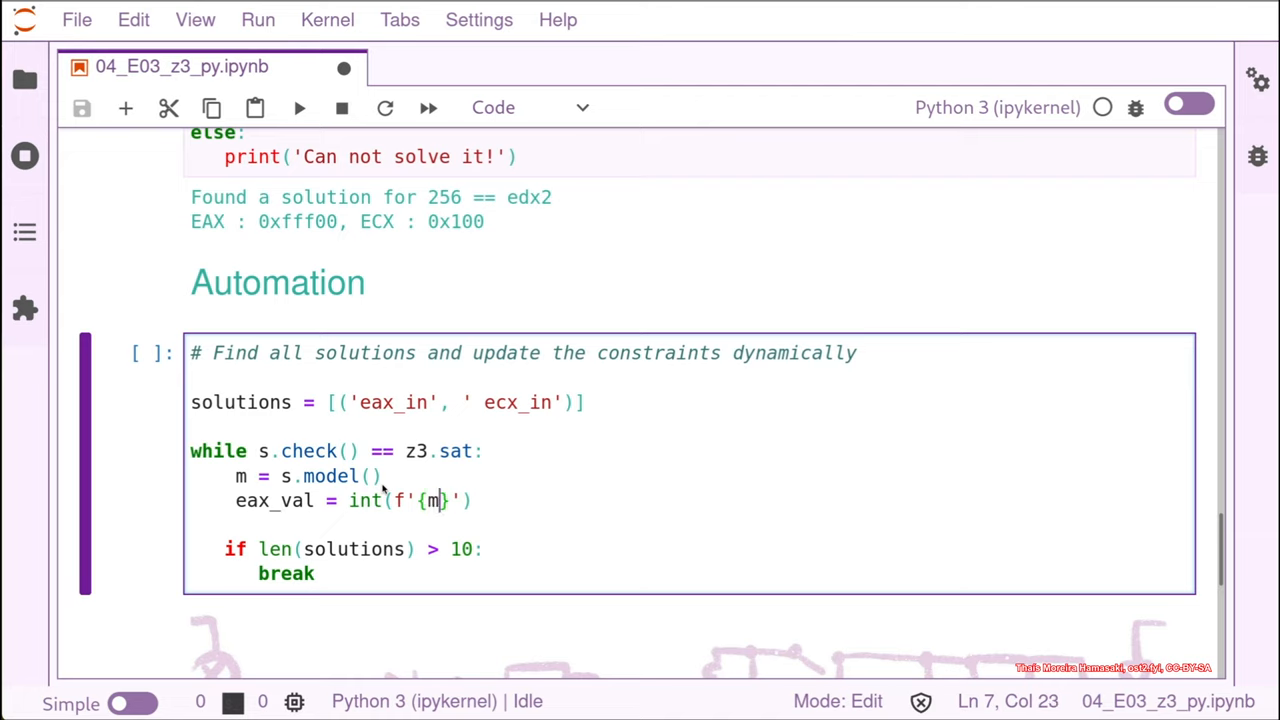
{"action": "type", "text": "[e"}
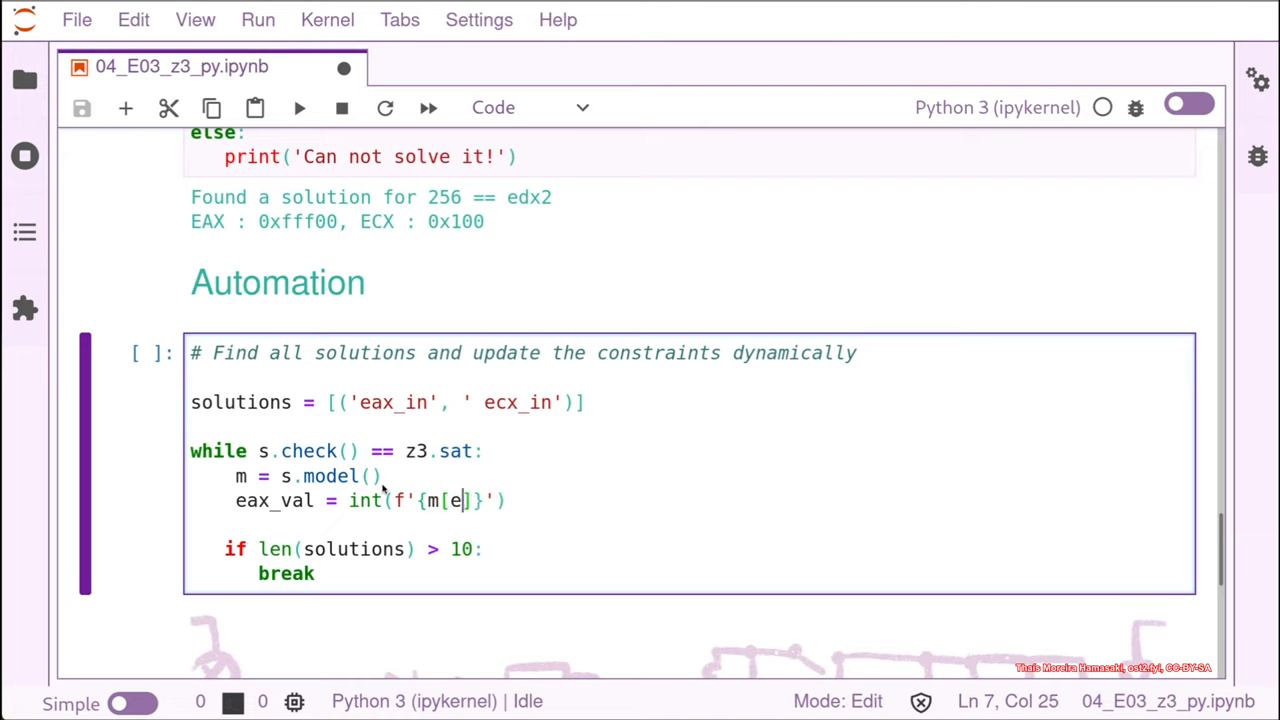
{"action": "type", "text": "ax_in"}
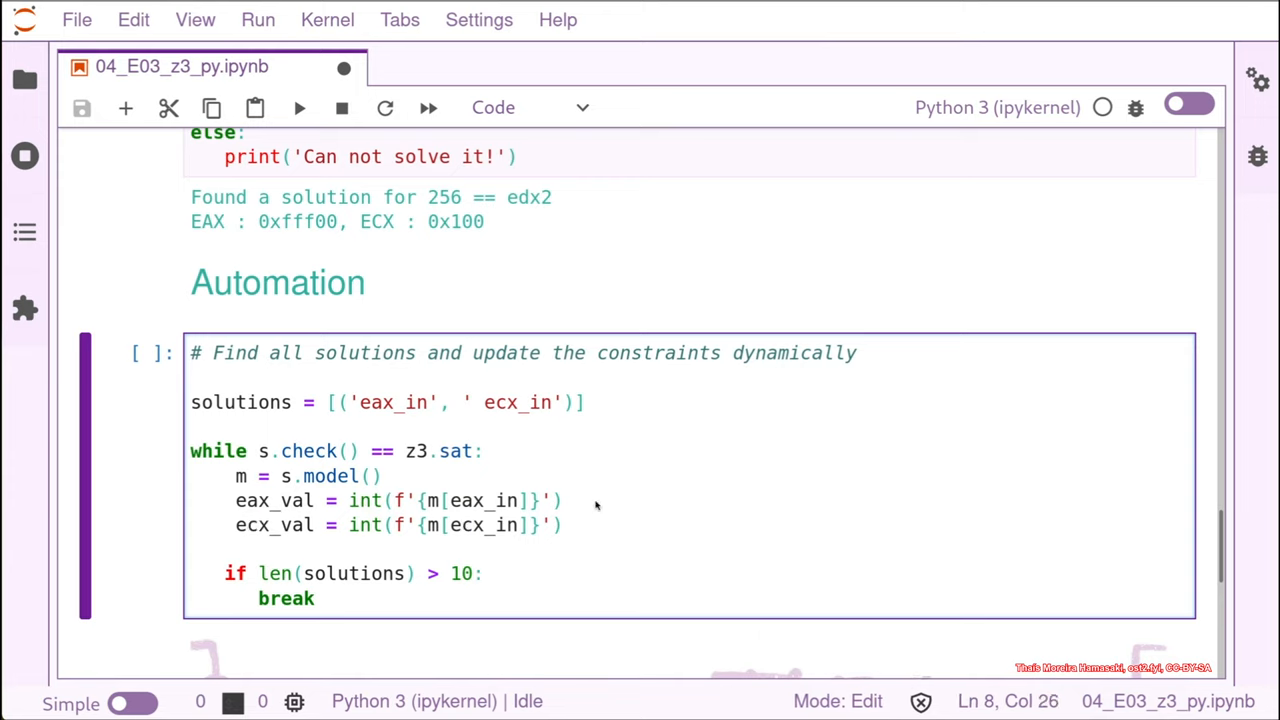
{"action": "mouse_move", "coordinate": [515, 497]}
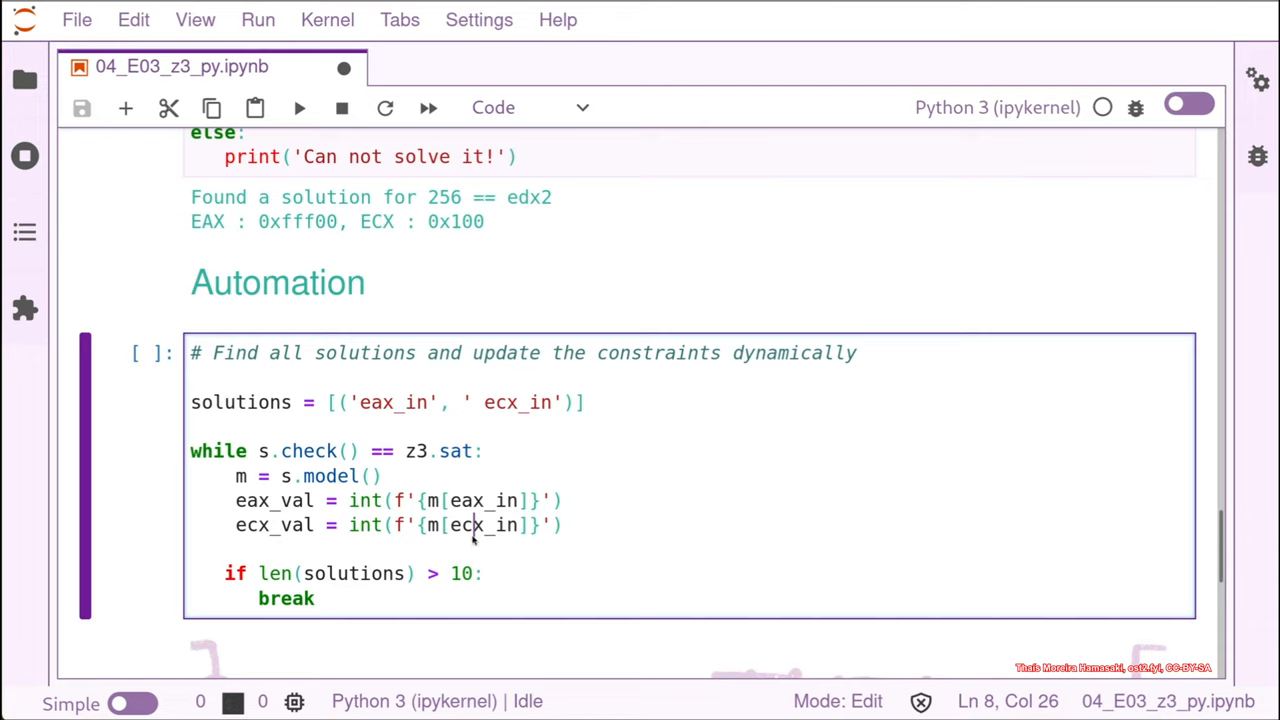
{"action": "mouse_move", "coordinate": [627, 444]}
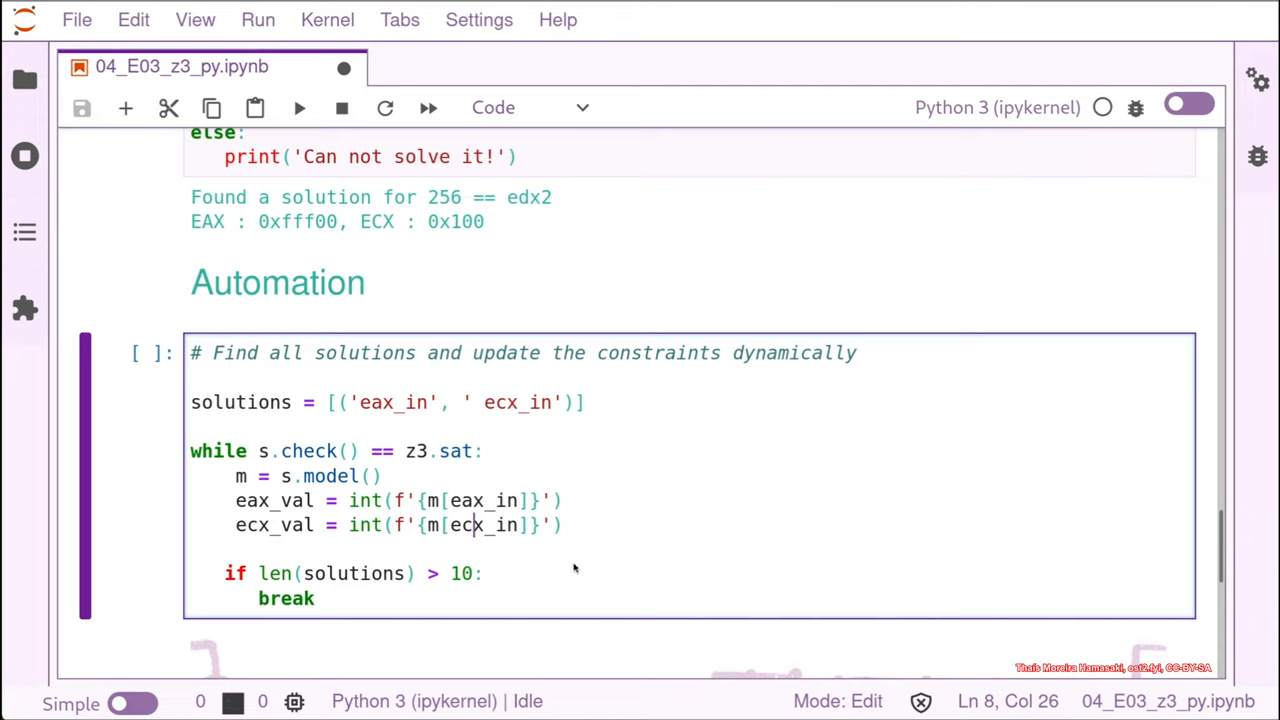
Step: Add requirement_eax = eax_in != m[eax_in] and begin editing the copied line into requirement_ecx
{"action": "left_click", "coordinate": [565, 525]}
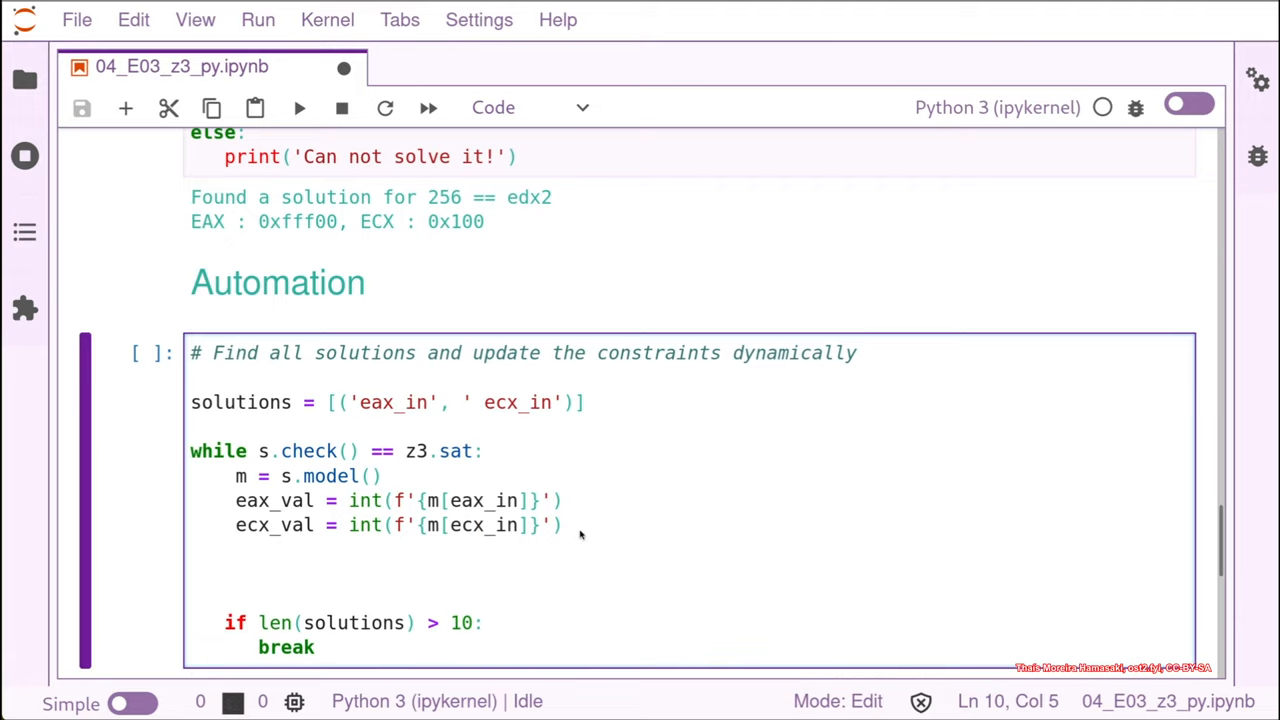
{"action": "type", "text": "reque"}
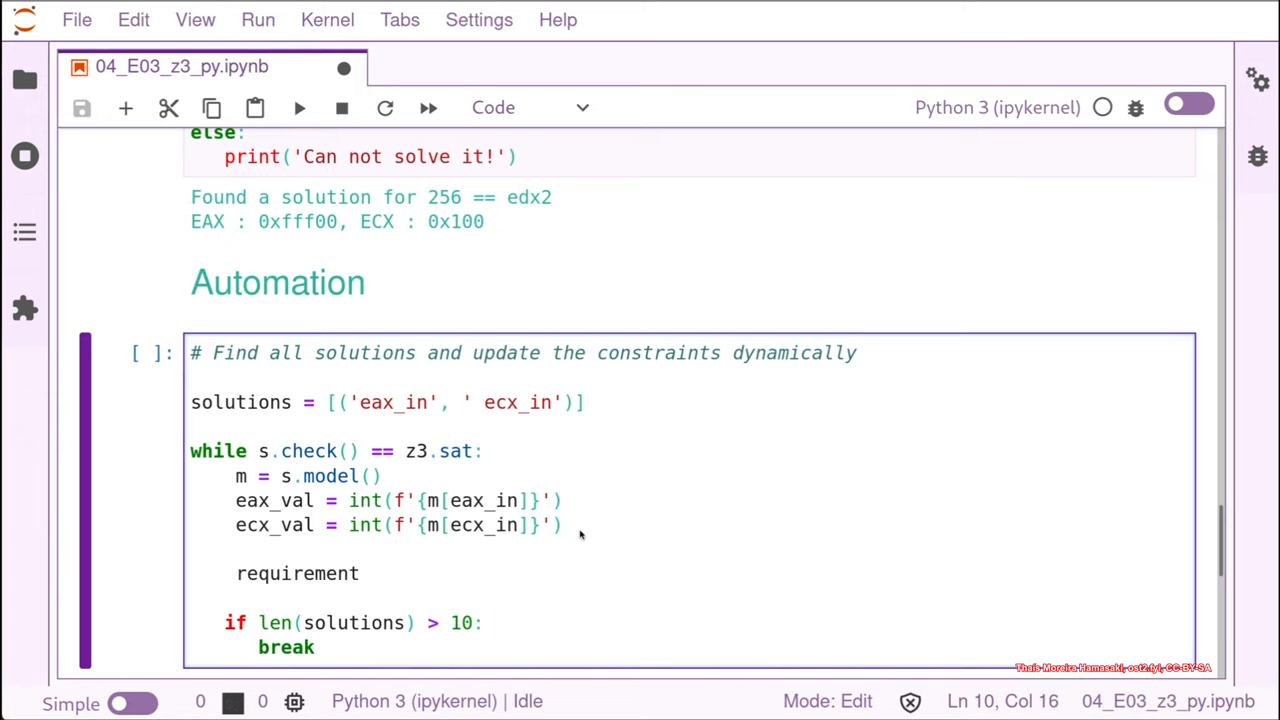
{"action": "type", "text": "_eax"}
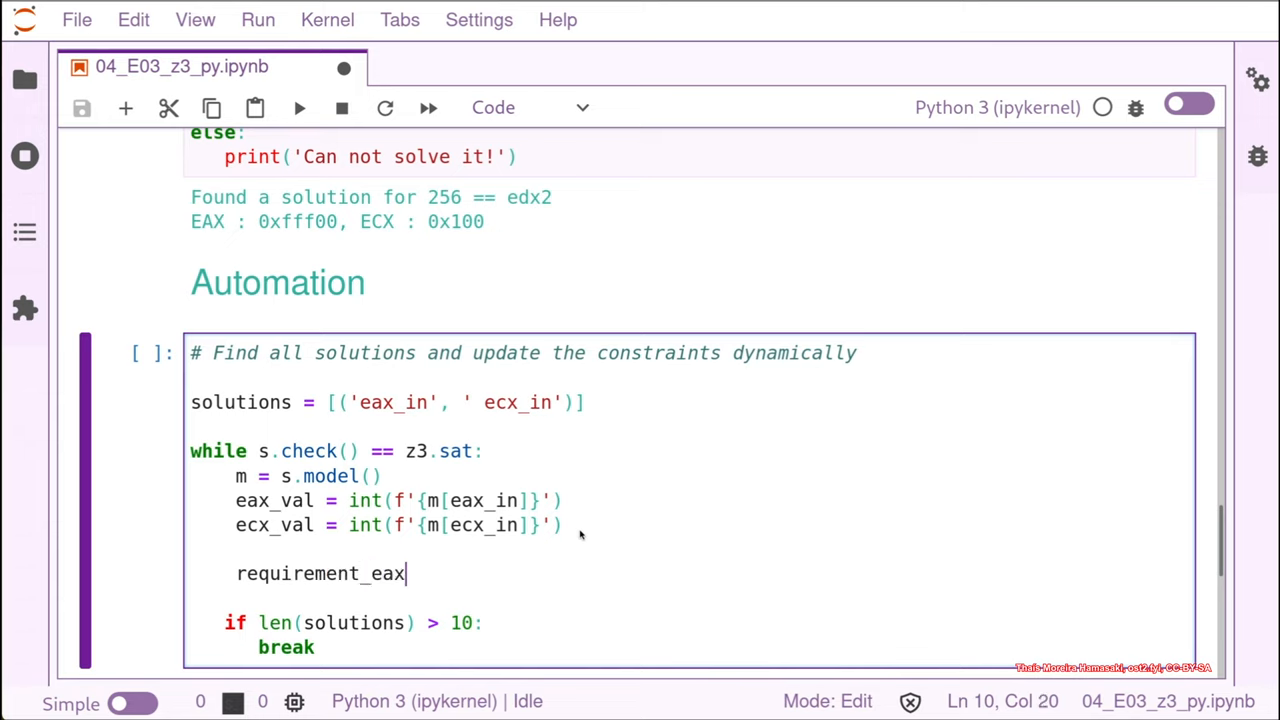
{"action": "type", "text": "="}
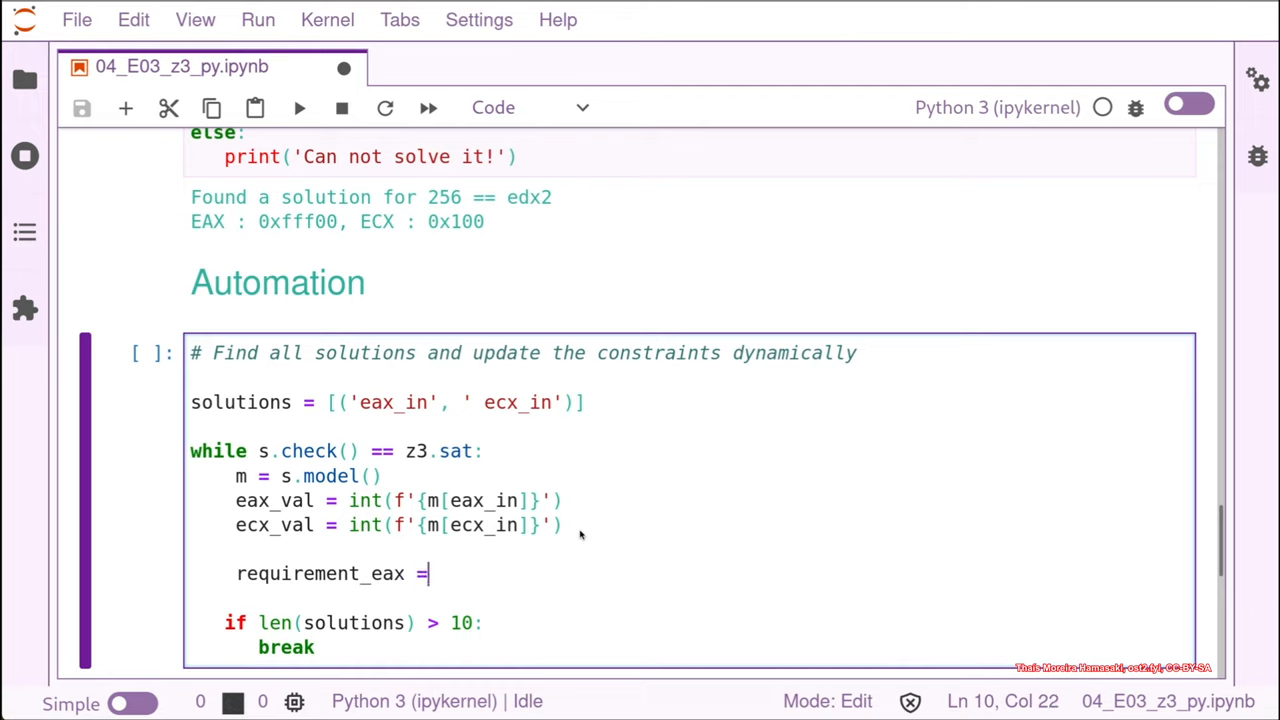
{"action": "type", "text": "eax"}
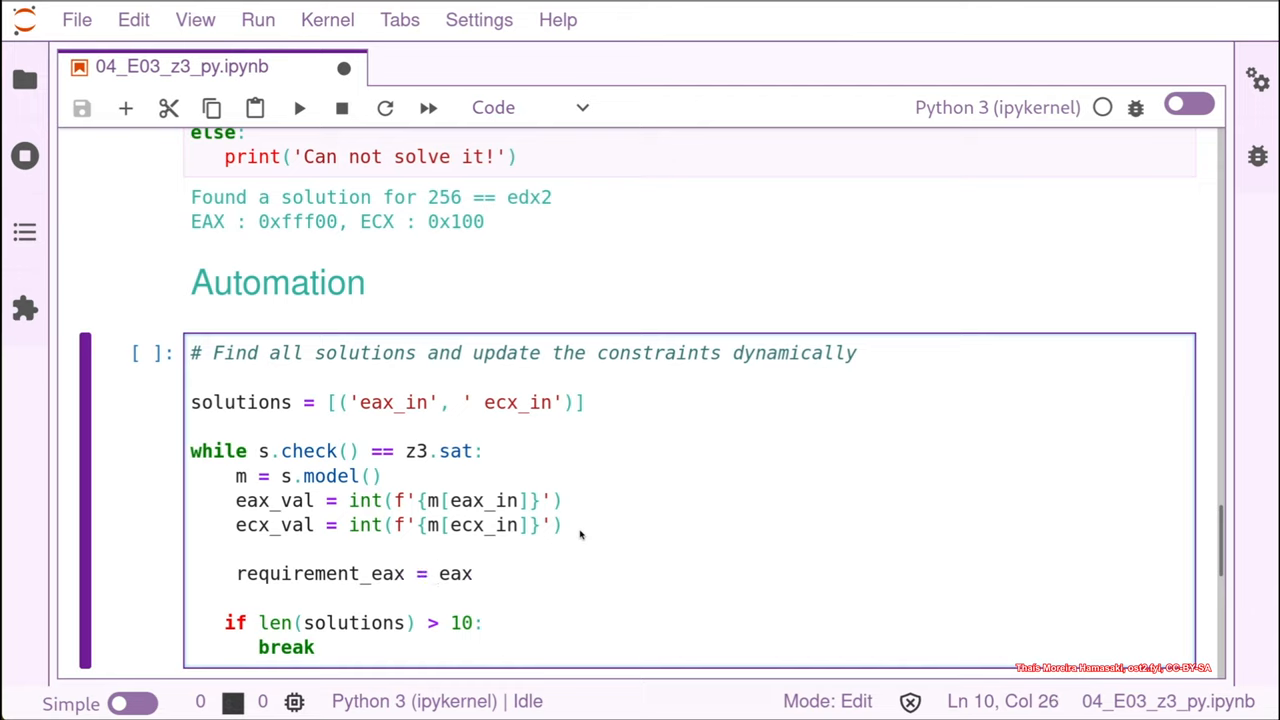
{"action": "type", "text": "_in"}
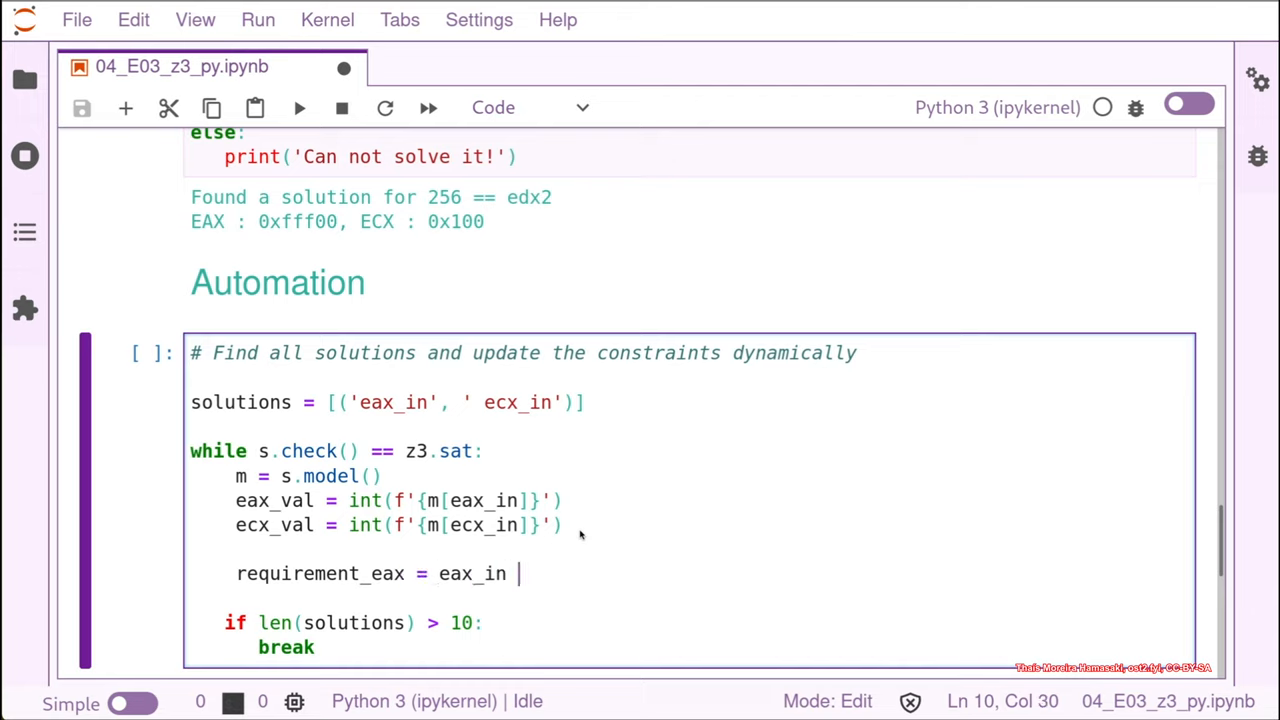
{"action": "type", "text": "!="}
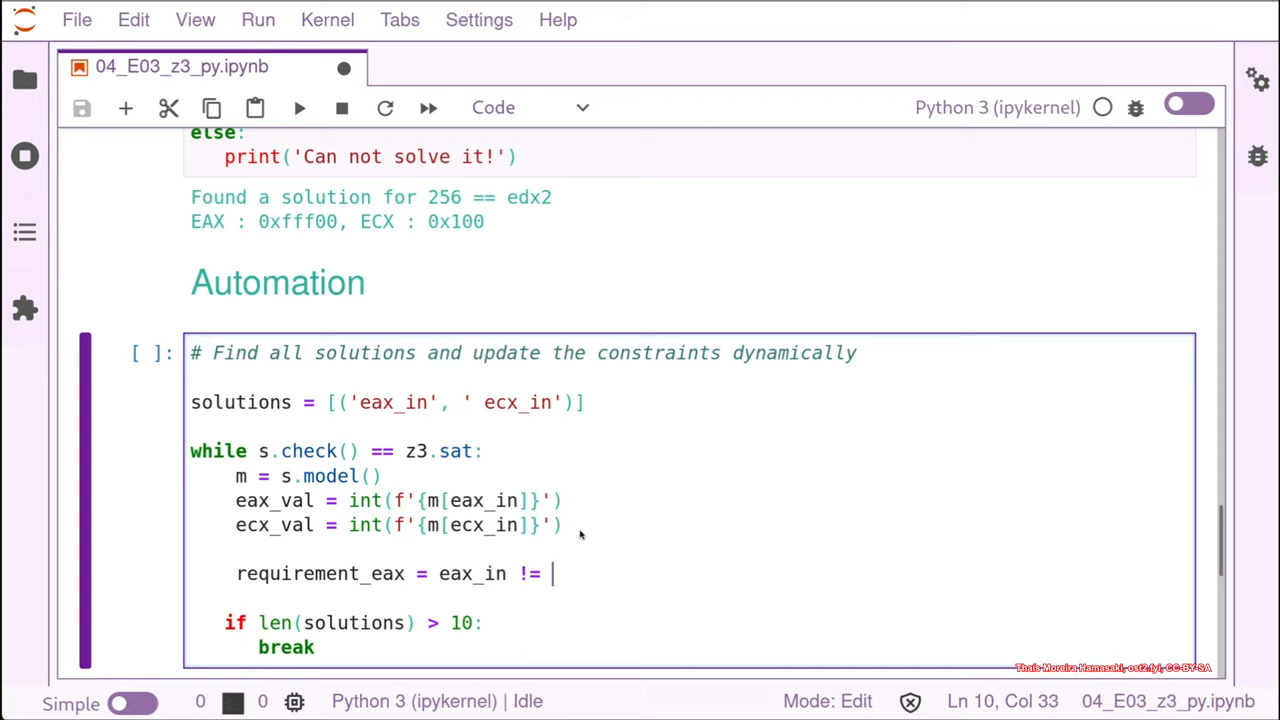
{"action": "type", "text": "m[]"}
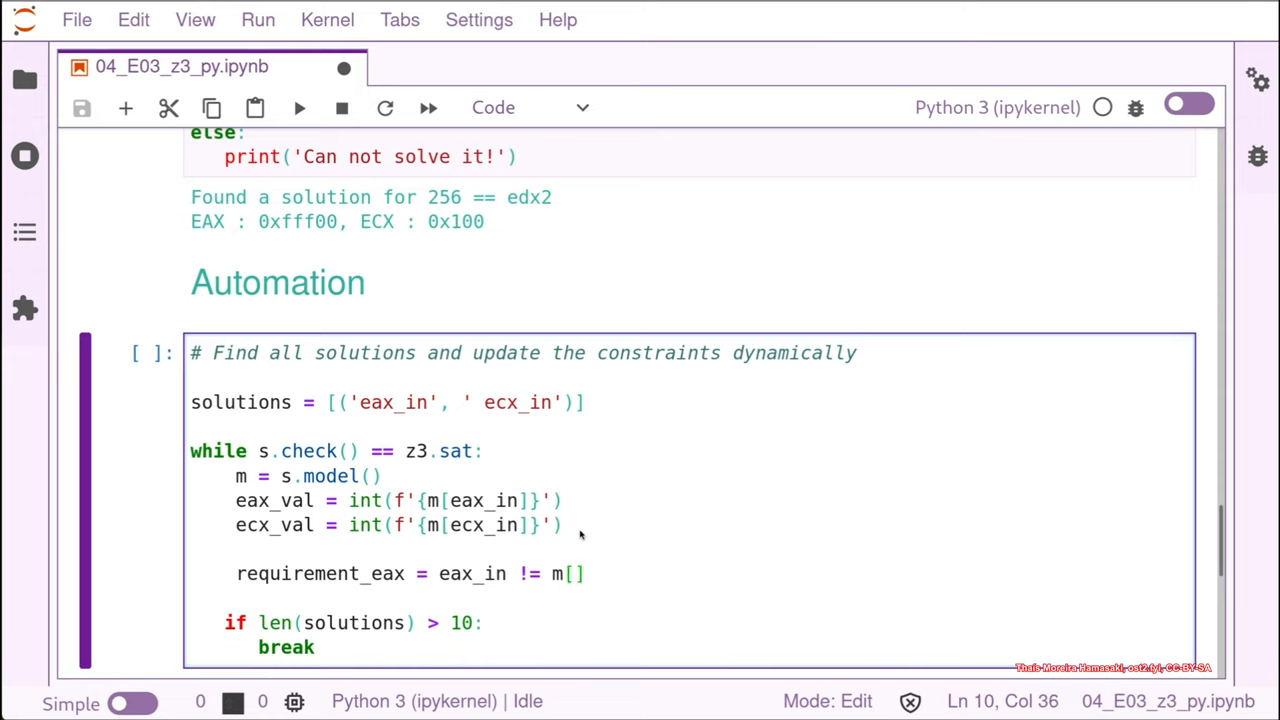
{"action": "type", "text": "eax_"}
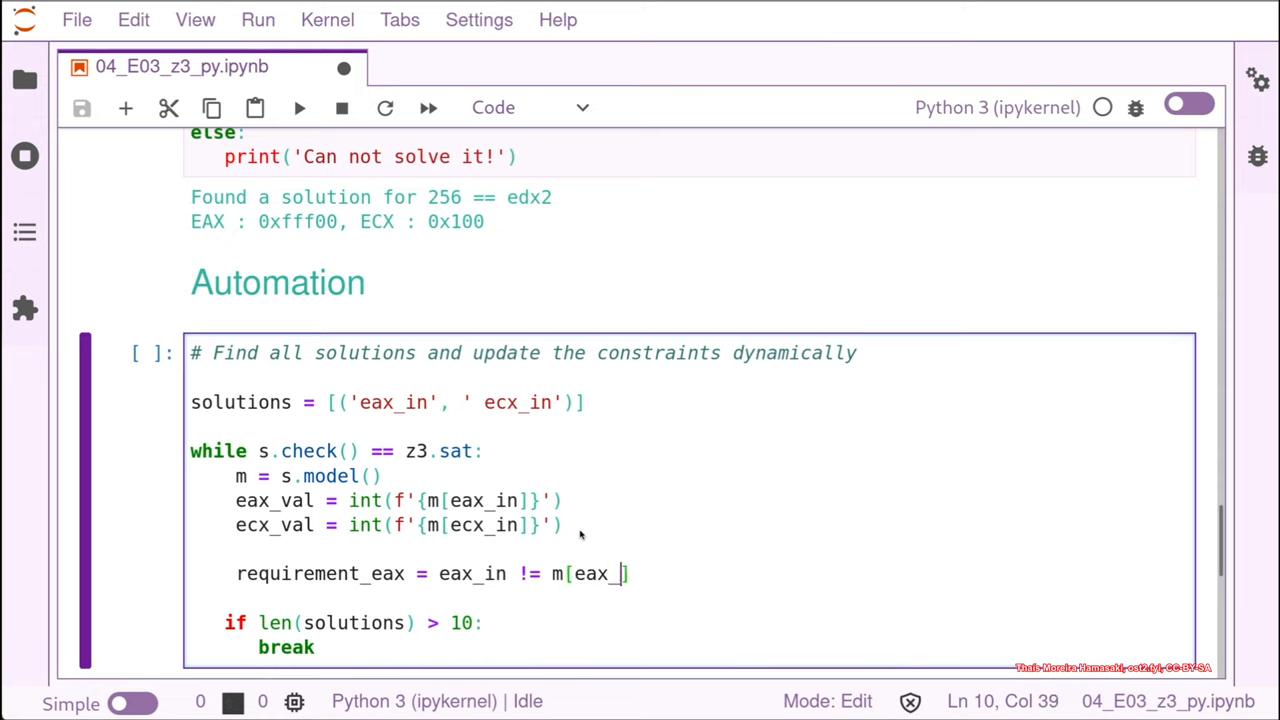
{"action": "type", "text": "in"}
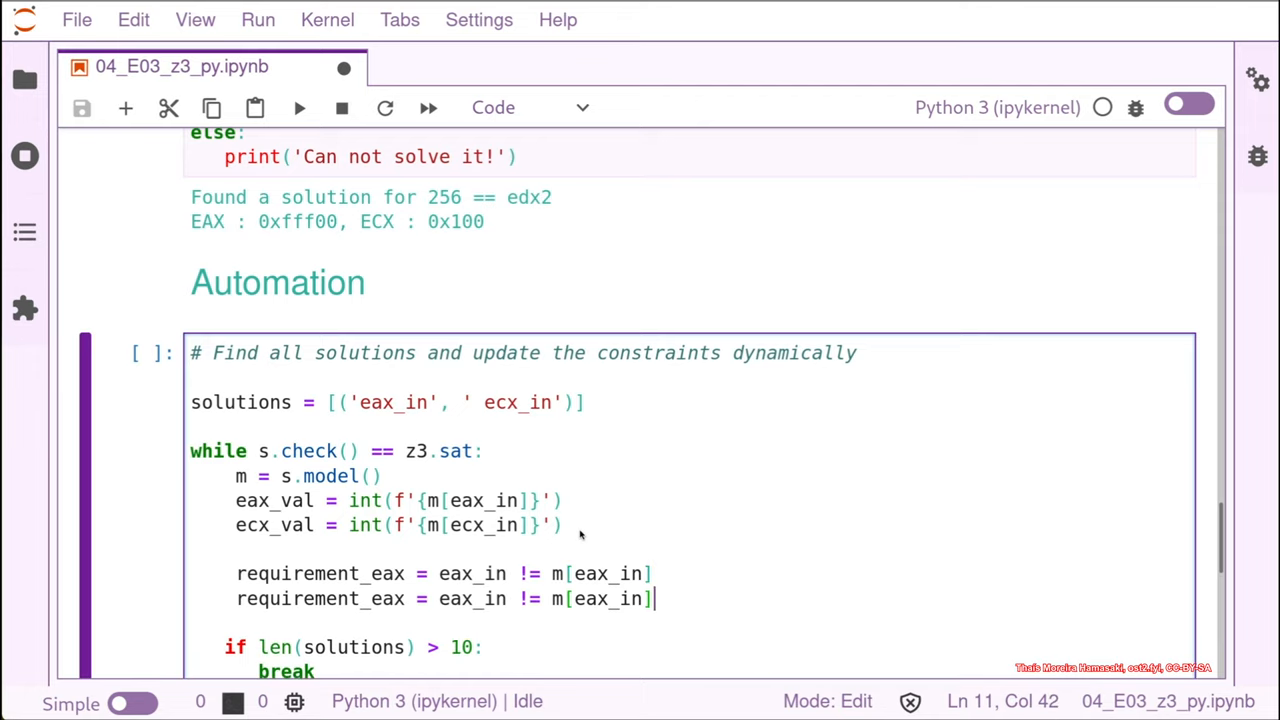
{"action": "left_click", "coordinate": [443, 573]}
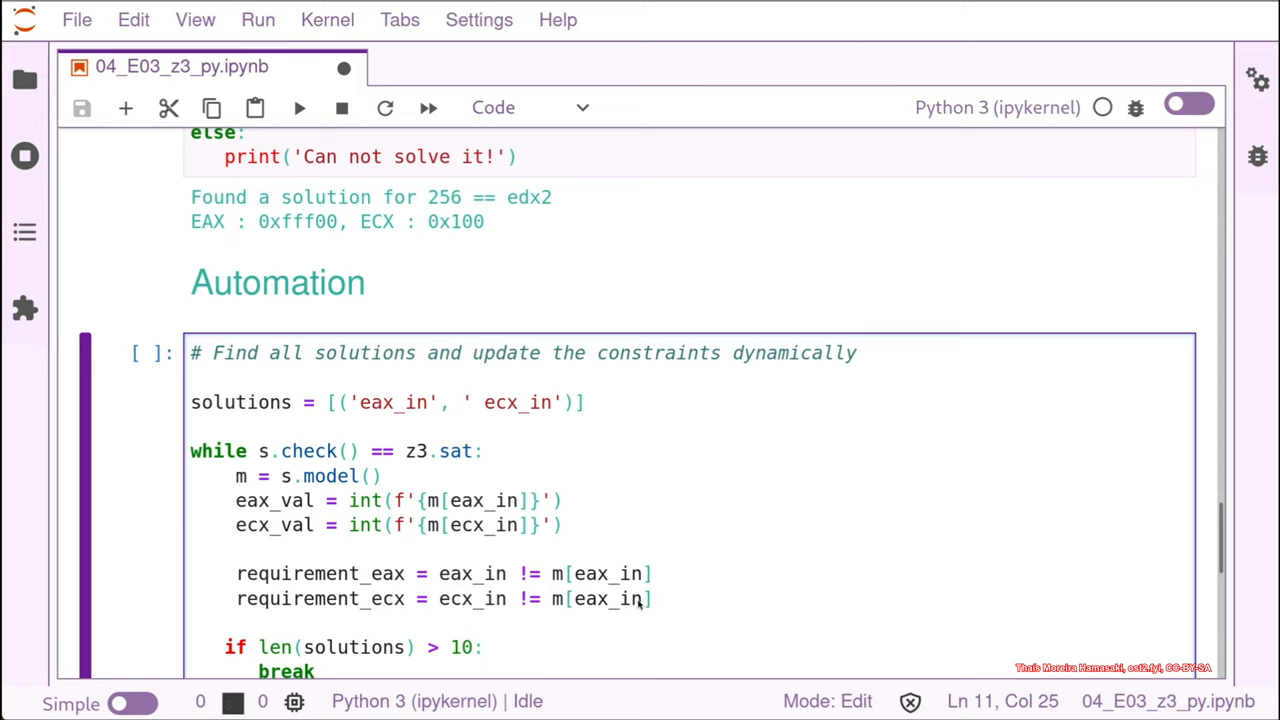
{"action": "mouse_move", "coordinate": [655, 605]}
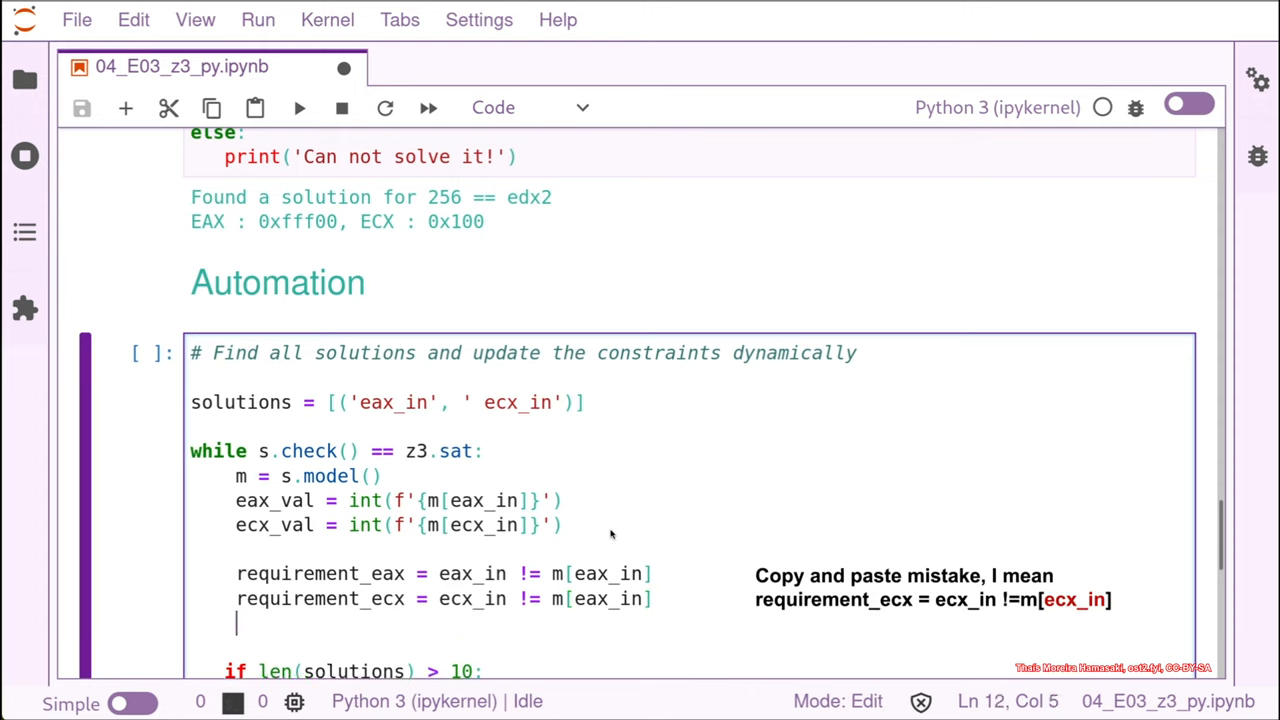
Step: Add s.add(requirement_eax) and s.add(requirement_ecx) lines inside the loop
{"action": "type", "text": "s."}
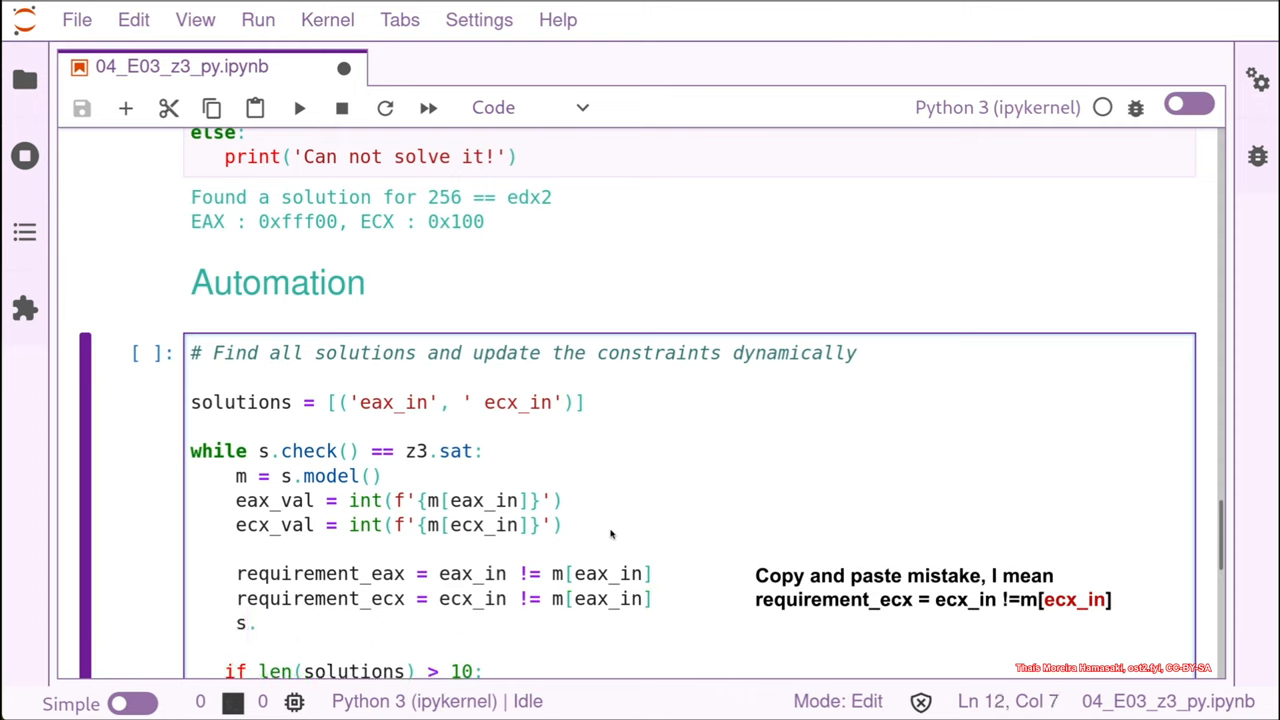
{"action": "type", "text": "add"}
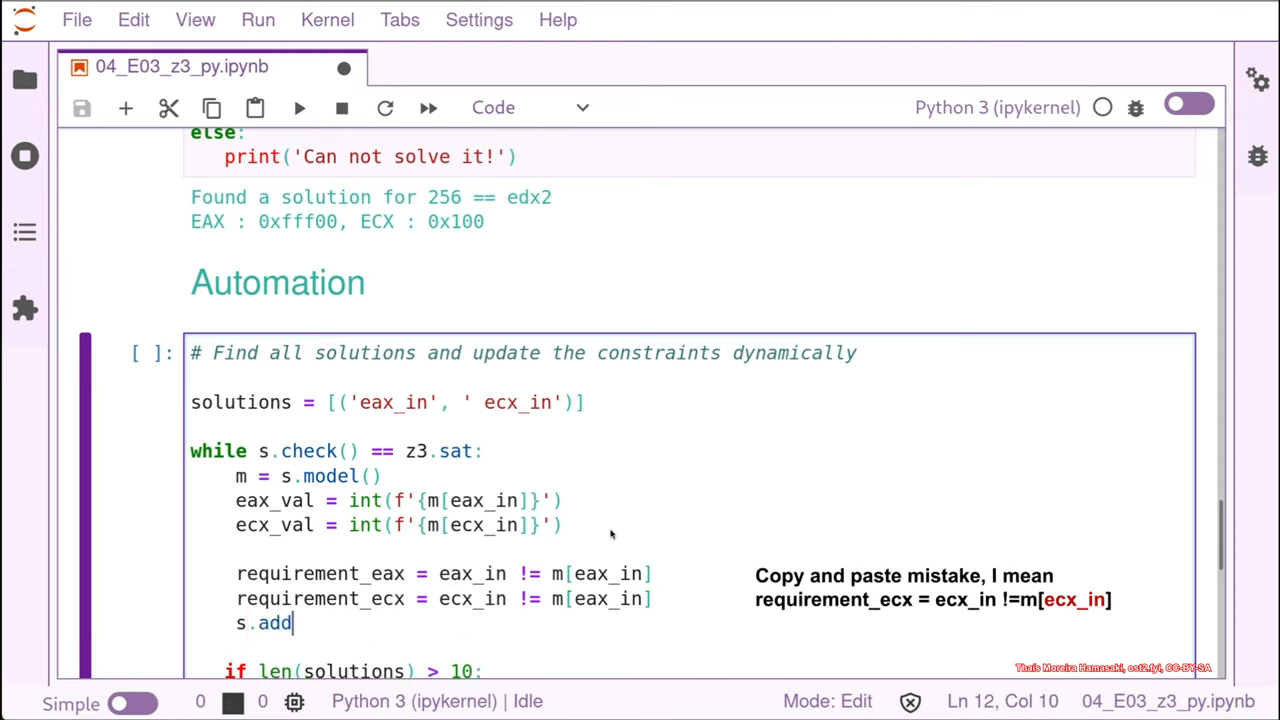
{"action": "type", "text": "(requi"}
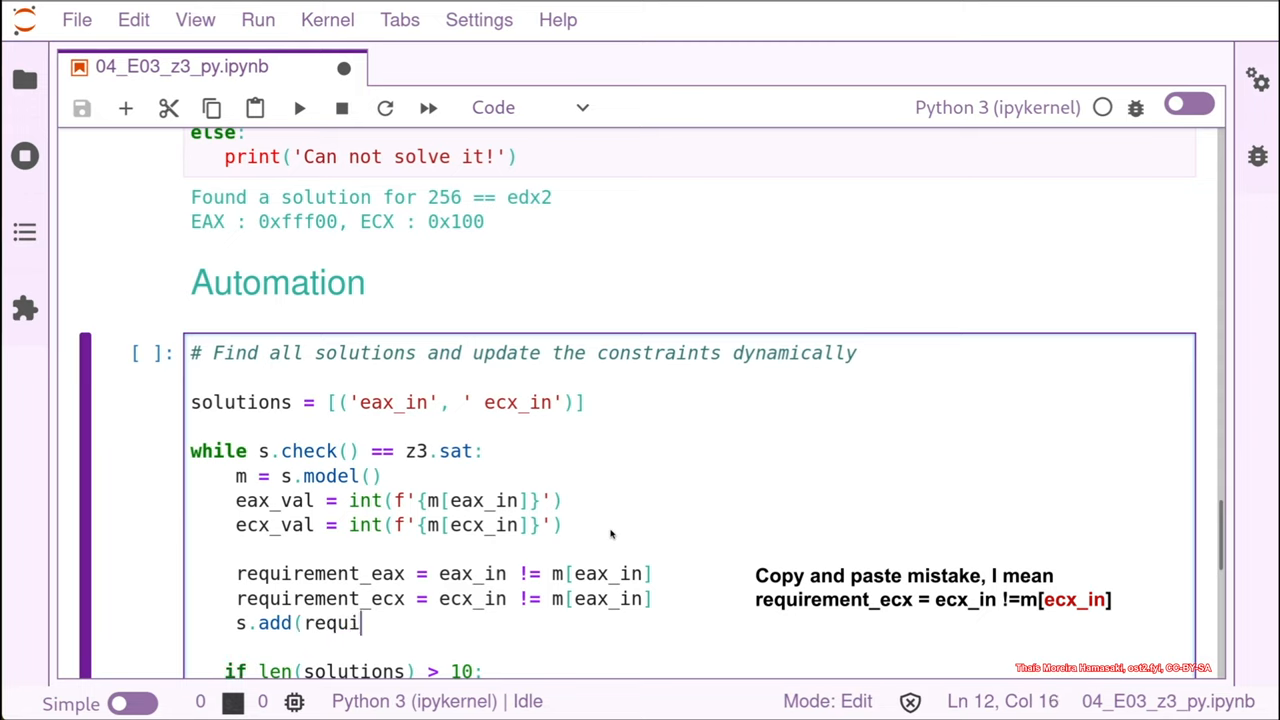
{"action": "type", "text": "rement_"}
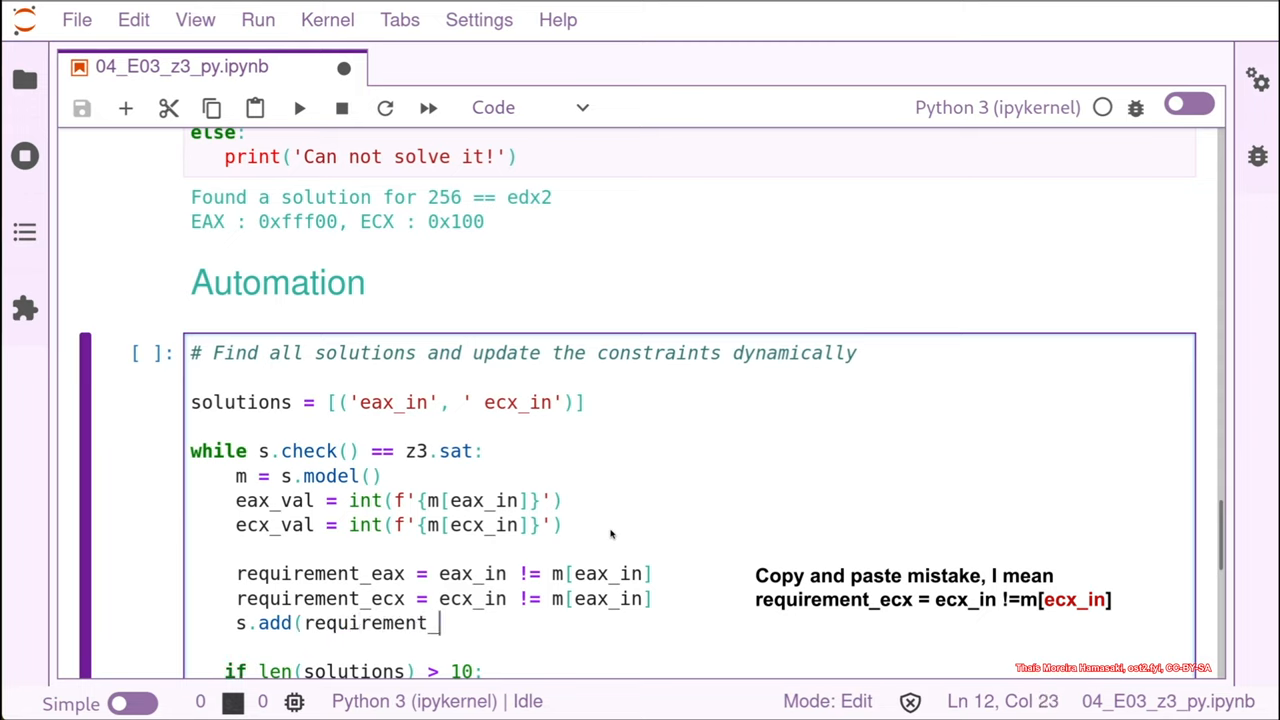
{"action": "type", "text": "eax)"}
{"action": "type", "text": "s.a"}
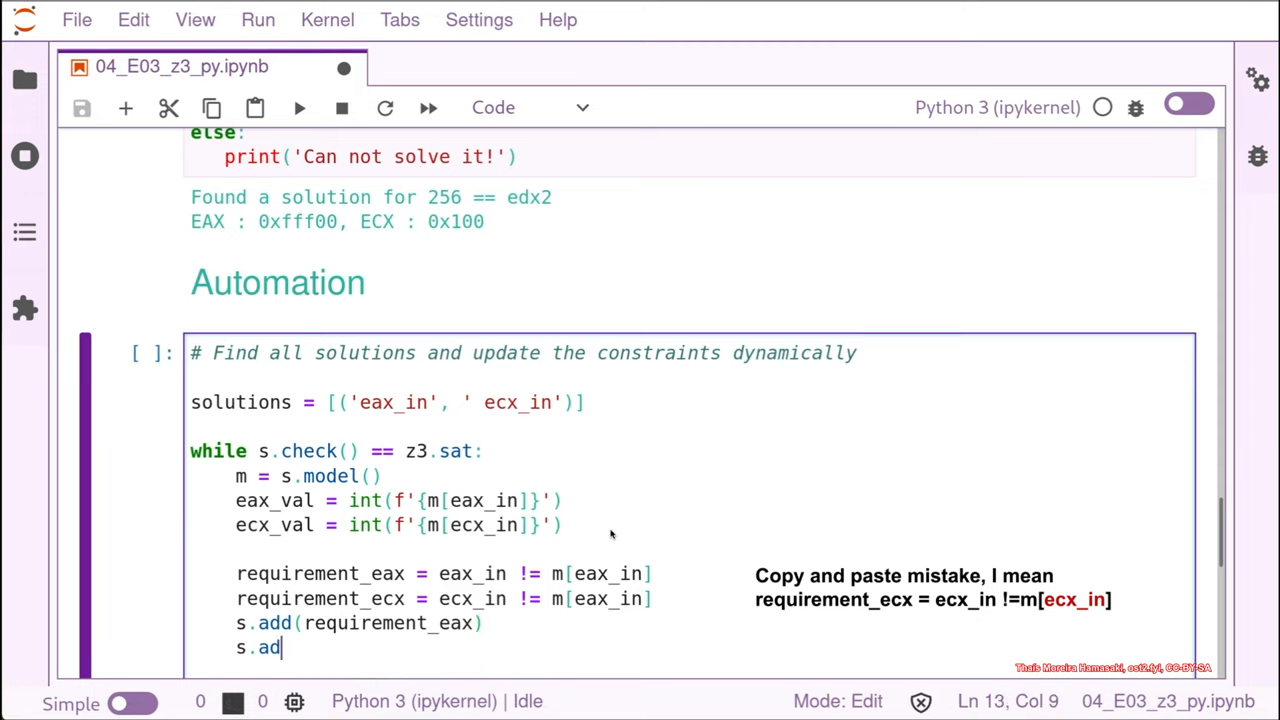
{"action": "type", "text": "d(requi"}
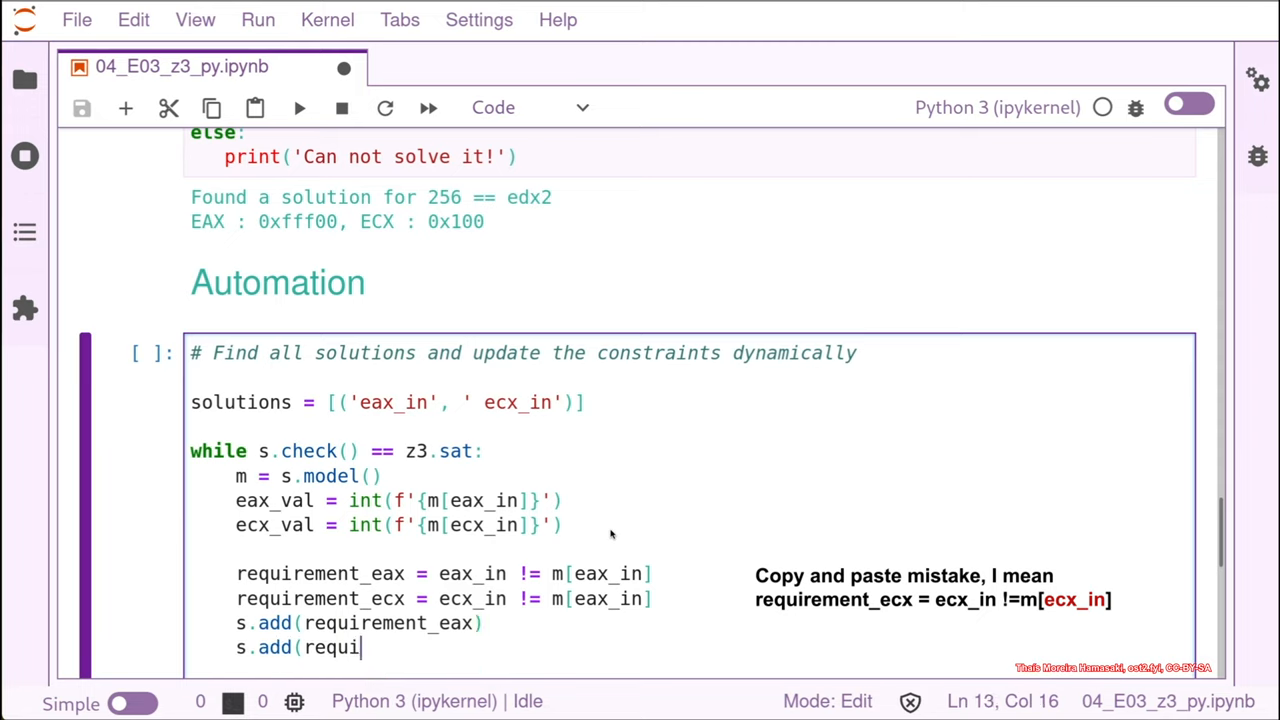
{"action": "type", "text": "rement_"}
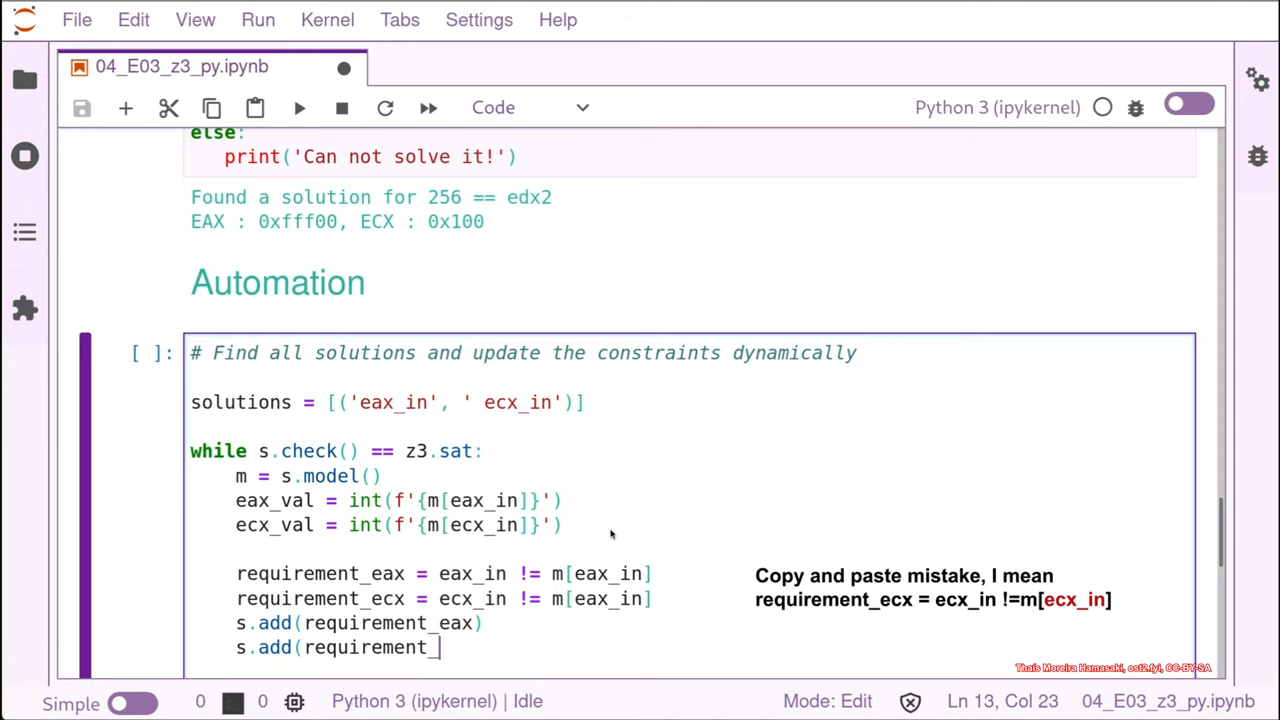
{"action": "type", "text": "ecx)"}
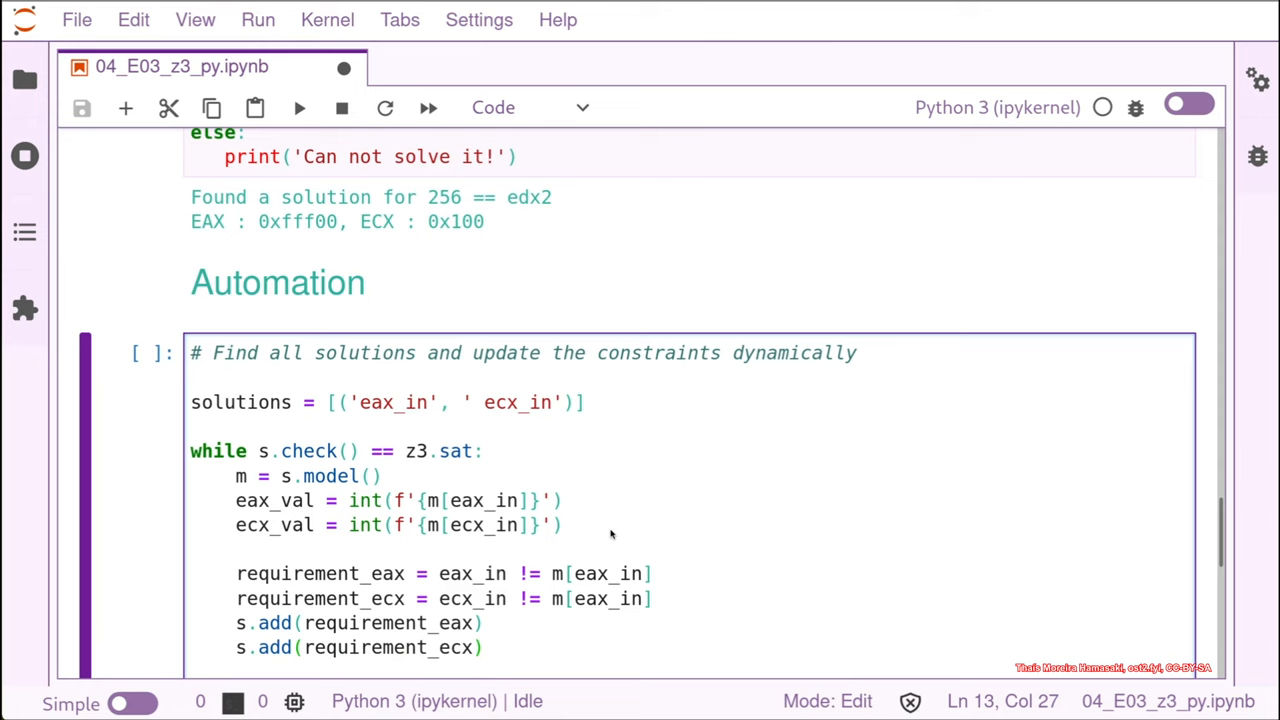
{"action": "scroll", "scroll_direction": "down", "scroll_amount": 3}
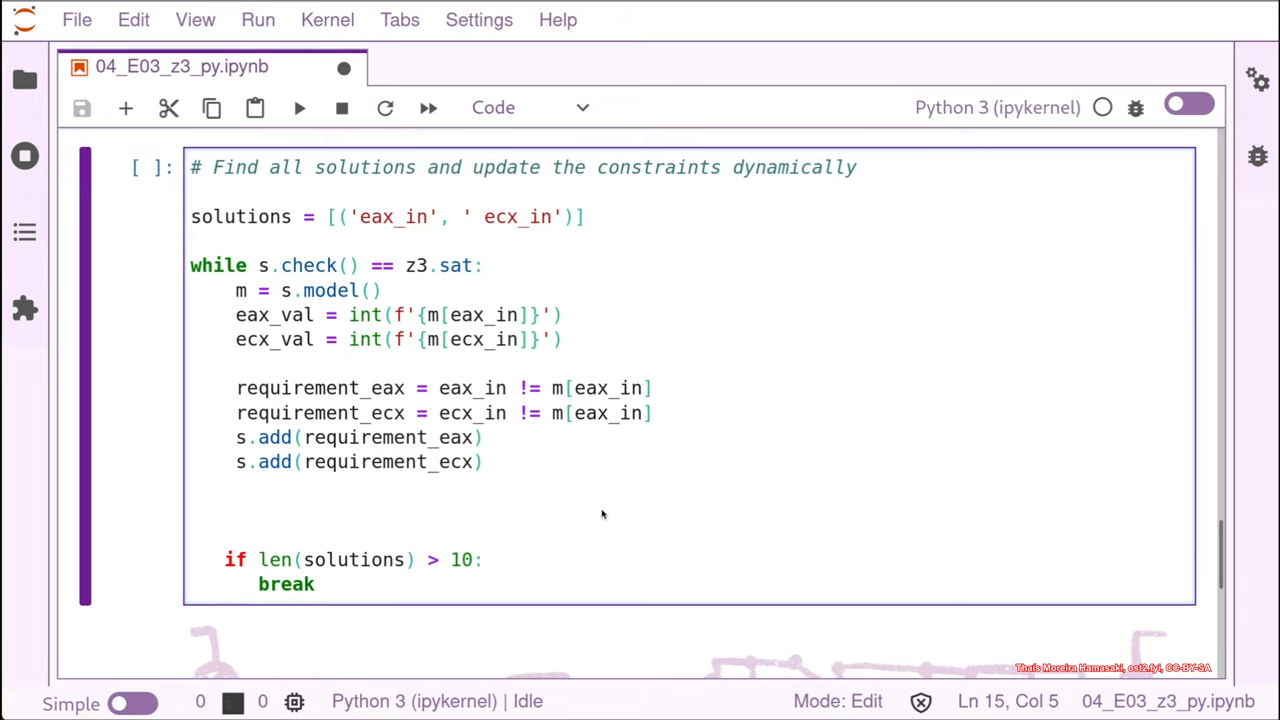
Step: Write solutions.append(m[eax_in], m[ecx_in]) in the loop
{"action": "type", "text": "solutio"}
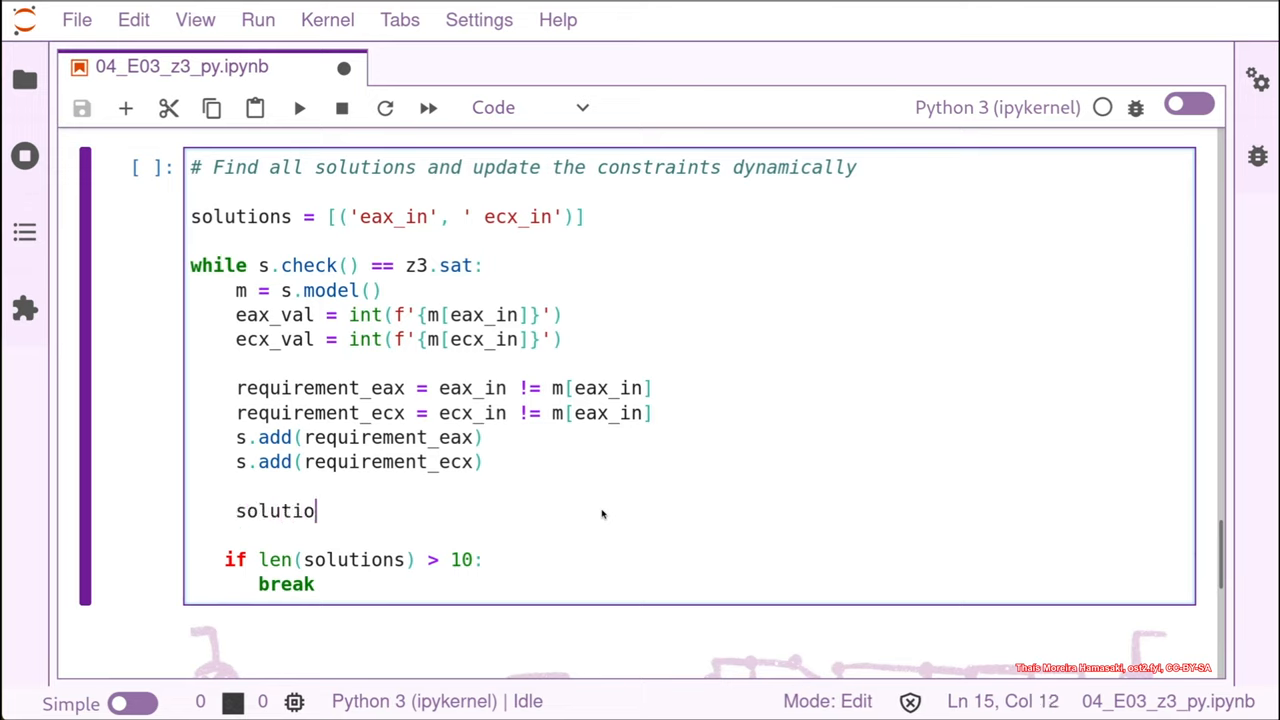
{"action": "type", "text": "ns.appe"}
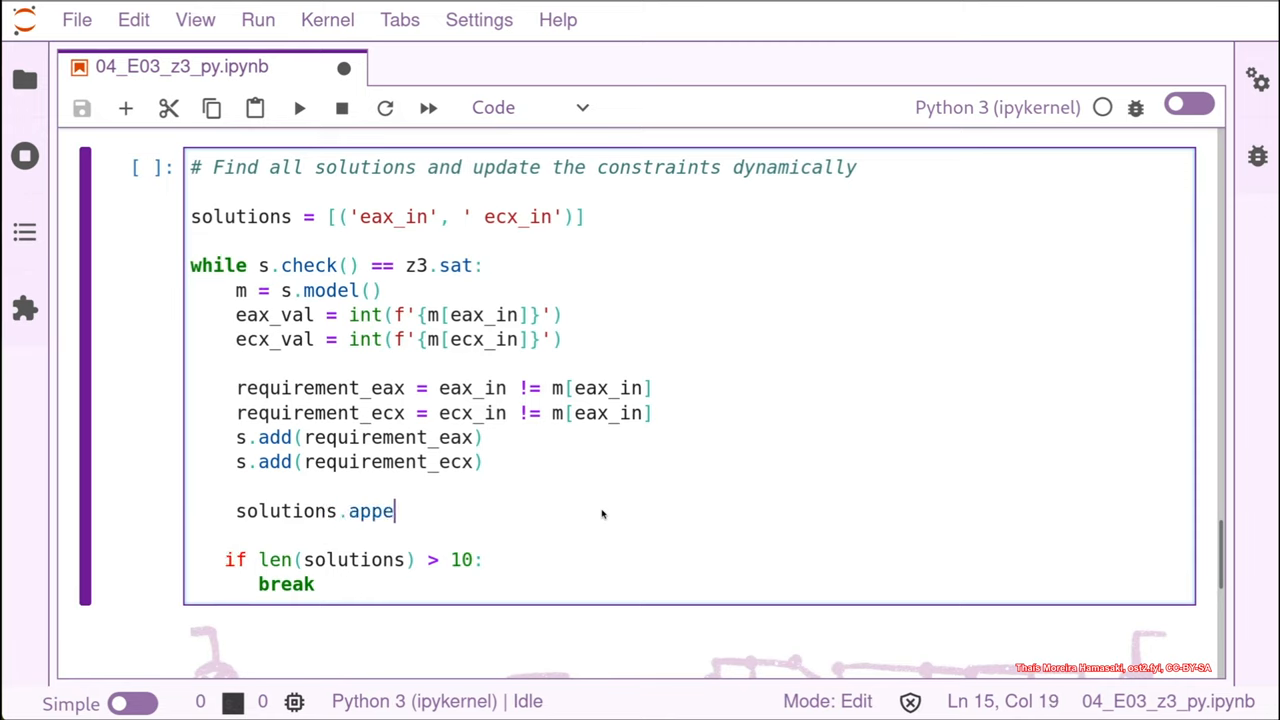
{"action": "type", "text": "nd"}
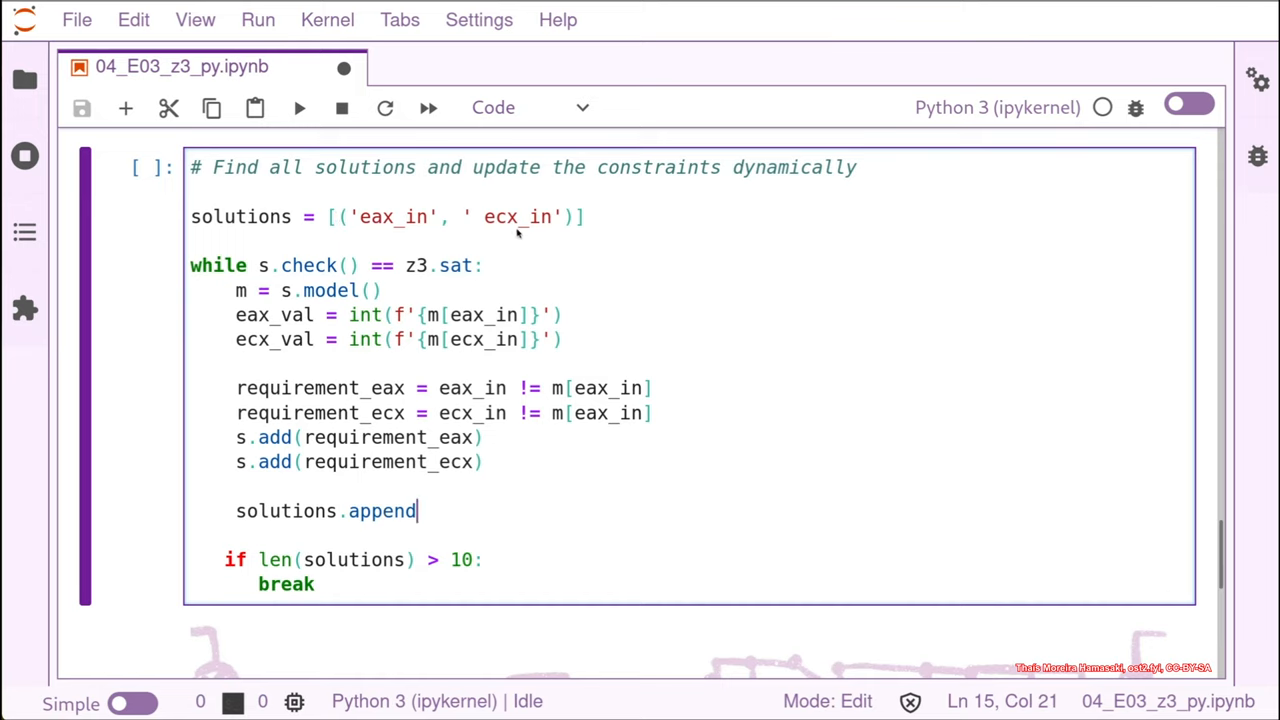
{"action": "mouse_move", "coordinate": [558, 283]}
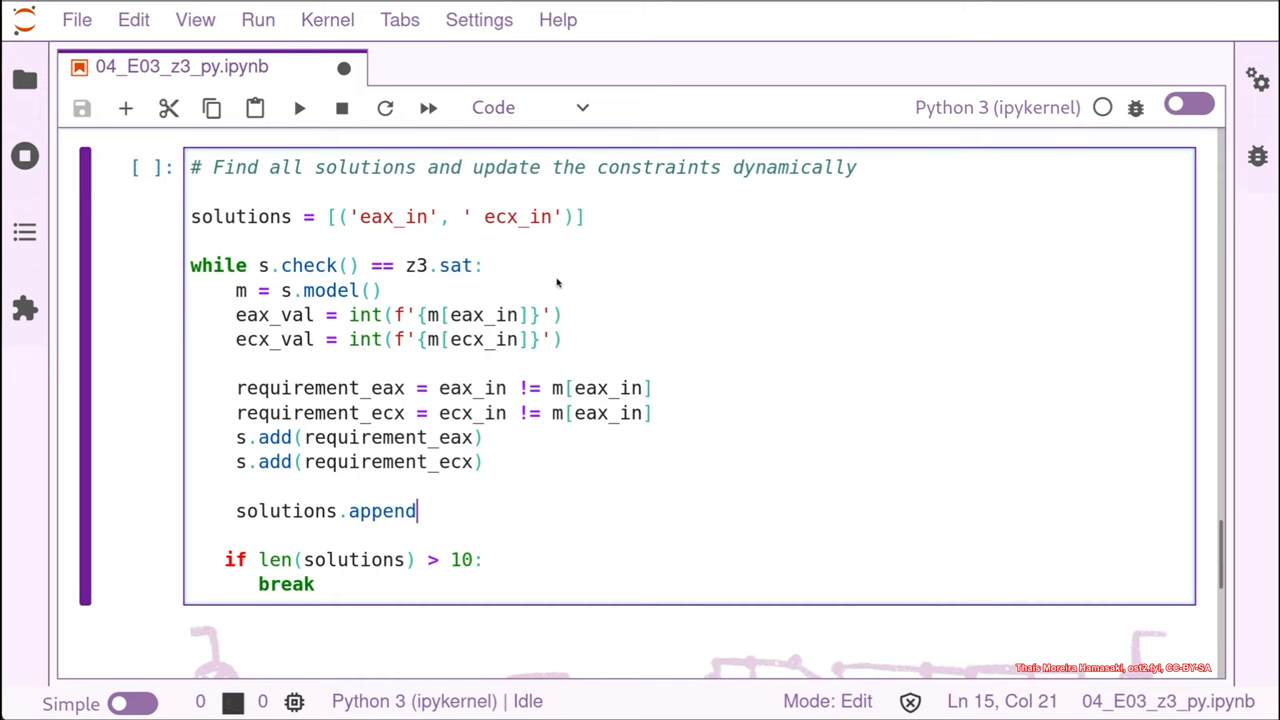
{"action": "type", "text": "()"}
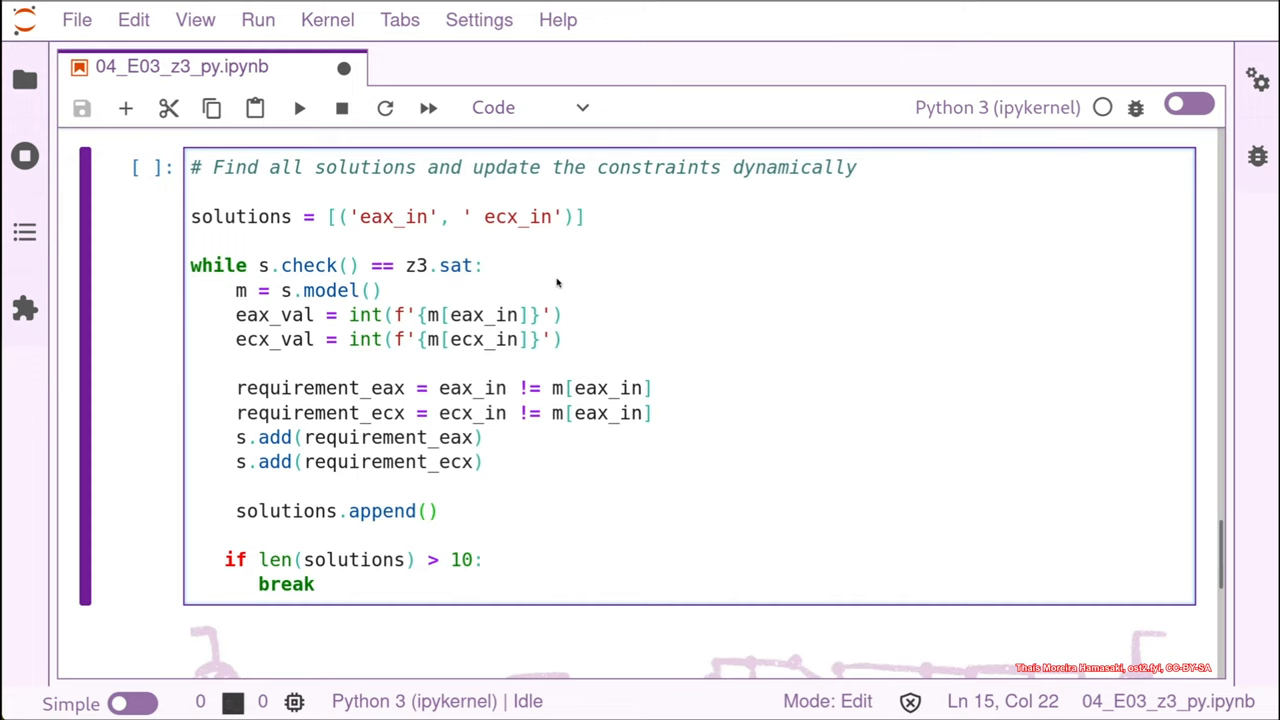
{"action": "type", "text": "m"}
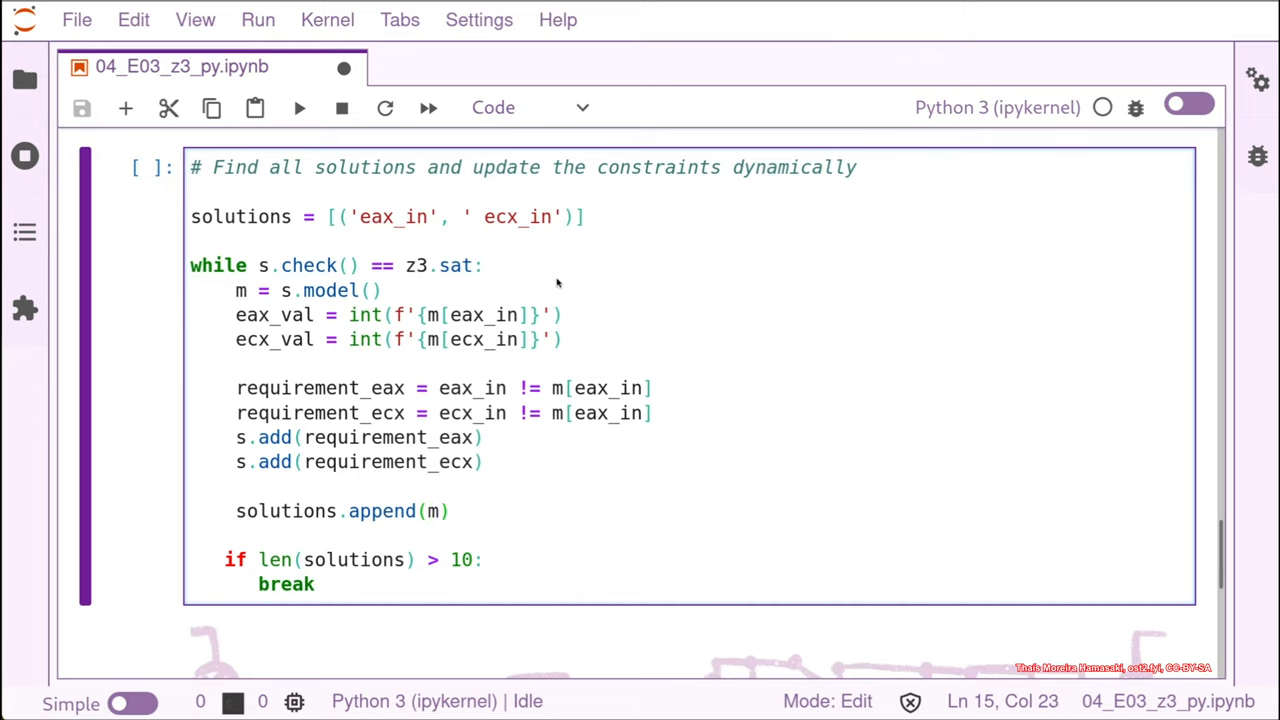
{"action": "type", "text": "[ea"}
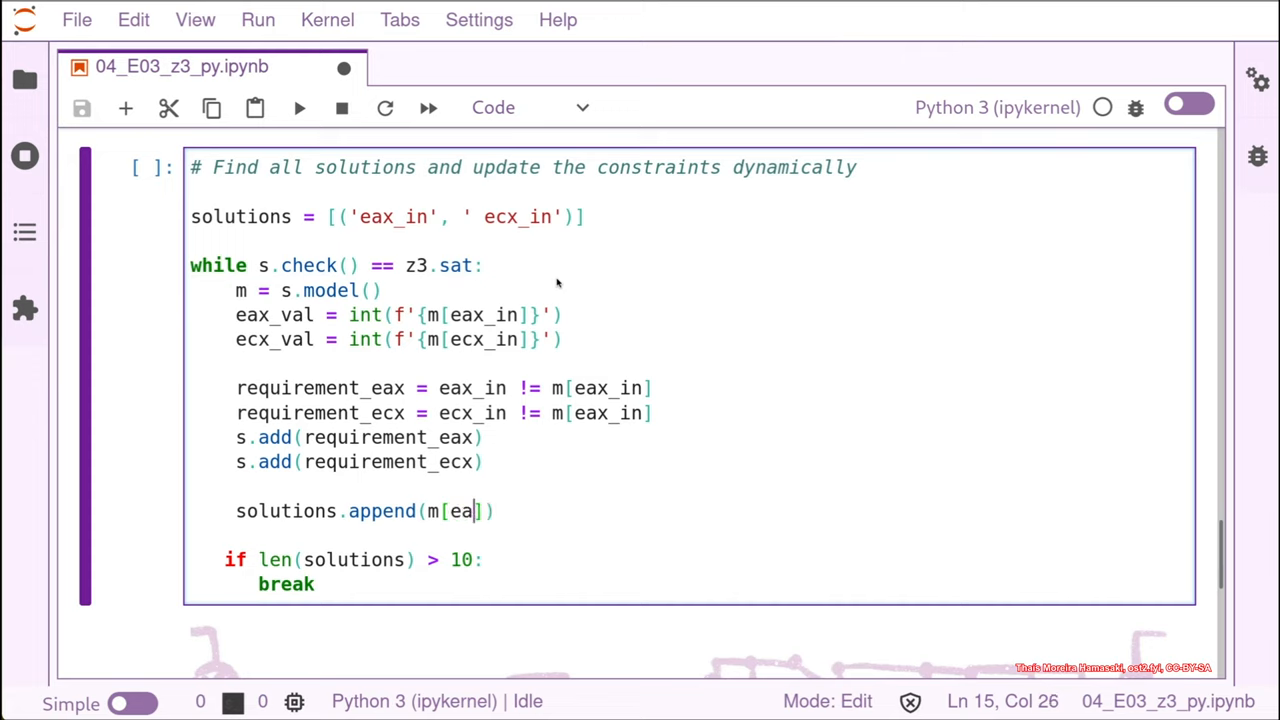
{"action": "type", "text": "_in"}
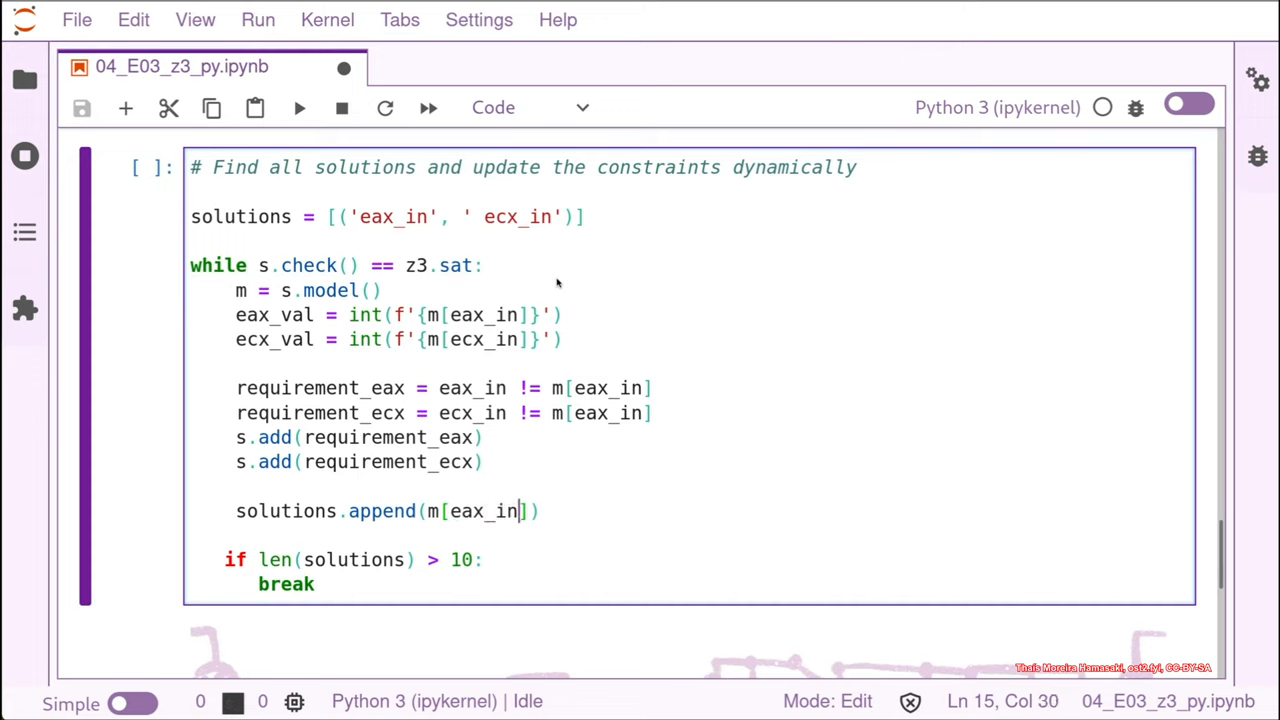
{"action": "key", "text": "Right"}
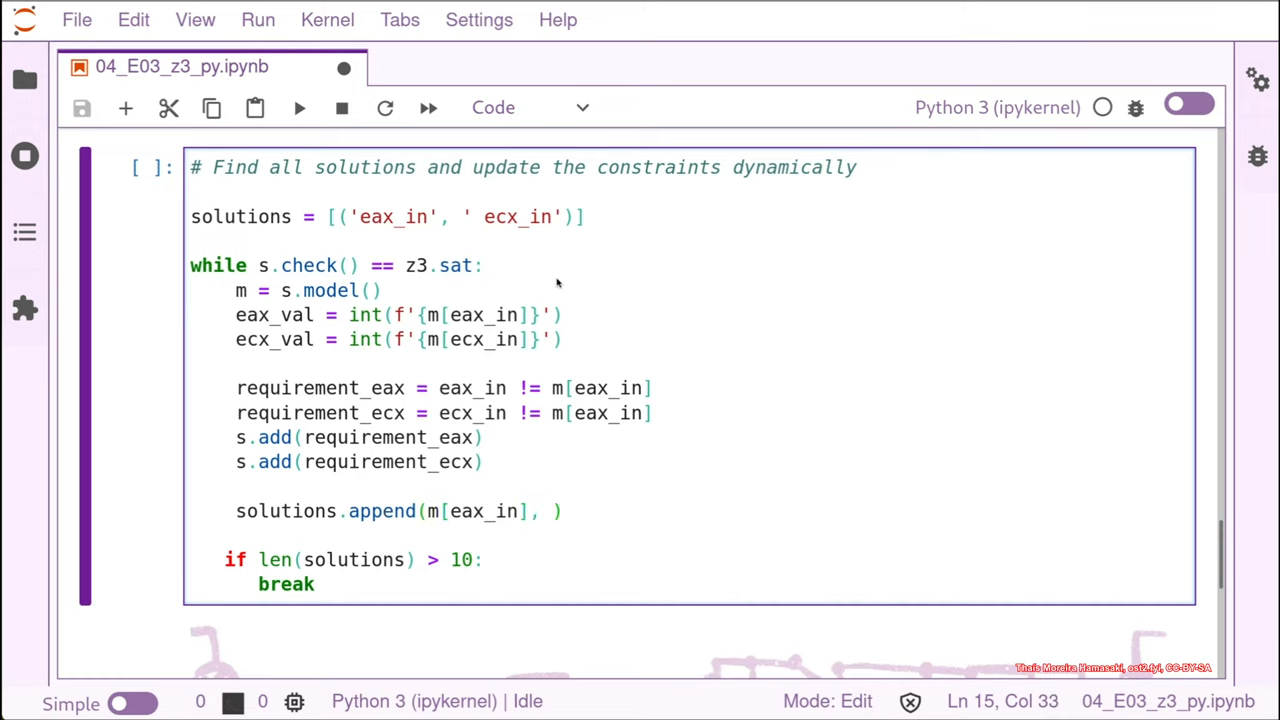
{"action": "type", "text": "m[]"}
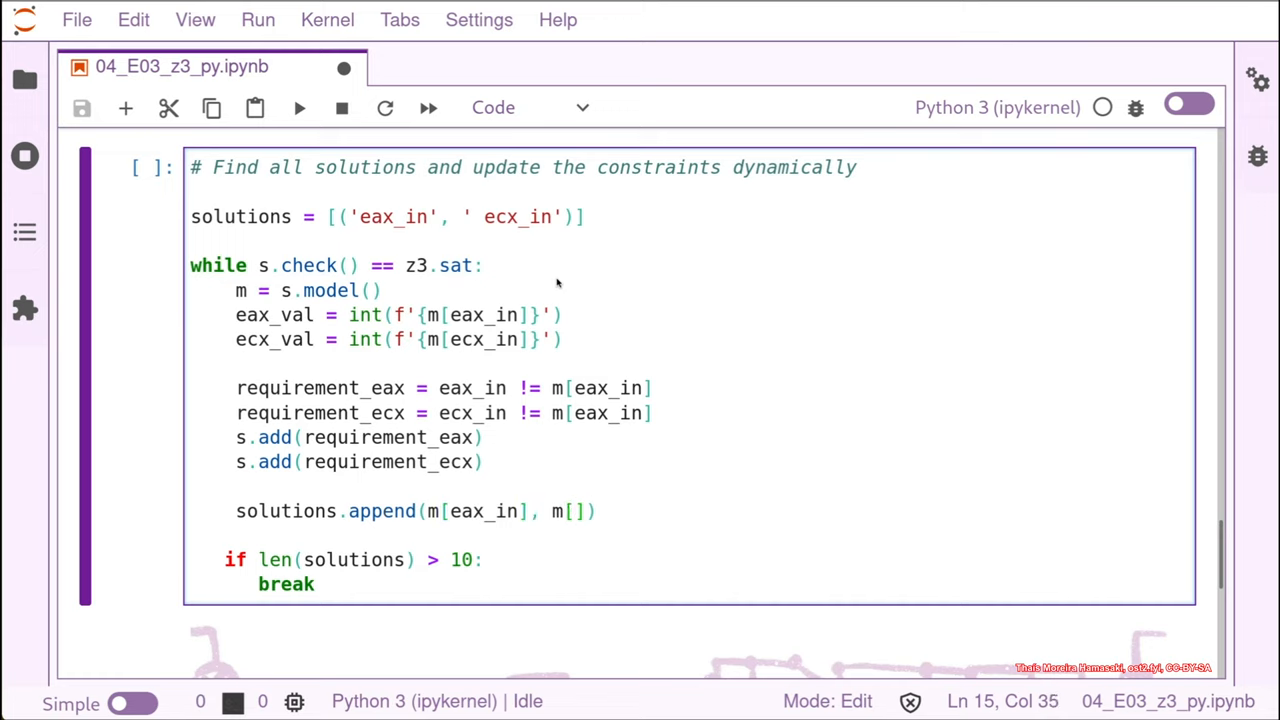
{"action": "type", "text": "e"}
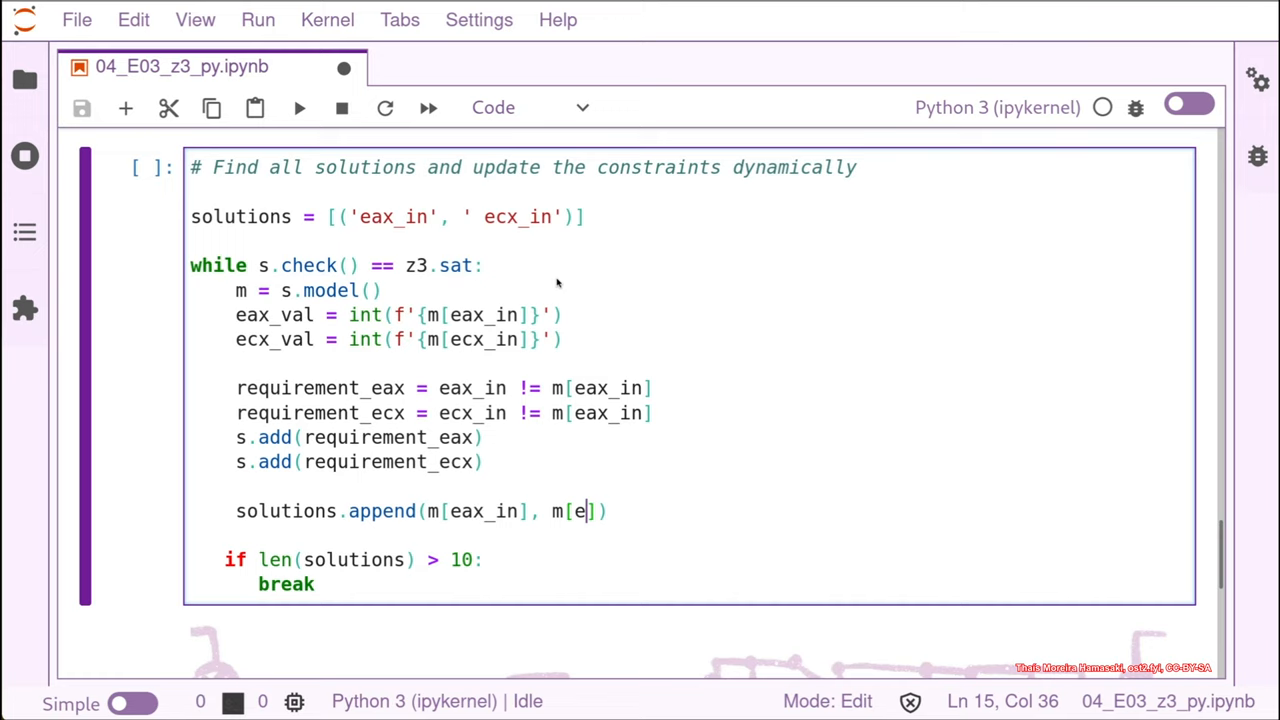
{"action": "type", "text": "cx_"}
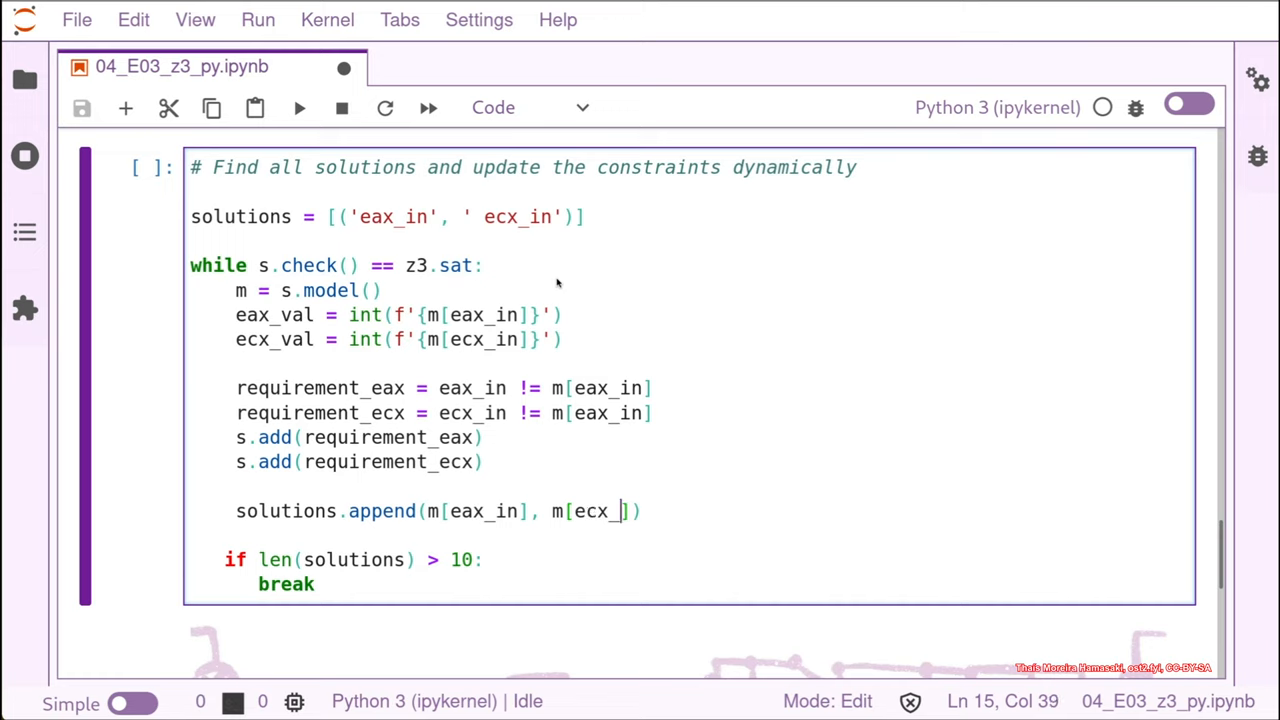
{"action": "type", "text": "in"}
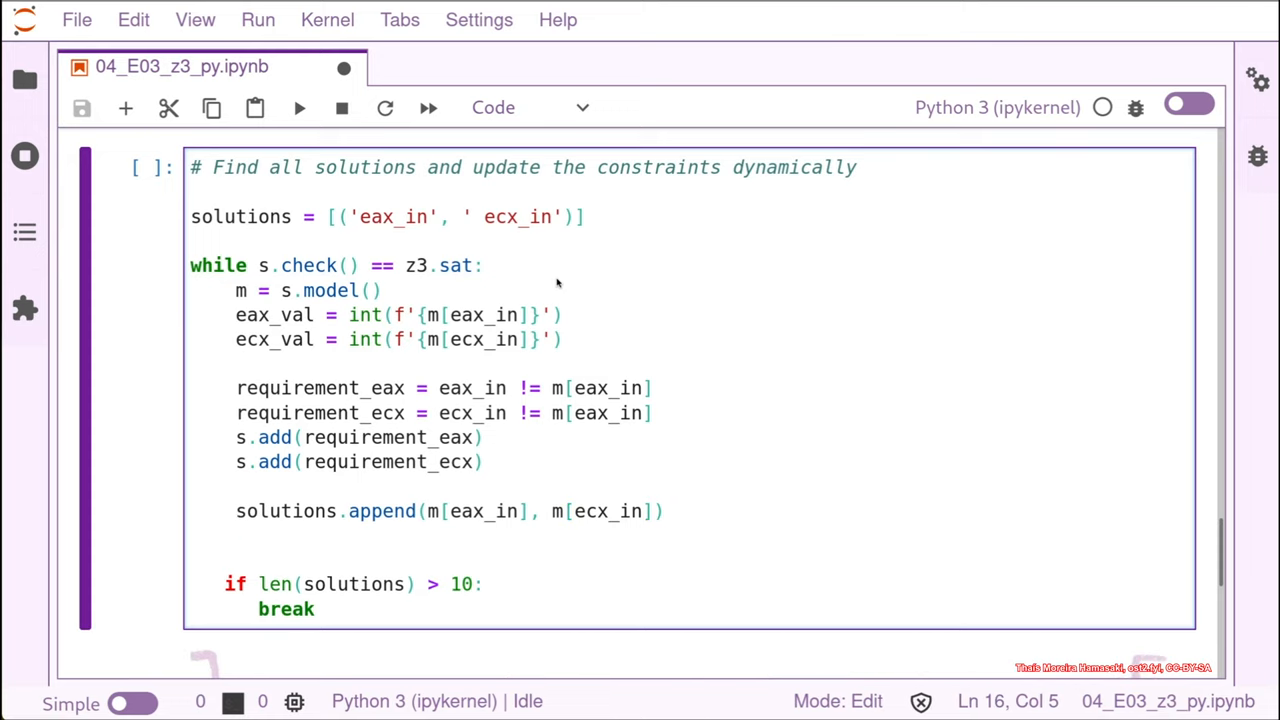
Step: Start a print f-string showing 'EAX: 0x{eax_val:02x}'
{"action": "type", "text": "print("}
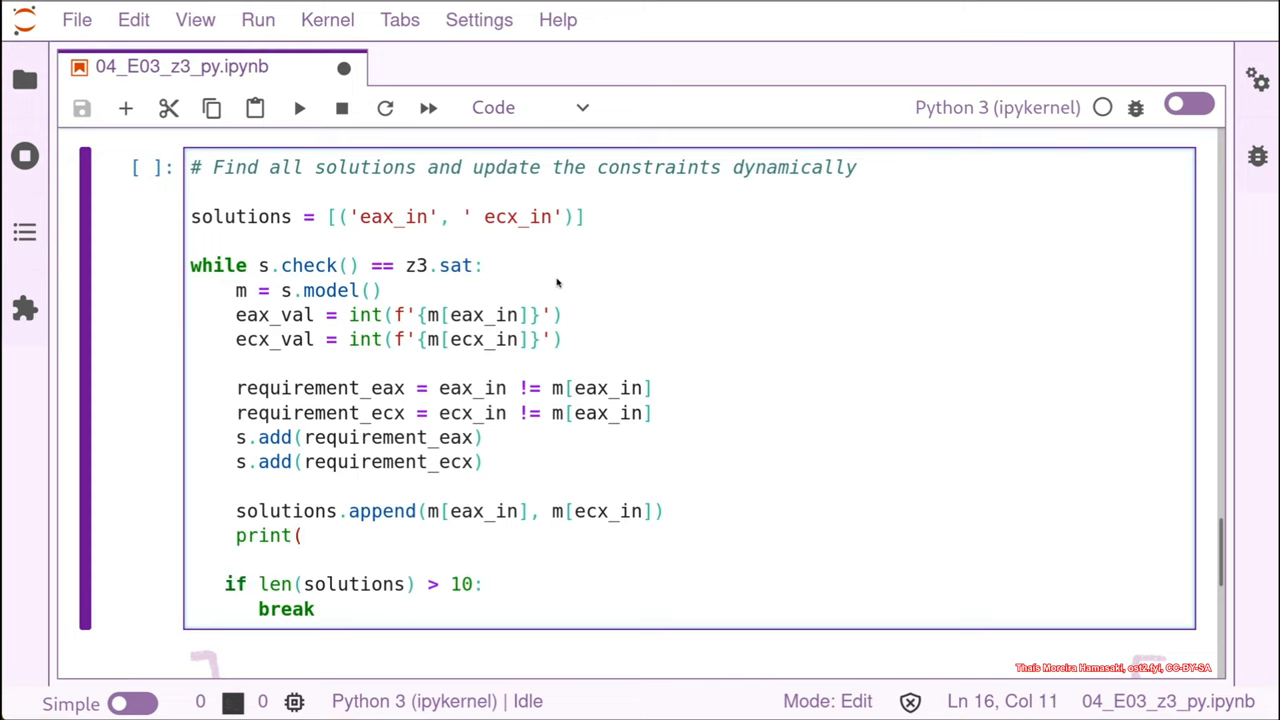
{"action": "type", "text": "f"}
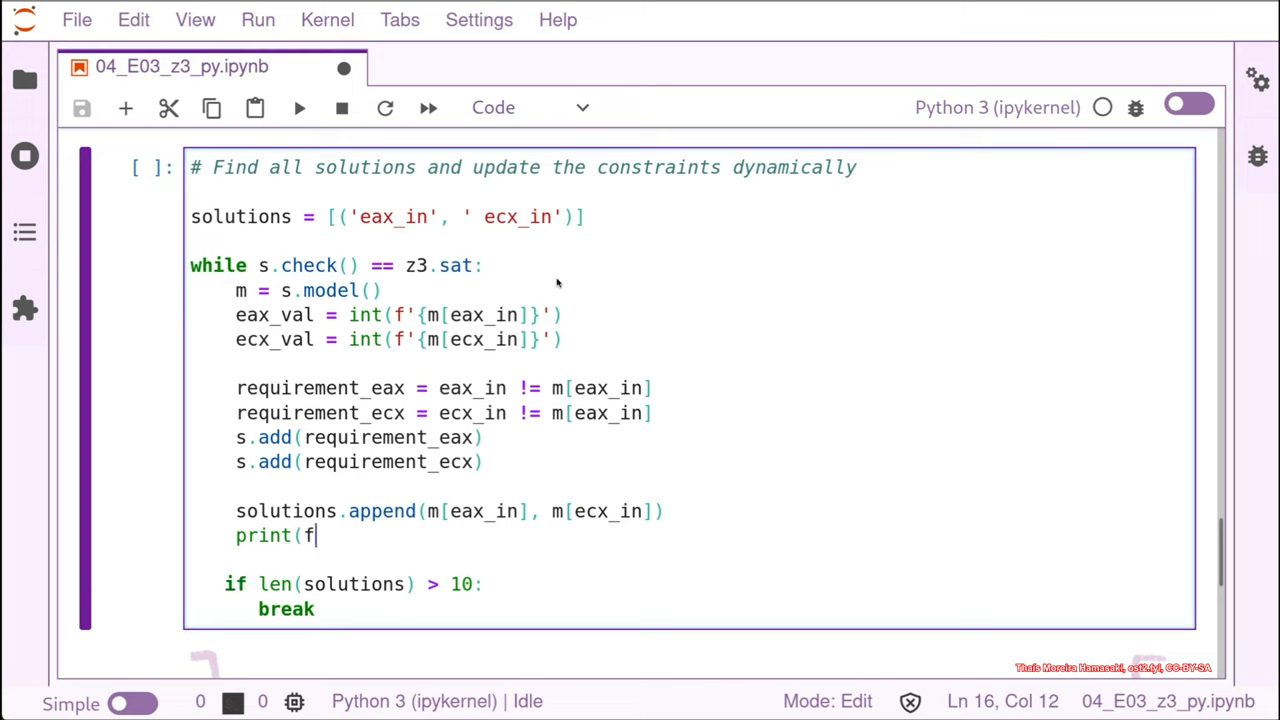
{"action": "type", "text": "''"}
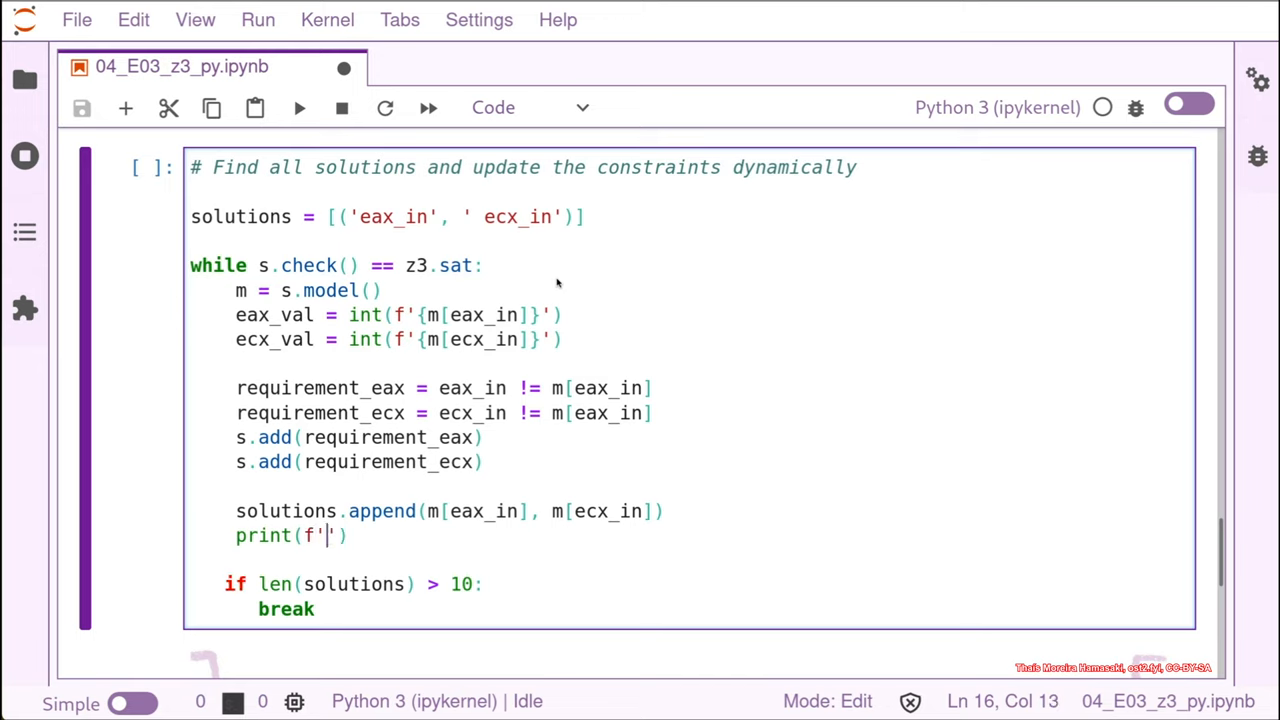
{"action": "type", "text": "EA"}
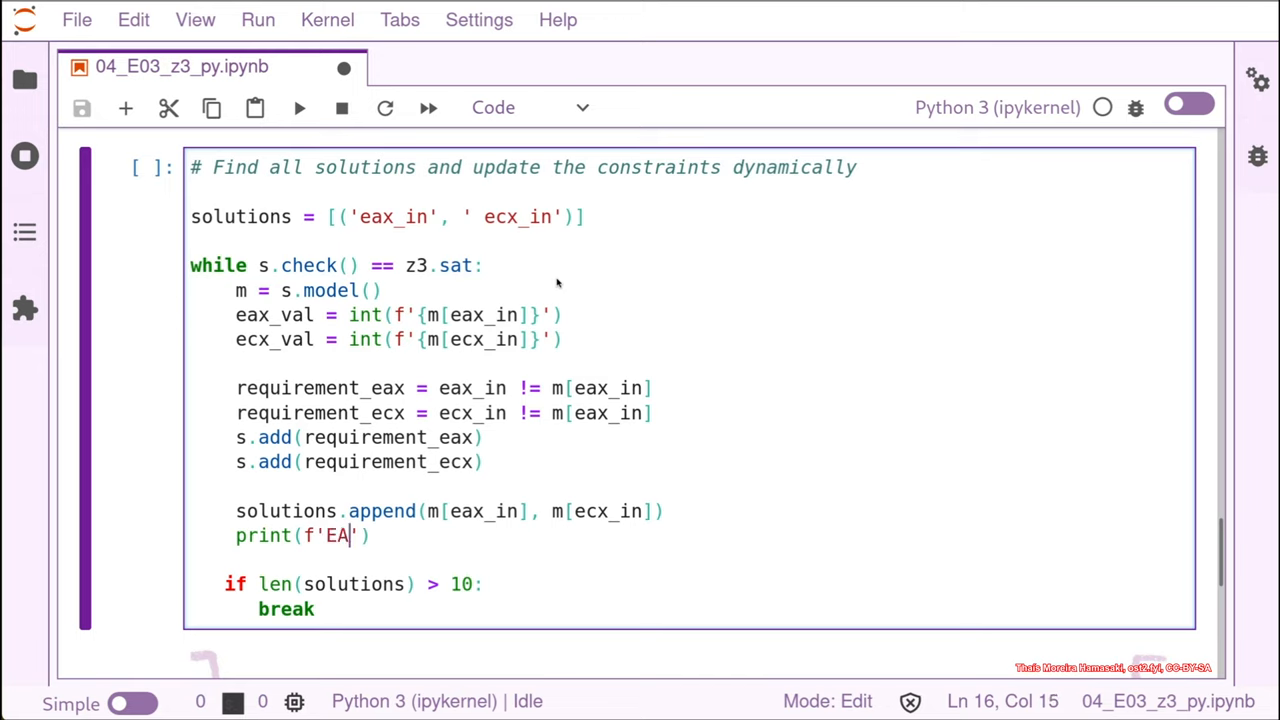
{"action": "type", "text": "AX"}
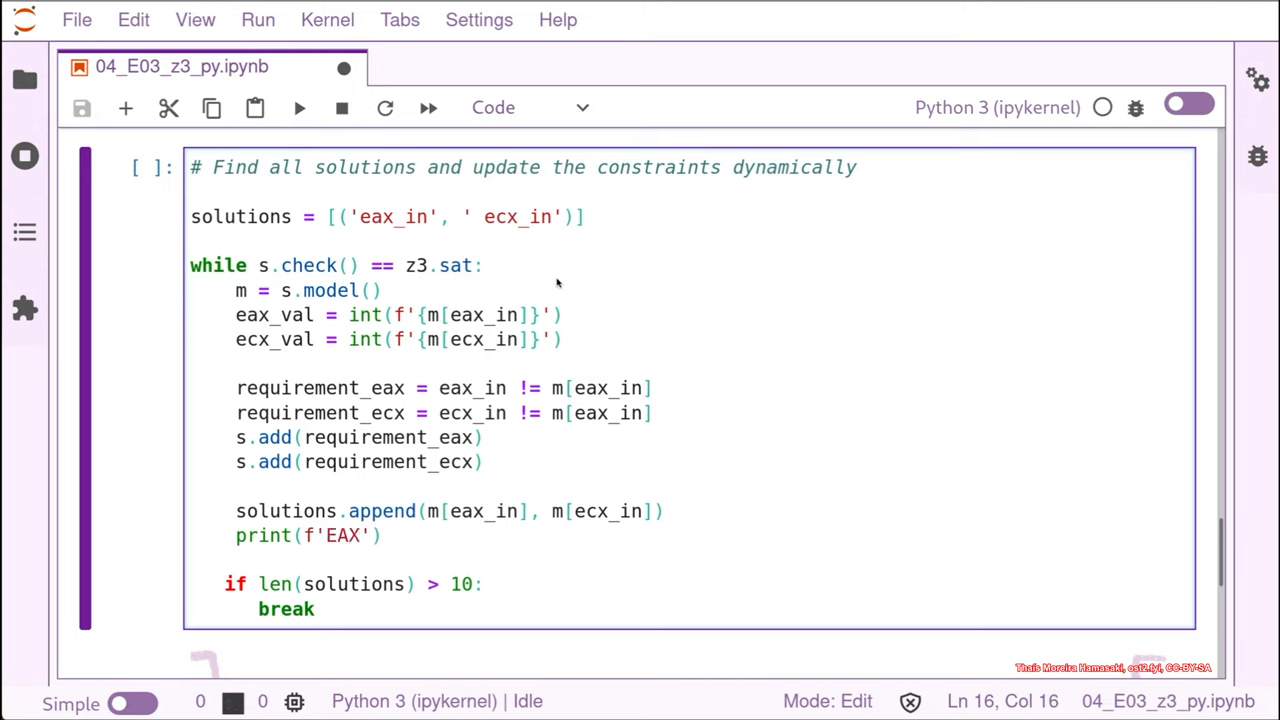
{"action": "type", "text": ": 0x"}
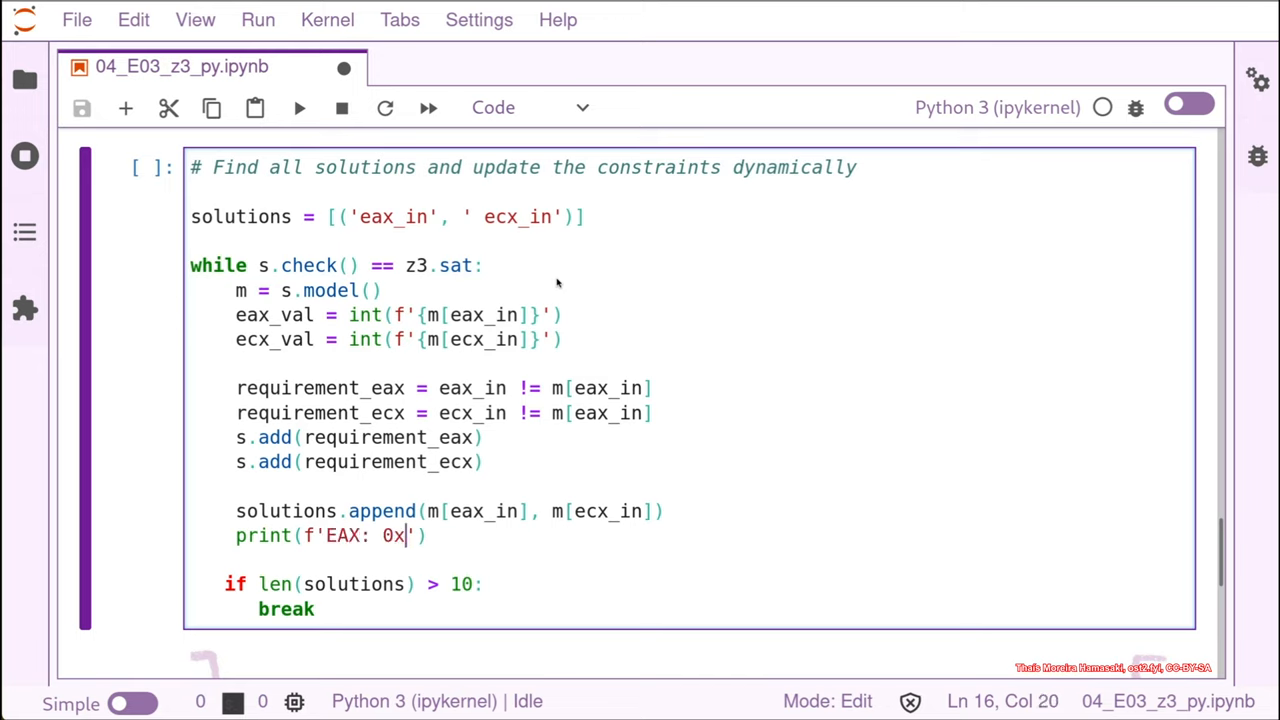
{"action": "type", "text": "{}"}
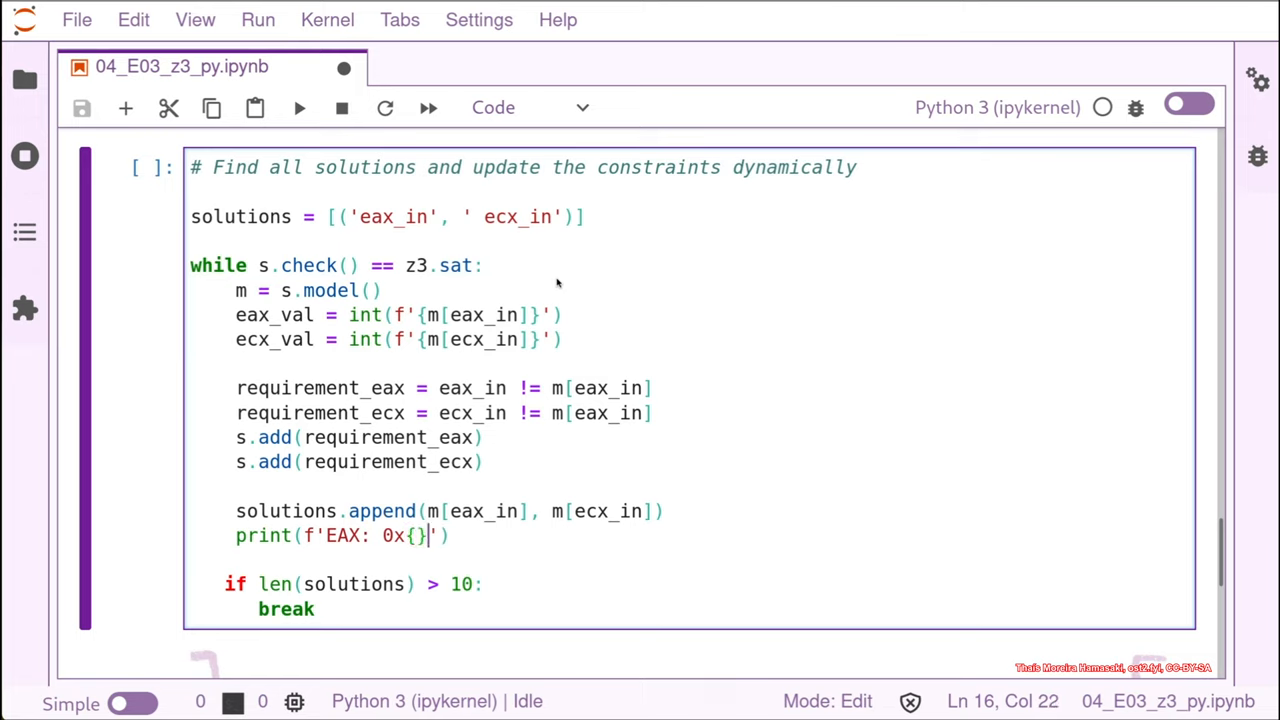
{"action": "type", "text": "eax"}
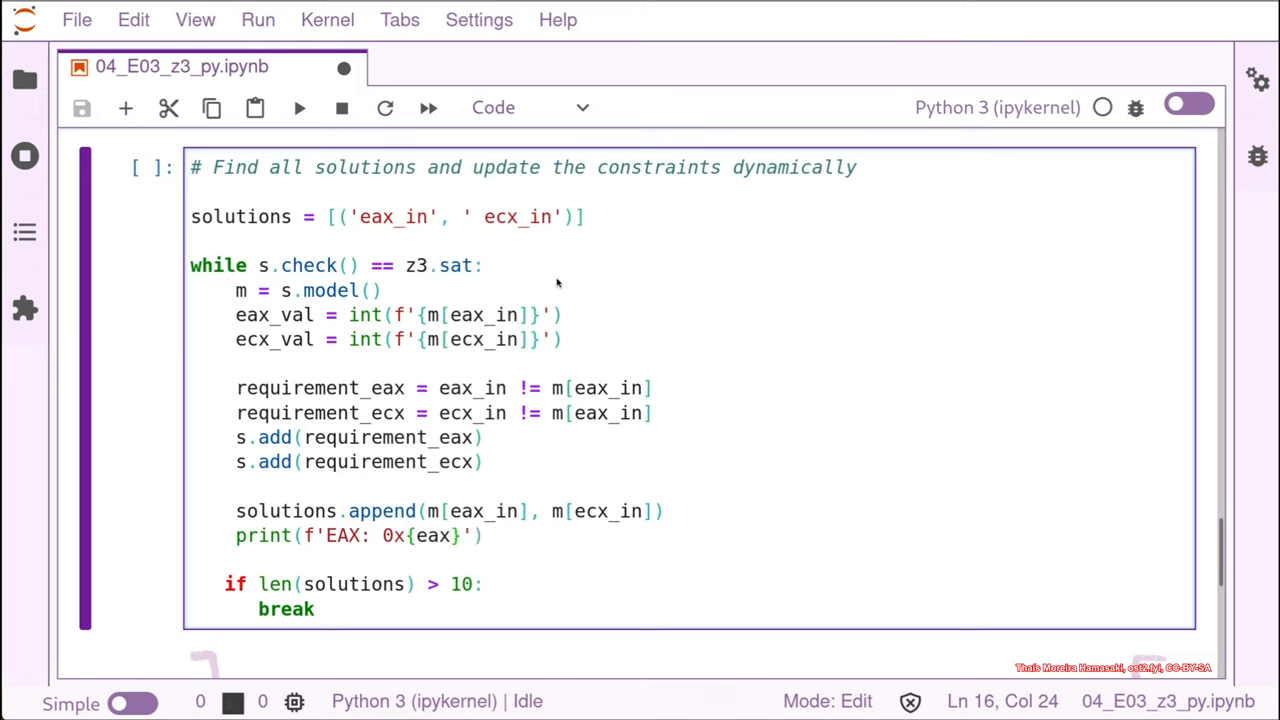
{"action": "type", "text": "_val"}
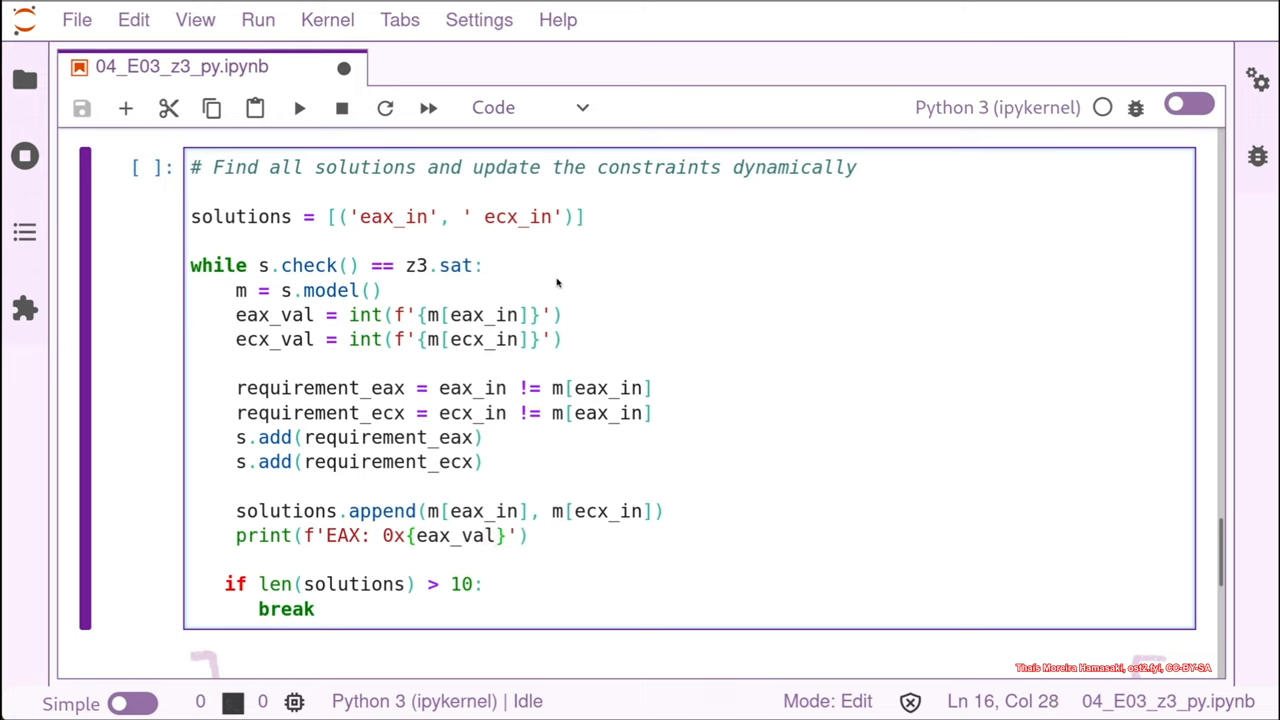
{"action": "type", "text": ":02"}
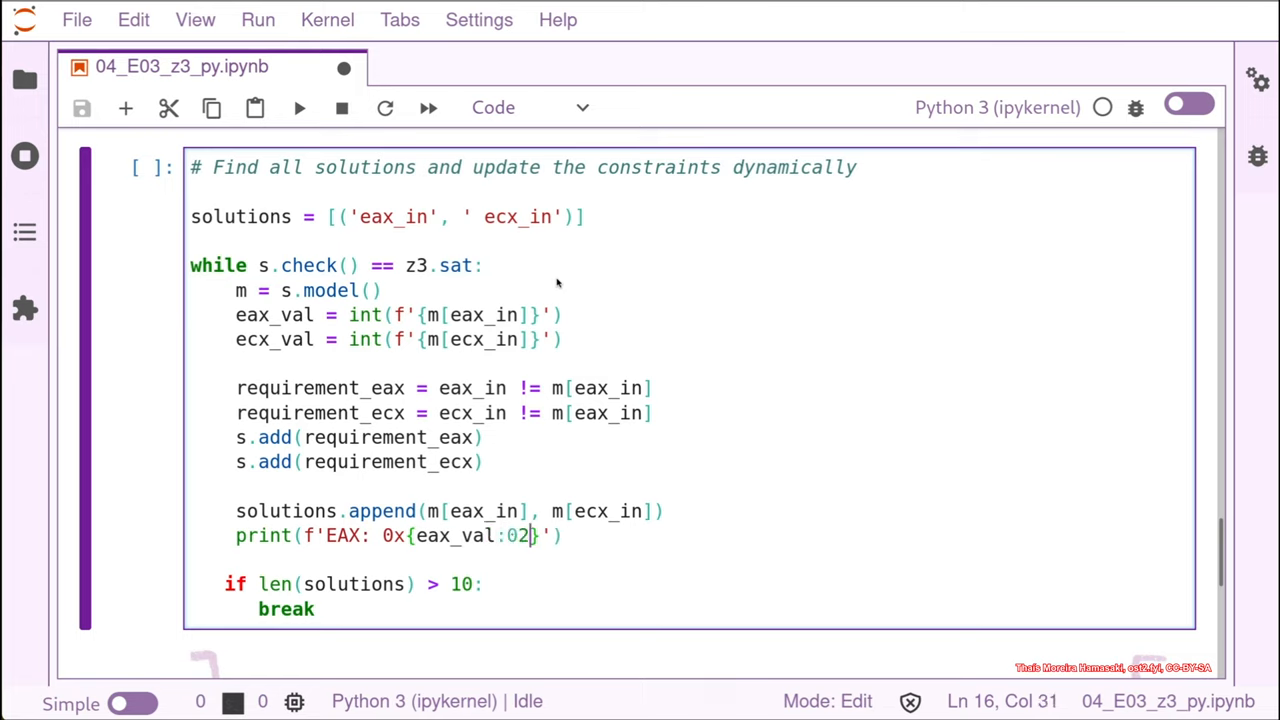
{"action": "type", "text": "x"}
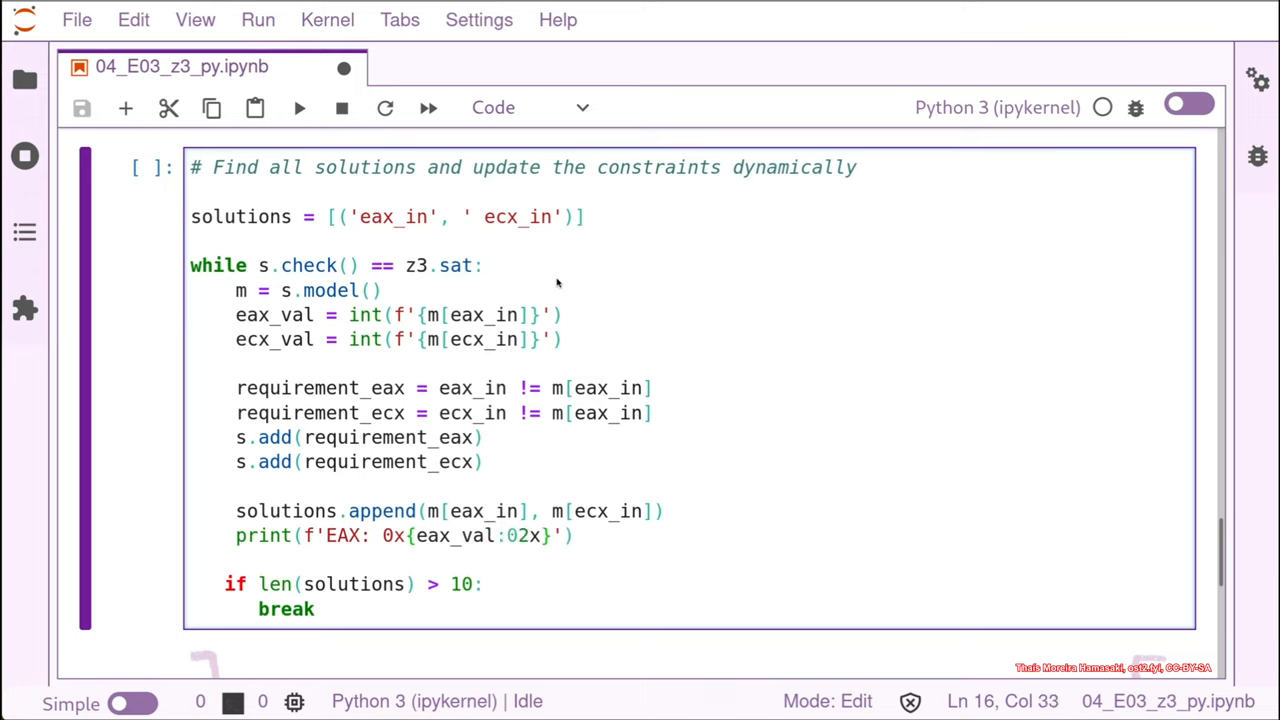
Step: Finish the print line with ', ECX' and {ecx_val:02x}
{"action": "type", "text": ", ECX: 0x"}
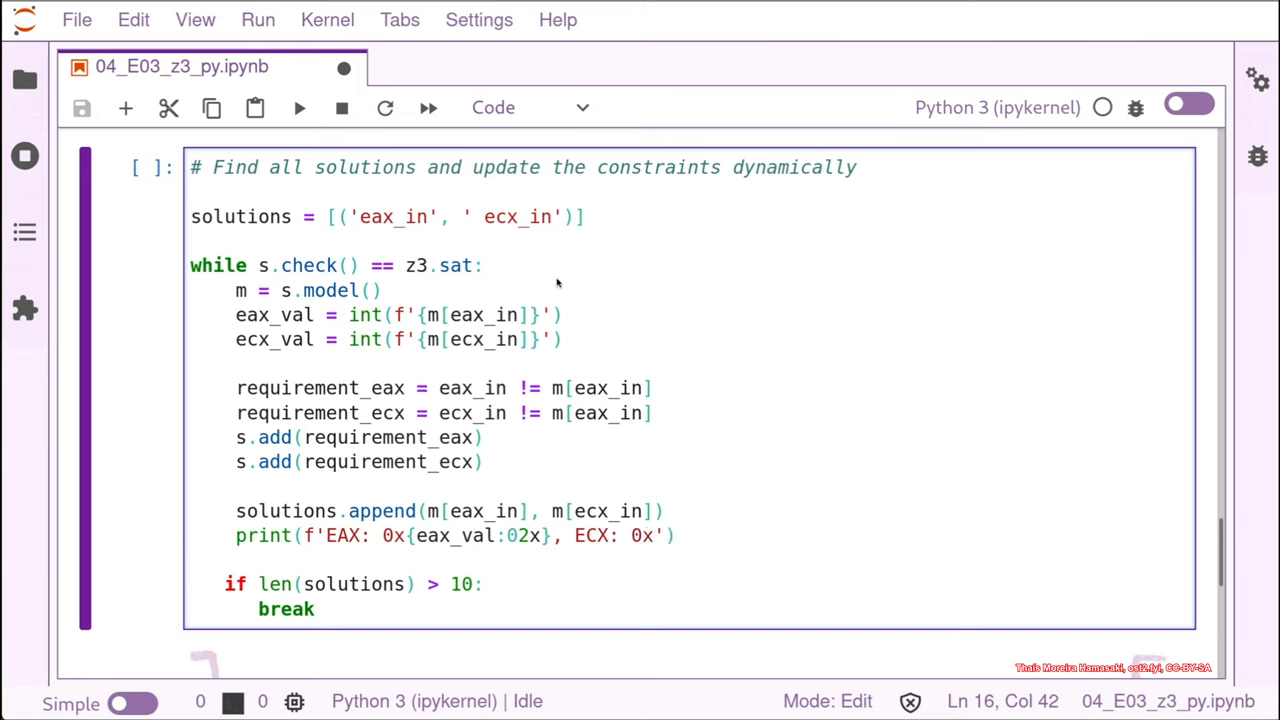
{"action": "type", "text": "{"}
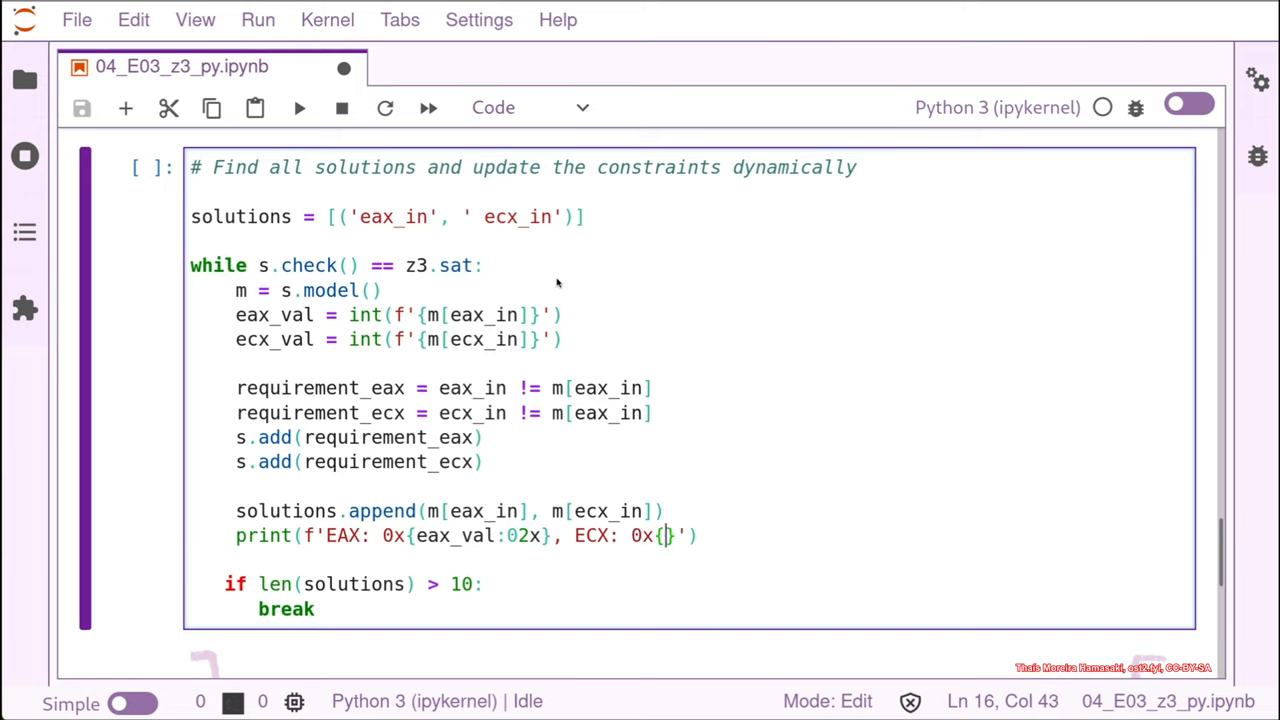
{"action": "type", "text": "ecx_val"}
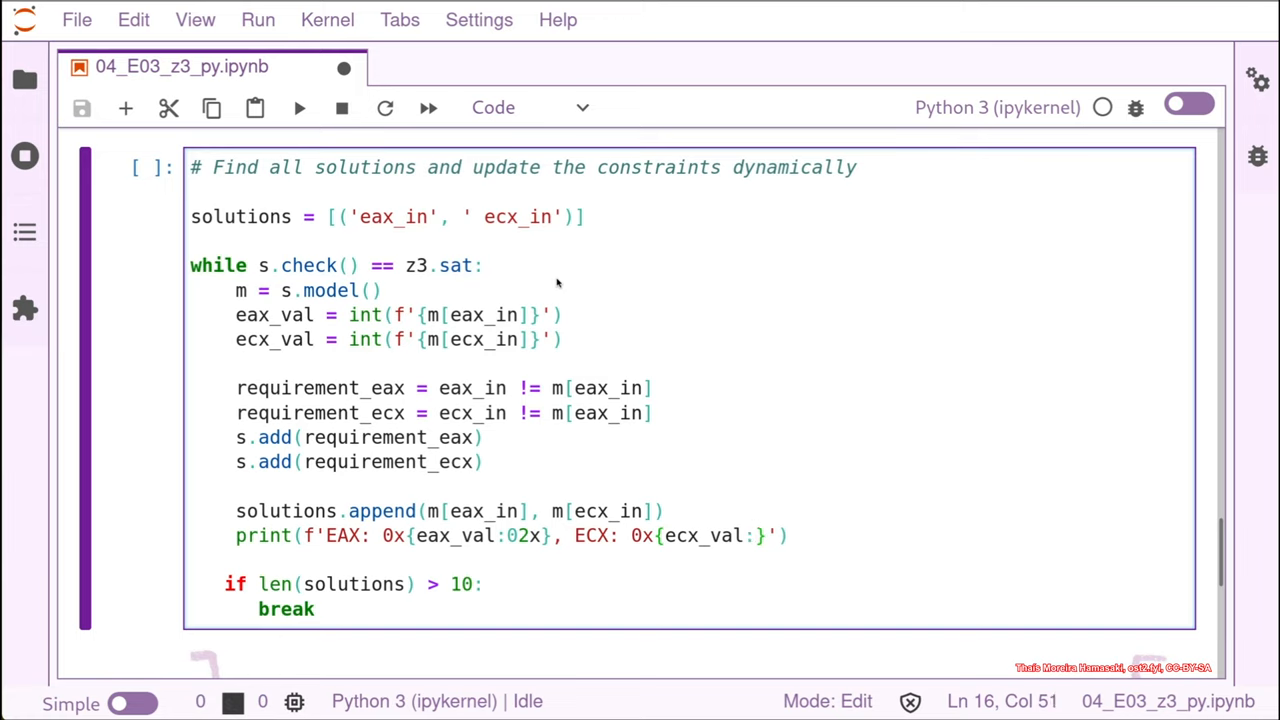
{"action": "type", "text": ":02x"}
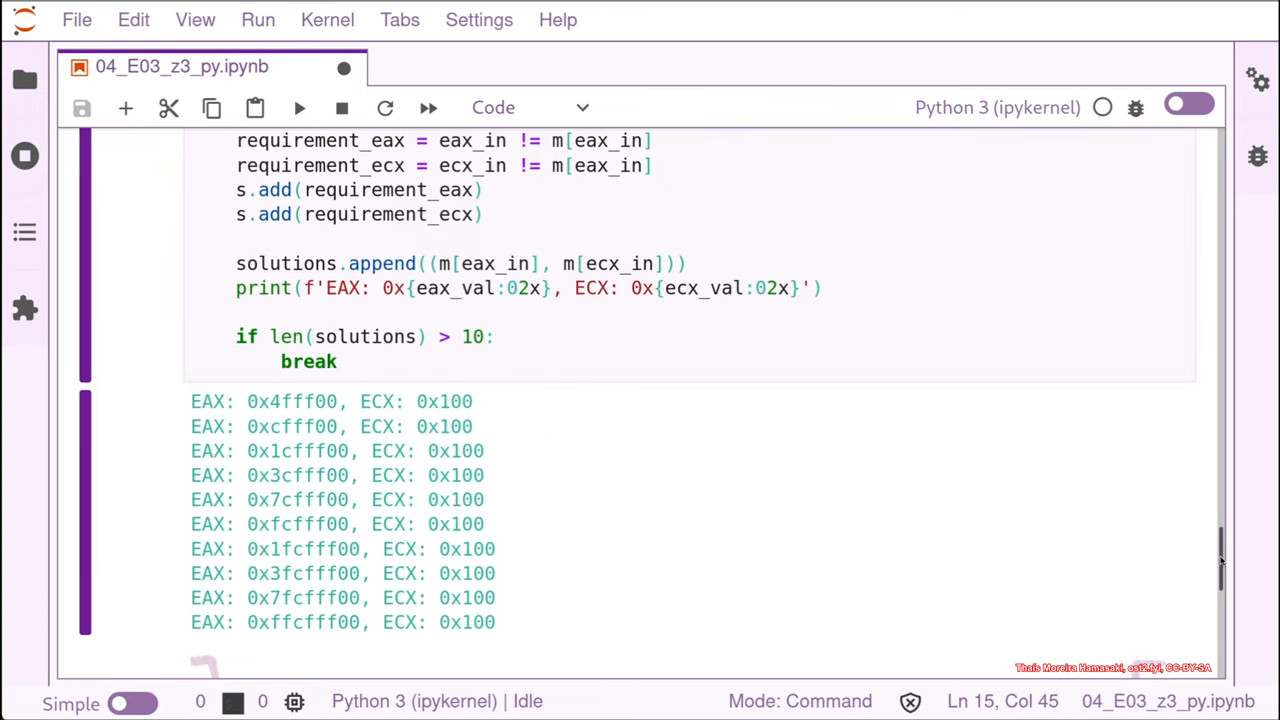
Step: Scroll through the cell output to review the ten EAX/ECX hex pairs
{"action": "scroll", "scroll_direction": "up", "scroll_amount": 3}
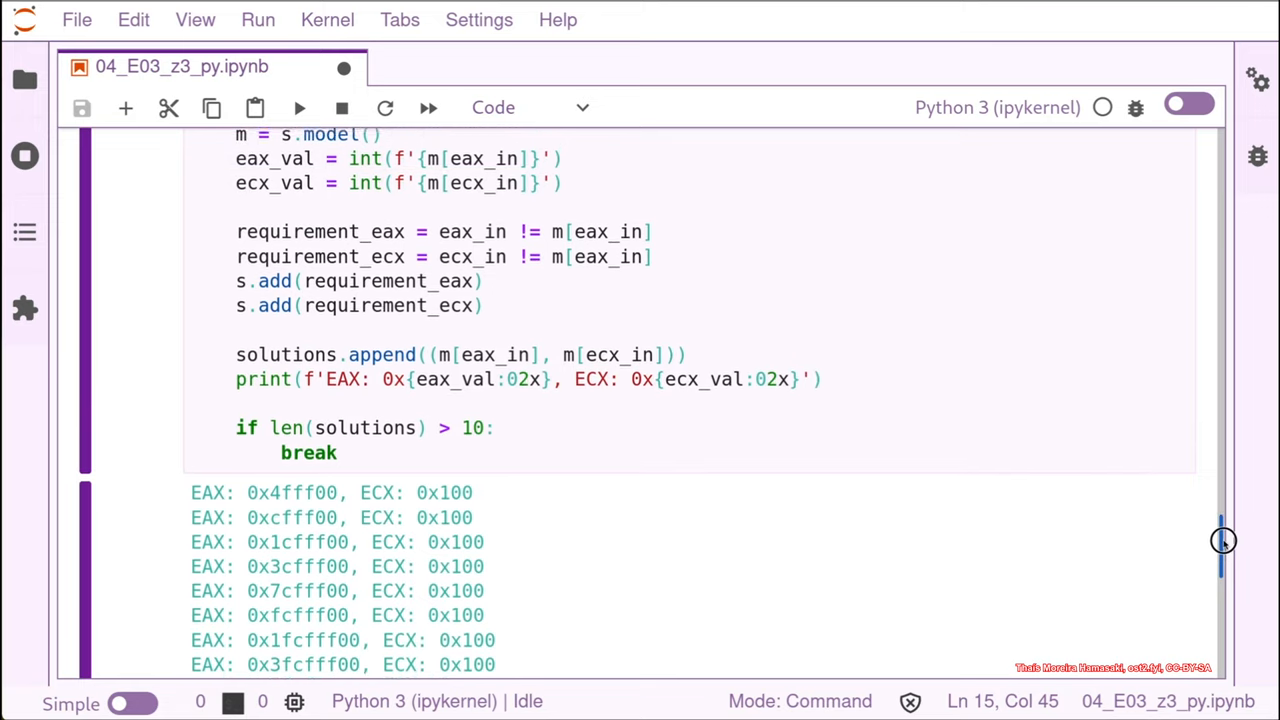
{"action": "scroll", "scroll_direction": "down", "scroll_amount": 3}
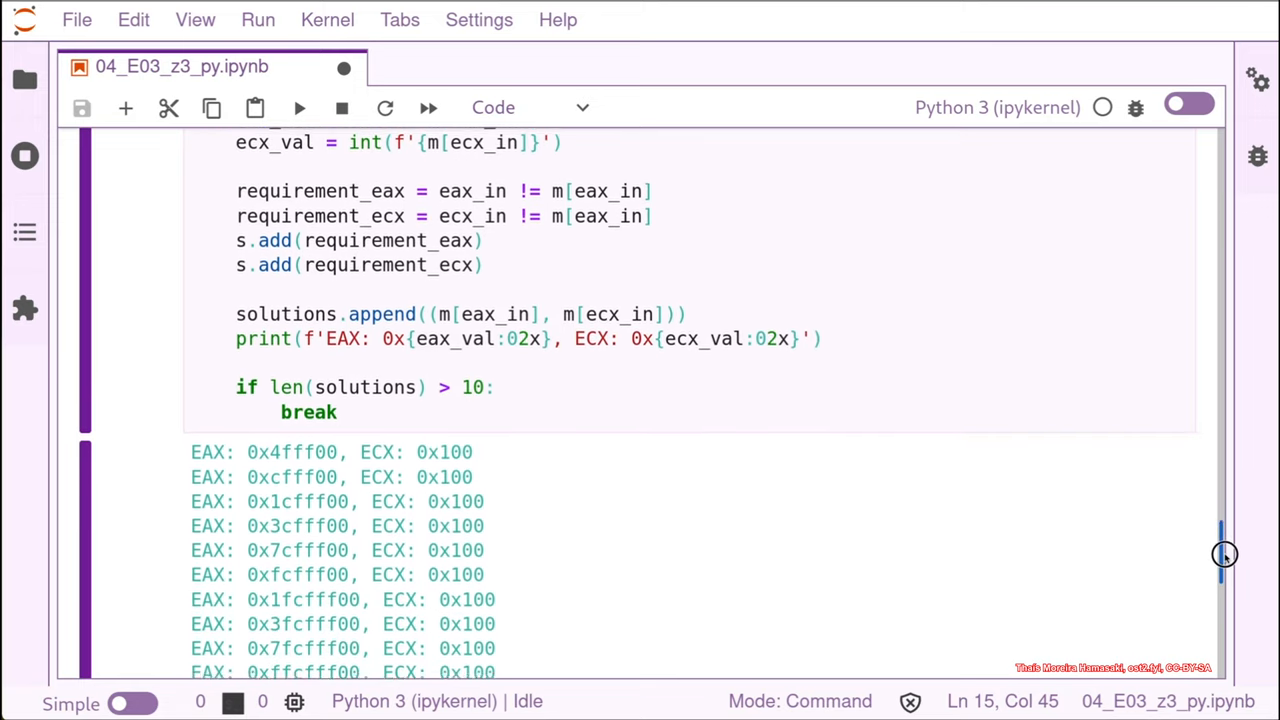
{"action": "scroll", "scroll_direction": "down", "scroll_amount": 3}
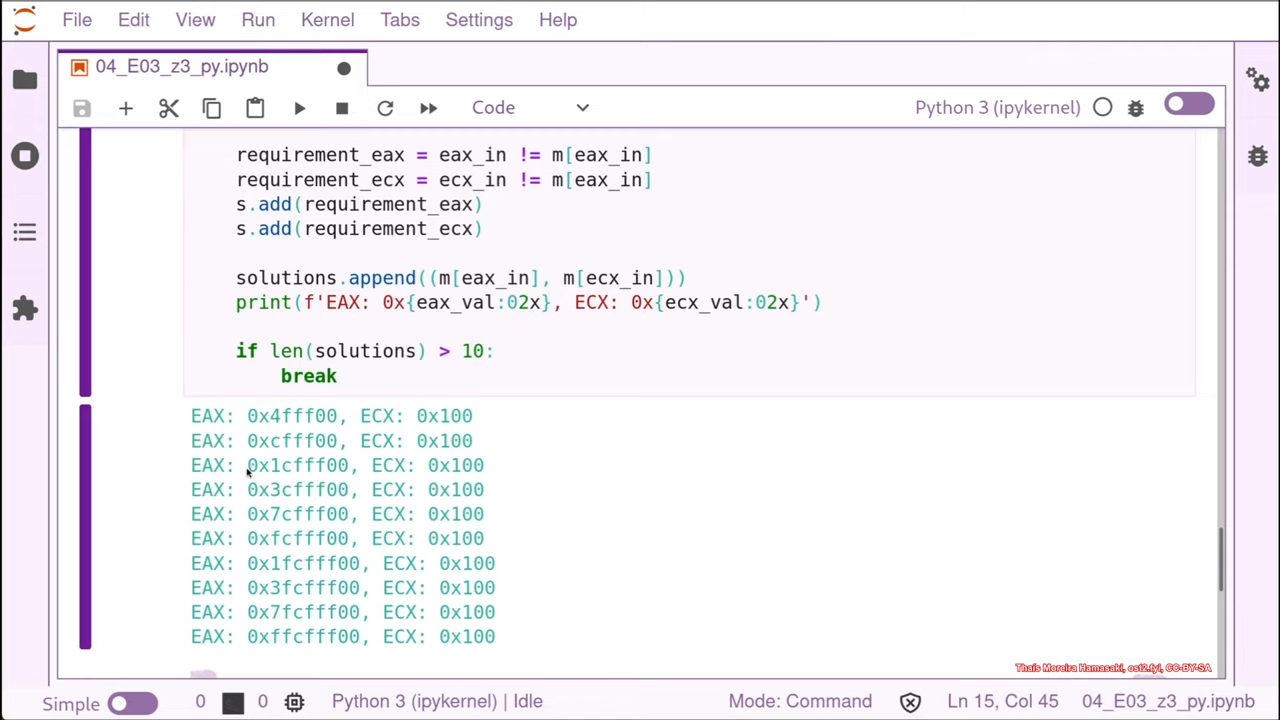
{"action": "mouse_move", "coordinate": [301, 425]}
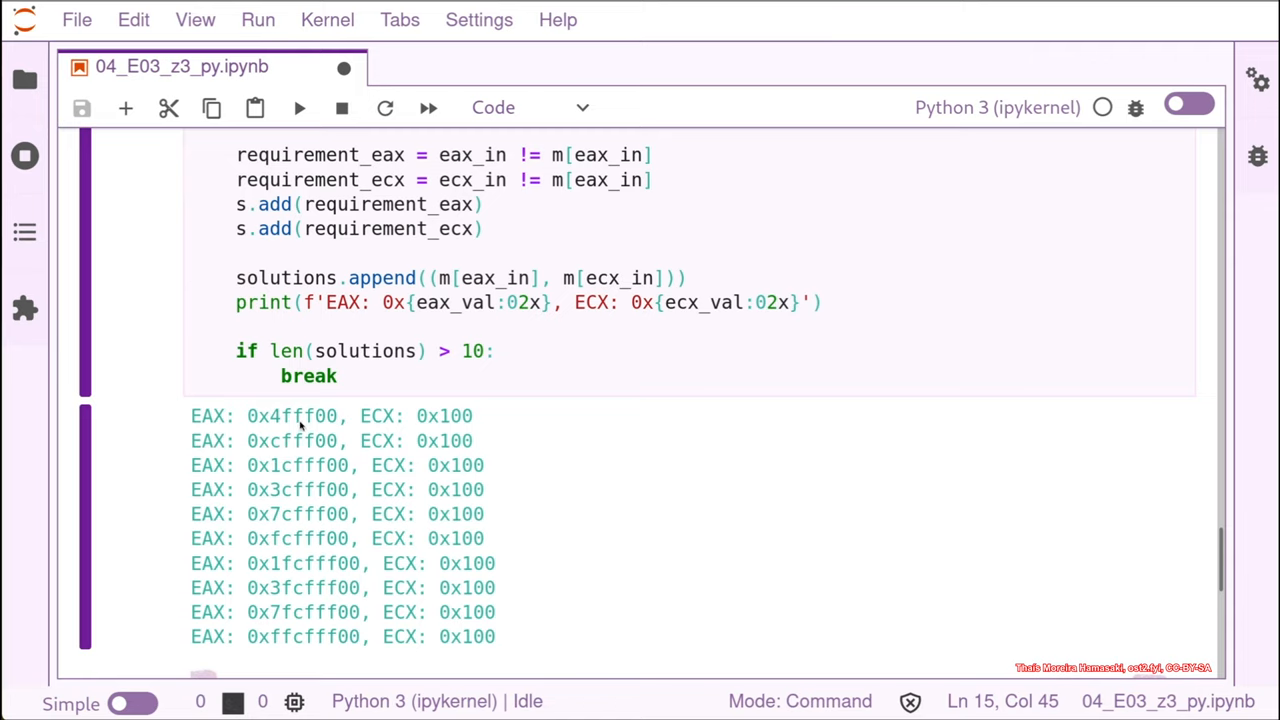
{"action": "mouse_move", "coordinate": [485, 428]}
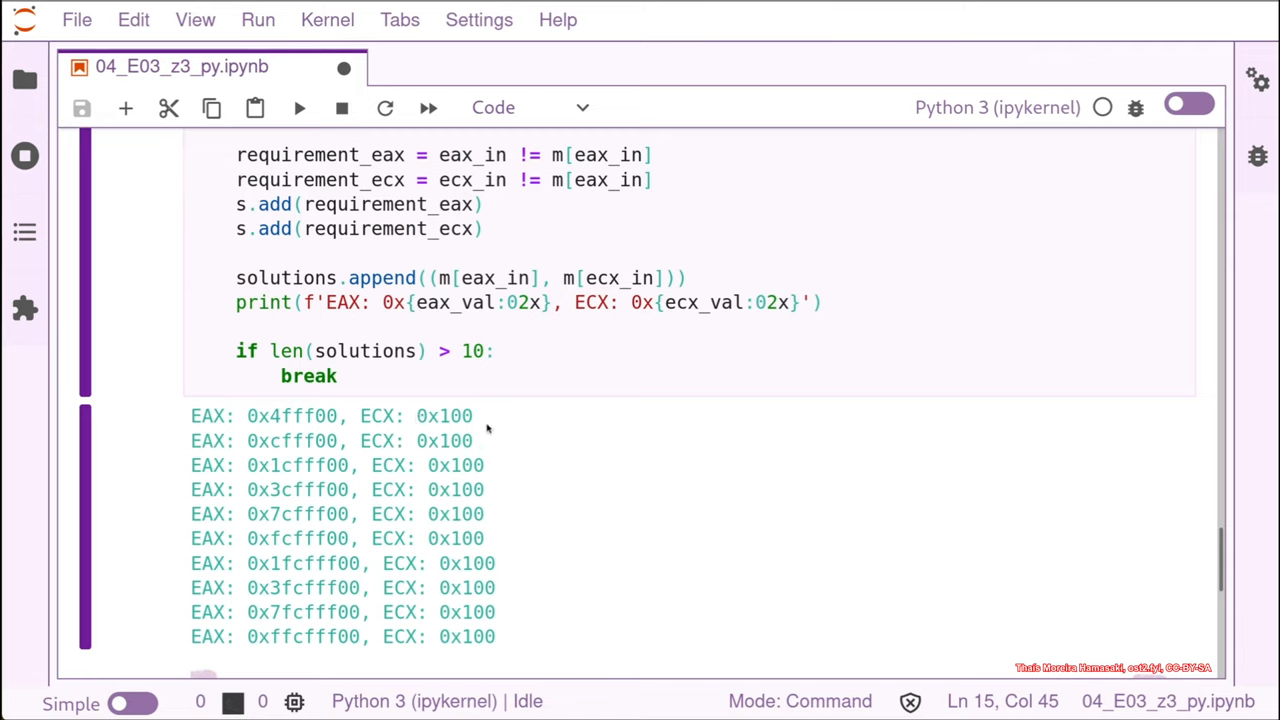
{"action": "mouse_move", "coordinate": [330, 405]}
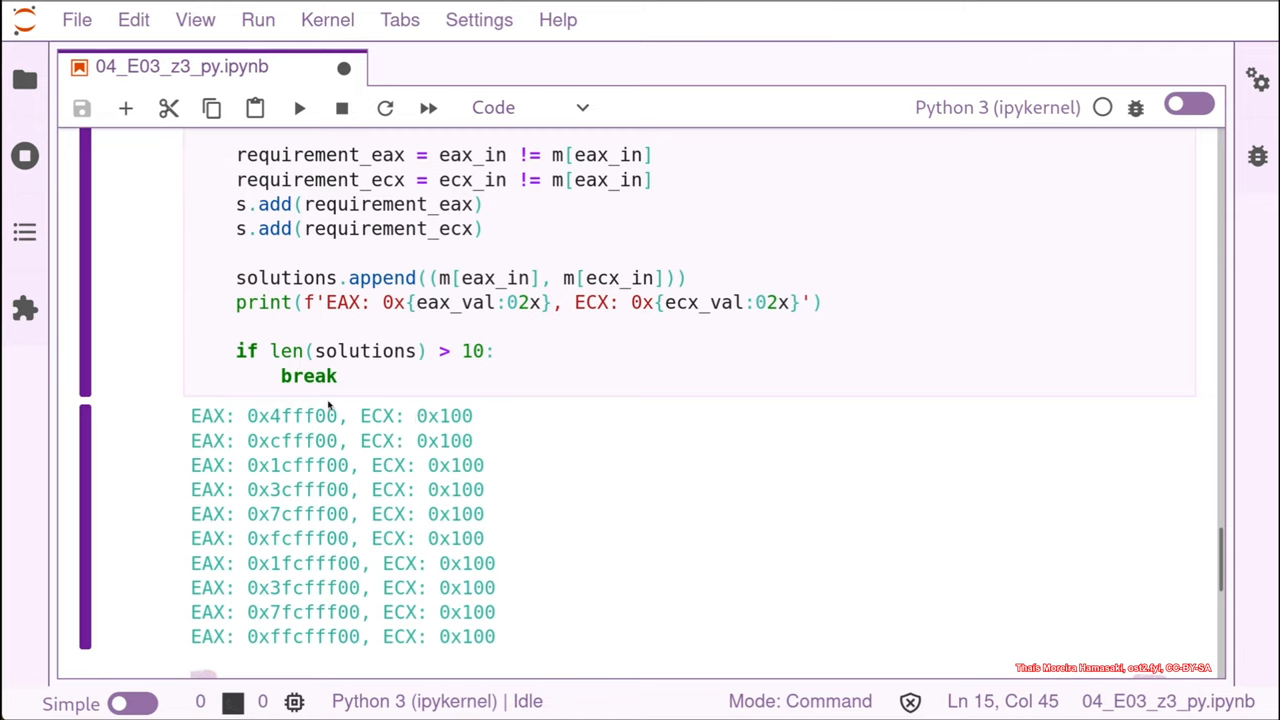
{"action": "mouse_move", "coordinate": [449, 619]}
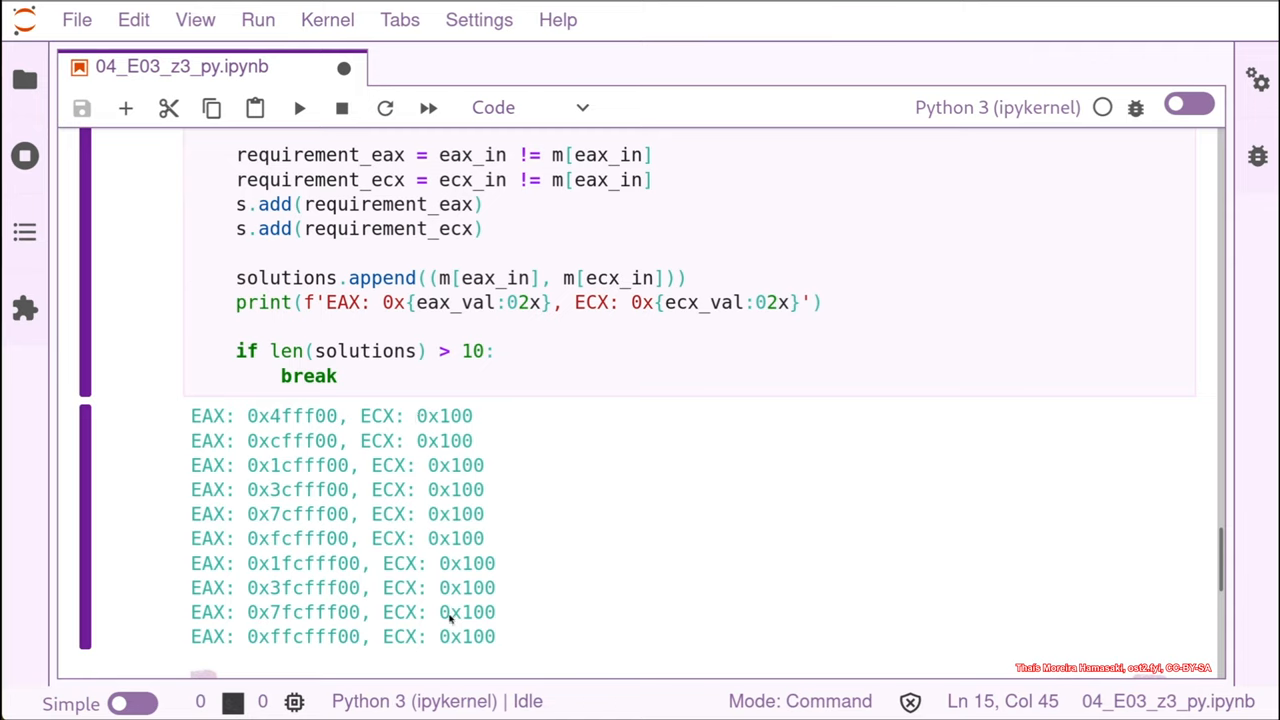
{"action": "mouse_move", "coordinate": [513, 667]}
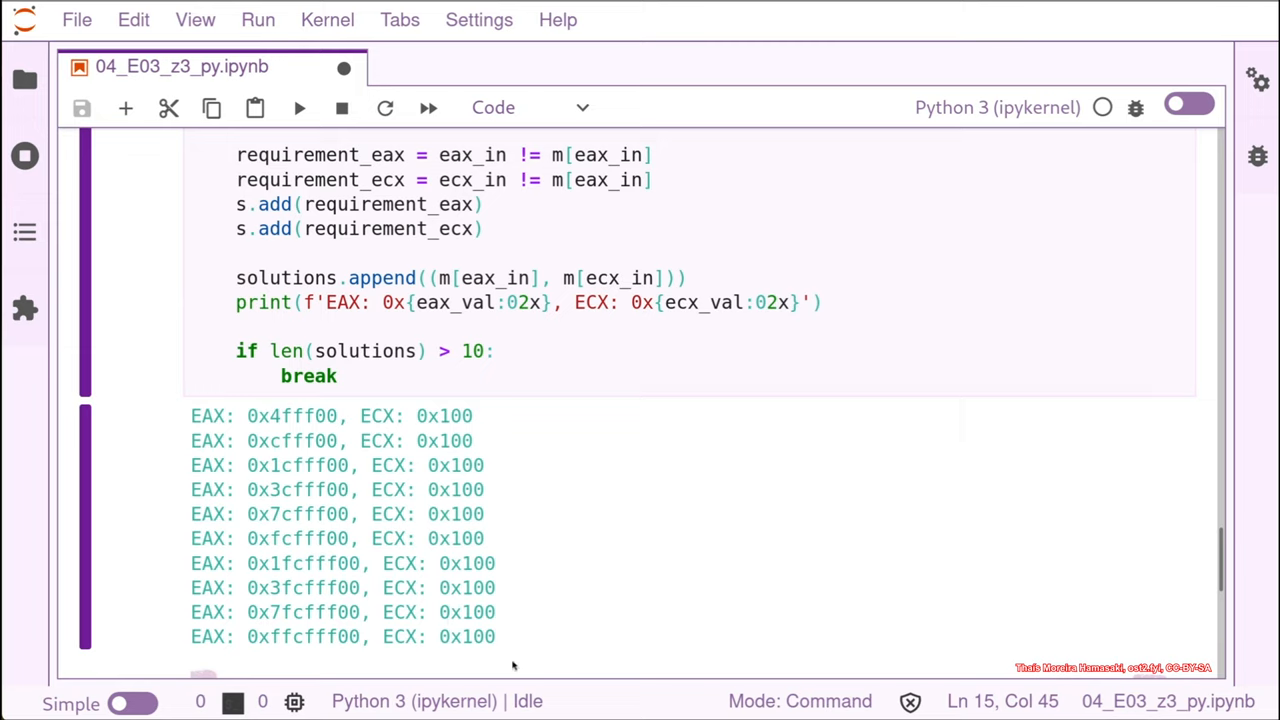
{"action": "mouse_move", "coordinate": [497, 564]}
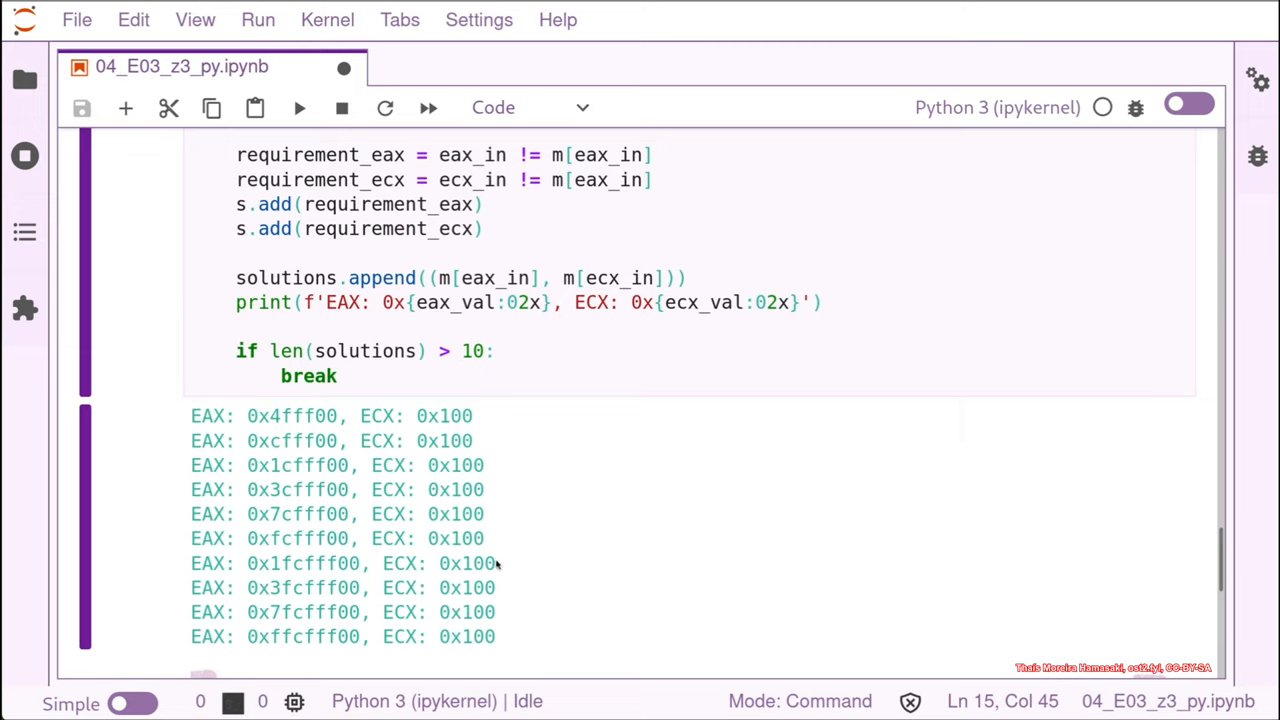